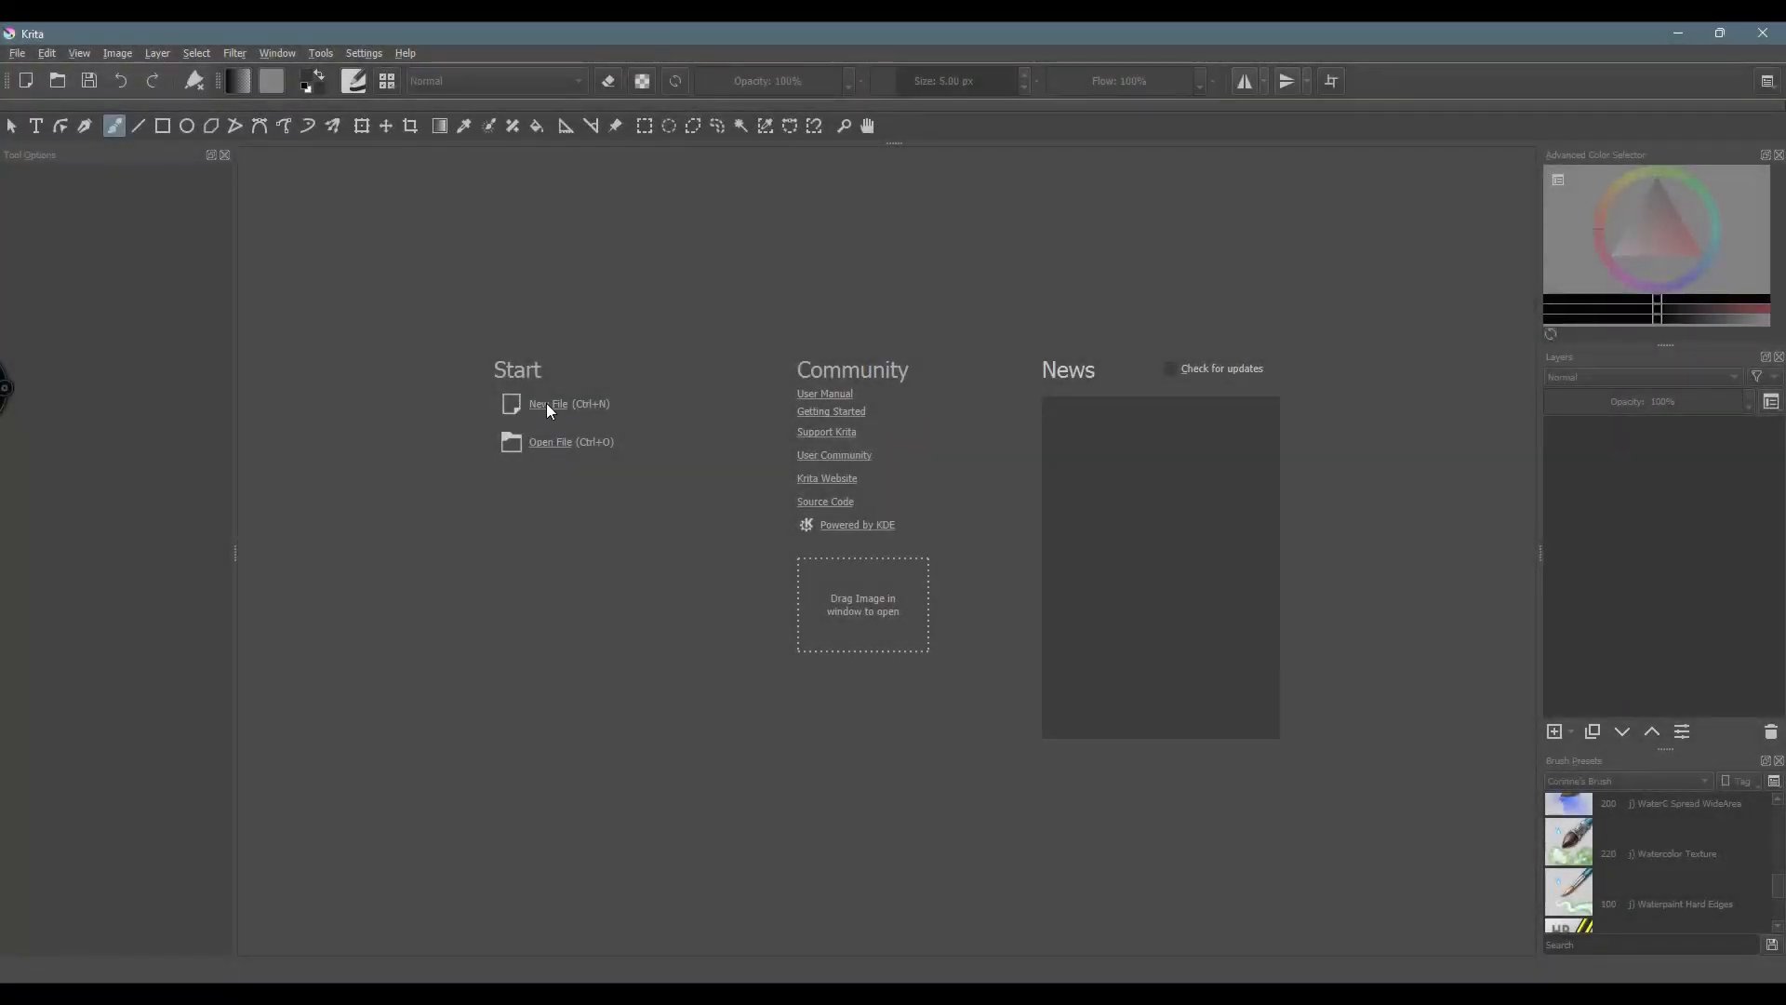
# Step: Start a new document at 1500 × 1500 with 300 ppi, keeping pixels as the unit
pyautogui.click(549, 403)
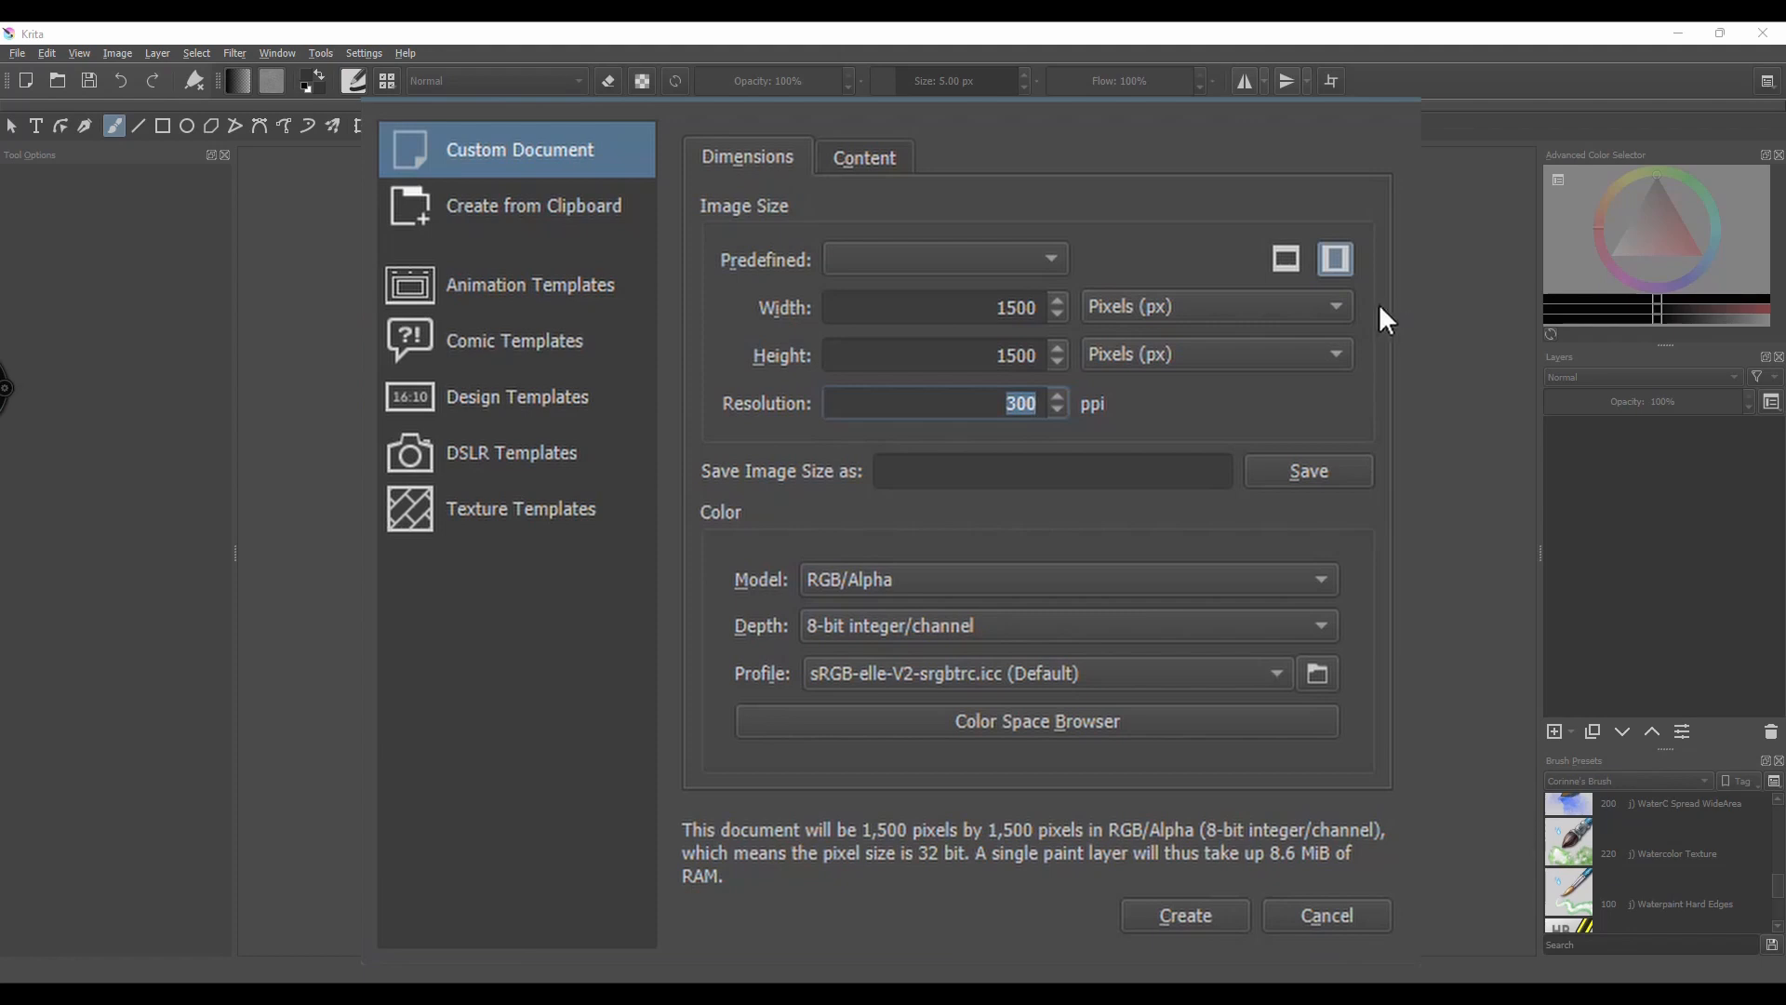
pyautogui.moveTo(1057, 307)
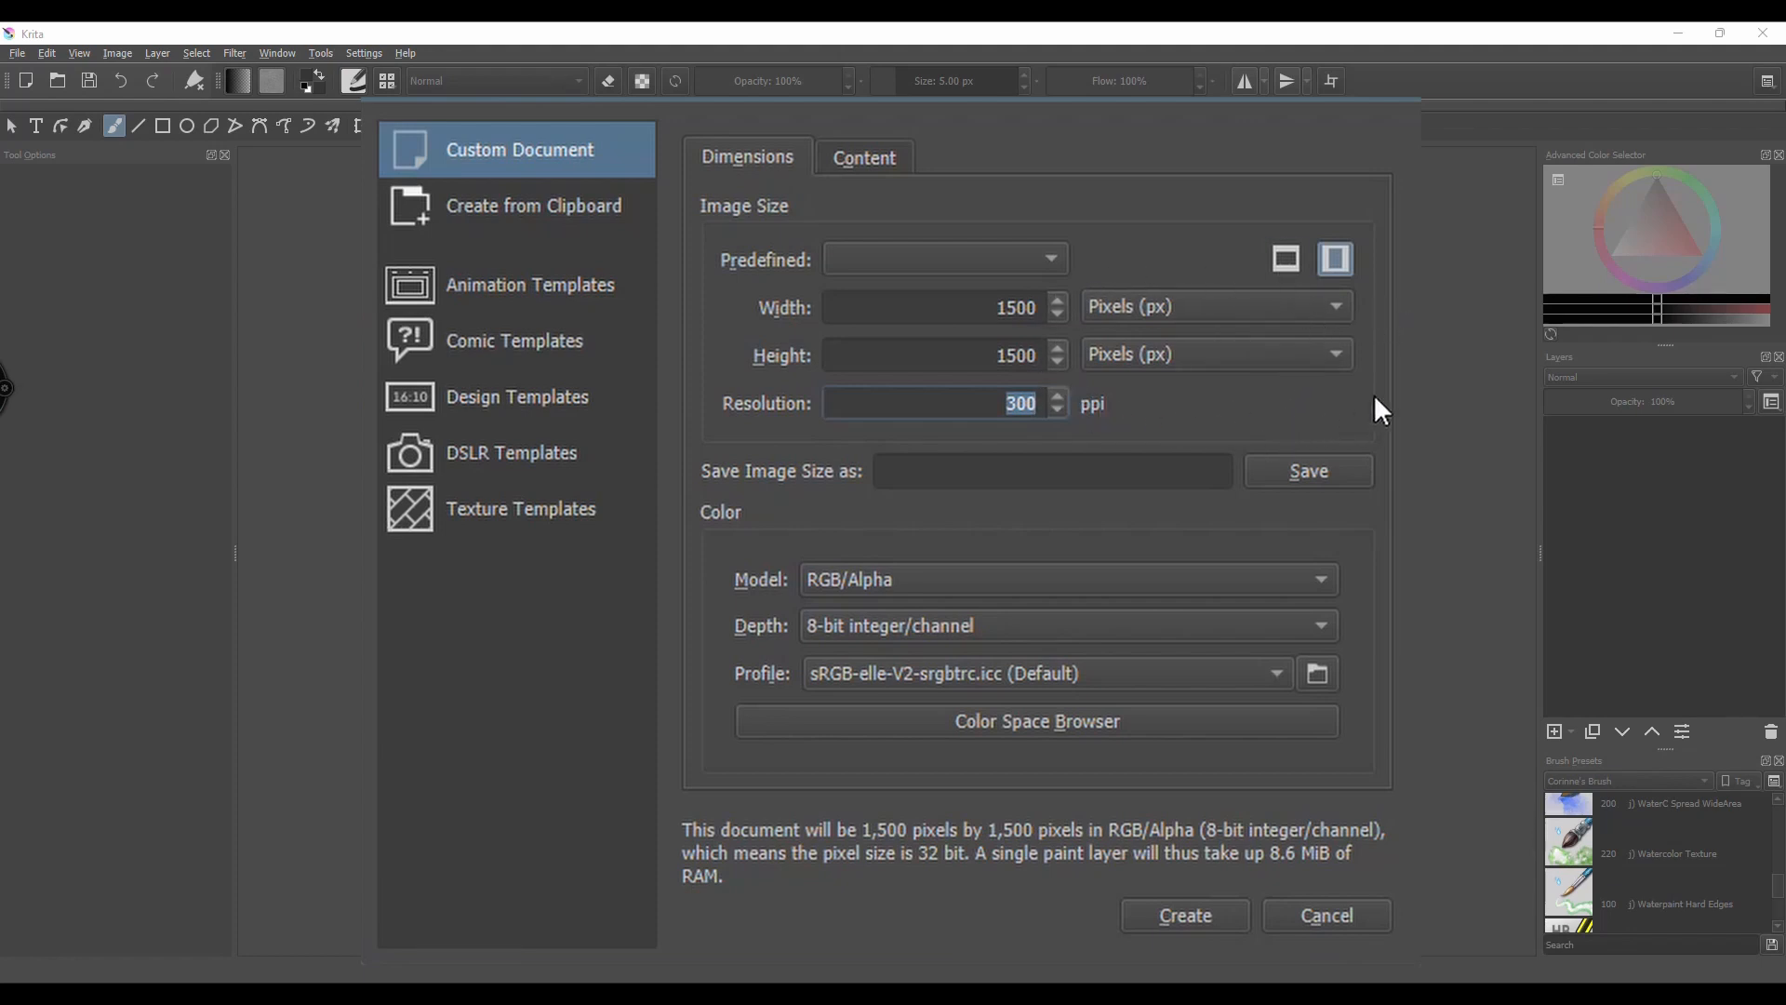
pyautogui.moveTo(1341, 316)
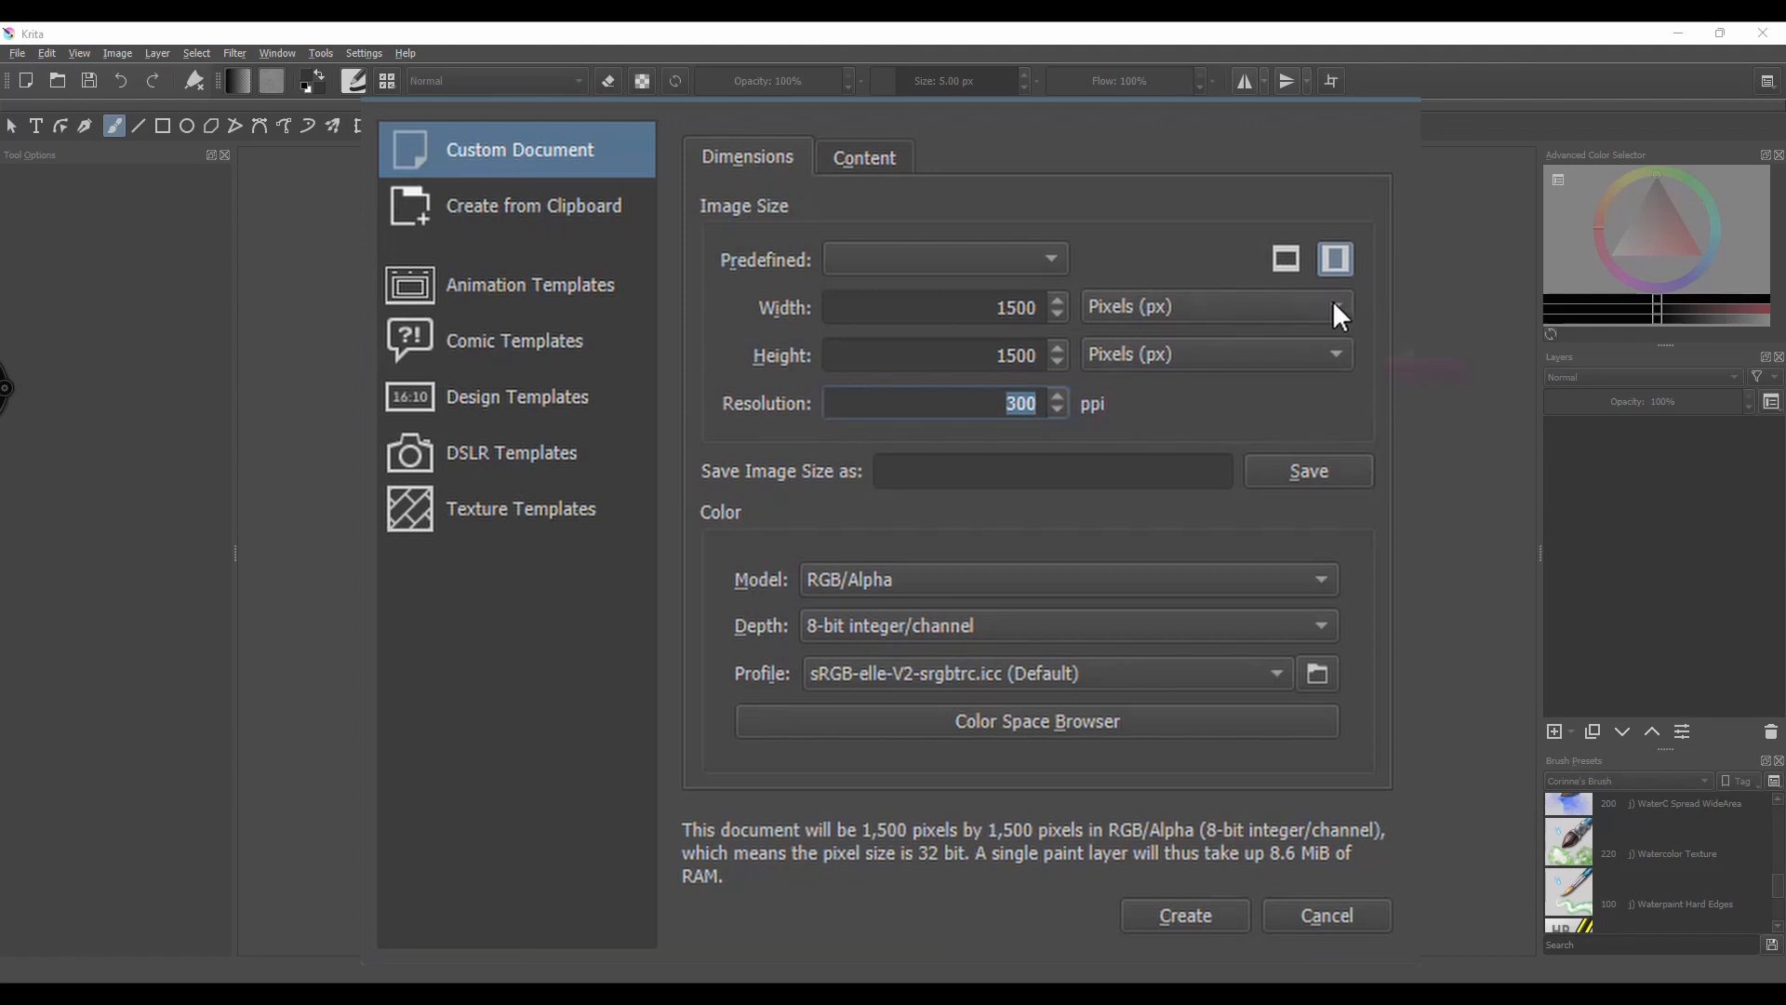
pyautogui.click(1336, 305)
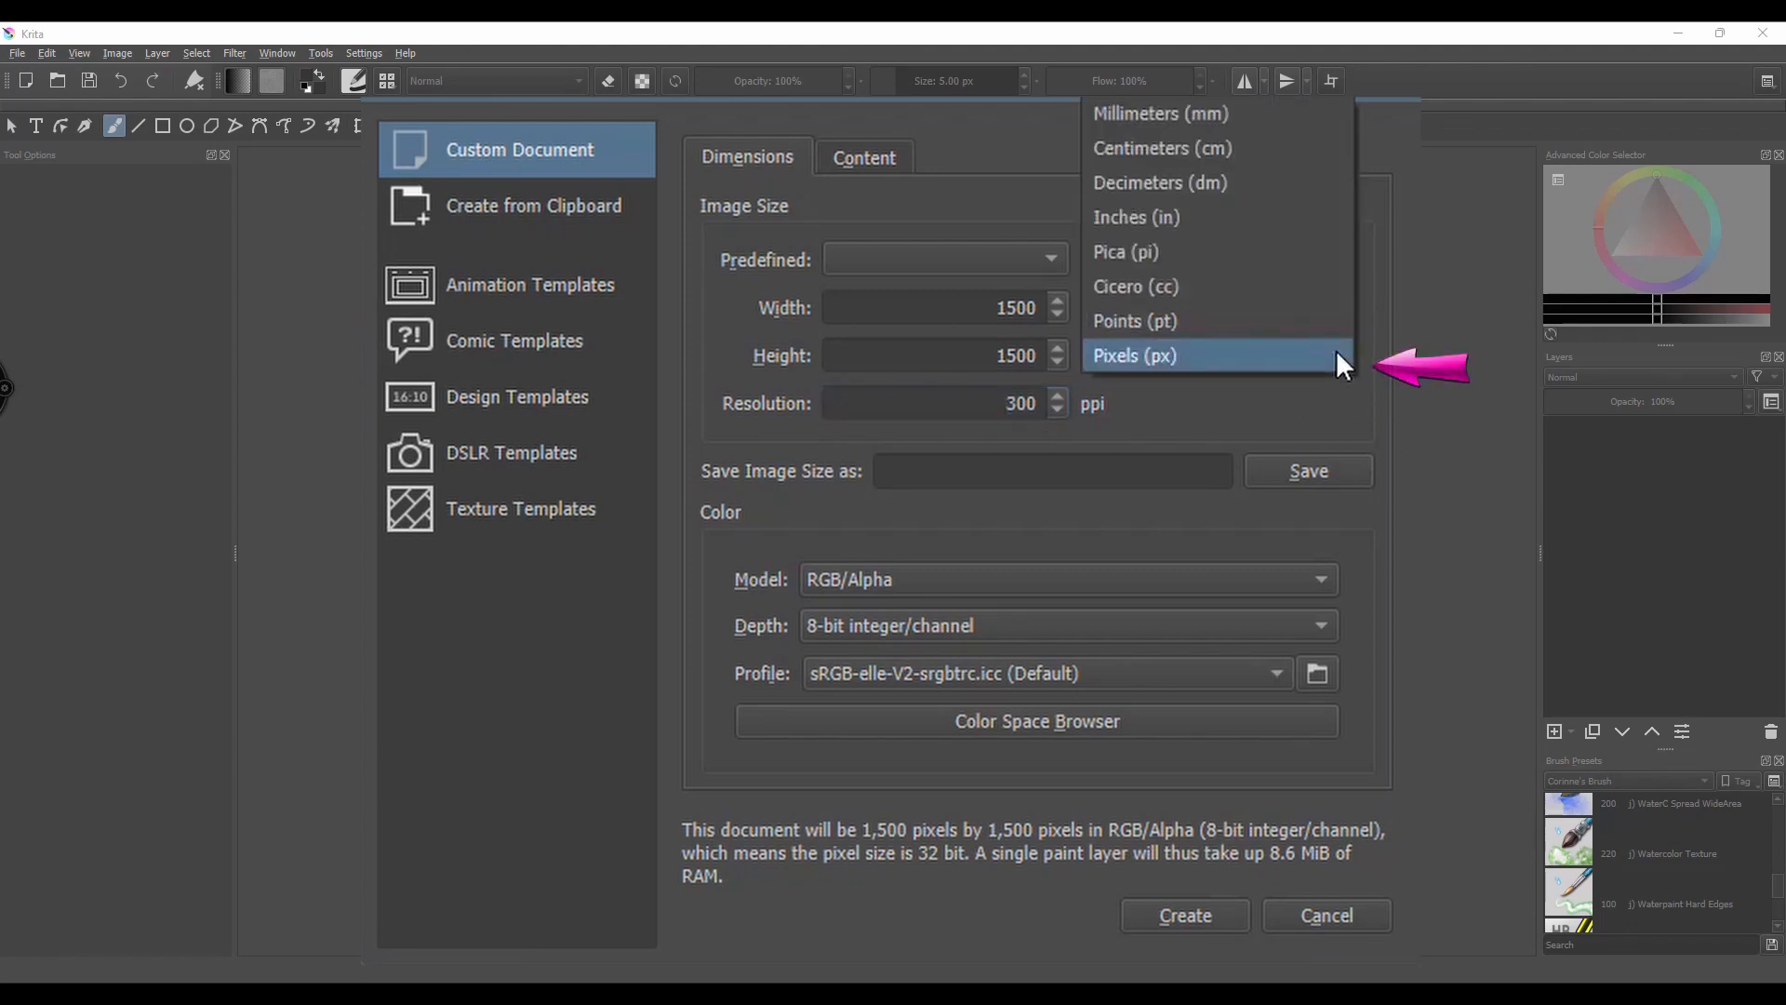
pyautogui.click(1133, 356)
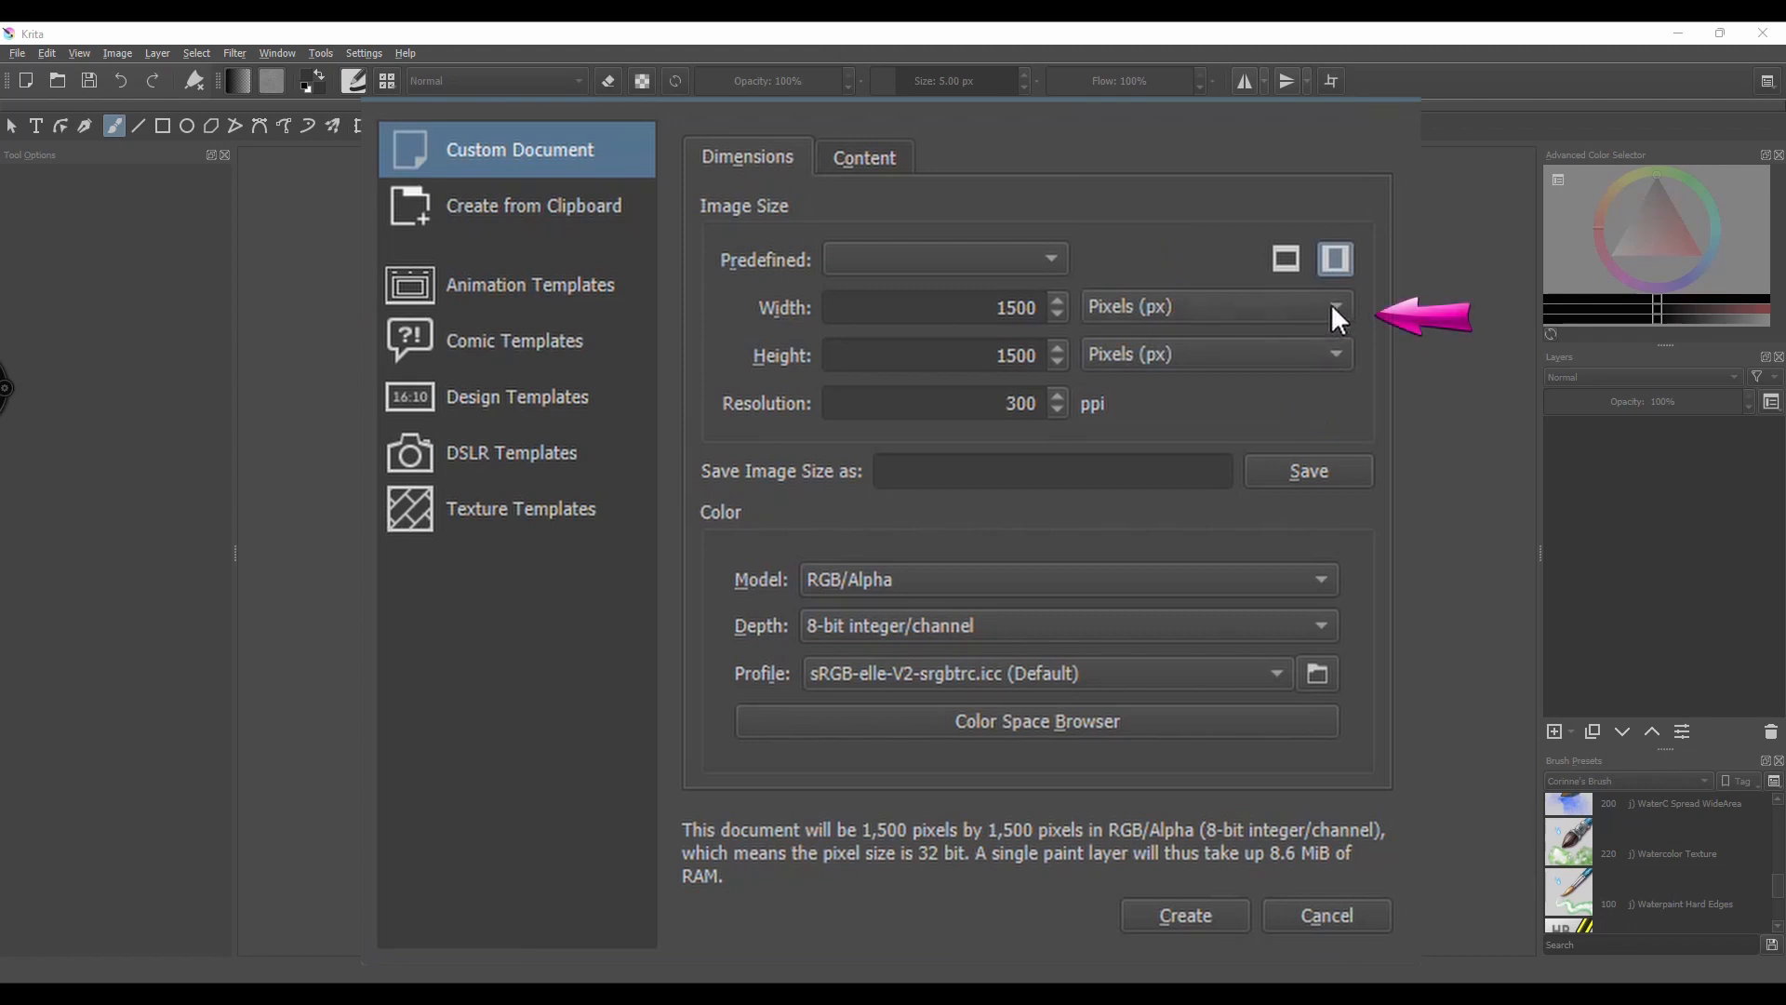
pyautogui.click(1332, 307)
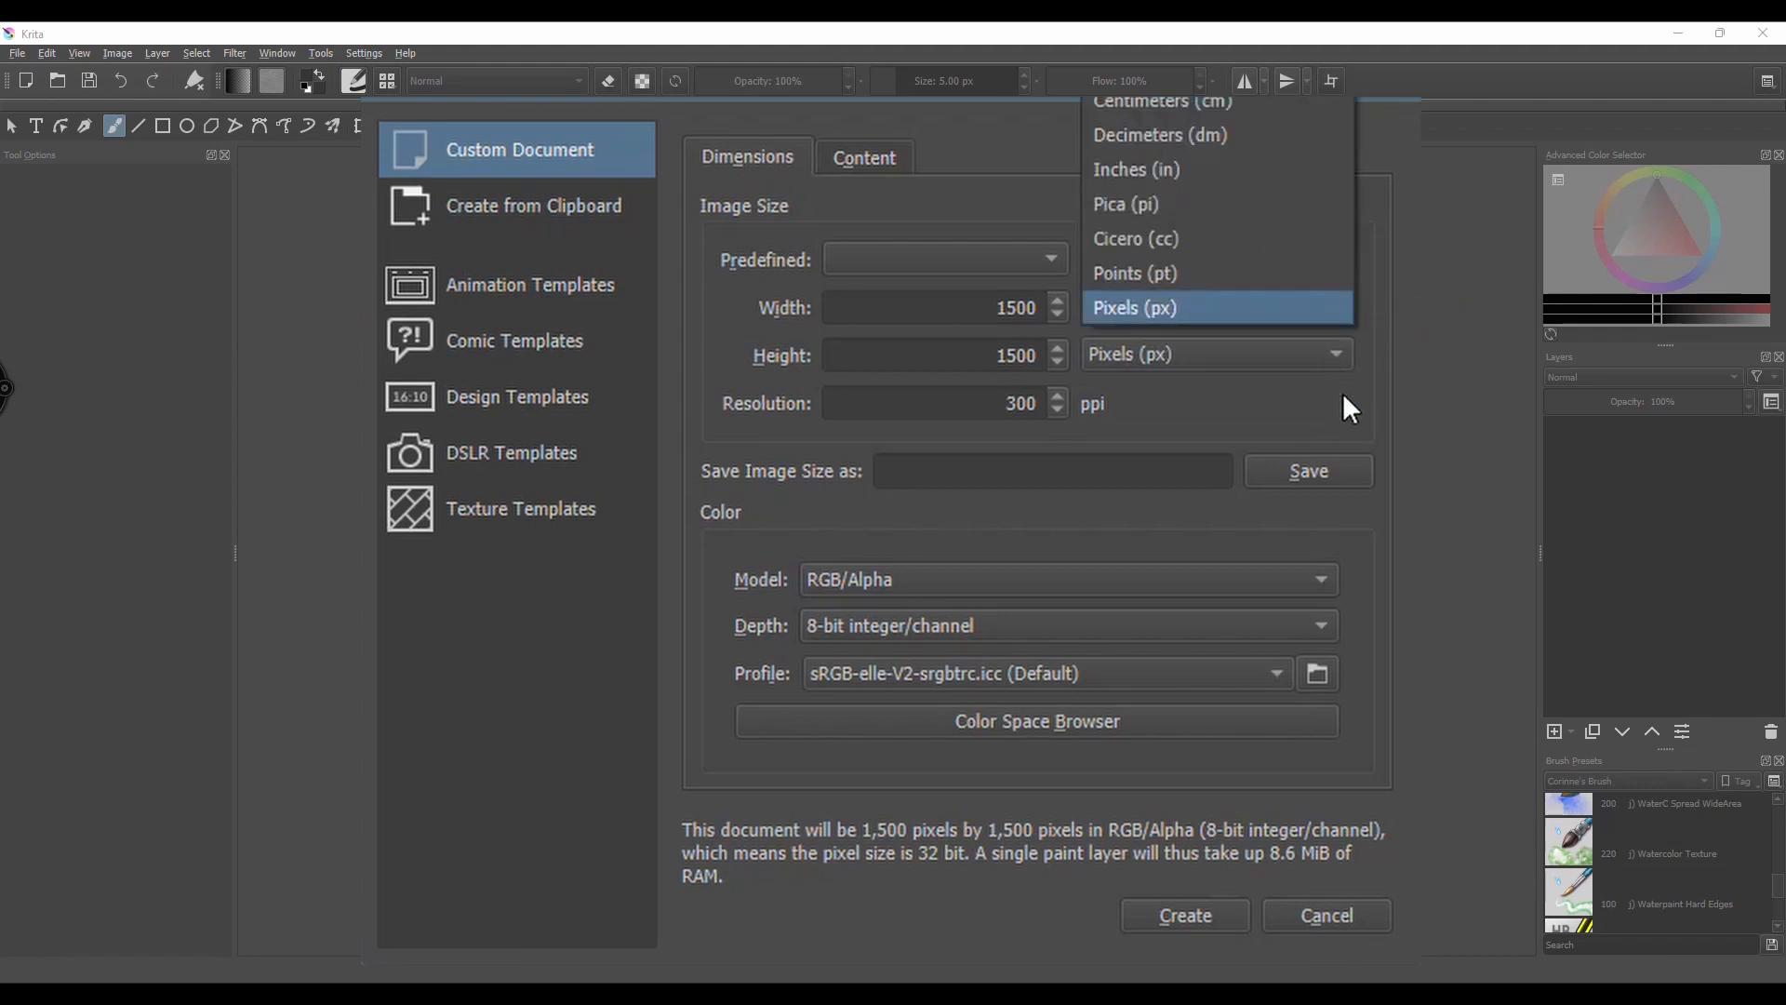
pyautogui.moveTo(1272, 321)
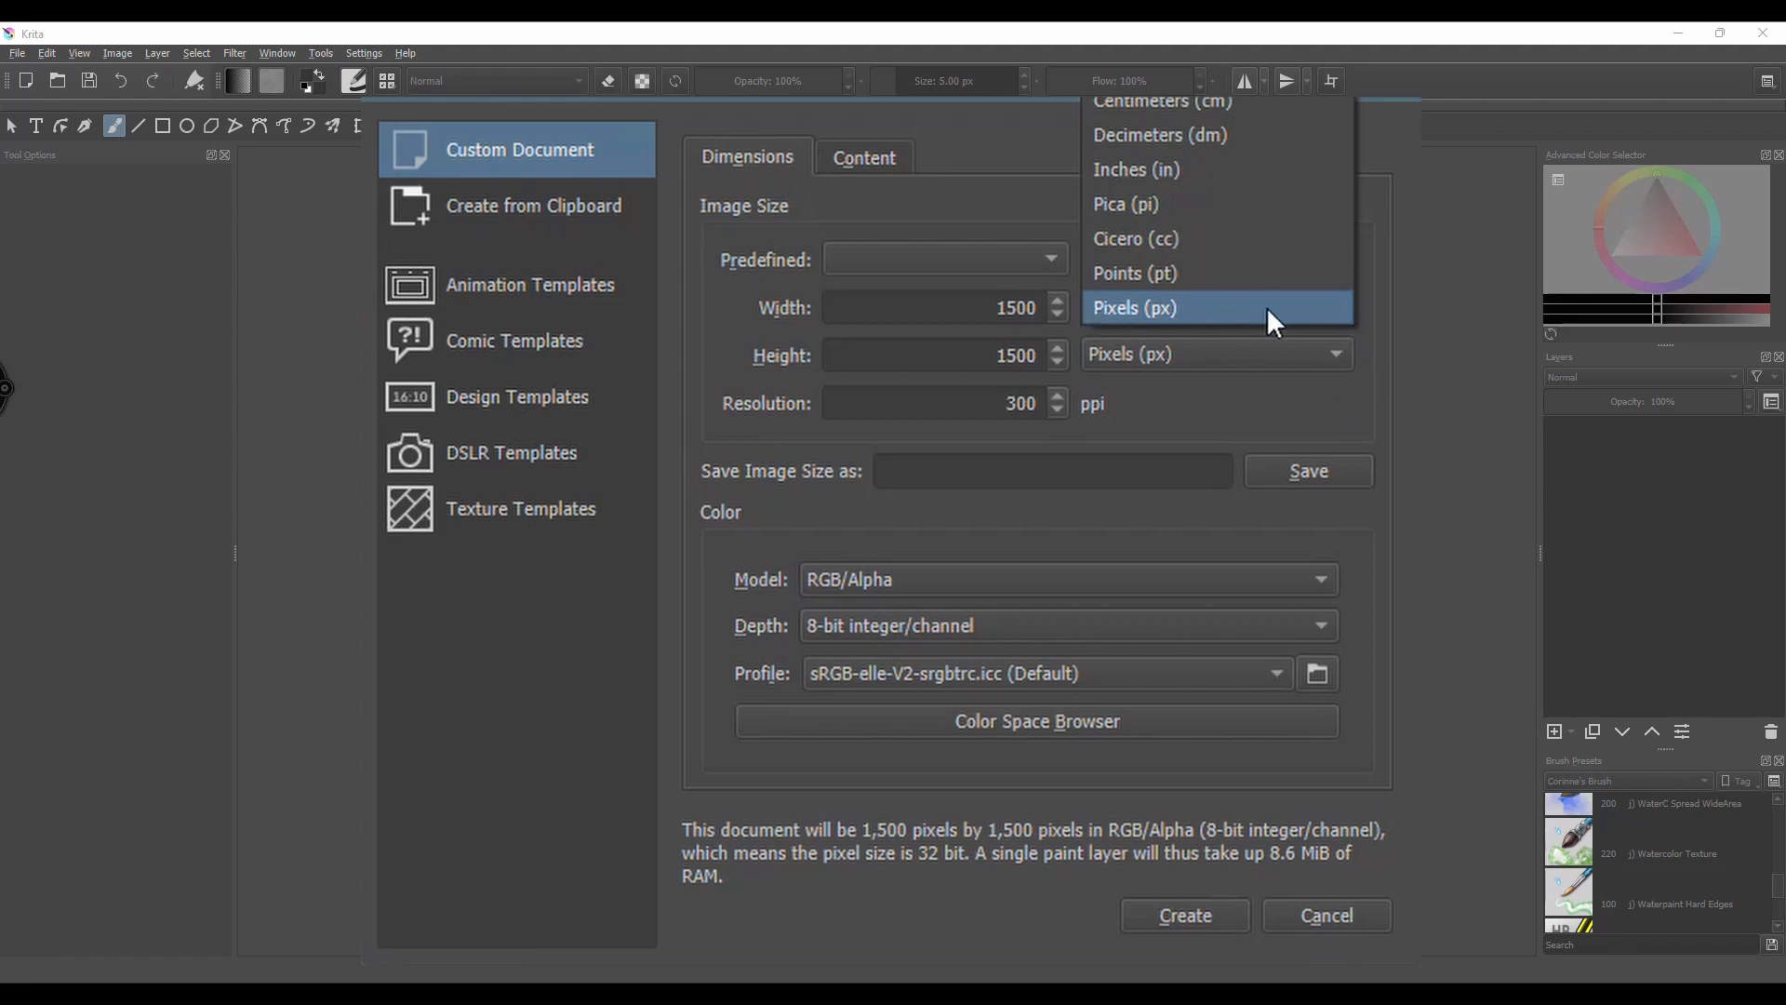
pyautogui.click(1133, 307)
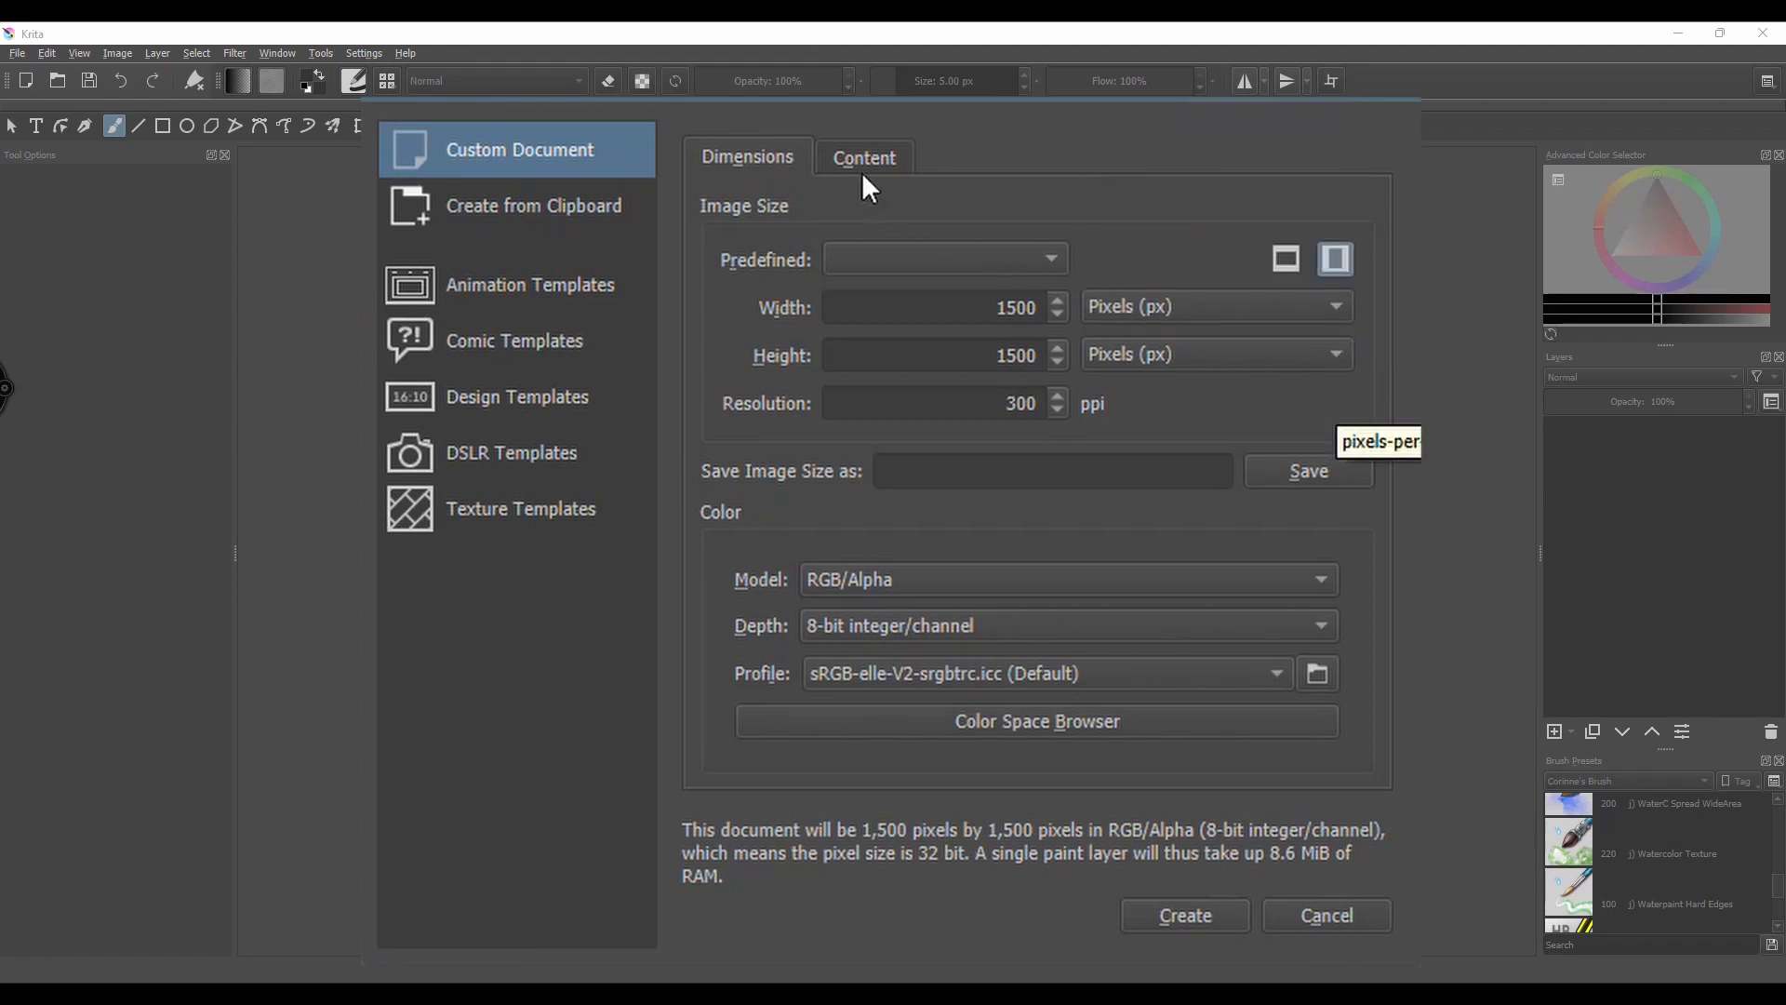
# Step: In the Content settings, choose a light grey #a5a8a2 background colour and confirm it
pyautogui.click(863, 157)
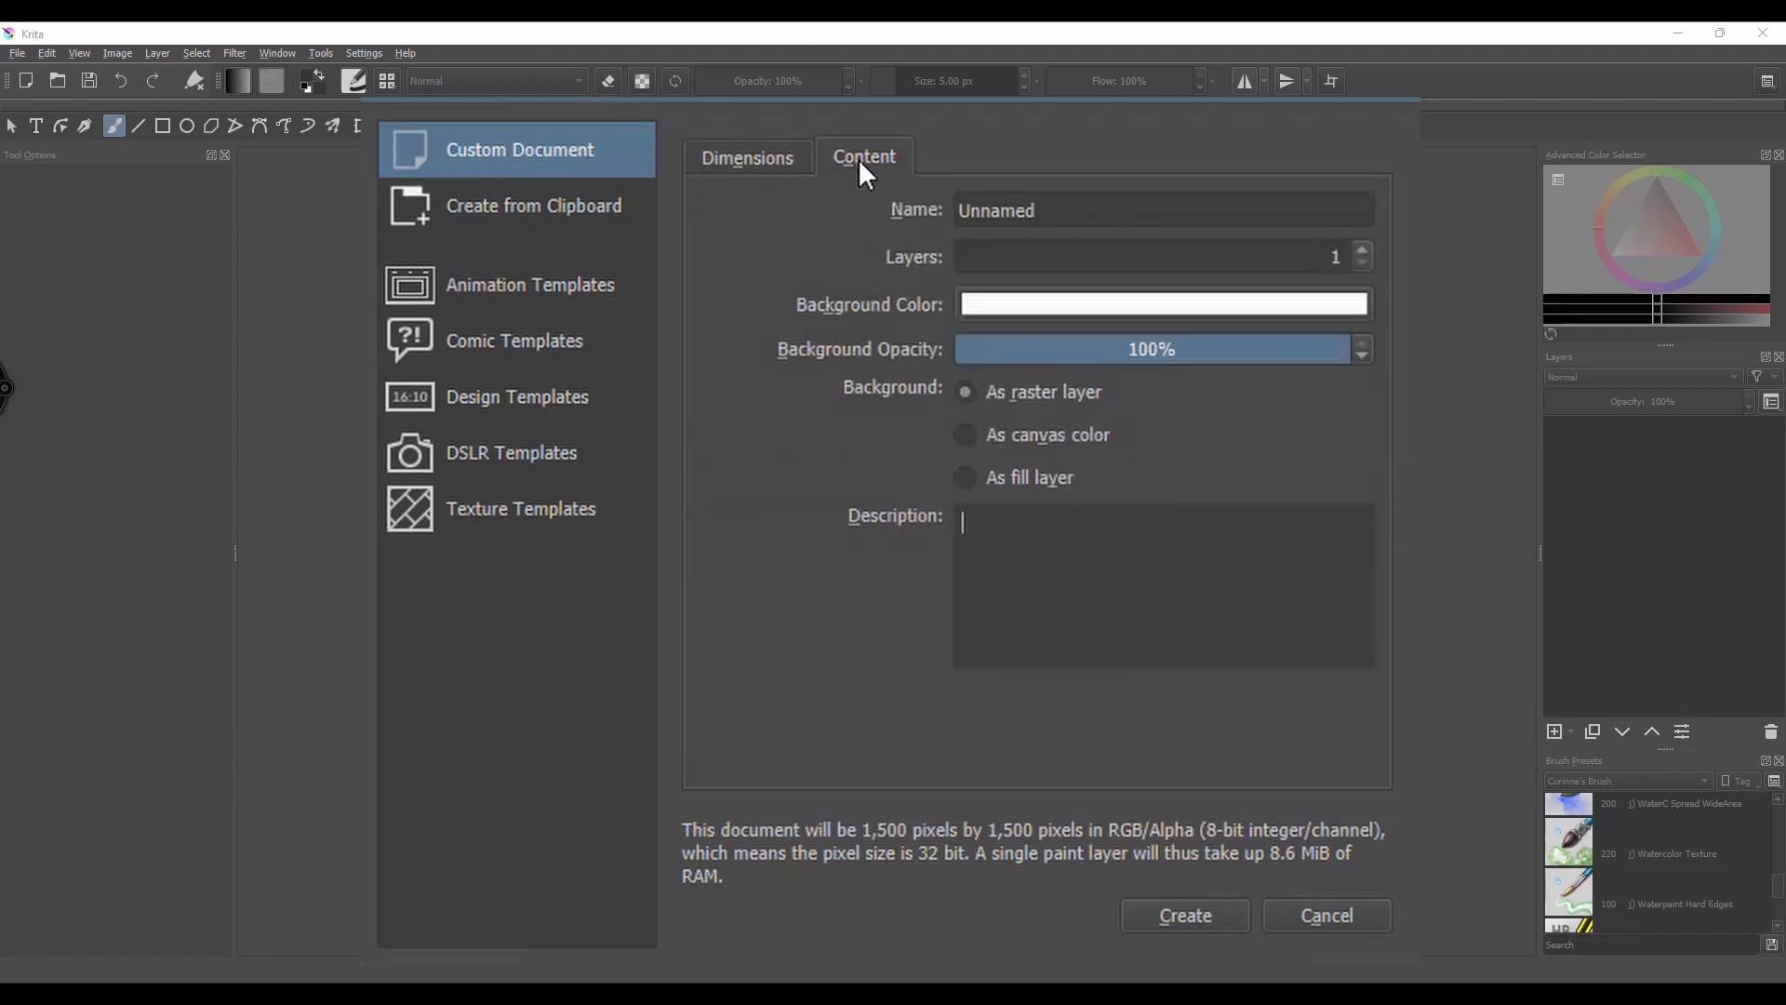
pyautogui.moveTo(806, 692)
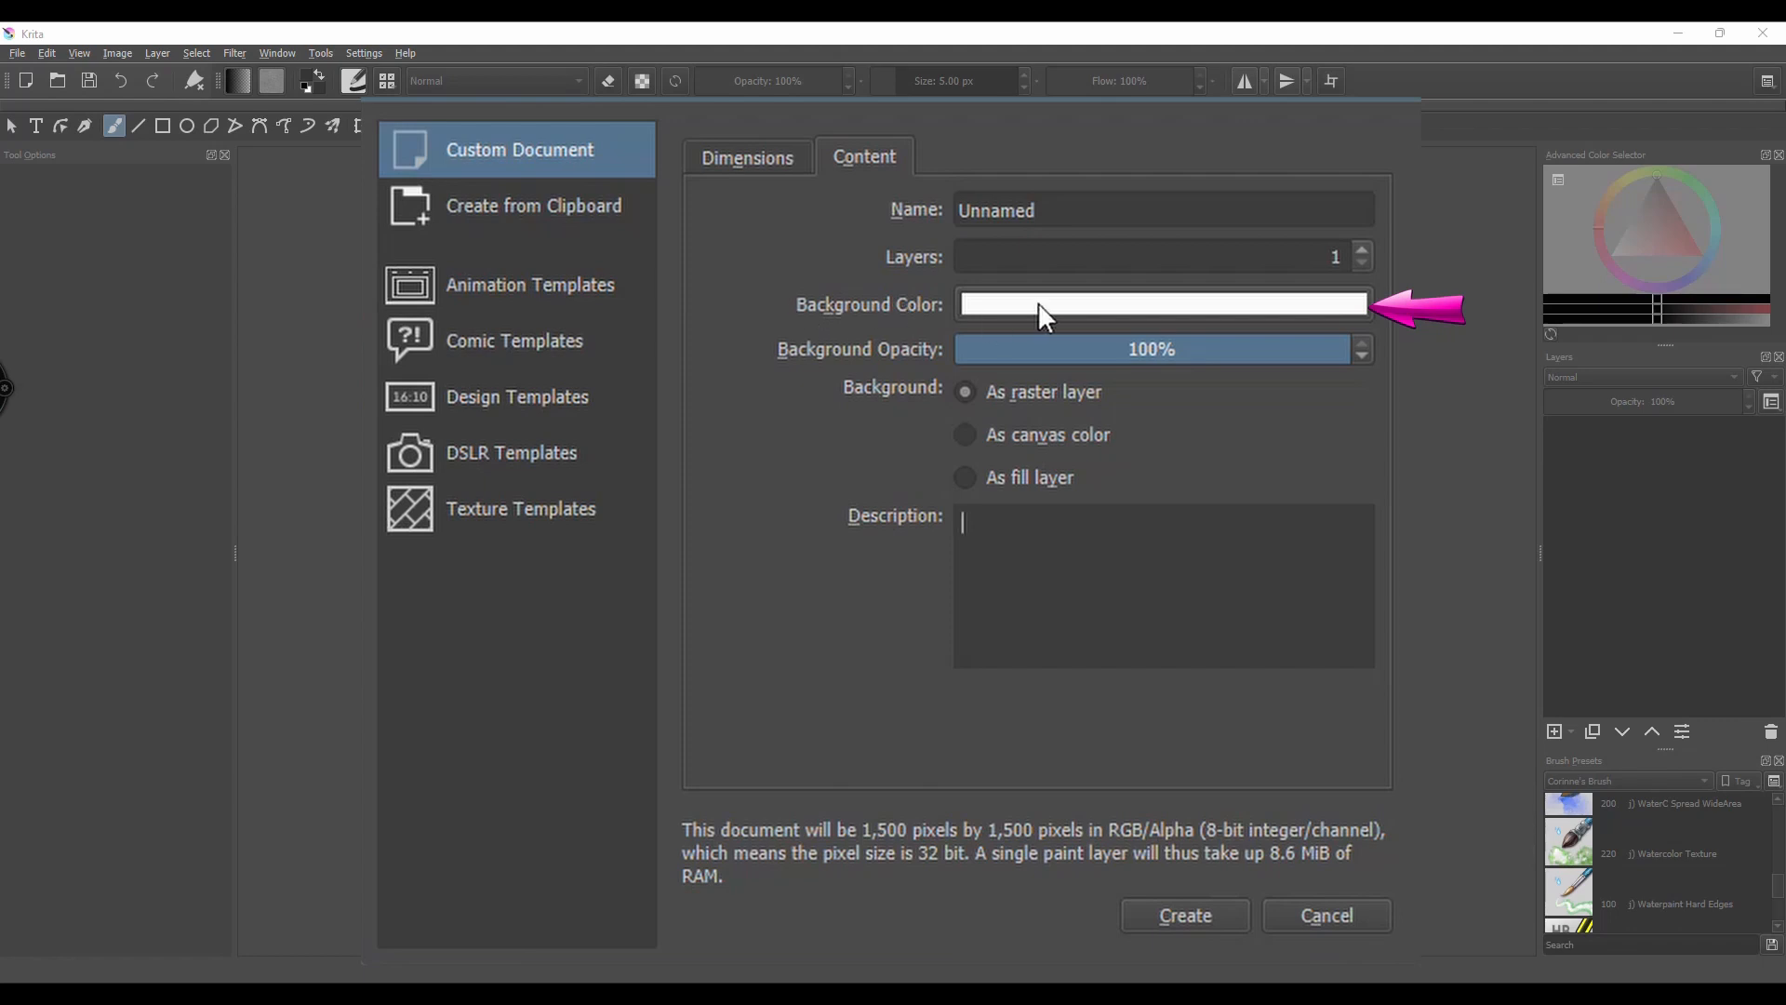
pyautogui.click(1161, 303)
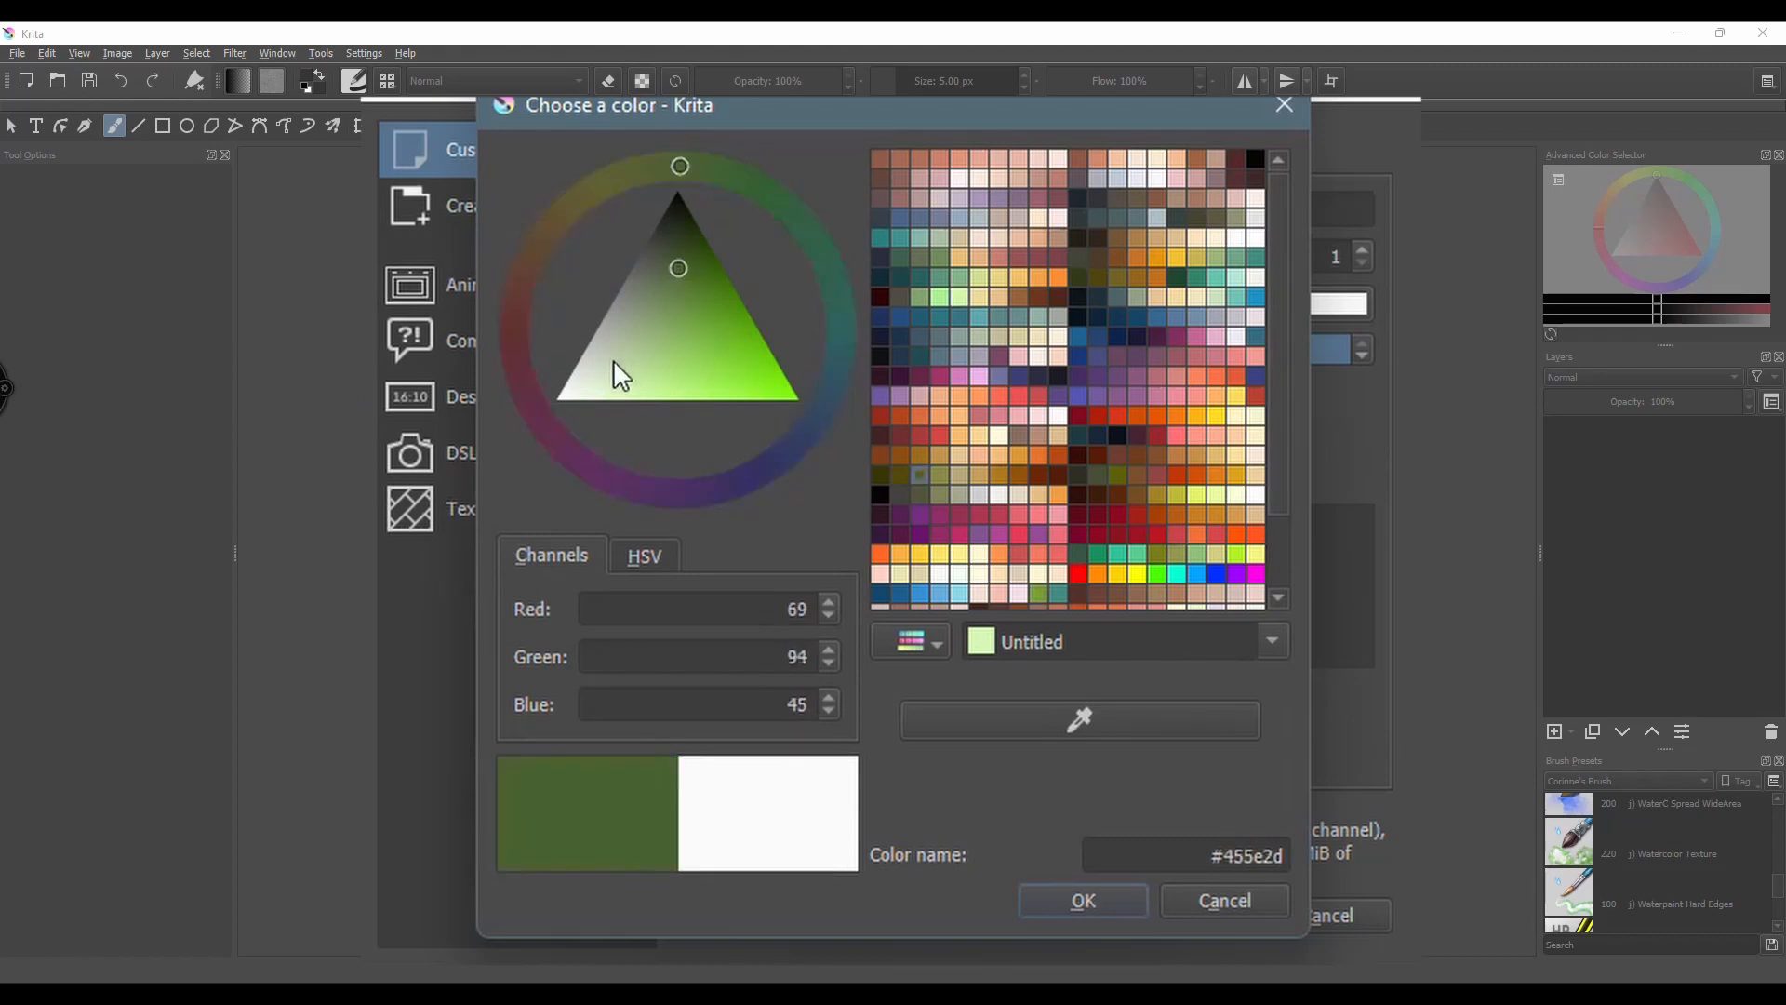
pyautogui.click(573, 402)
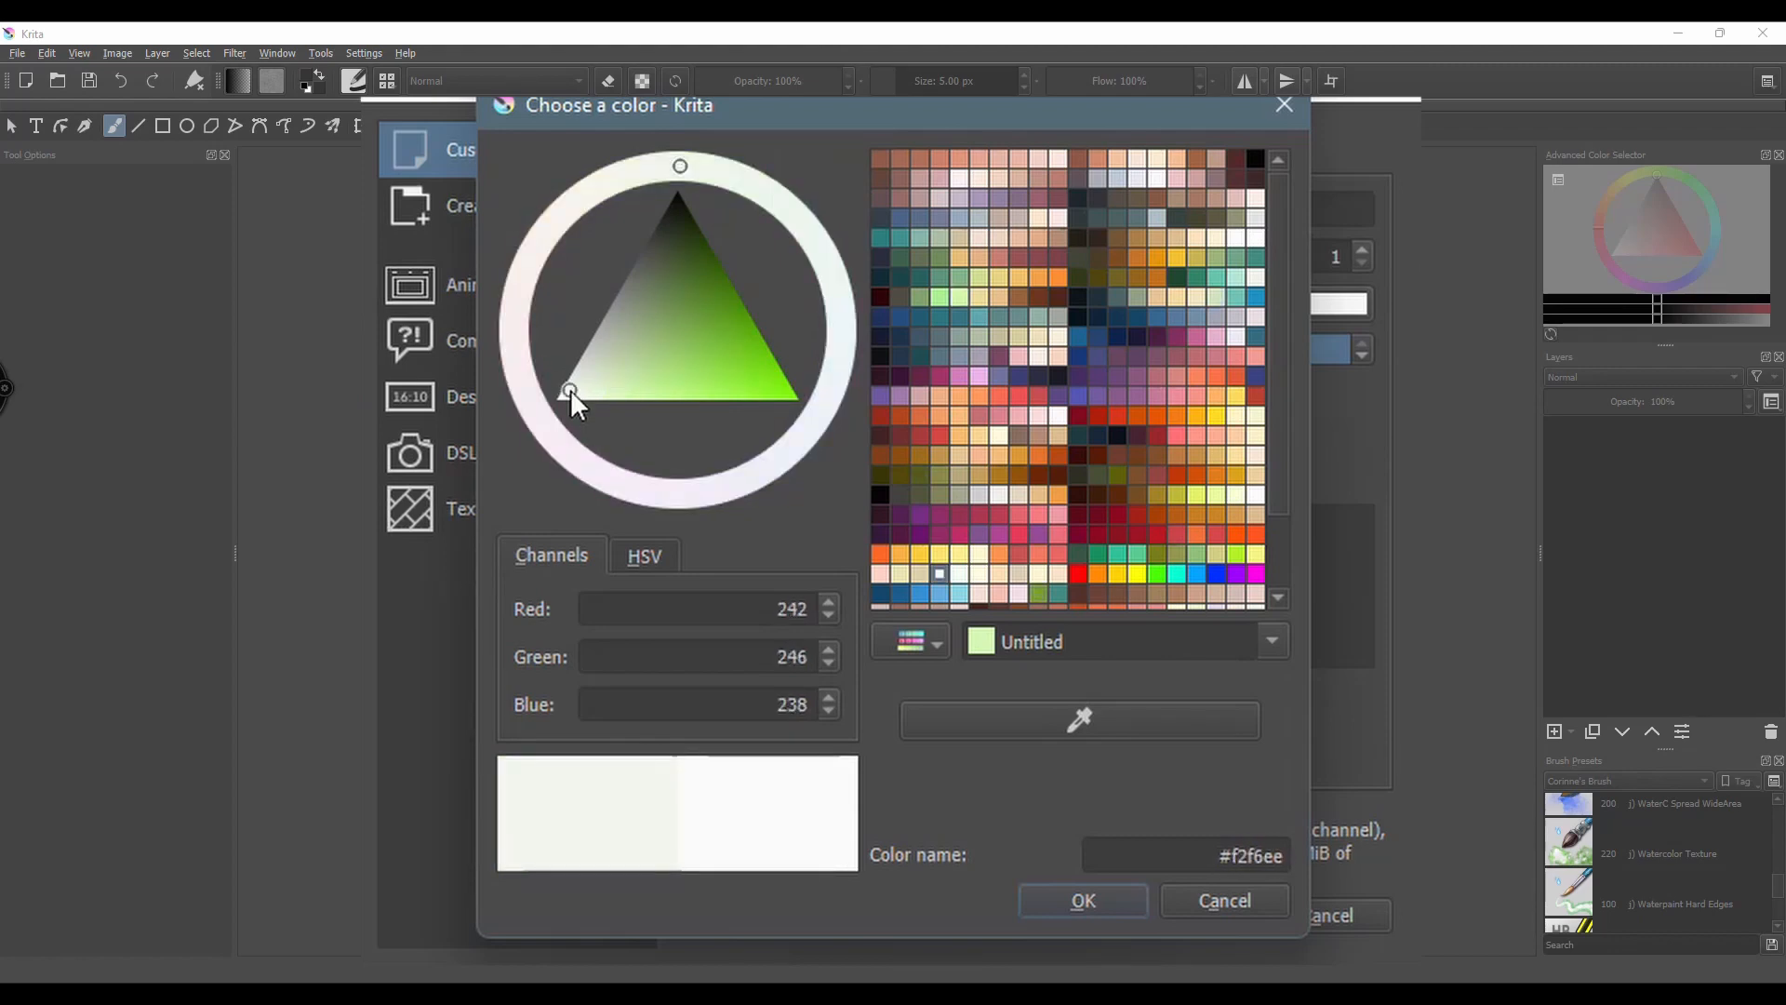
pyautogui.click(597, 359)
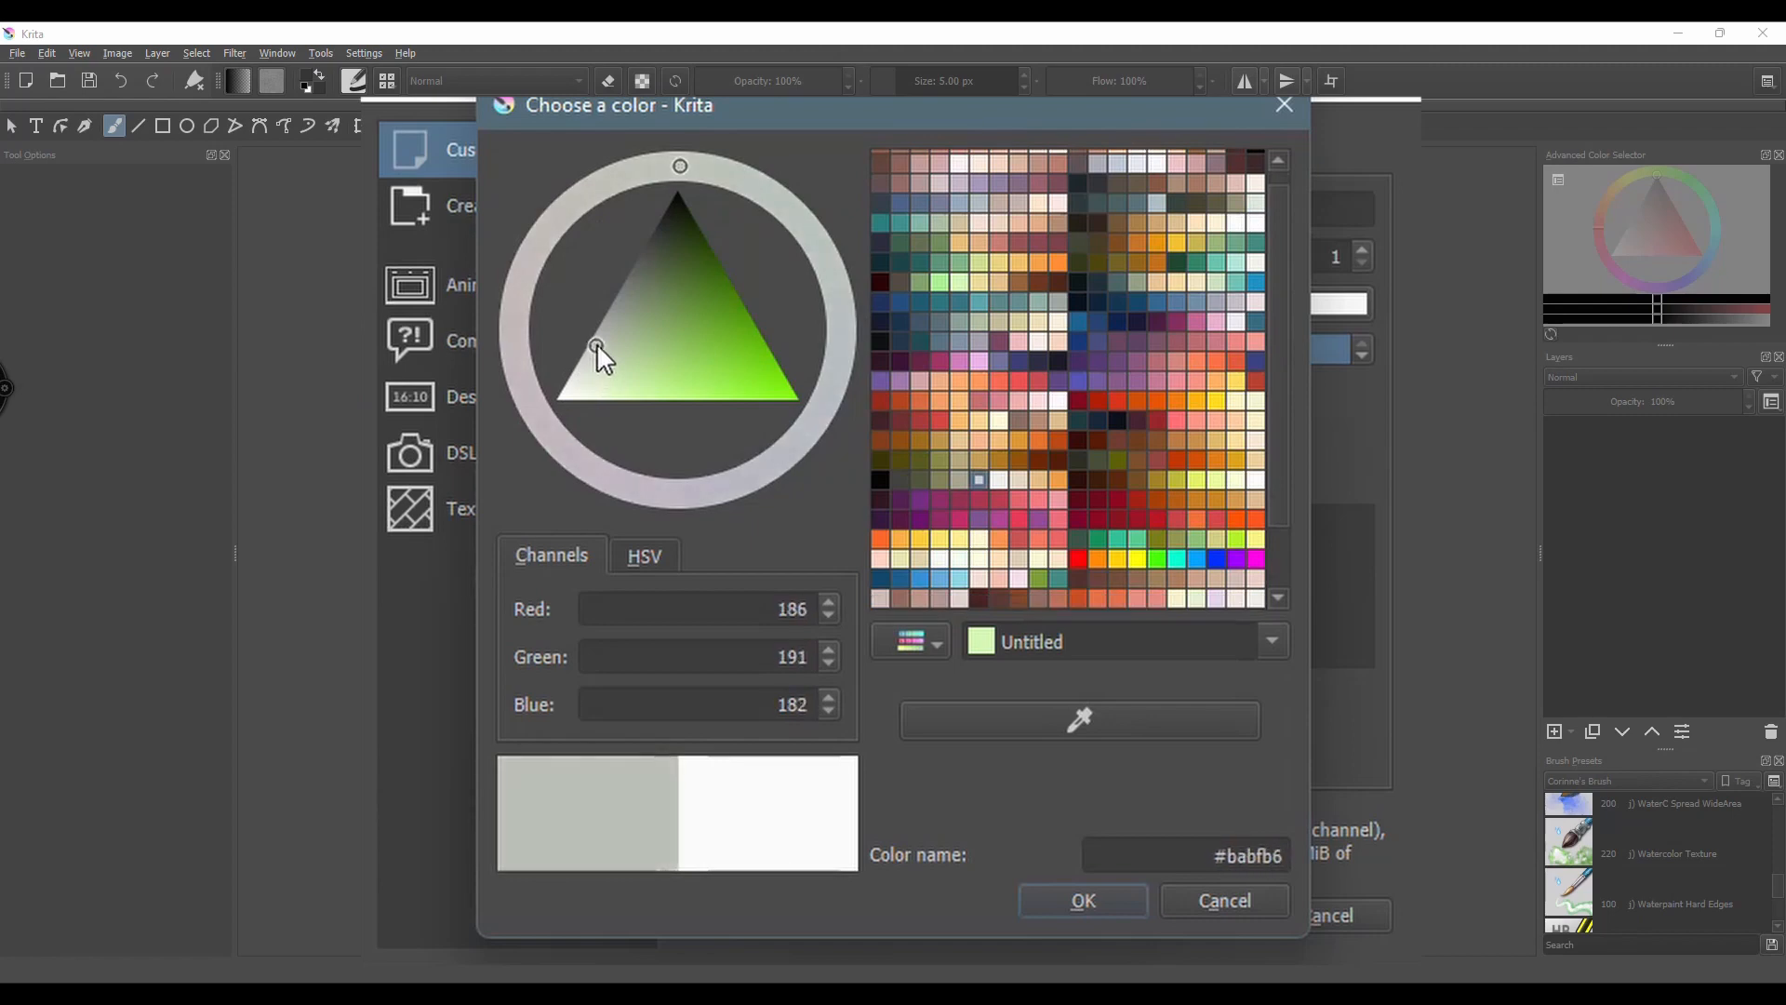
pyautogui.click(603, 328)
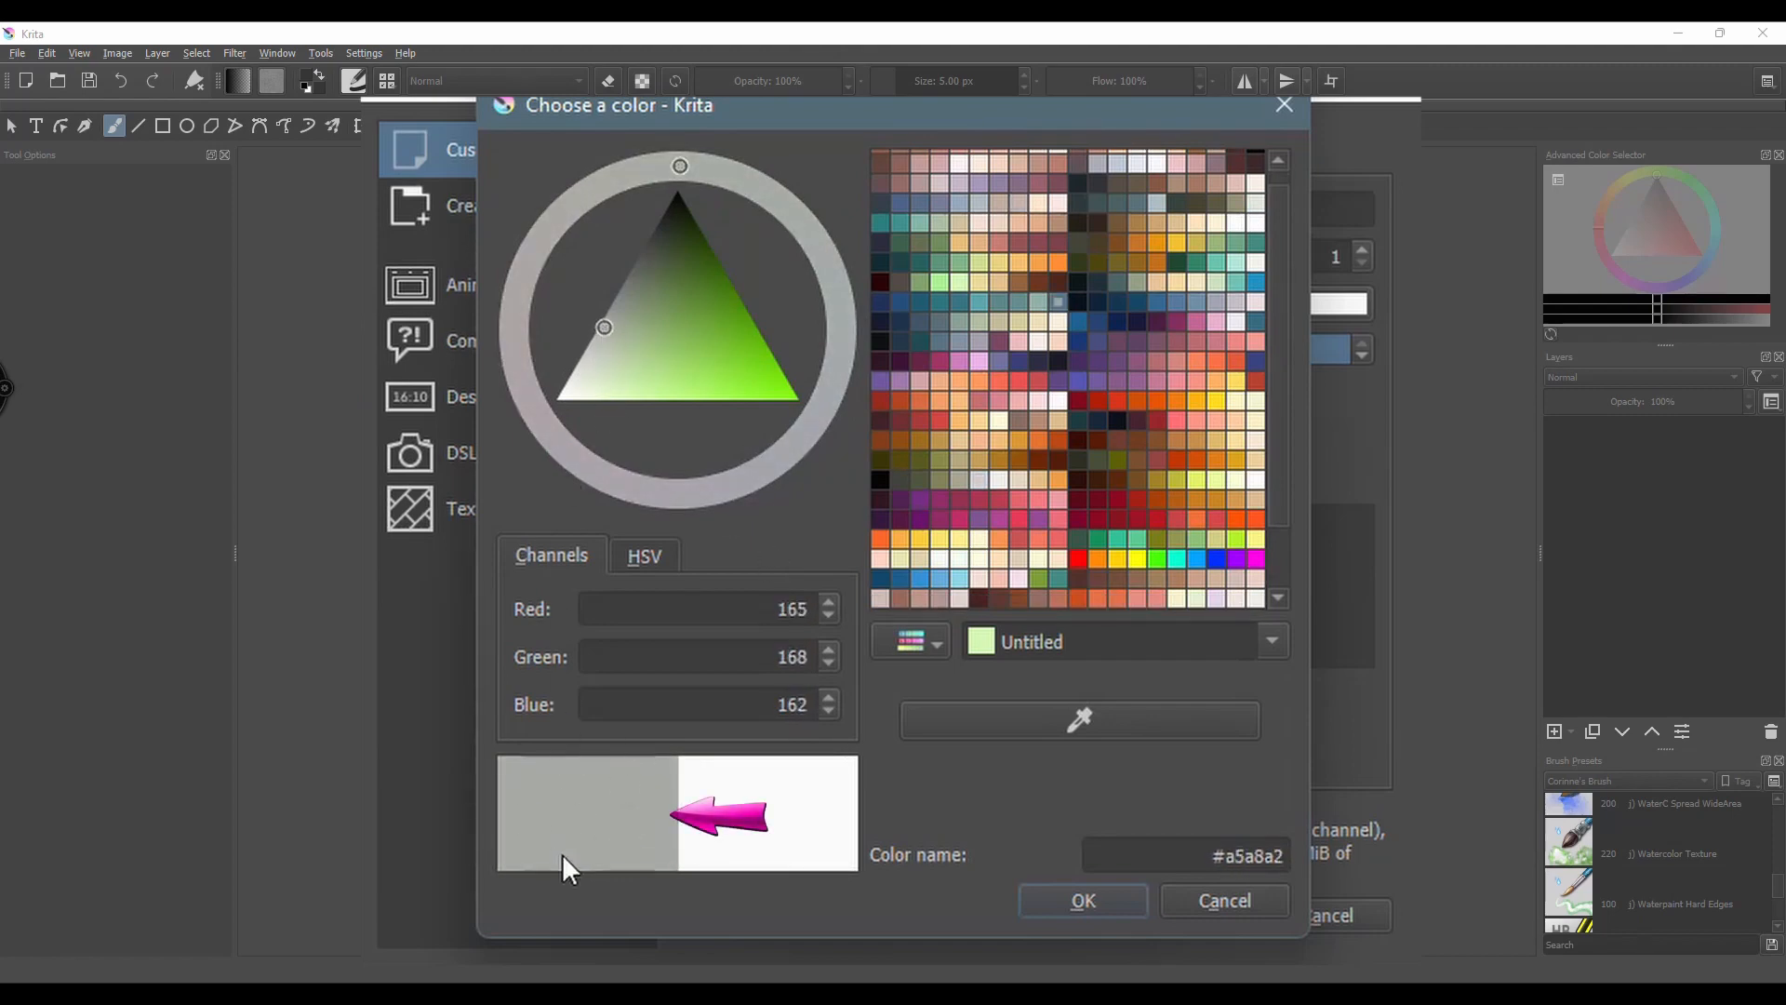
pyautogui.moveTo(584, 827)
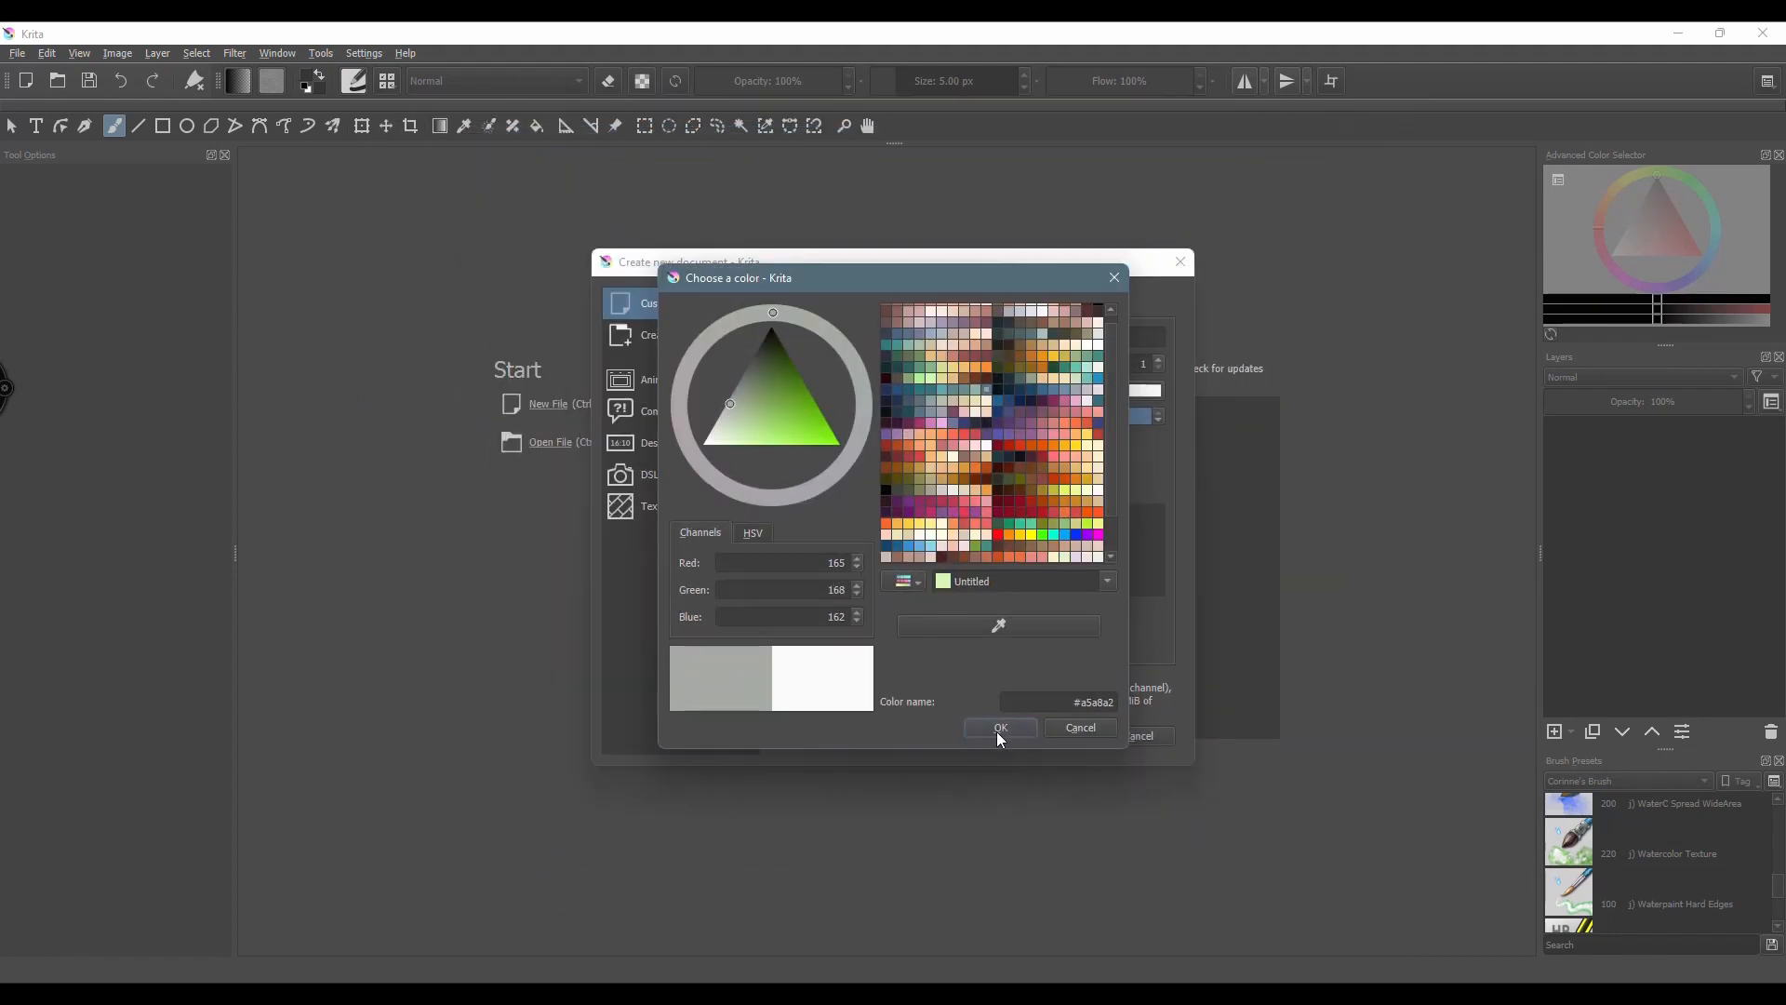
pyautogui.click(999, 727)
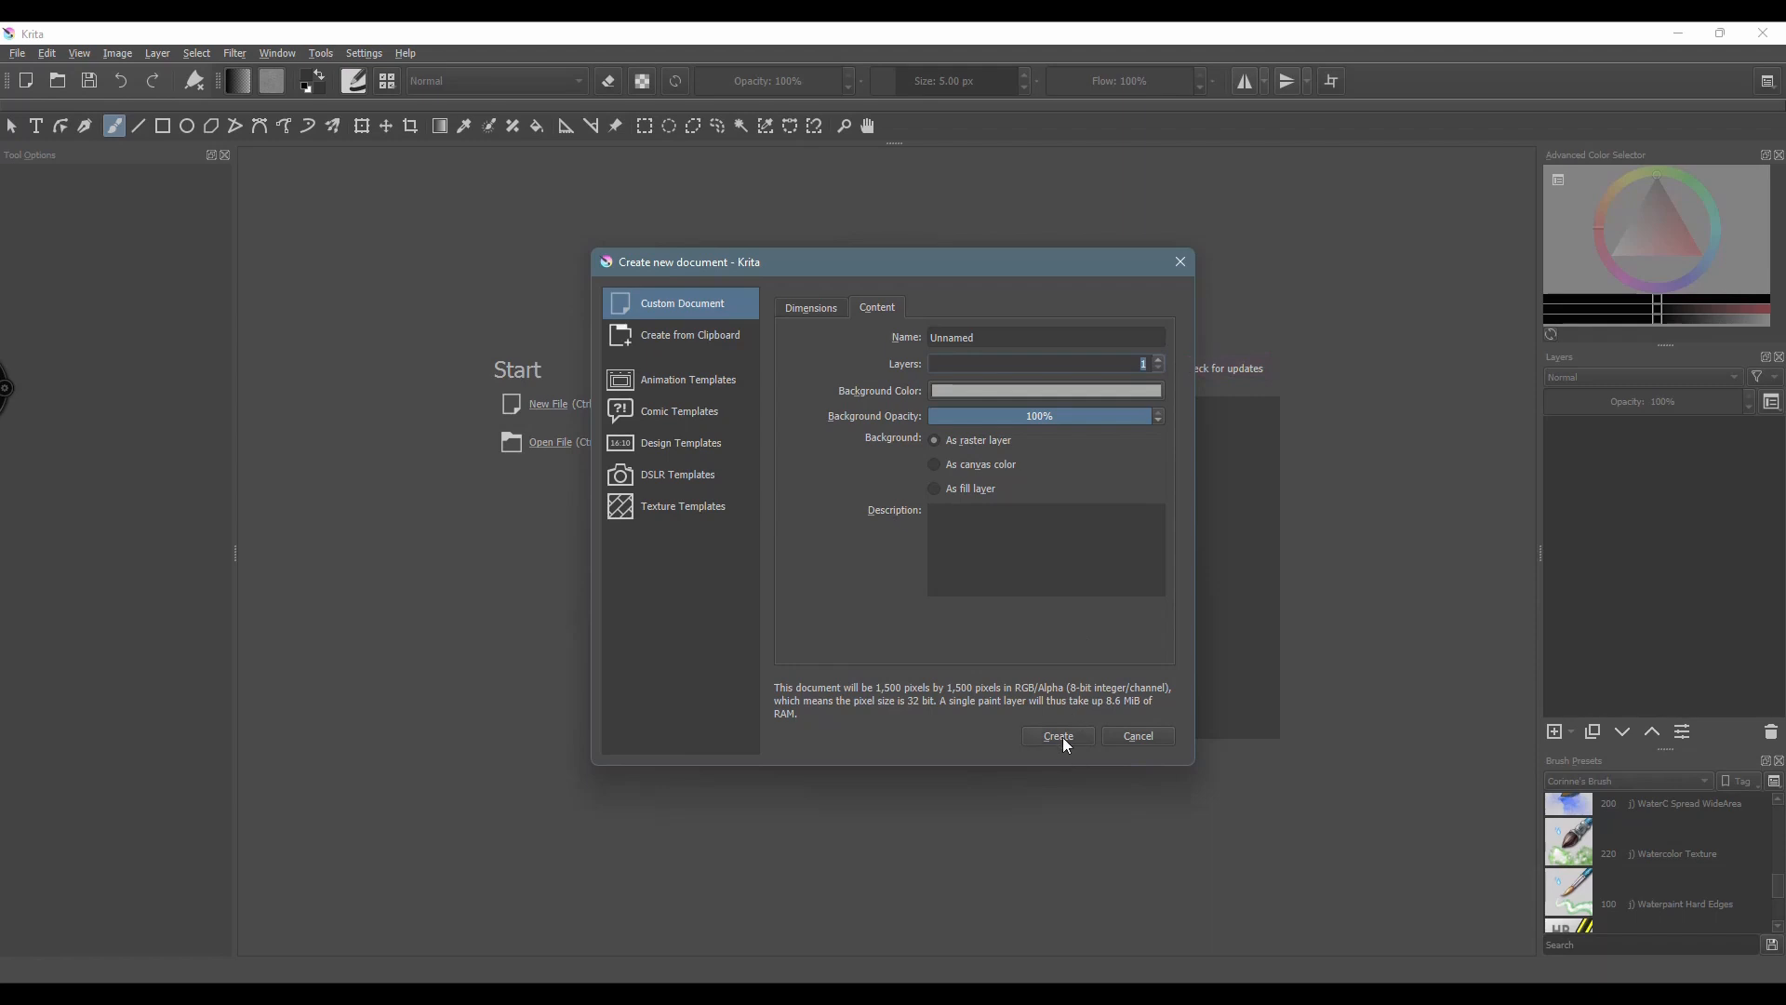
# Step: Create the grey document and show a grid over its canvas
pyautogui.click(1057, 735)
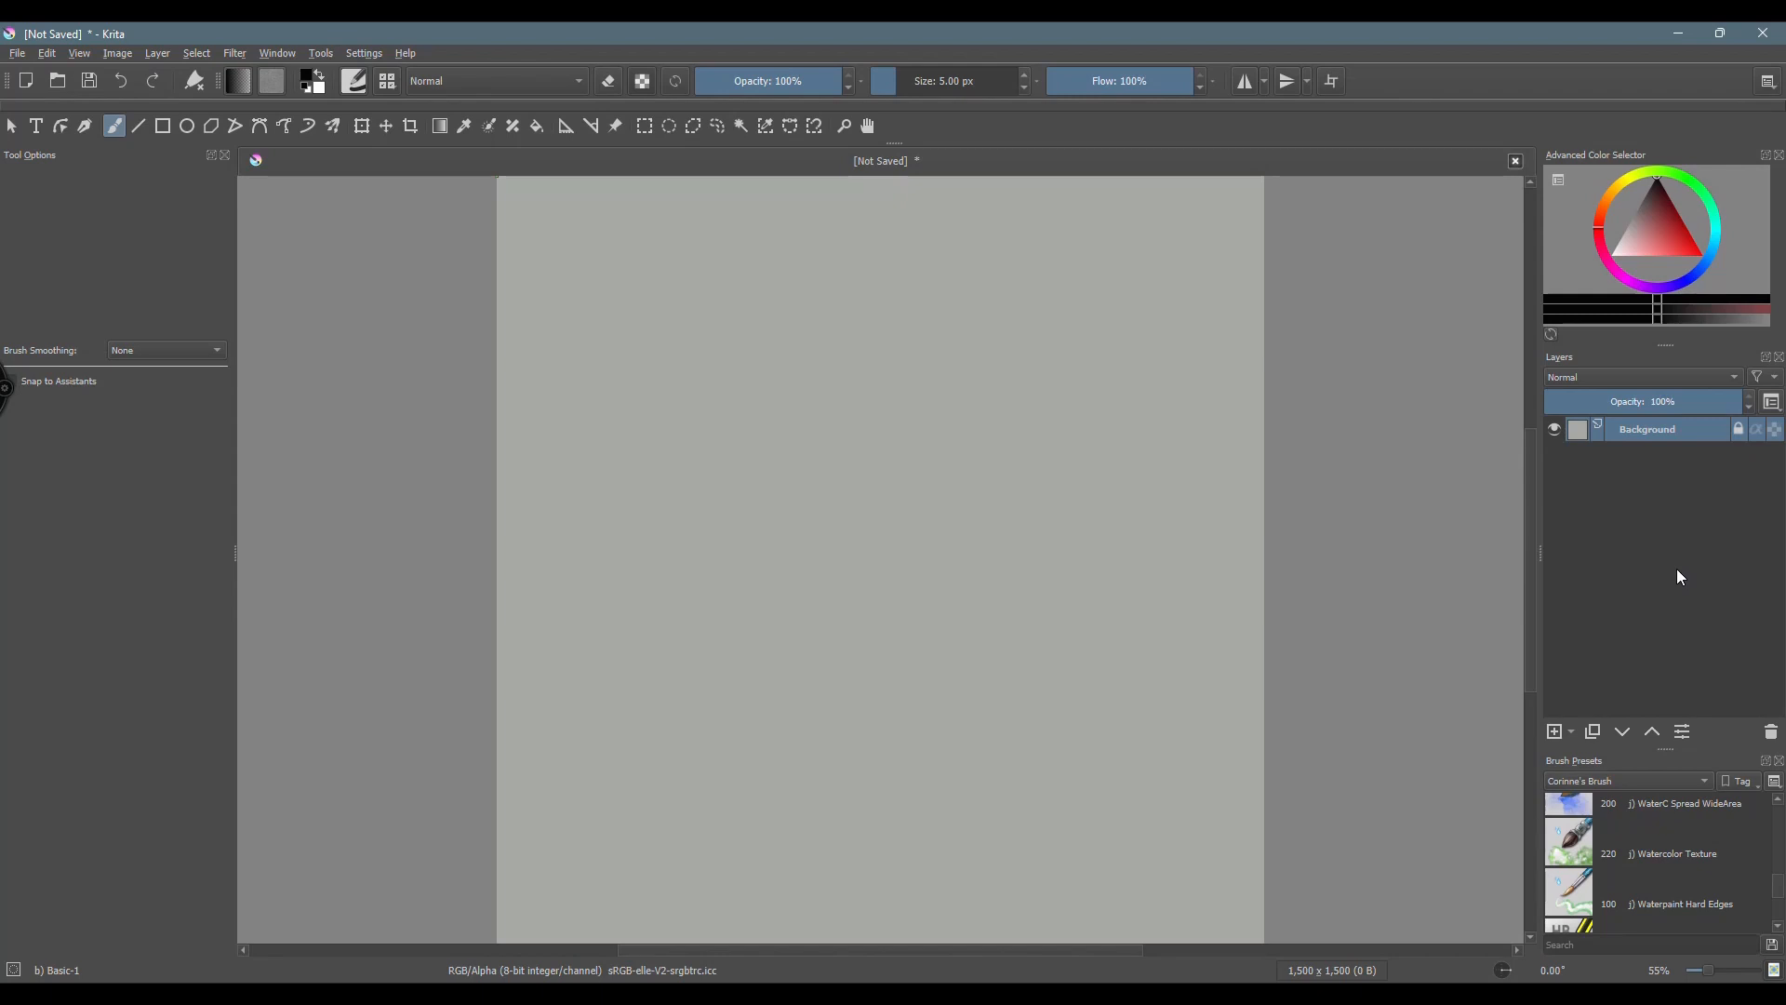
pyautogui.moveTo(1565, 593)
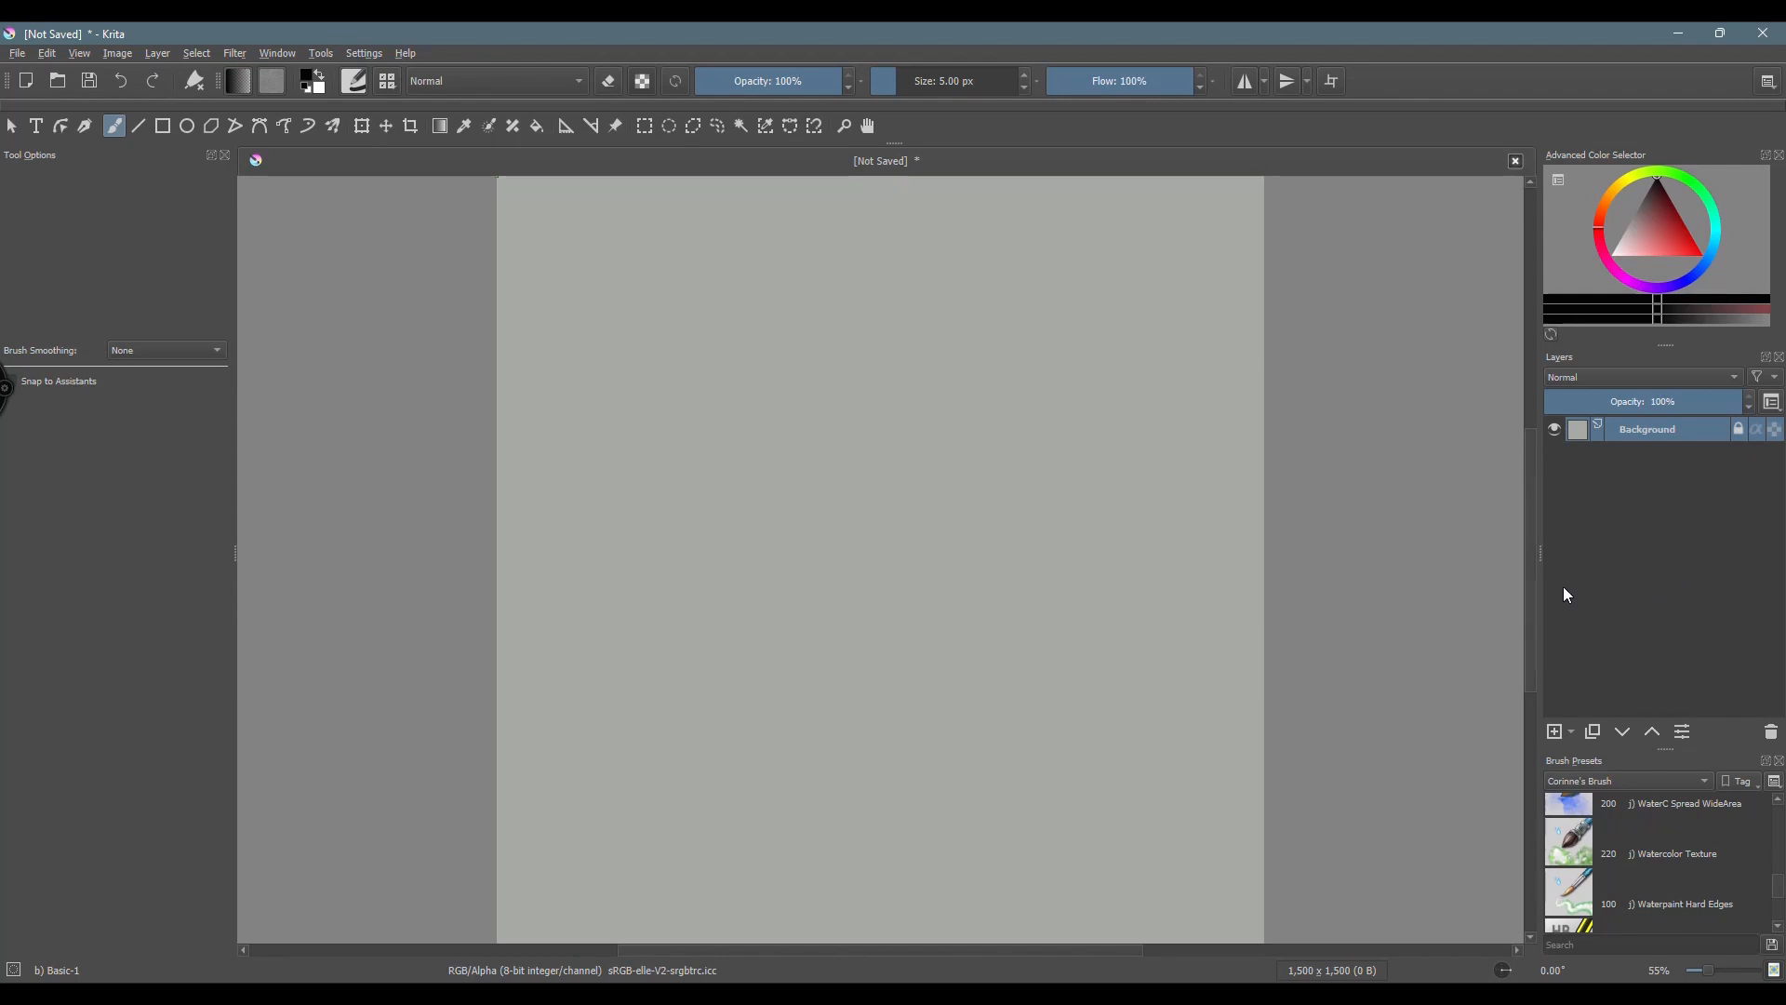
pyautogui.moveTo(82, 57)
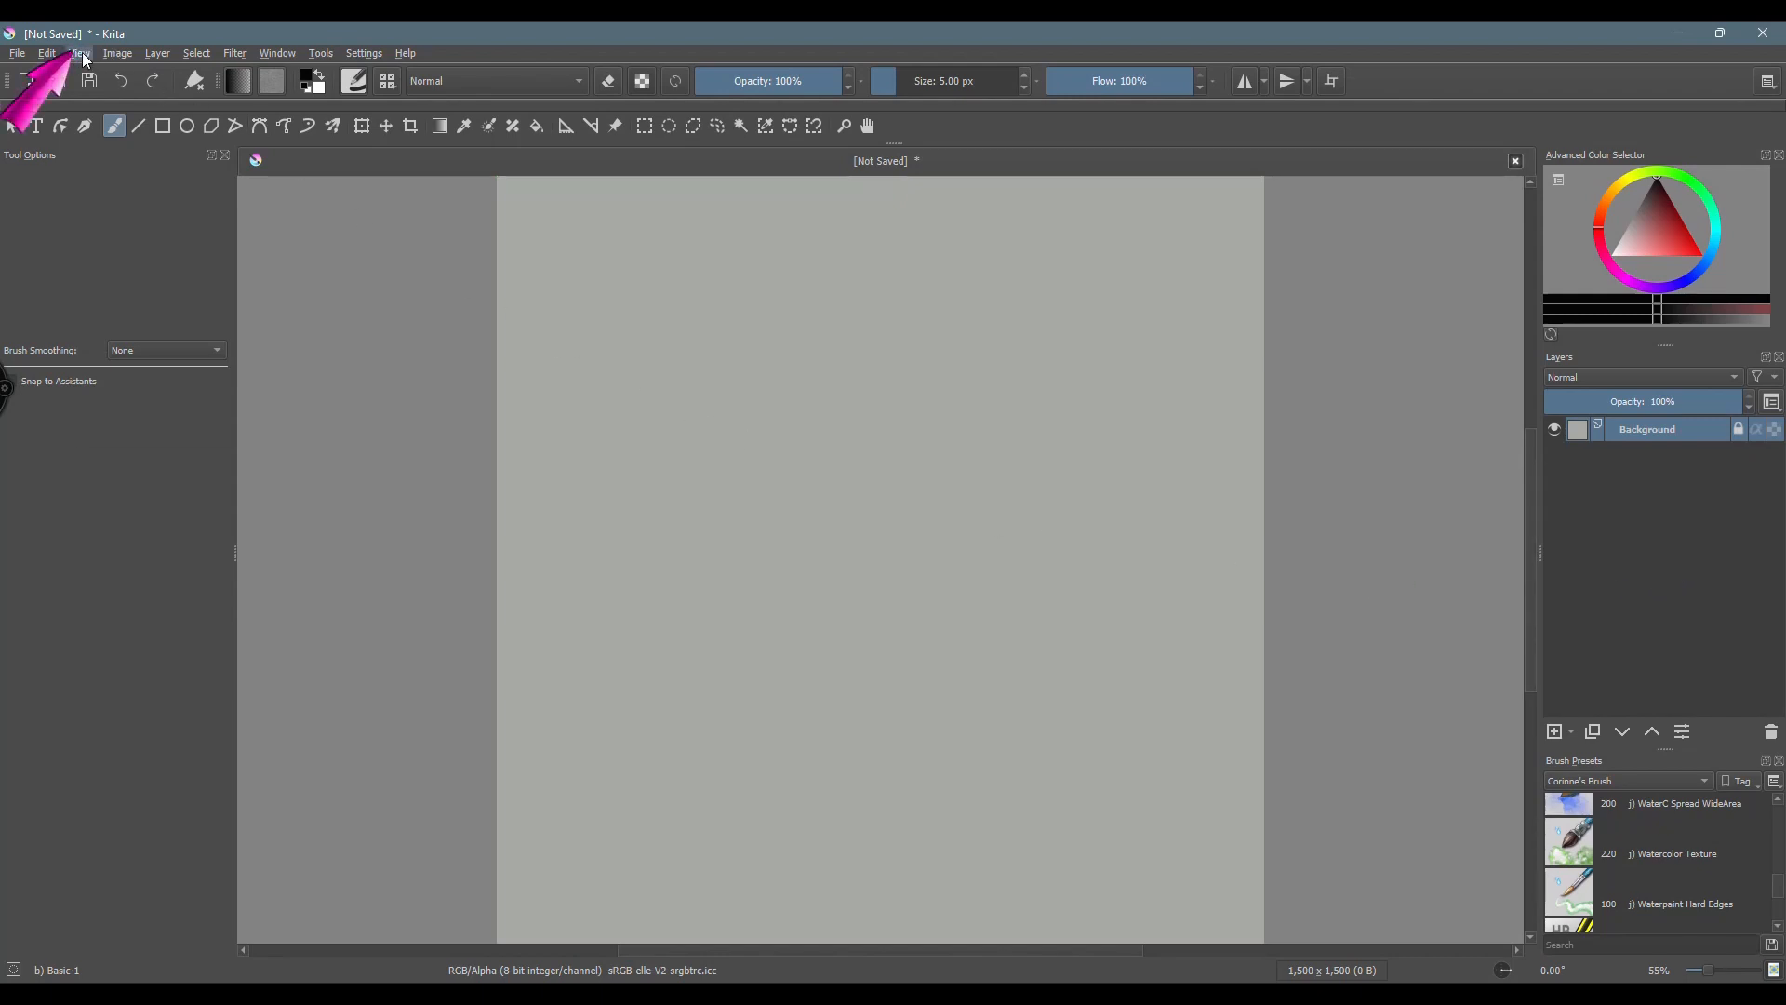
pyautogui.click(78, 52)
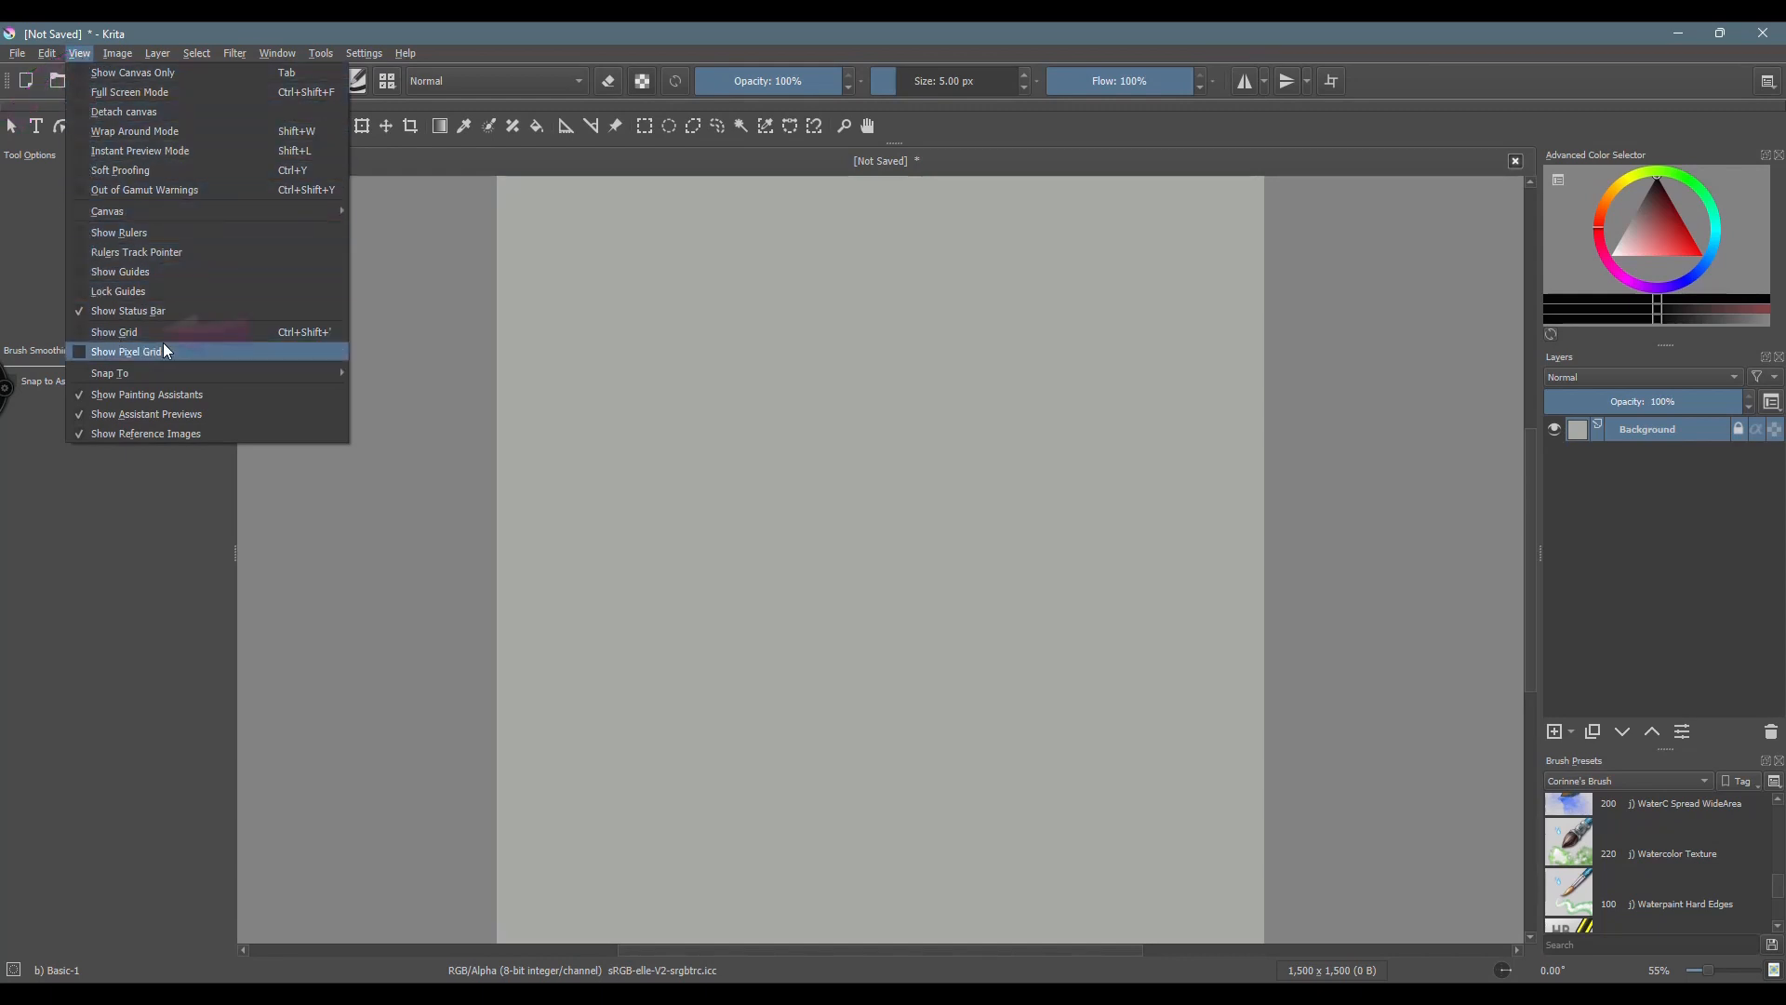
pyautogui.moveTo(113, 331)
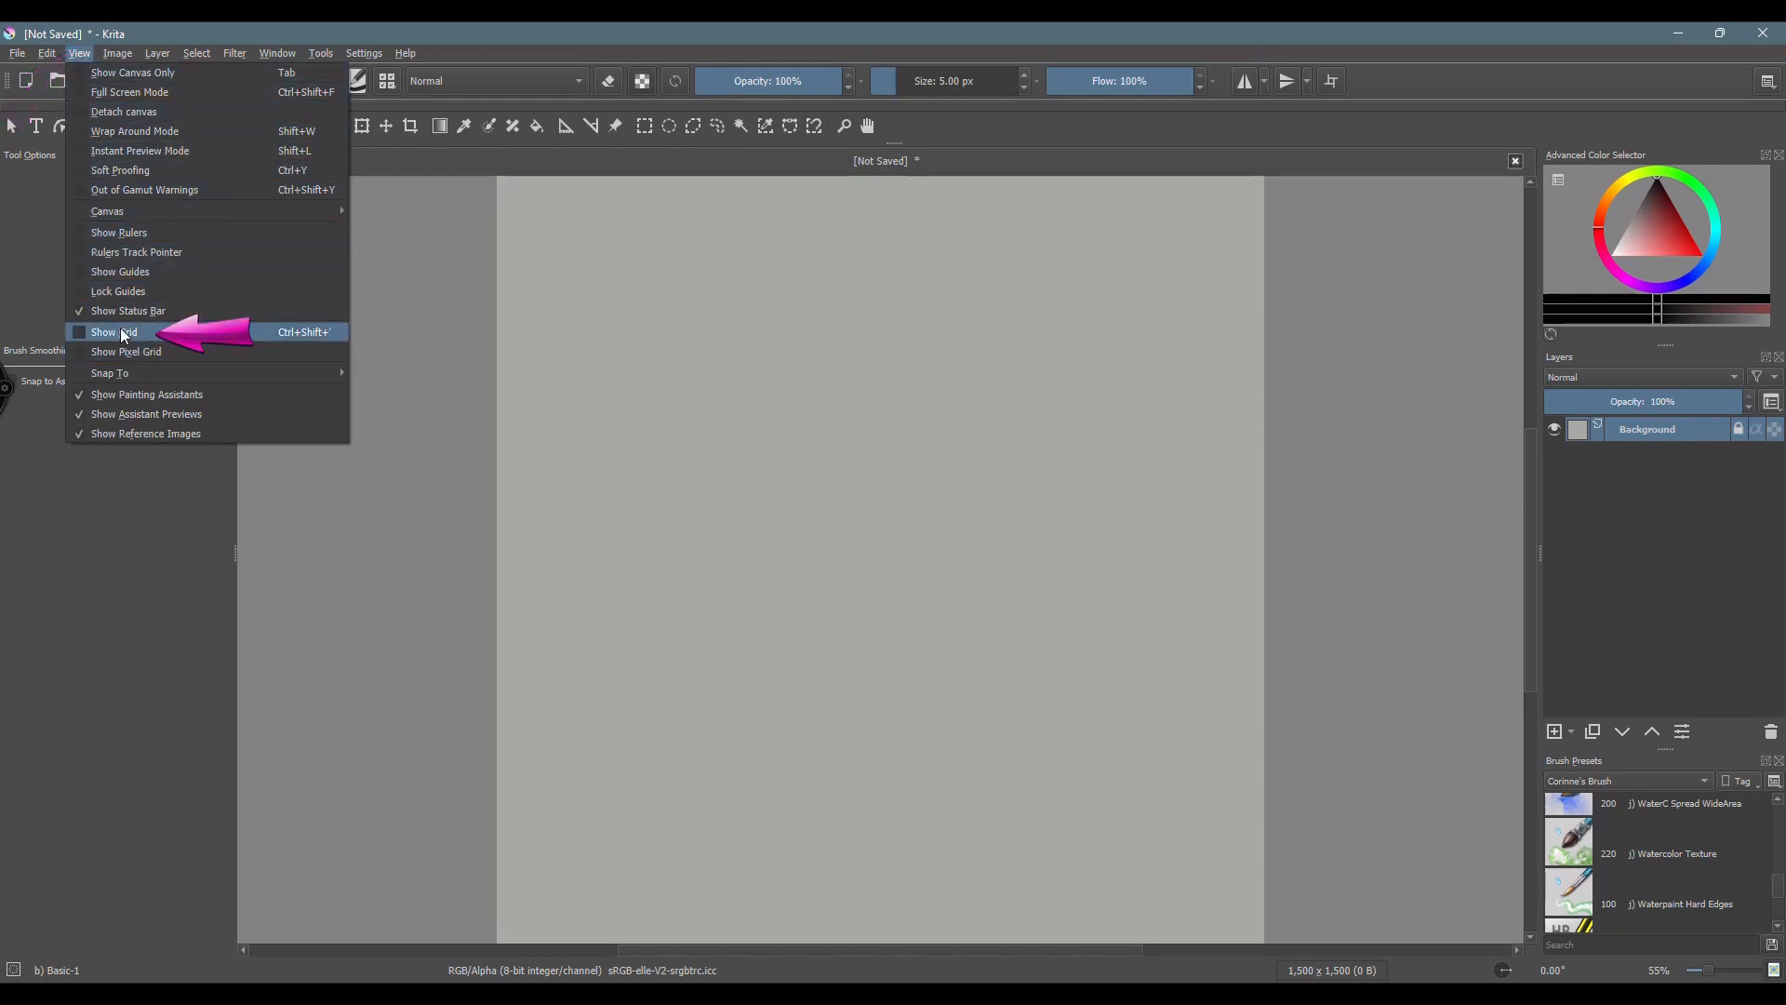
pyautogui.click(114, 331)
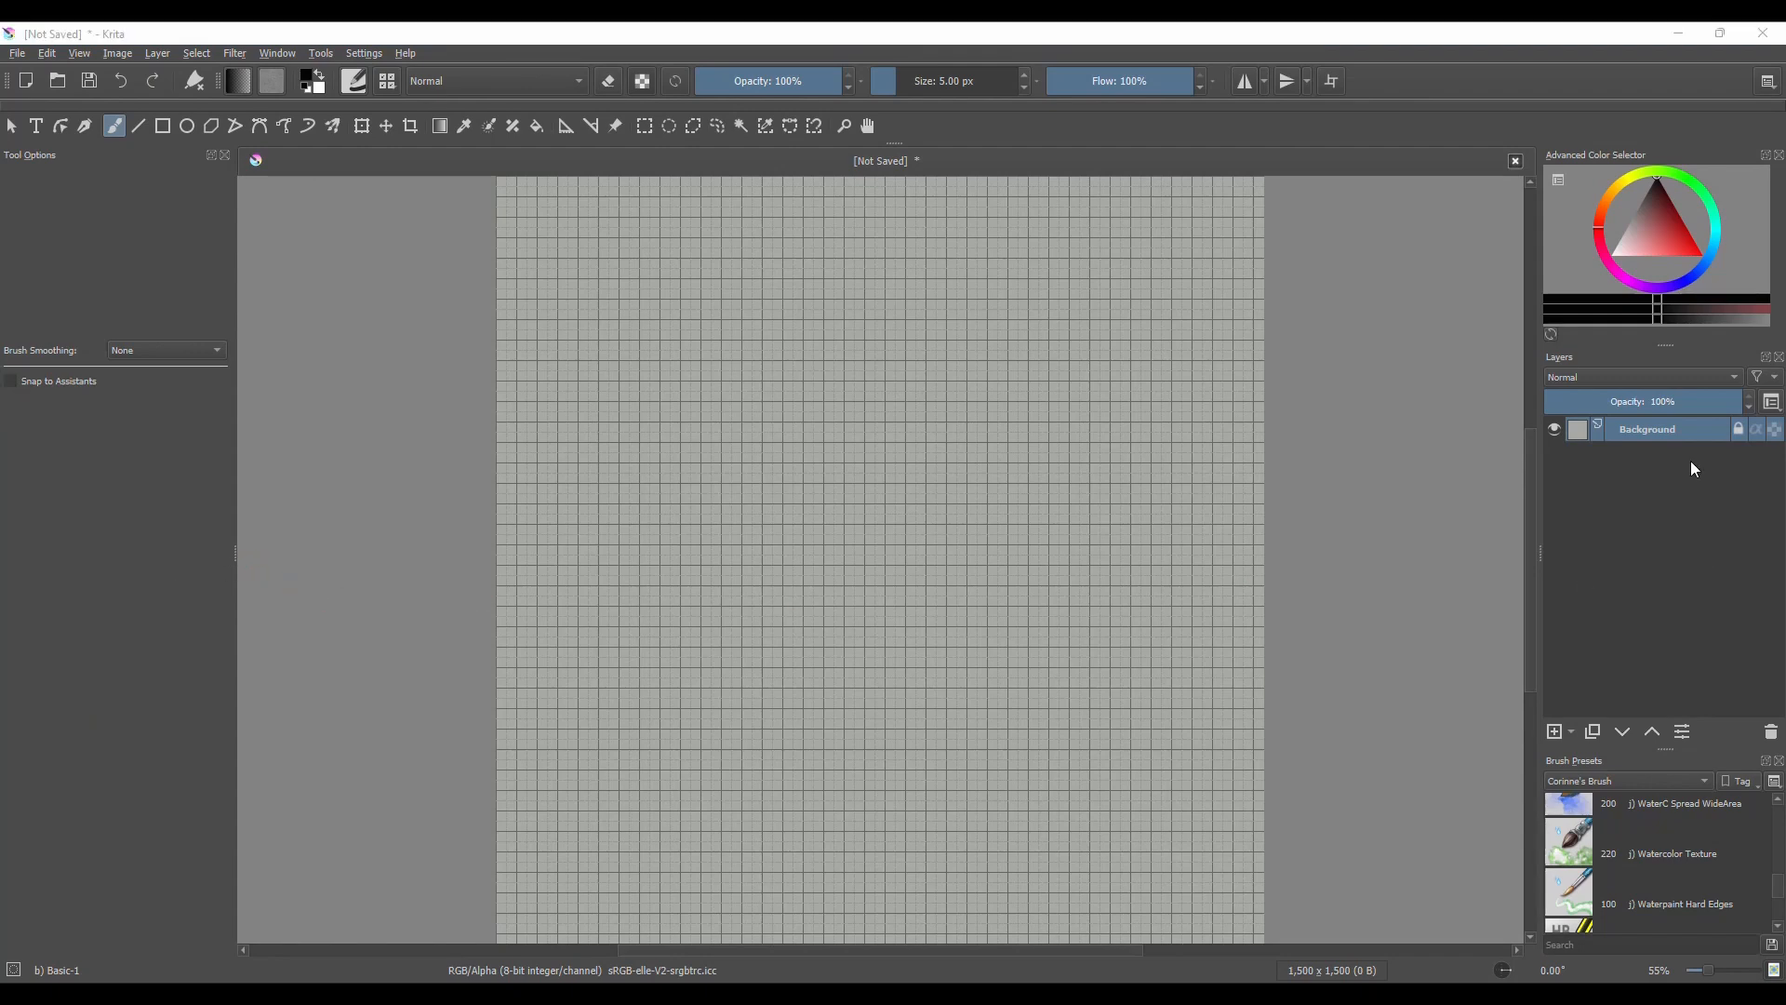
# Step: Add a new Vector Layer above the Background and pick the Text tool
pyautogui.click(1551, 731)
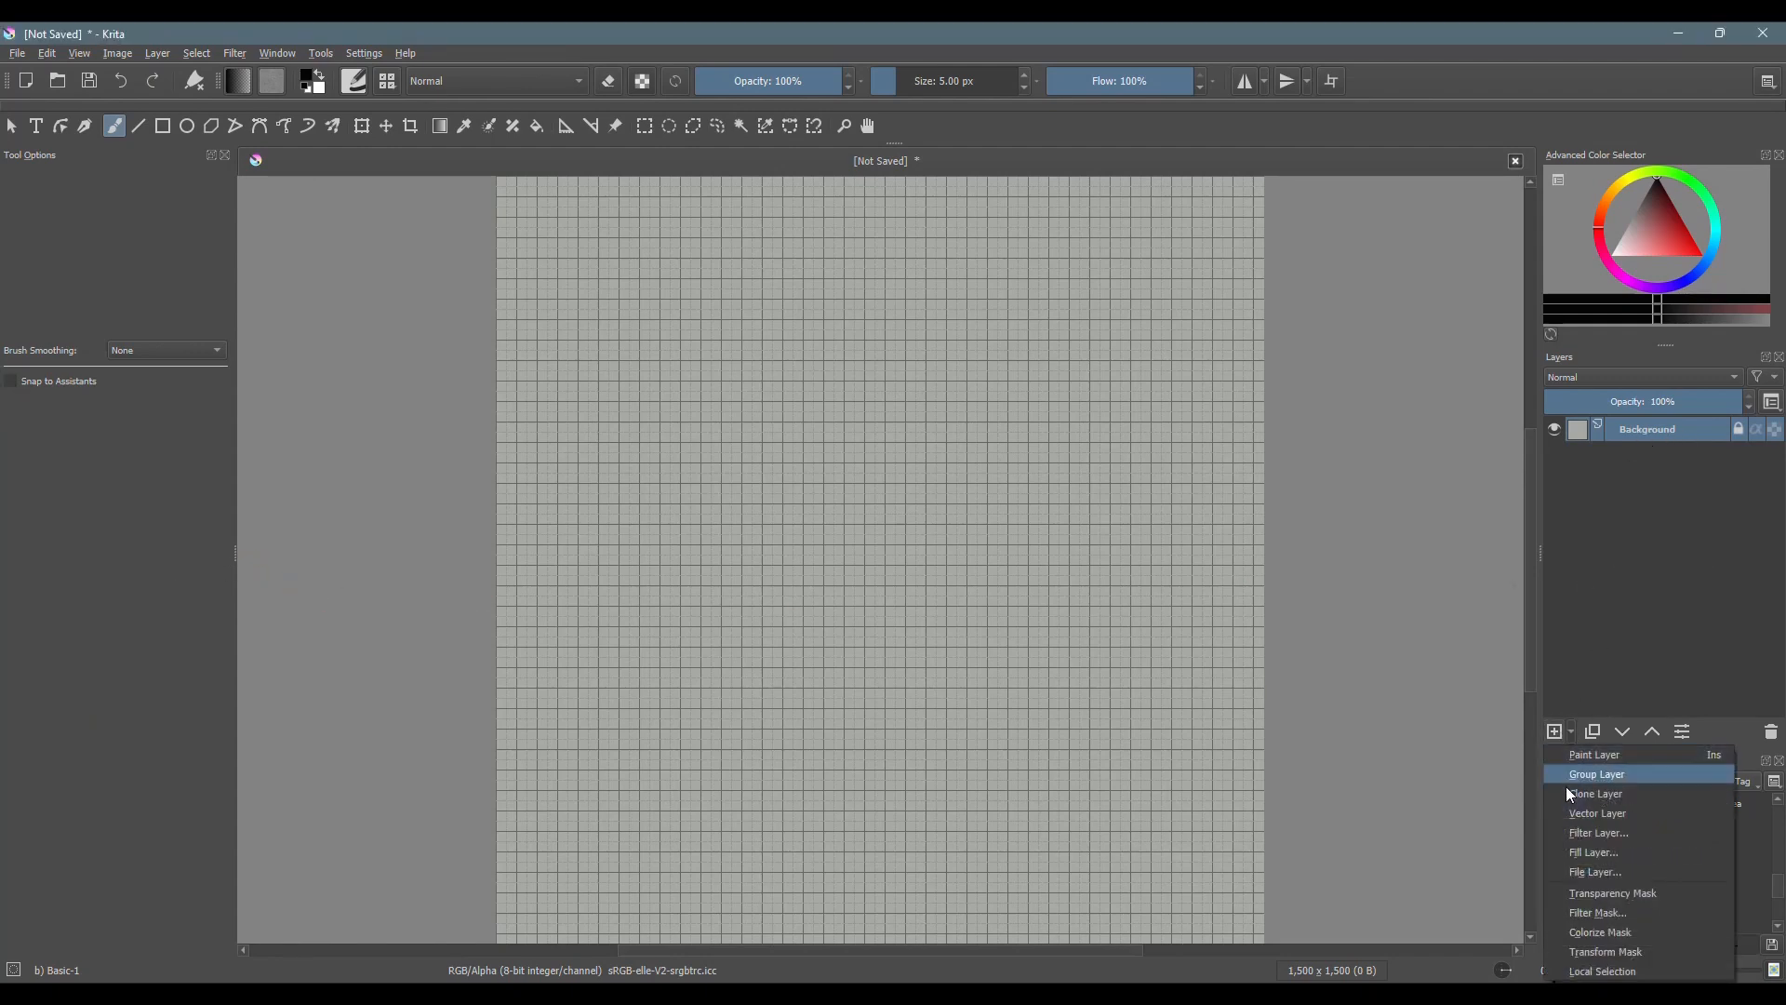
pyautogui.click(1597, 813)
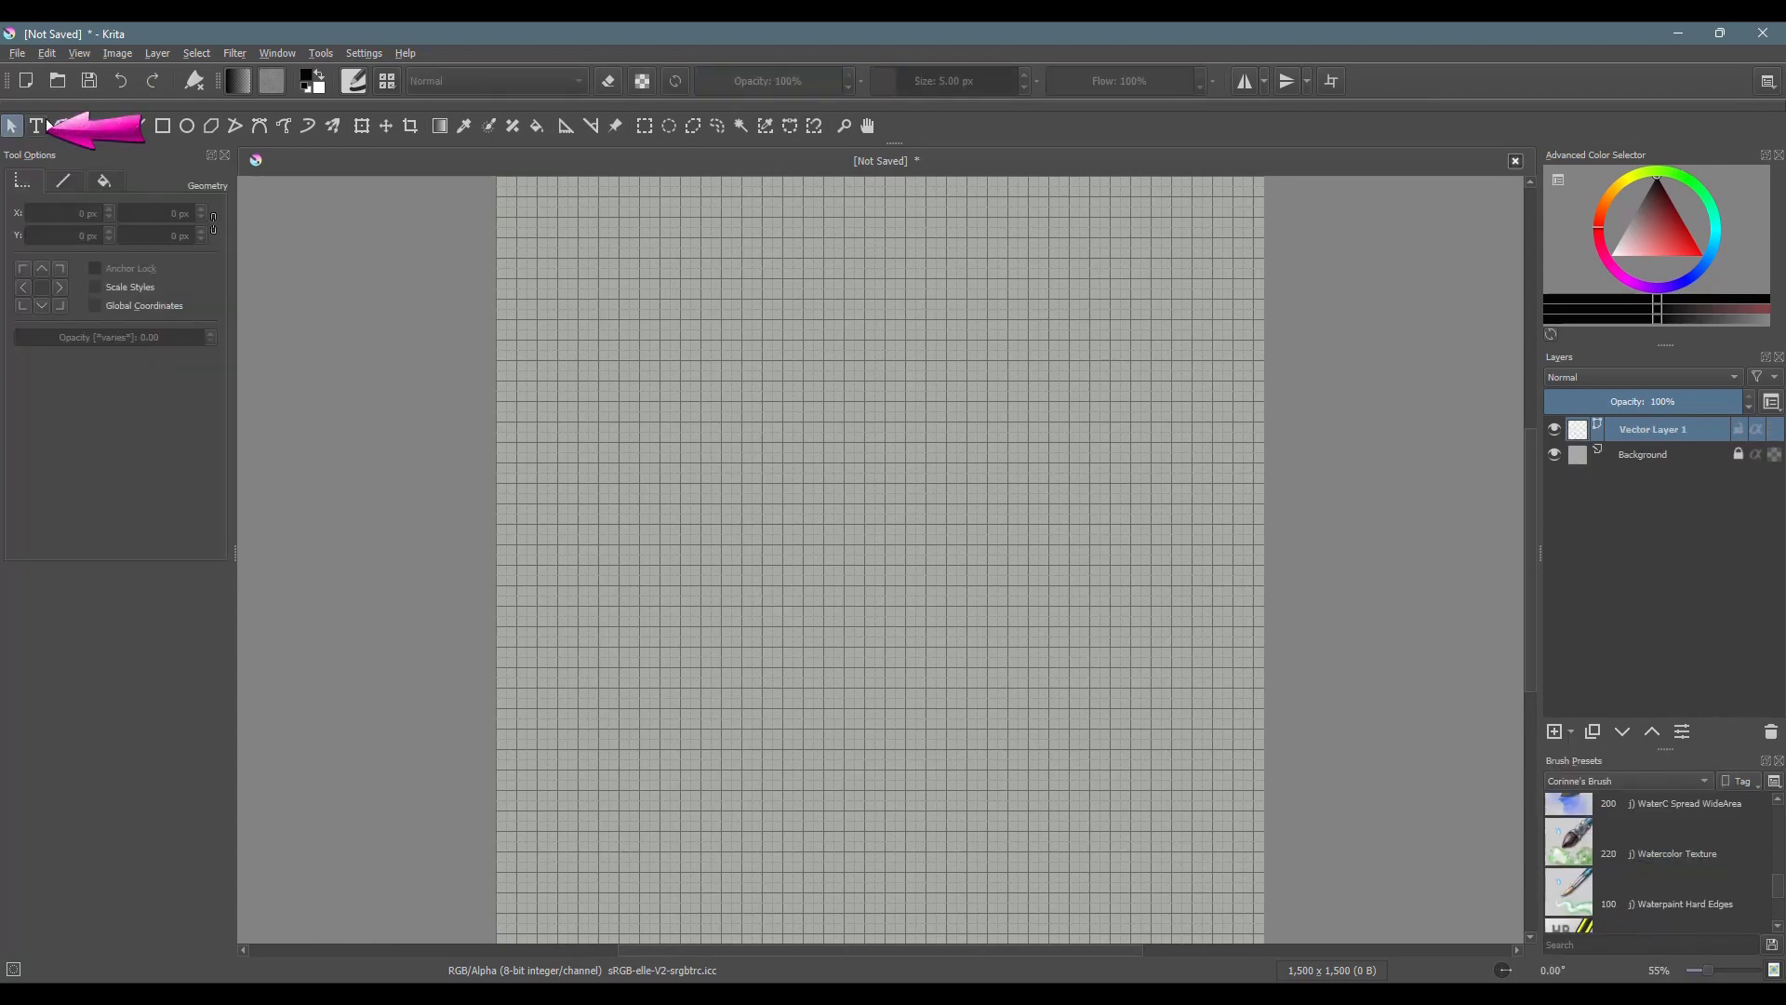
pyautogui.click(37, 125)
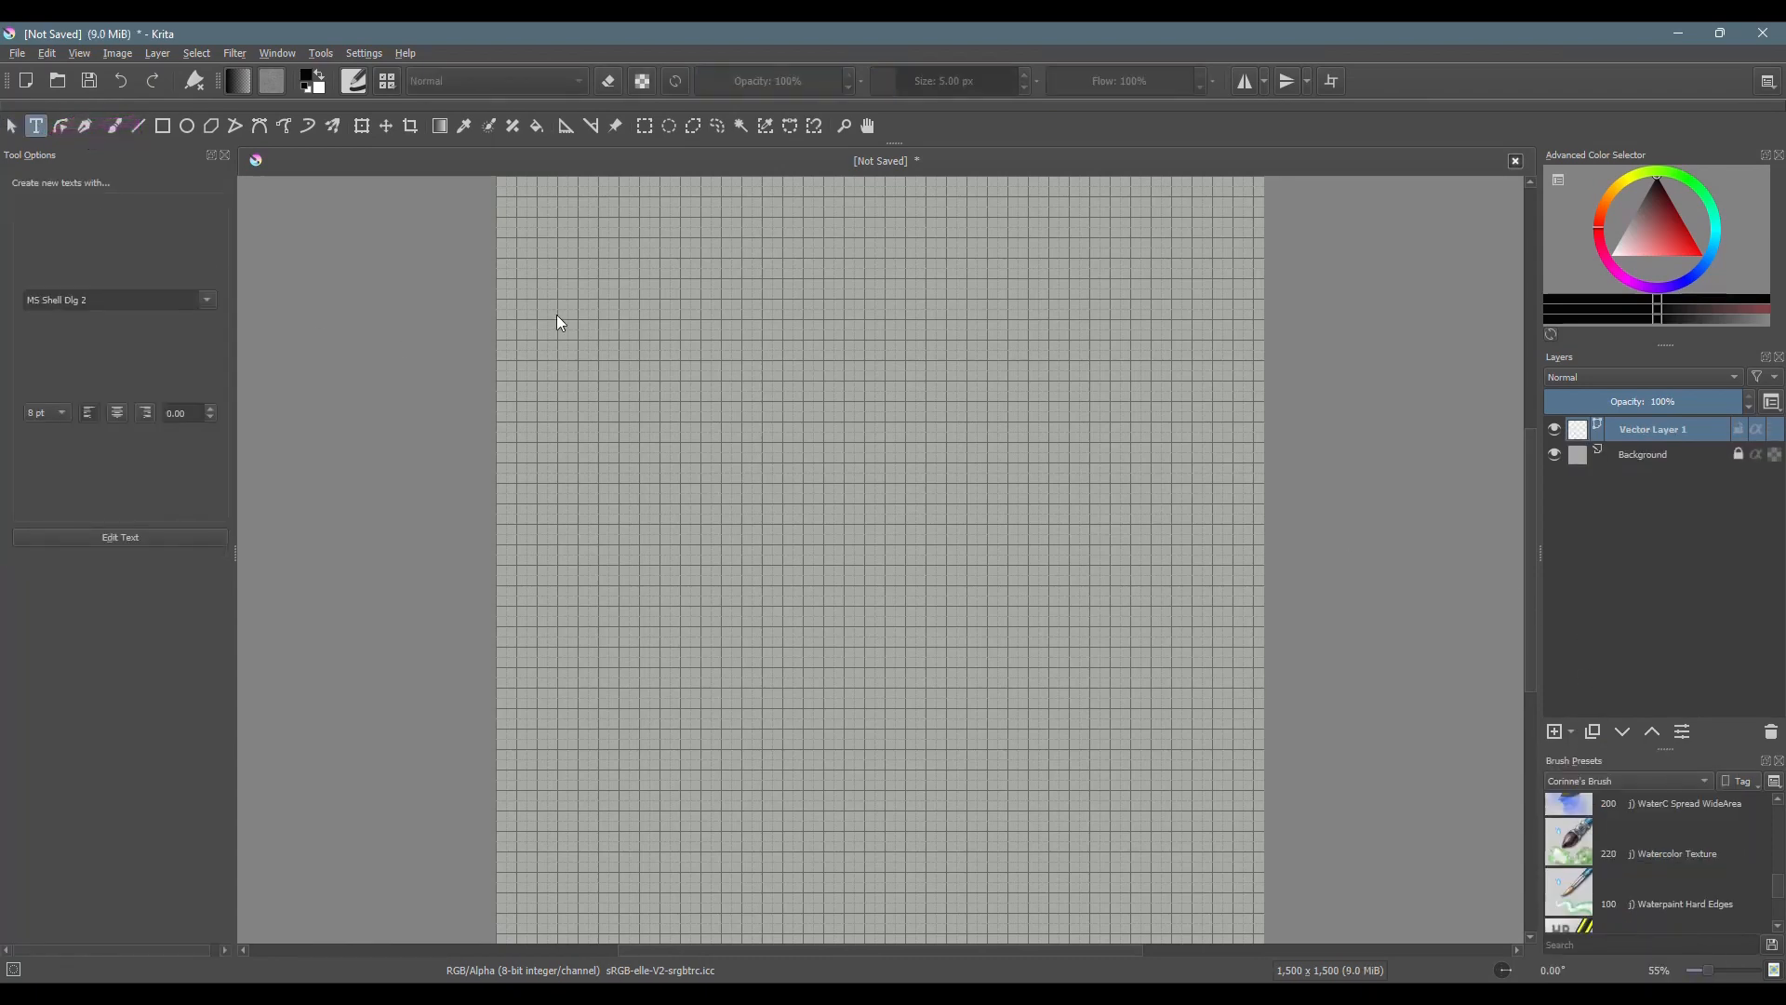
# Step: Drag out a text area across the upper part of the gridded page
pyautogui.moveTo(509, 288); pyautogui.dragTo(1252, 638)
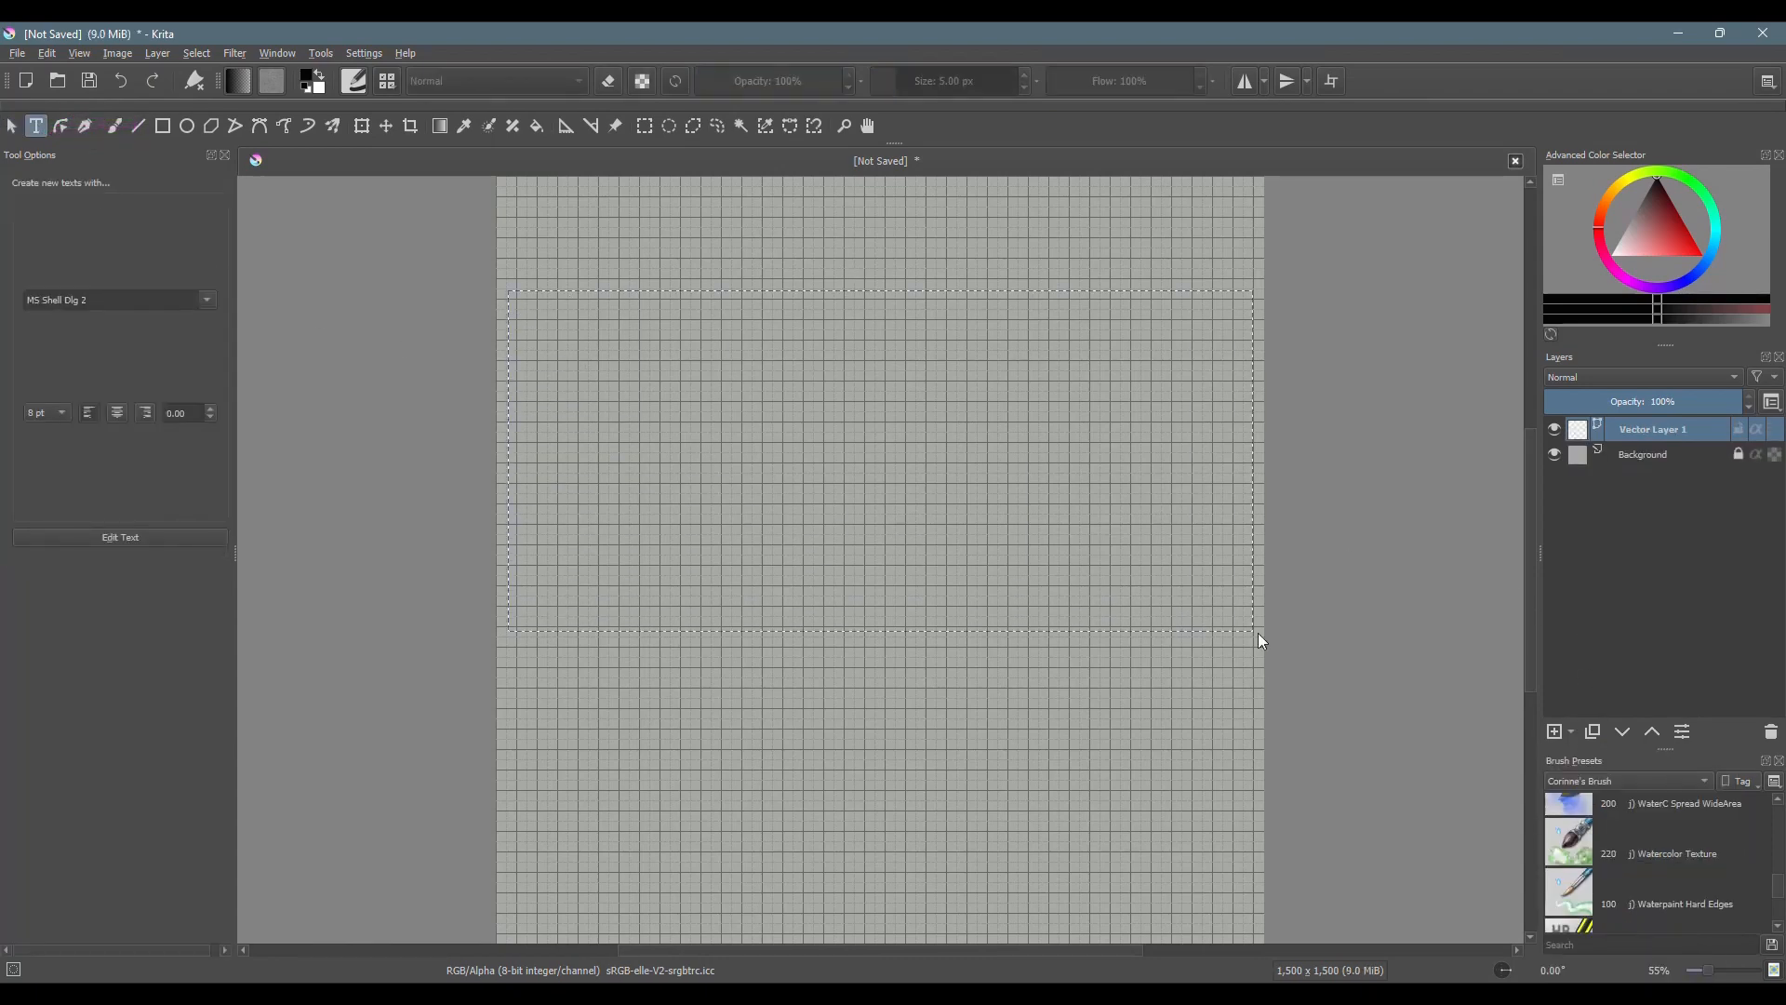
pyautogui.moveTo(1260, 639); pyautogui.dragTo(1406, 829)
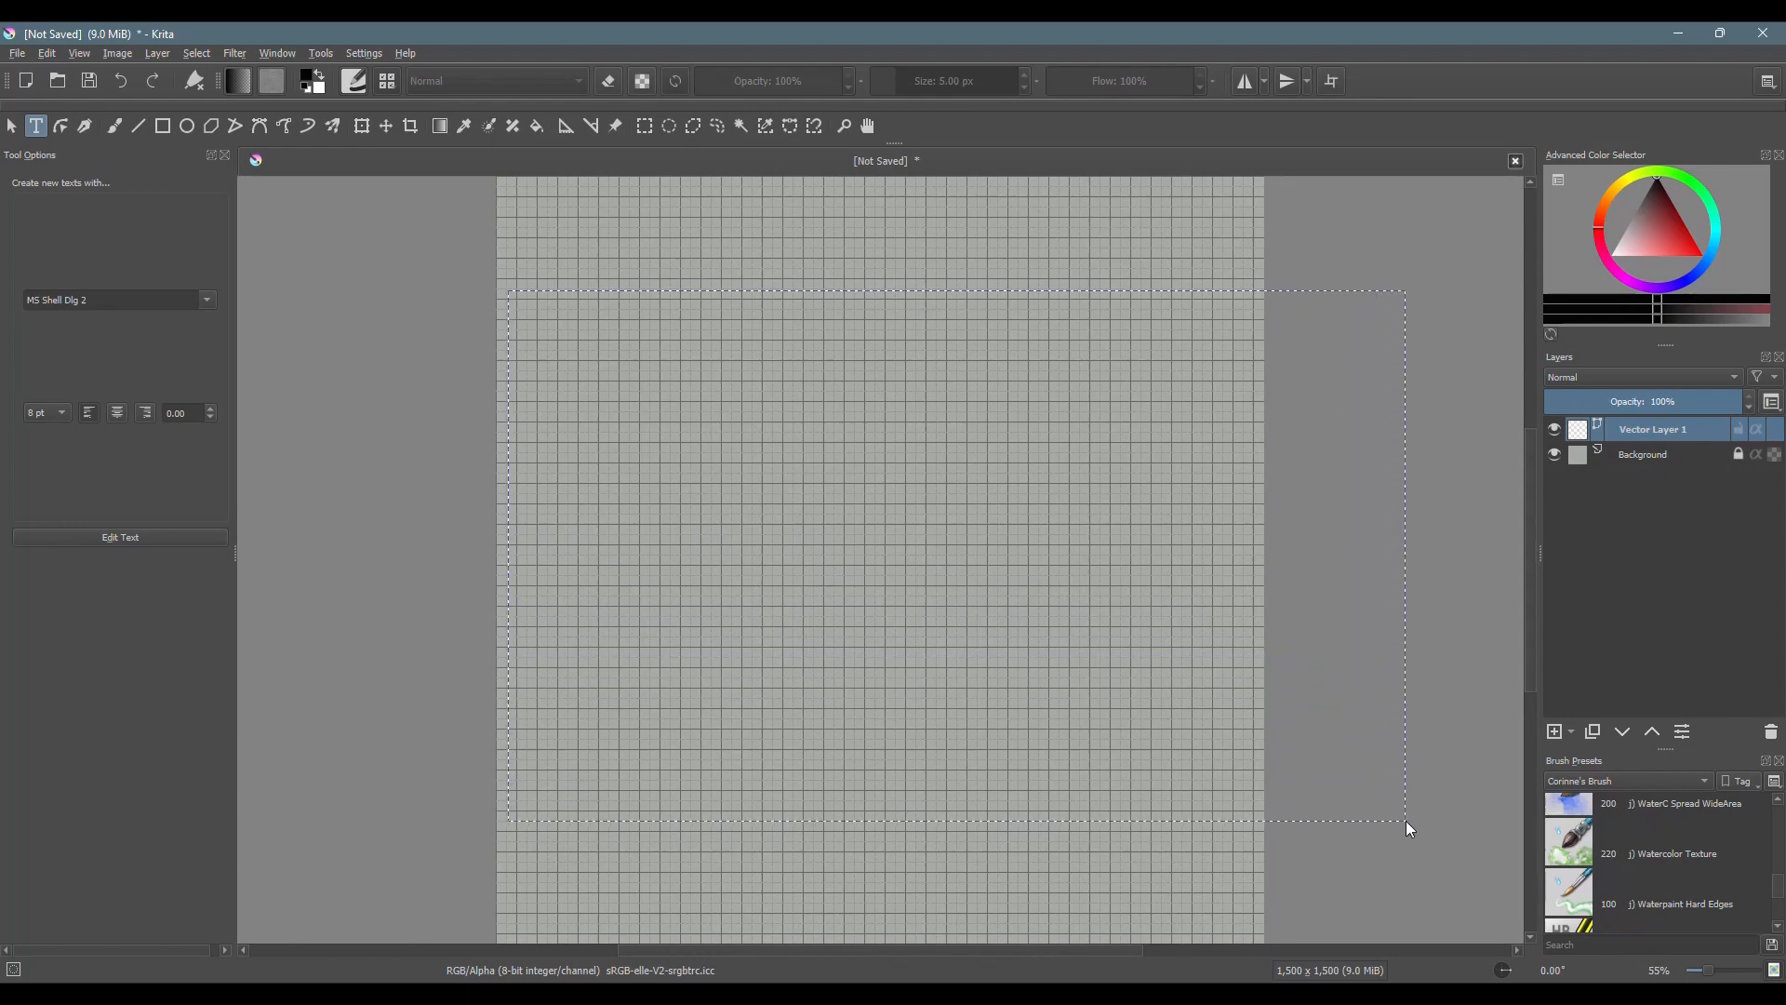
pyautogui.moveTo(1407, 825); pyautogui.dragTo(683, 428)
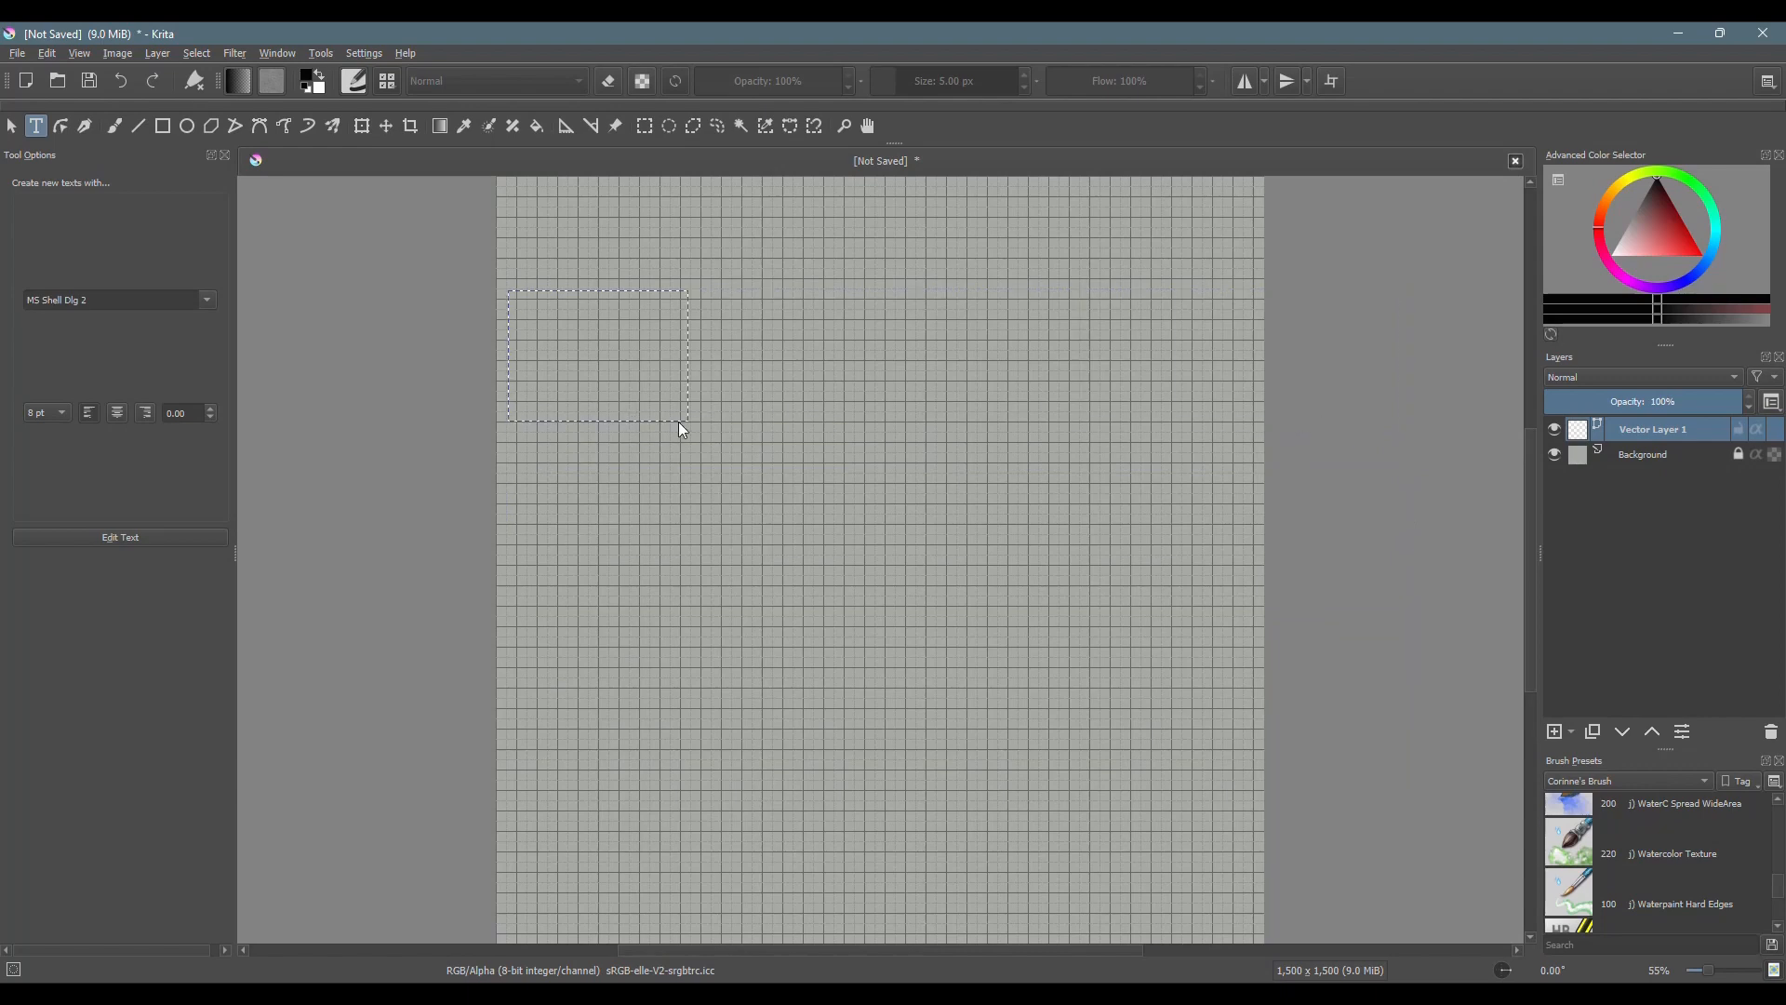
pyautogui.moveTo(683, 430); pyautogui.dragTo(1429, 752)
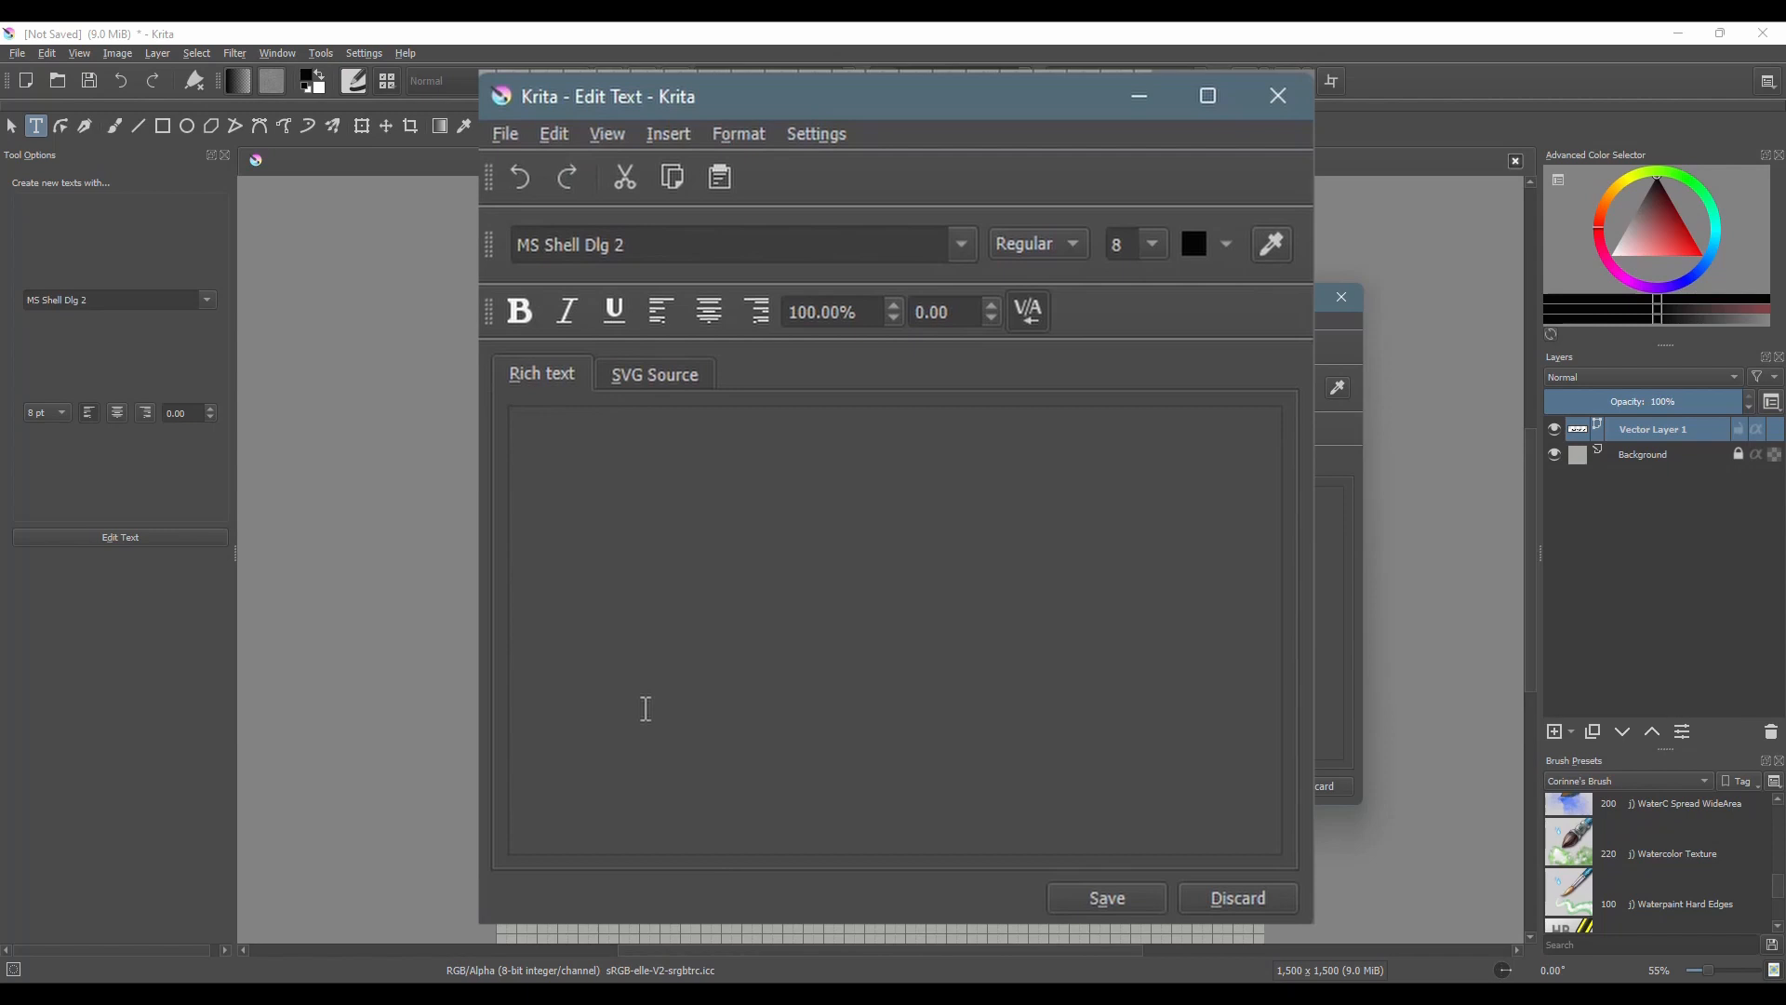
pyautogui.moveTo(595, 514)
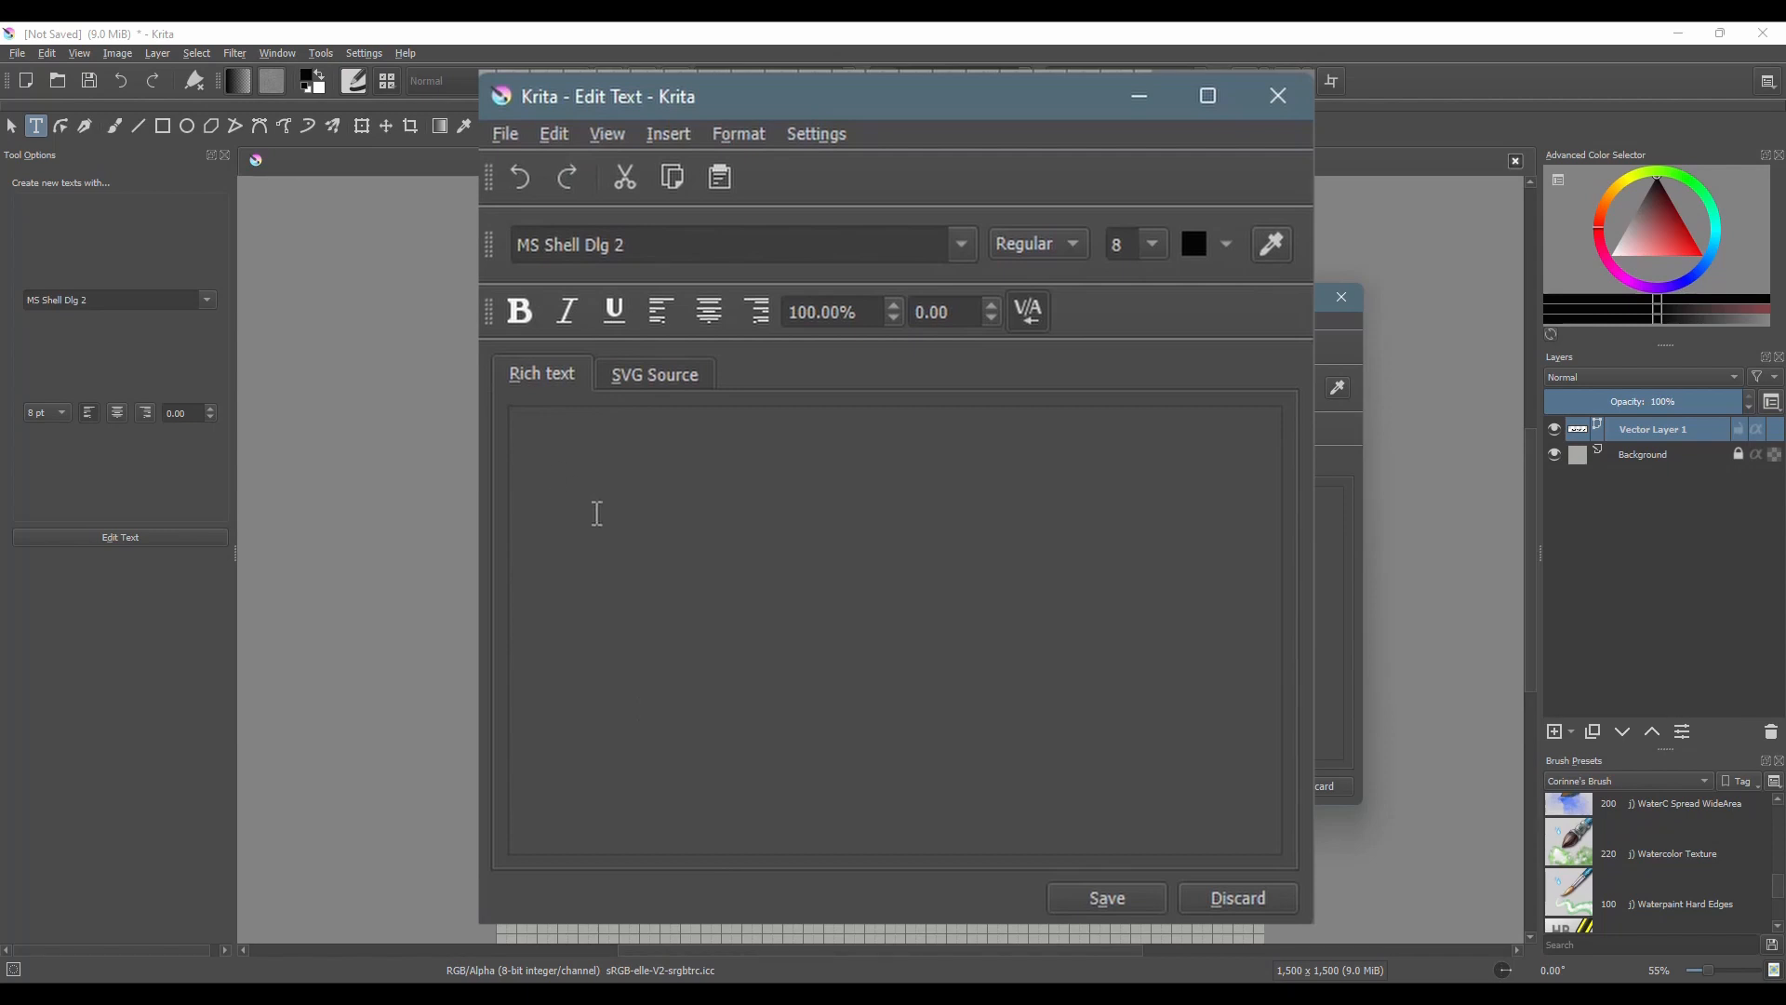
# Step: Enter the letter S in Book Antiqua at size 200 and keep it on the vector layer
pyautogui.write('s')
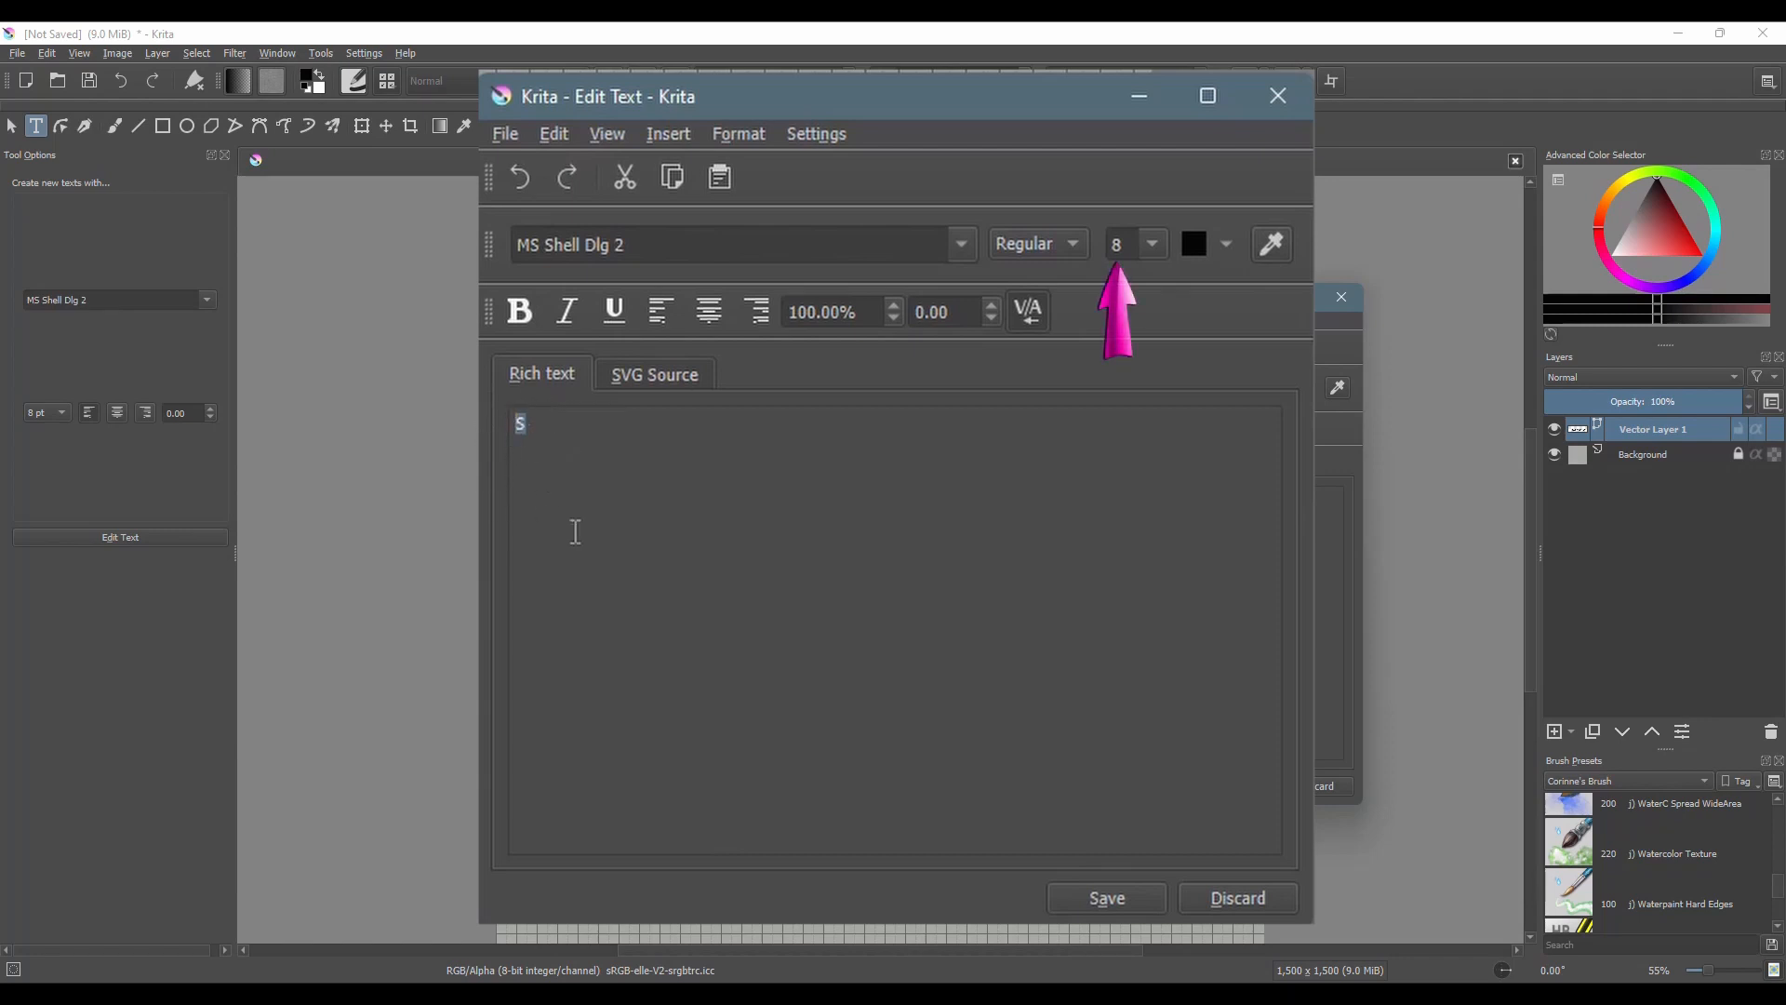
pyautogui.moveTo(1092, 239)
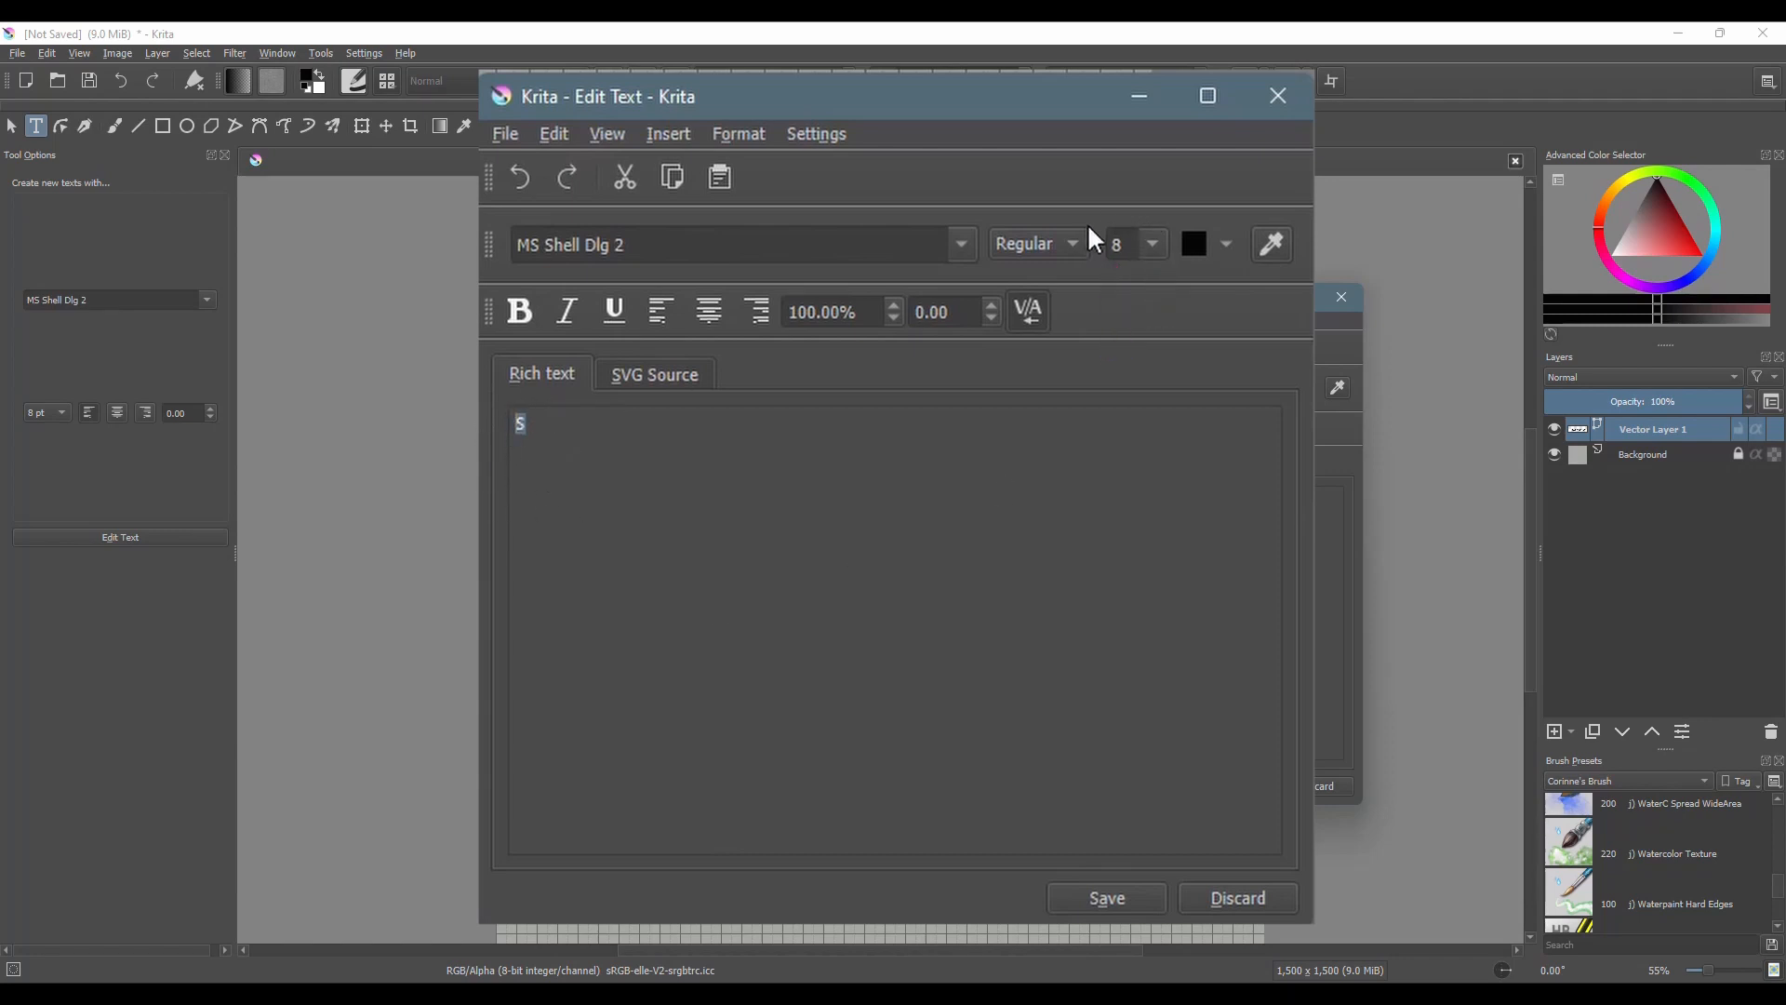
pyautogui.moveTo(1151, 394)
pyautogui.write('200')
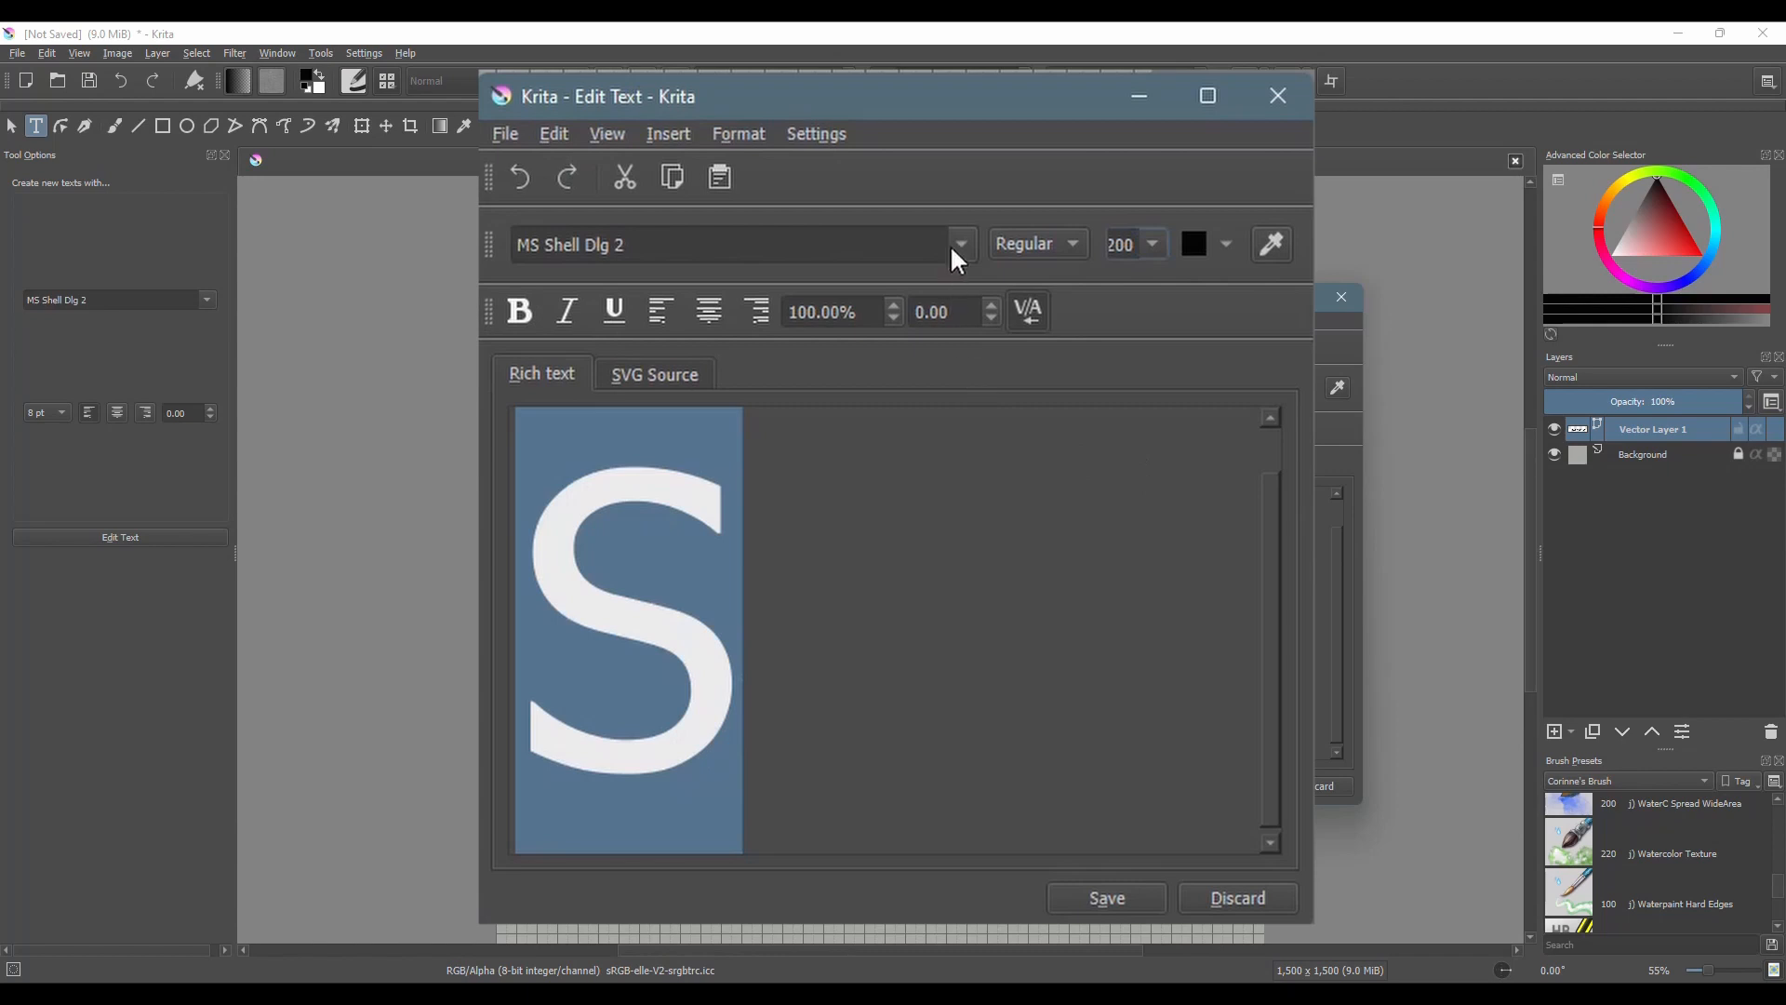
pyautogui.moveTo(534, 240)
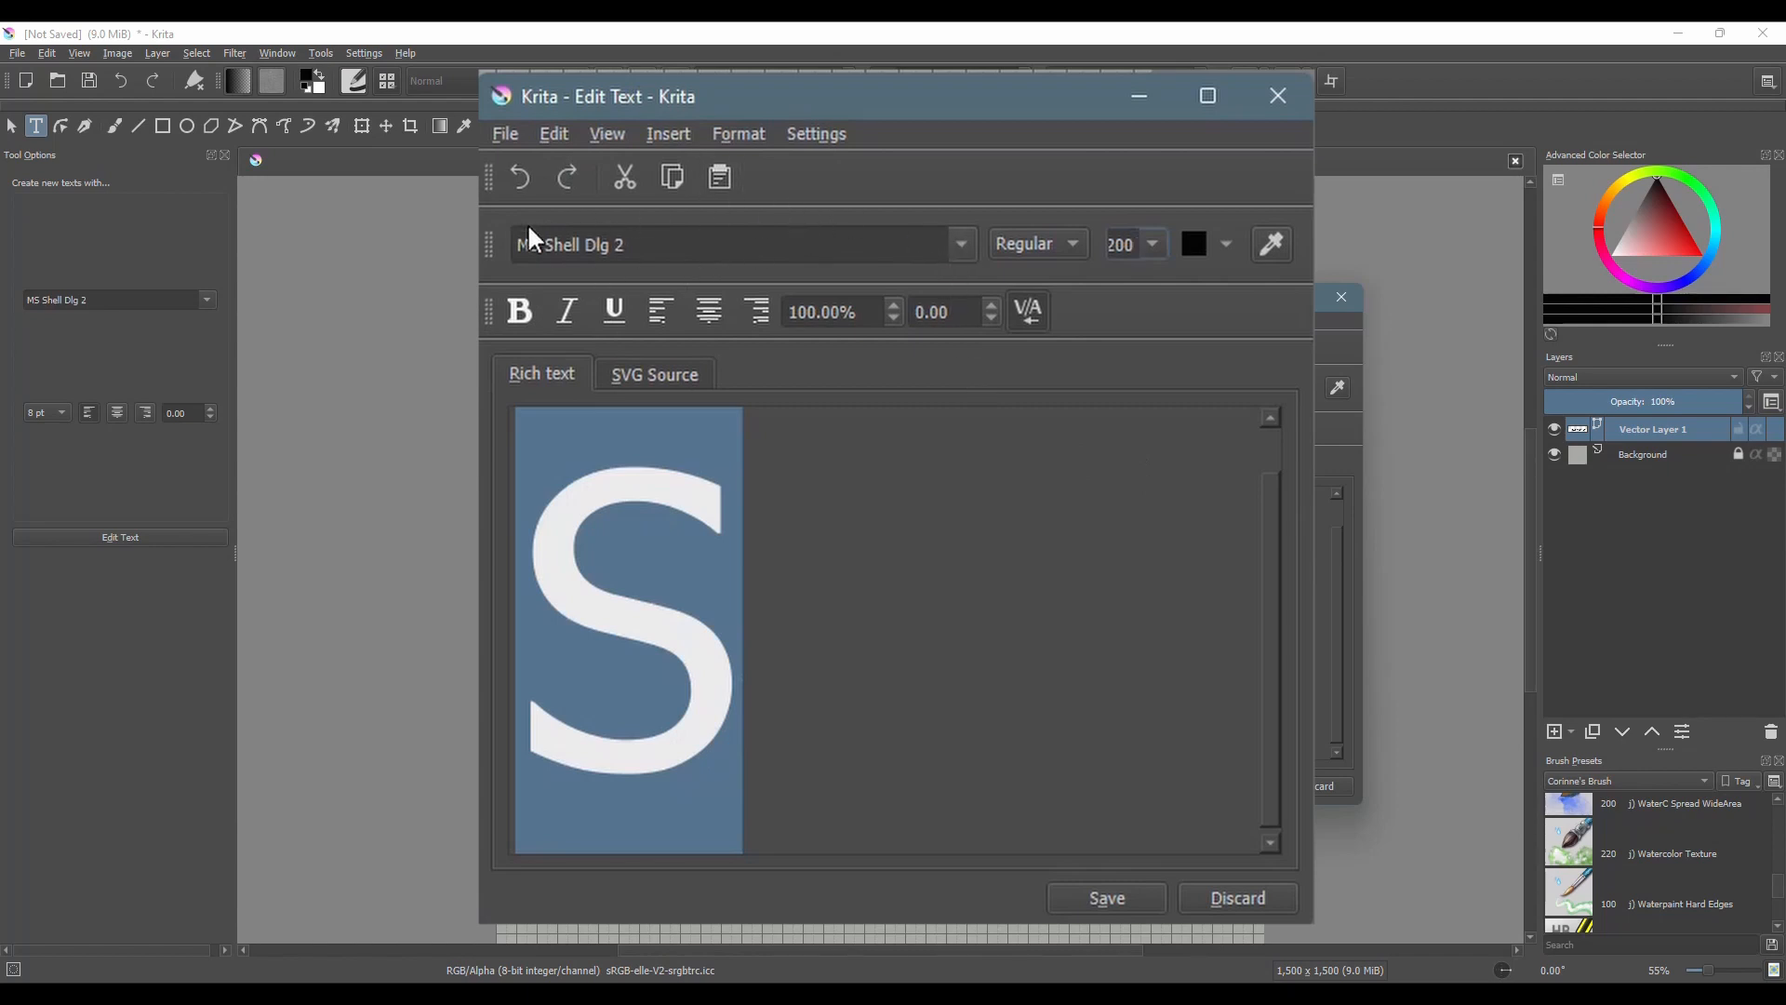
pyautogui.click(960, 244)
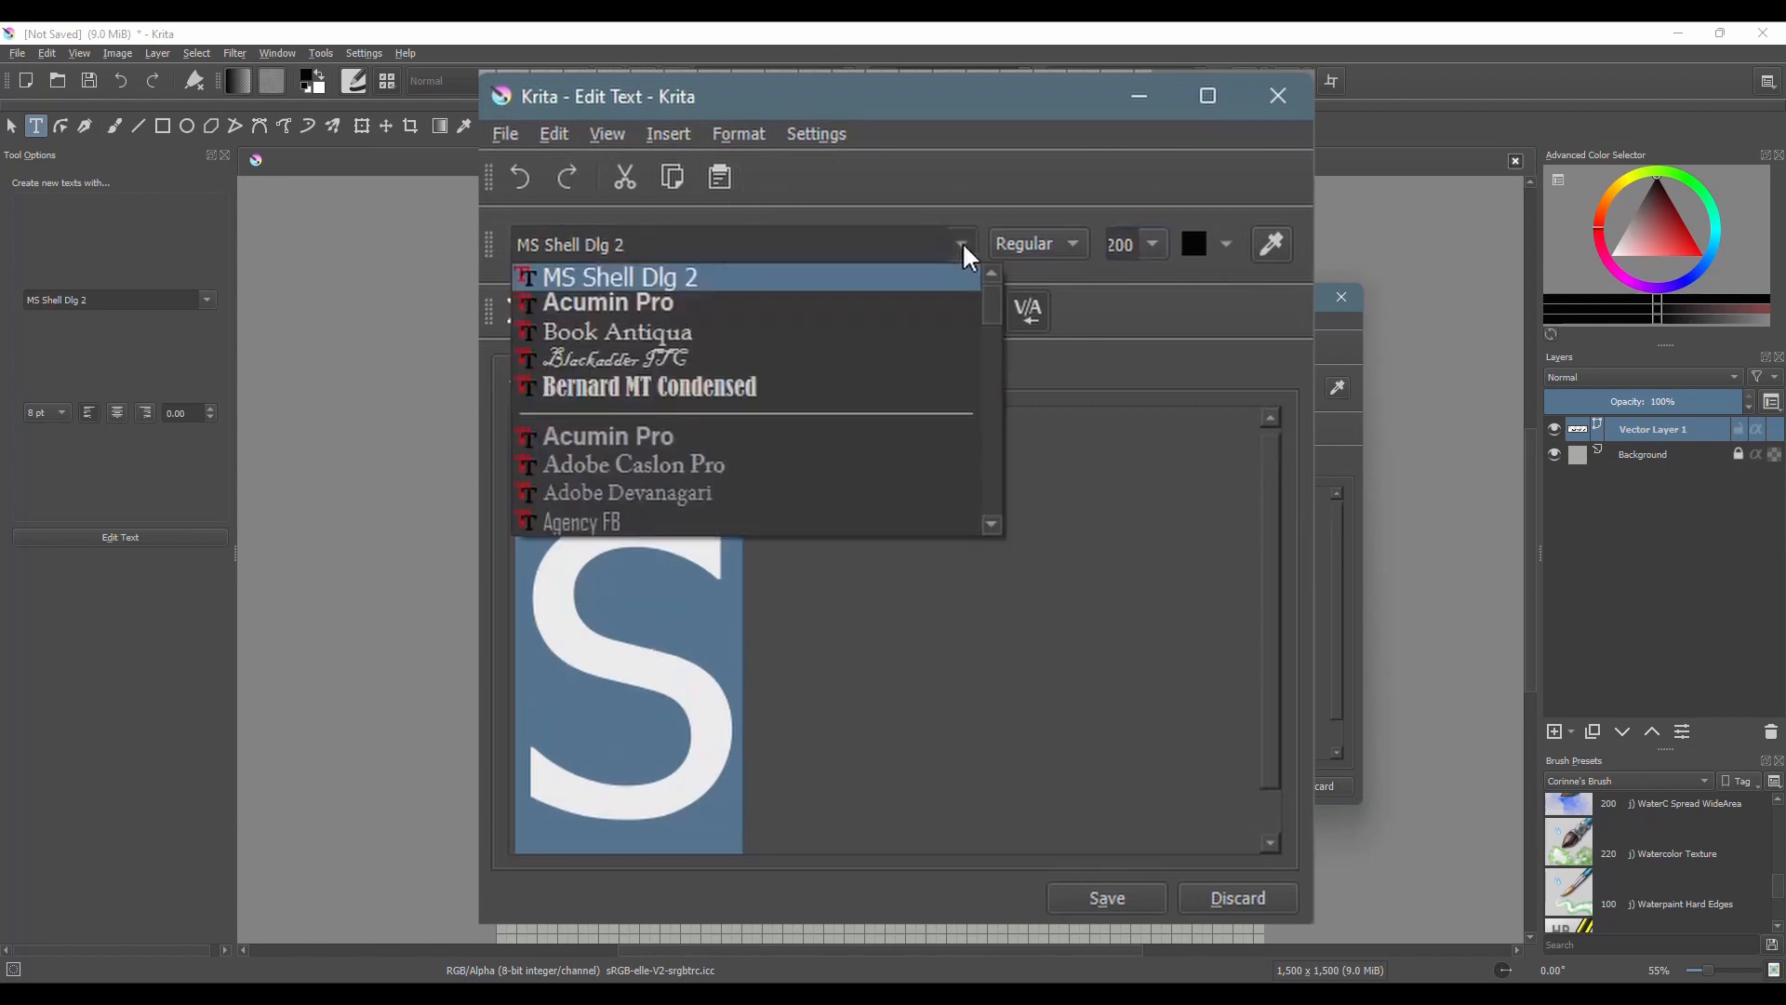
pyautogui.moveTo(762, 348)
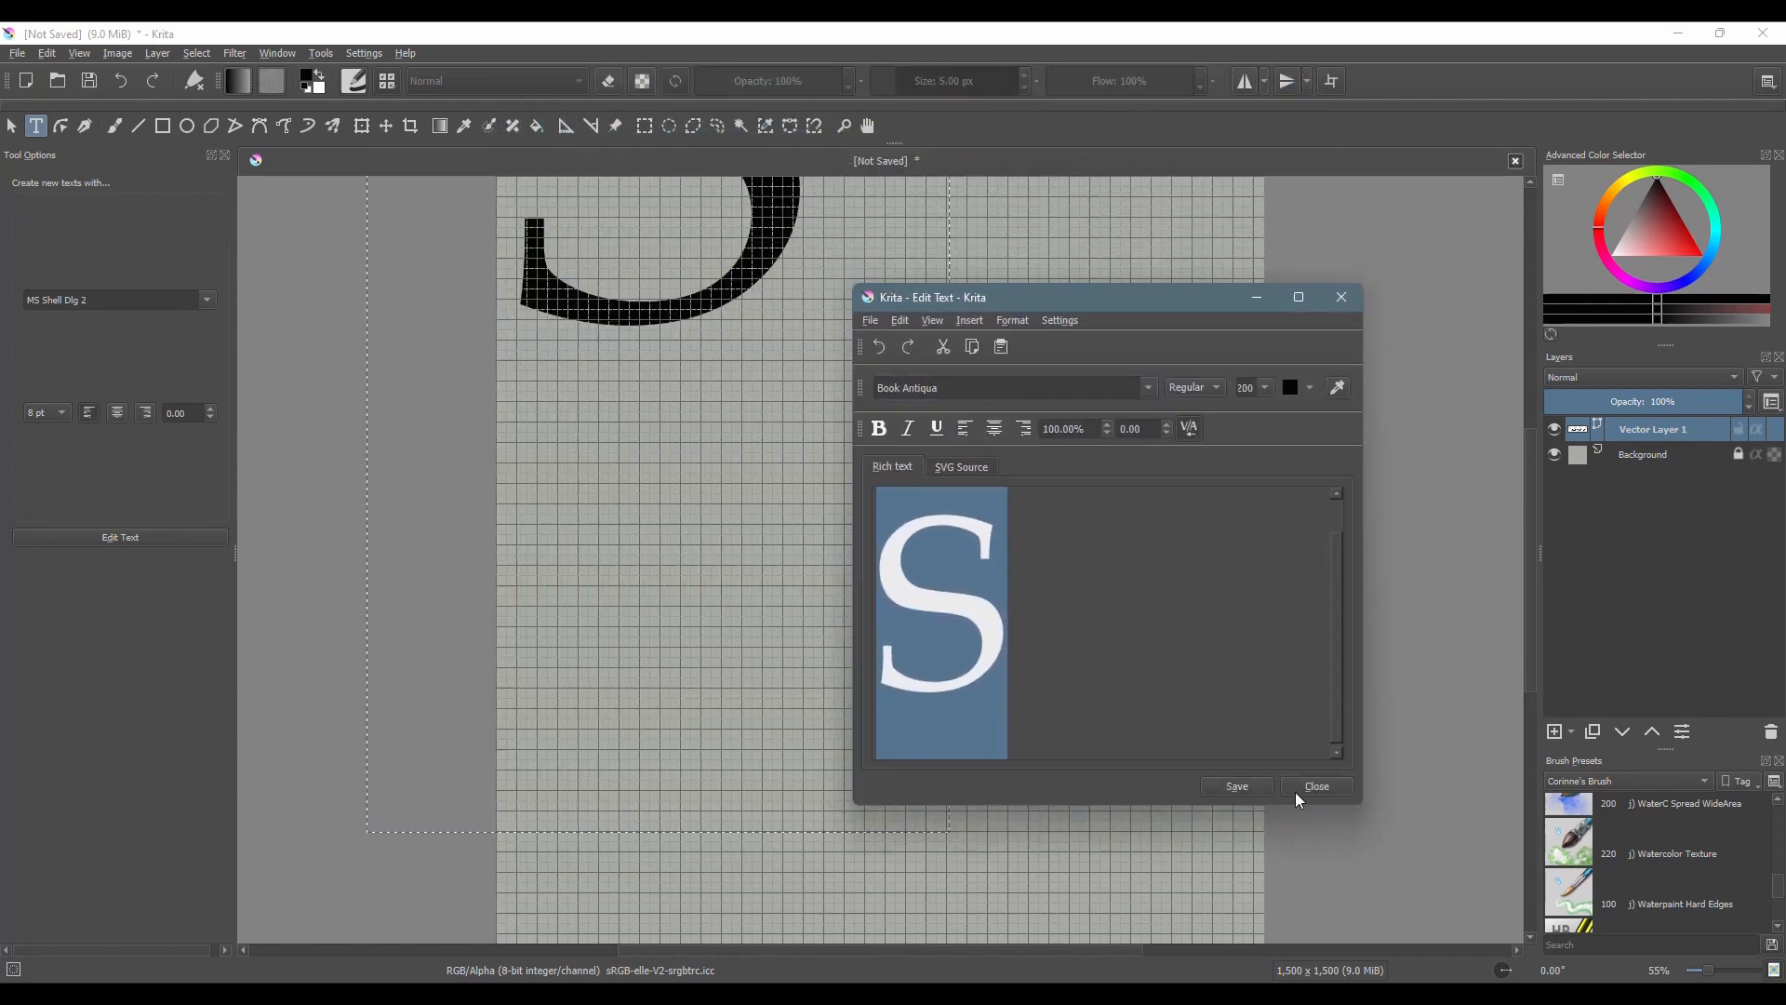
pyautogui.click(1315, 785)
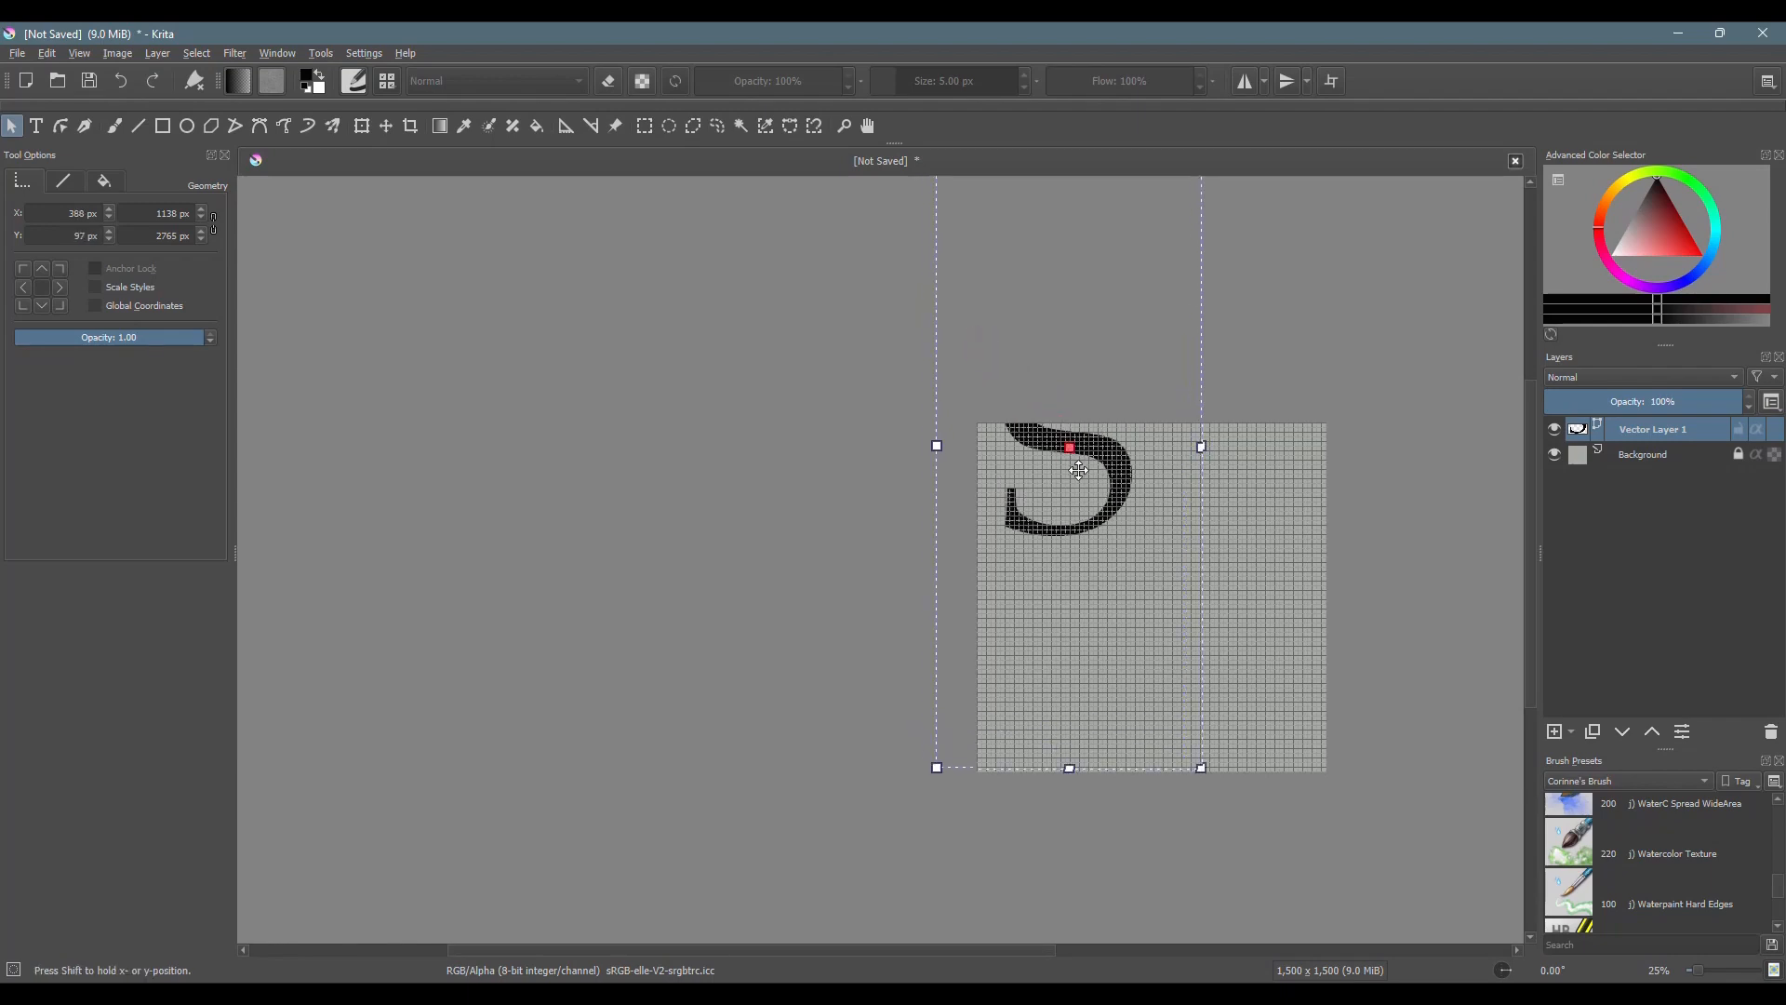
# Step: Move the S text shape down onto the lined paper and centre it
pyautogui.moveTo(1071, 473); pyautogui.dragTo(1138, 597)
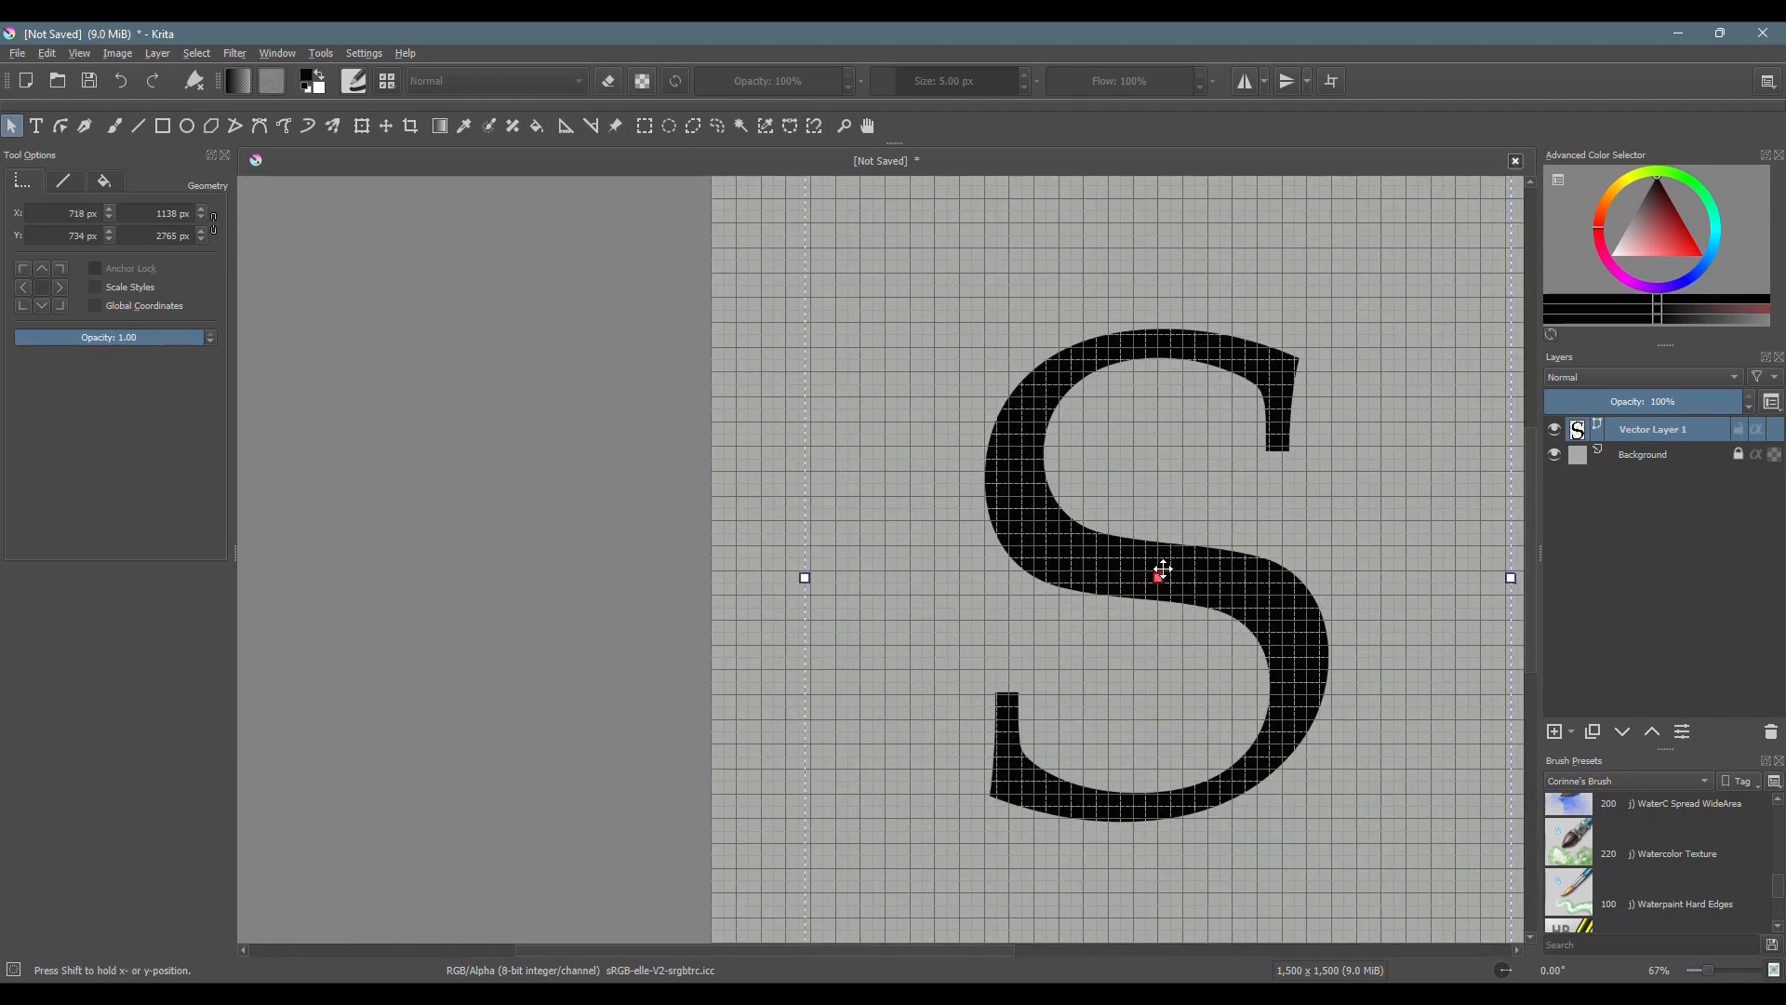
pyautogui.moveTo(1160, 570); pyautogui.dragTo(1155, 573)
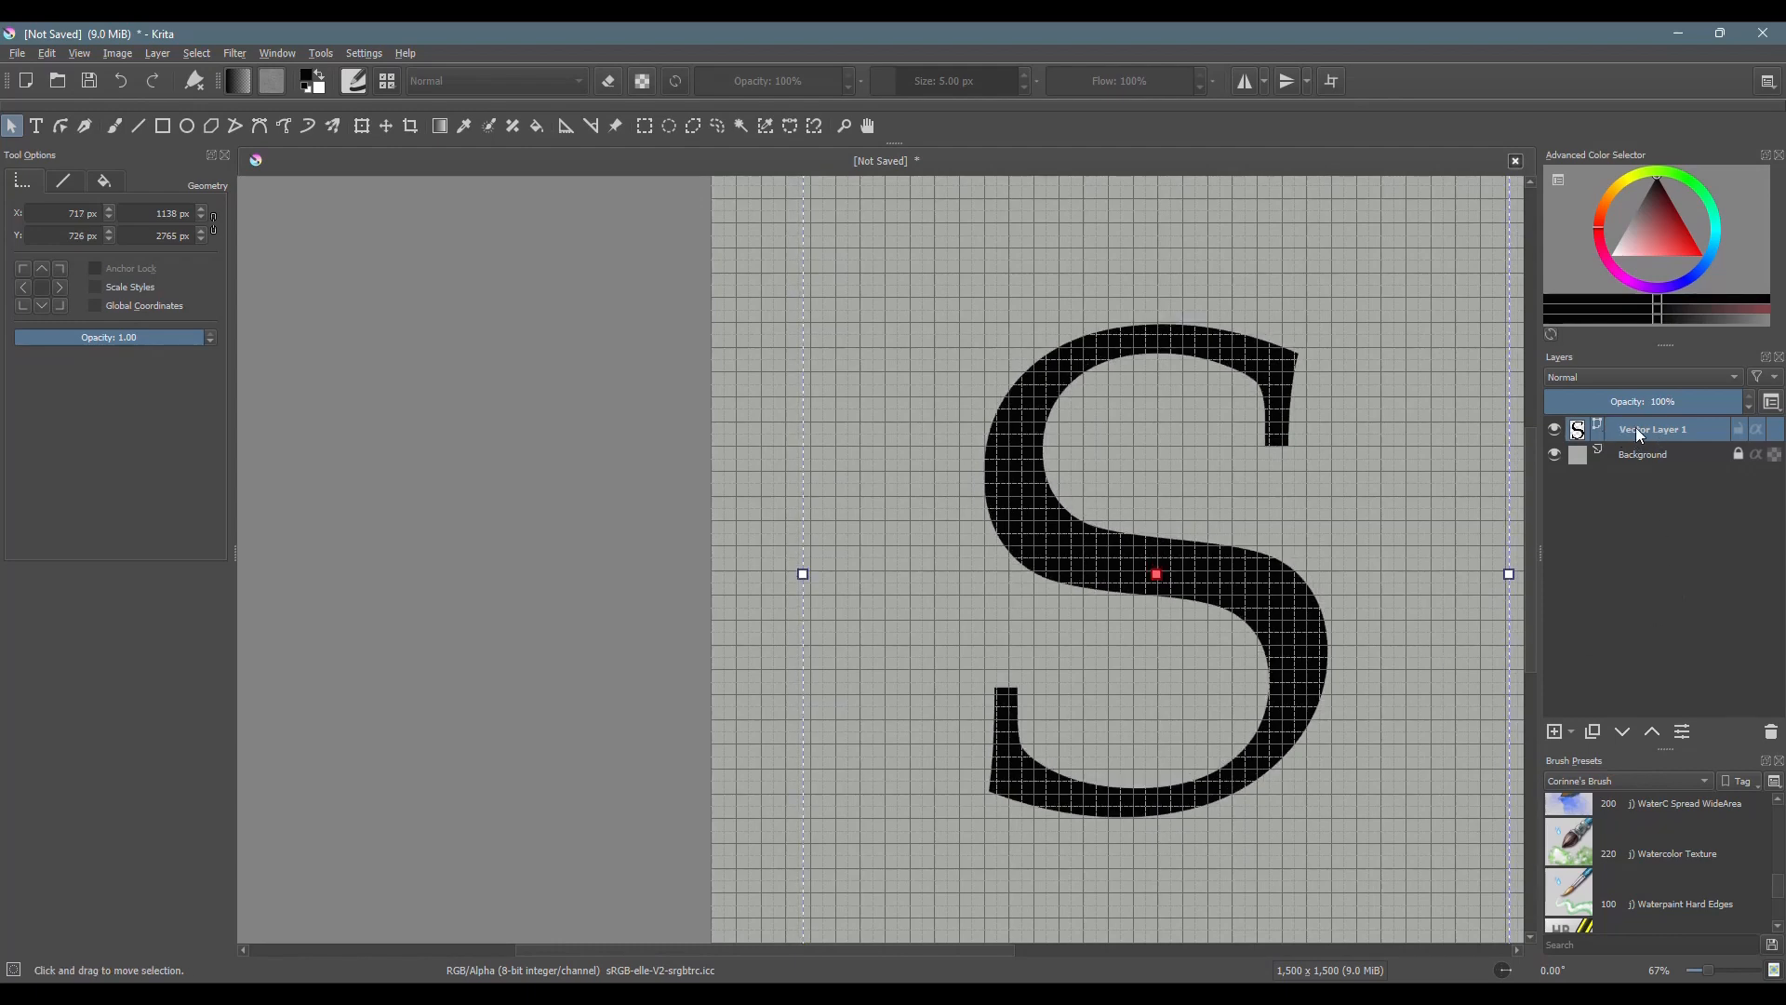
# Step: Rename Vector Layer 1 to LETTER
pyautogui.doubleClick(1652, 430)
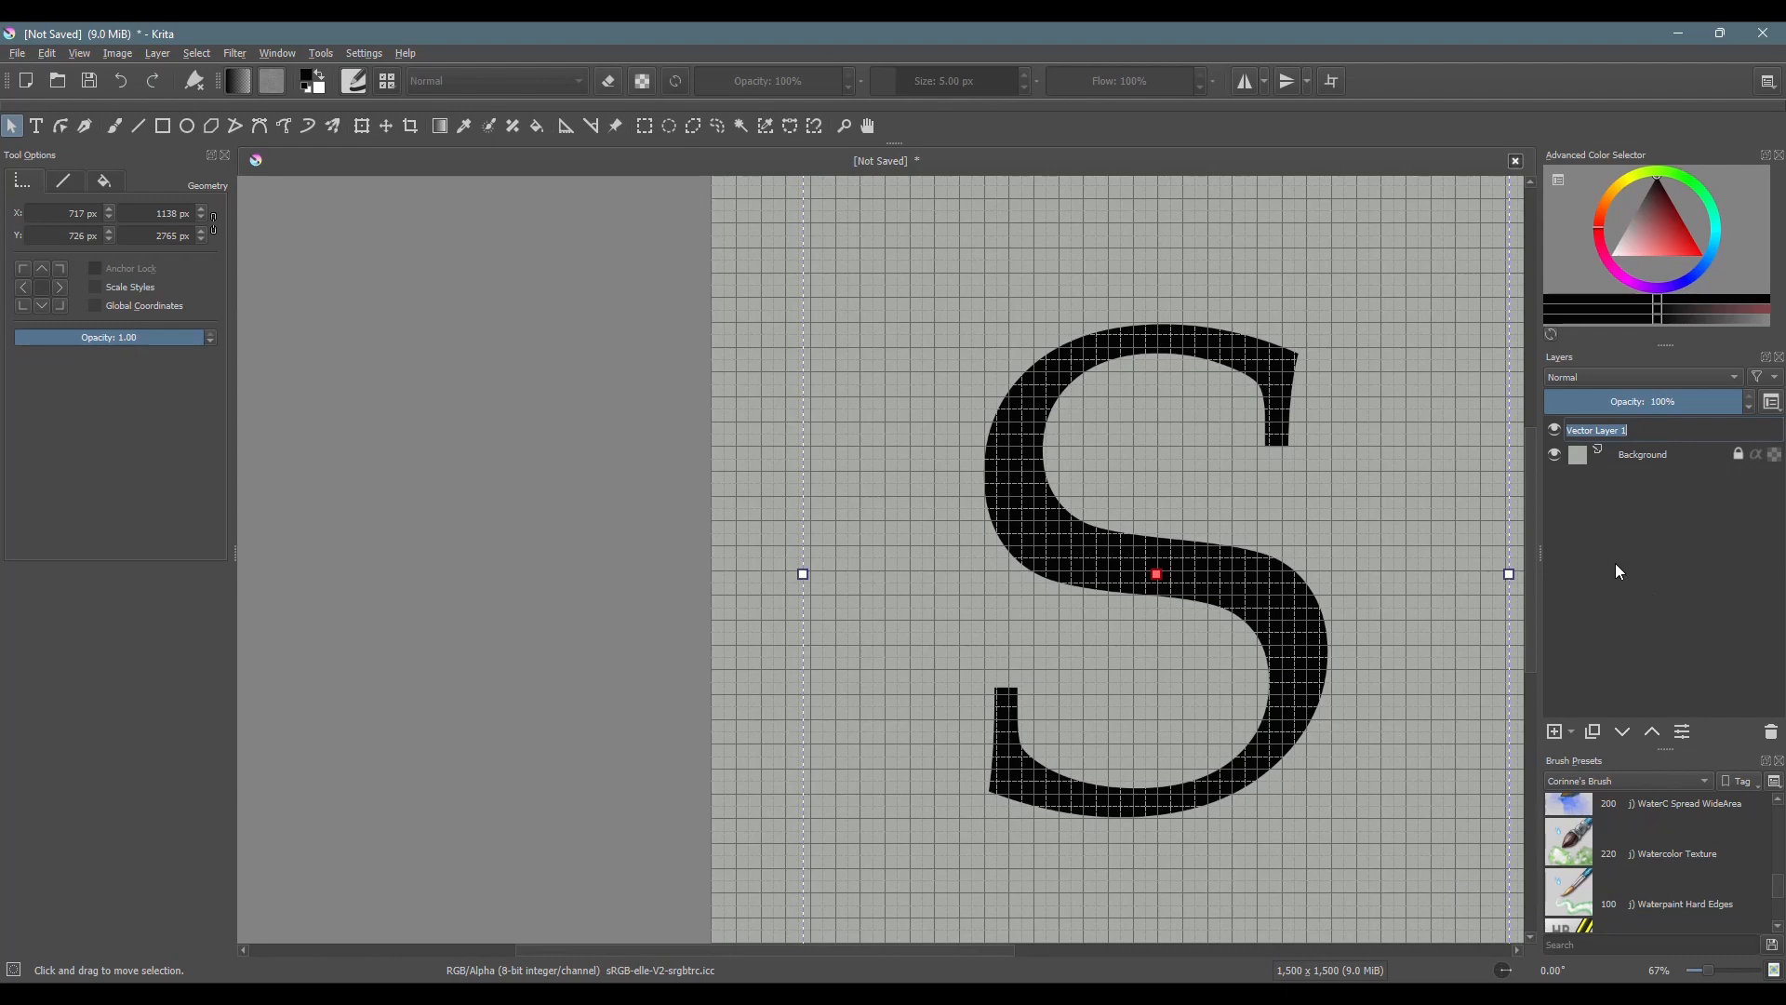
pyautogui.moveTo(1616, 571)
pyautogui.write('LETTER')
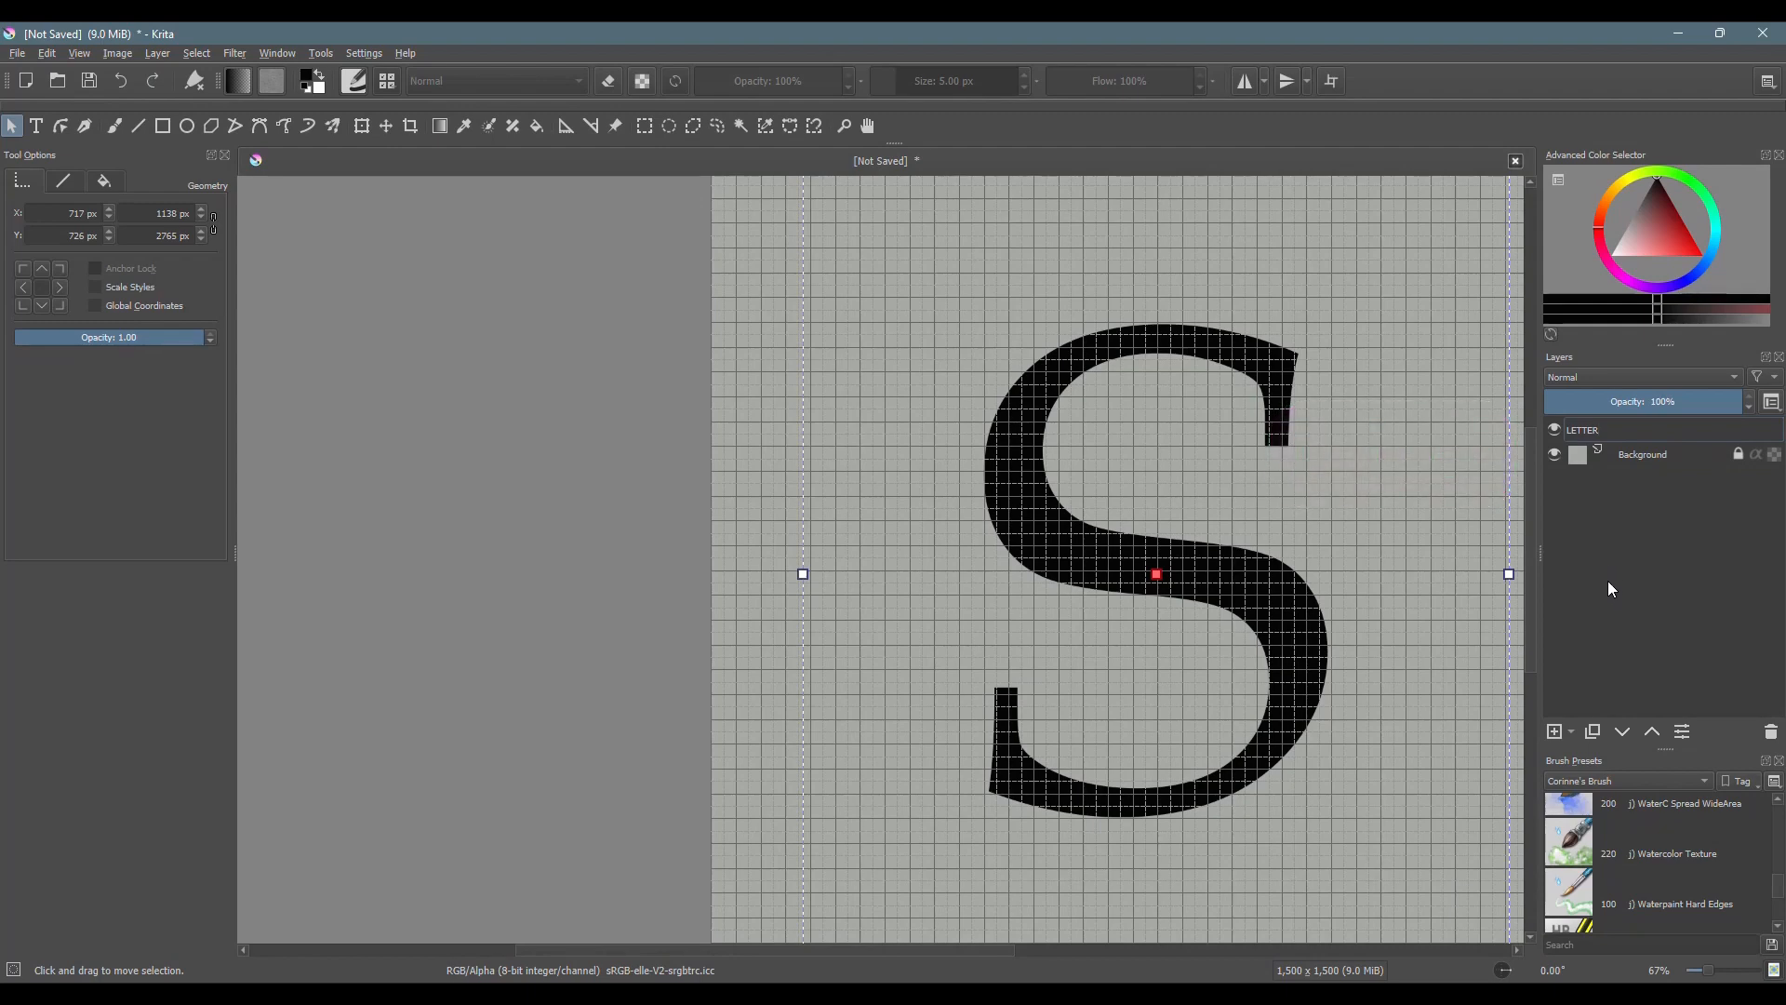
pyautogui.press('F2')
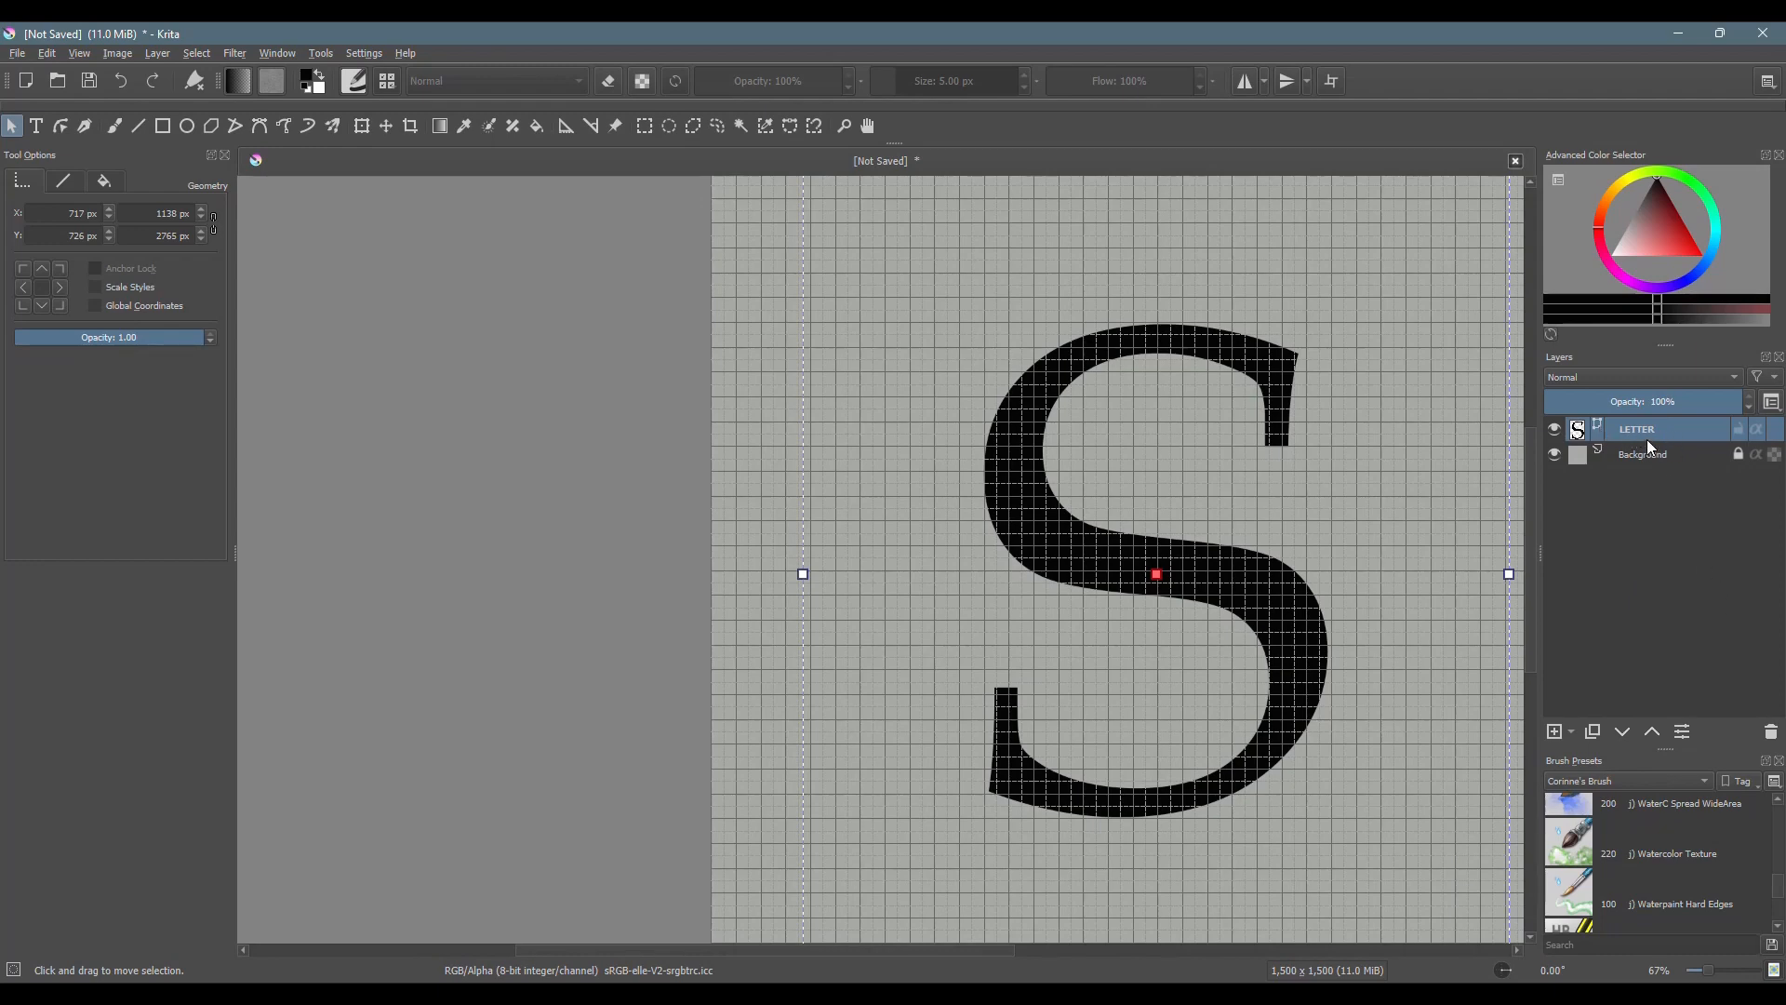
pyautogui.moveTo(1700, 586)
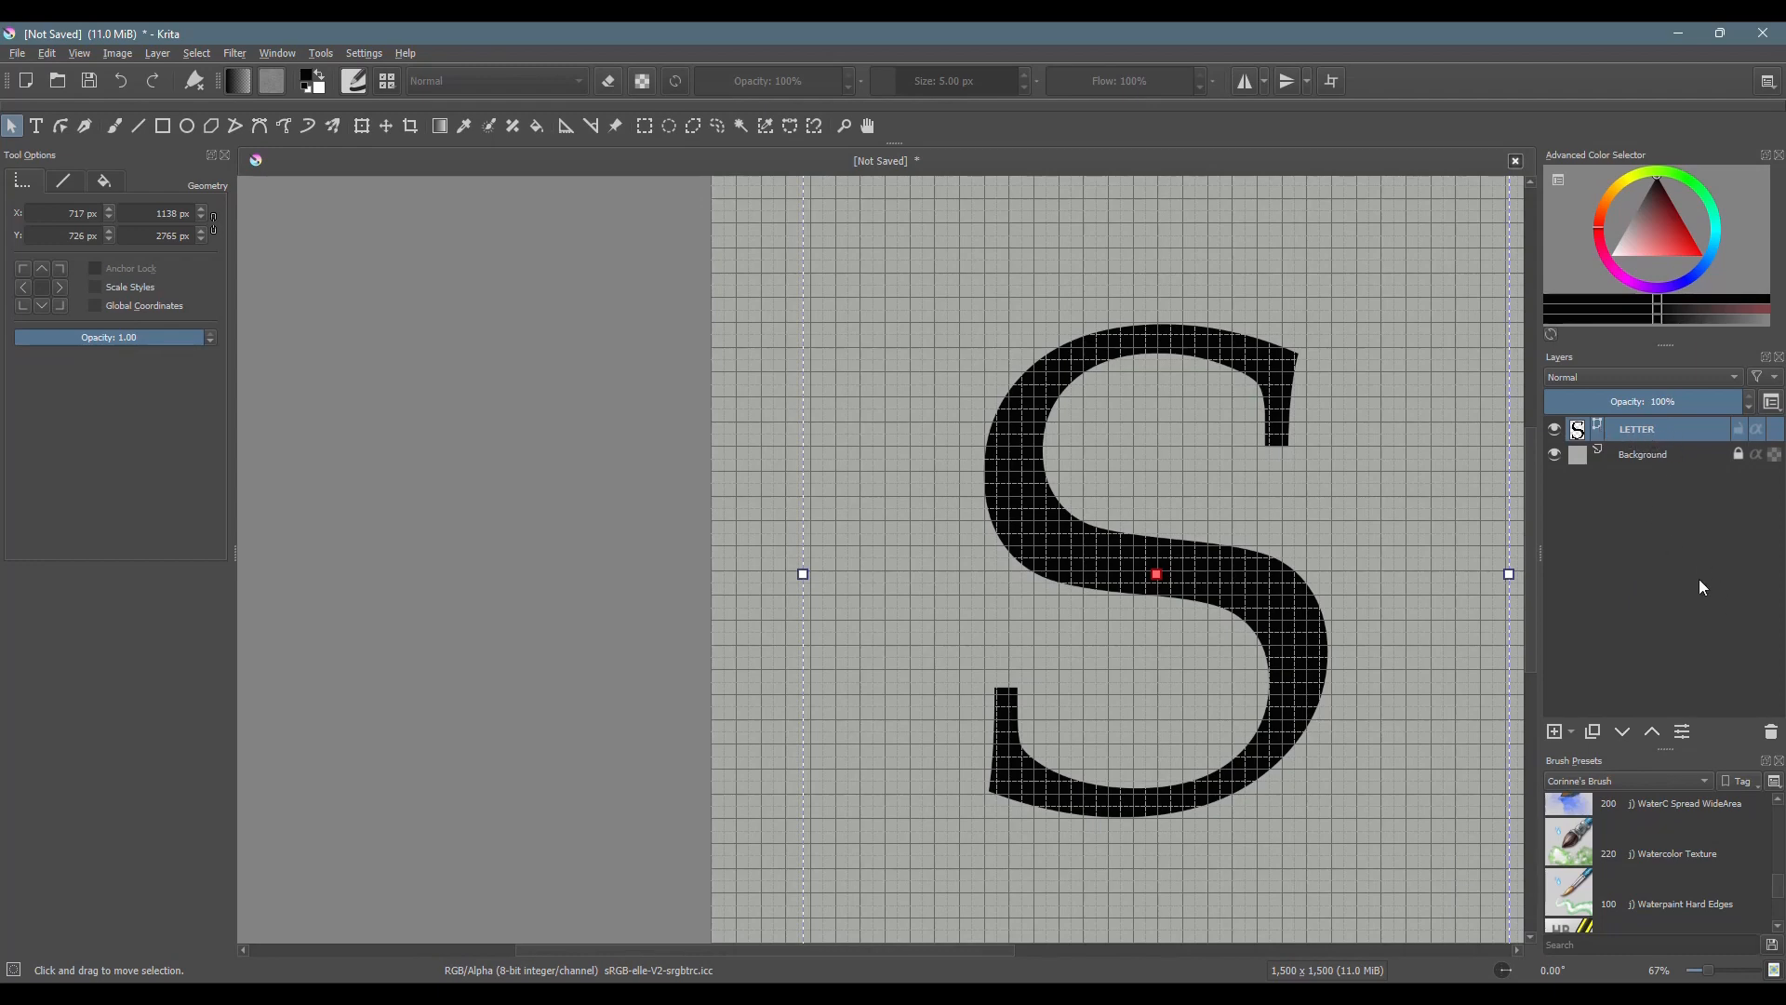
pyautogui.moveTo(1643, 448)
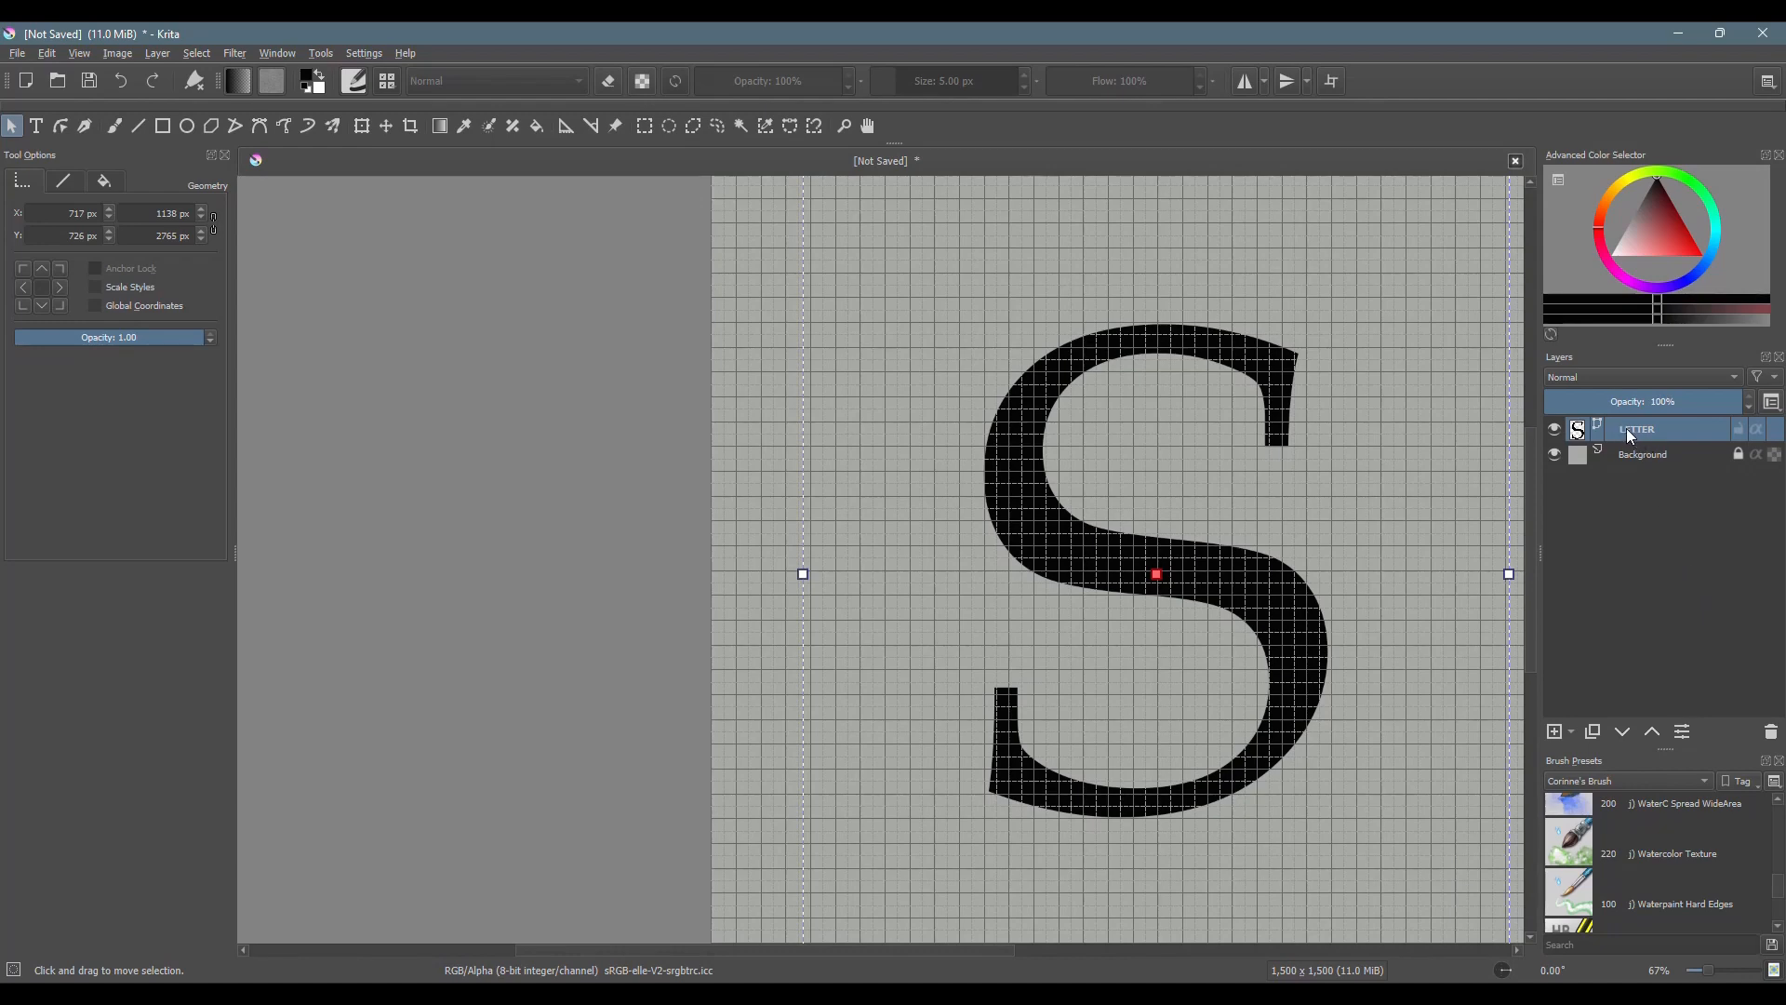
# Step: Convert the LETTER vector layer into a paint layer with the S intact
pyautogui.rightClick(1637, 428)
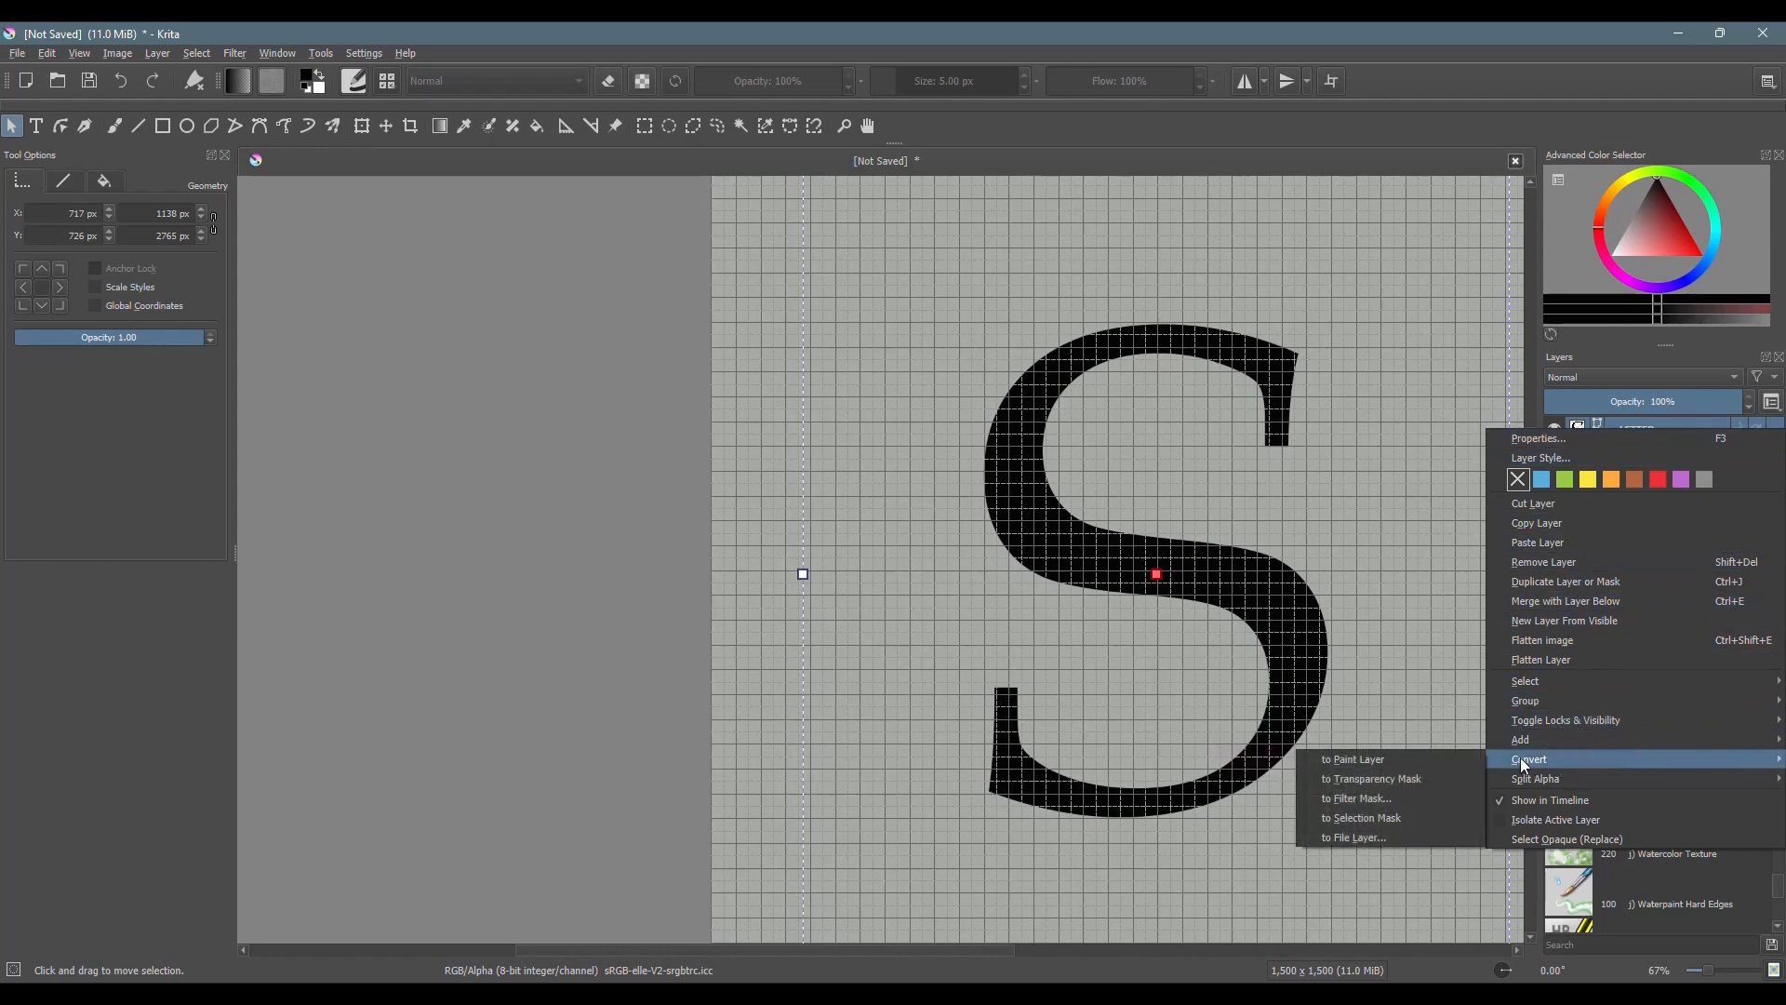
pyautogui.moveTo(1382, 764)
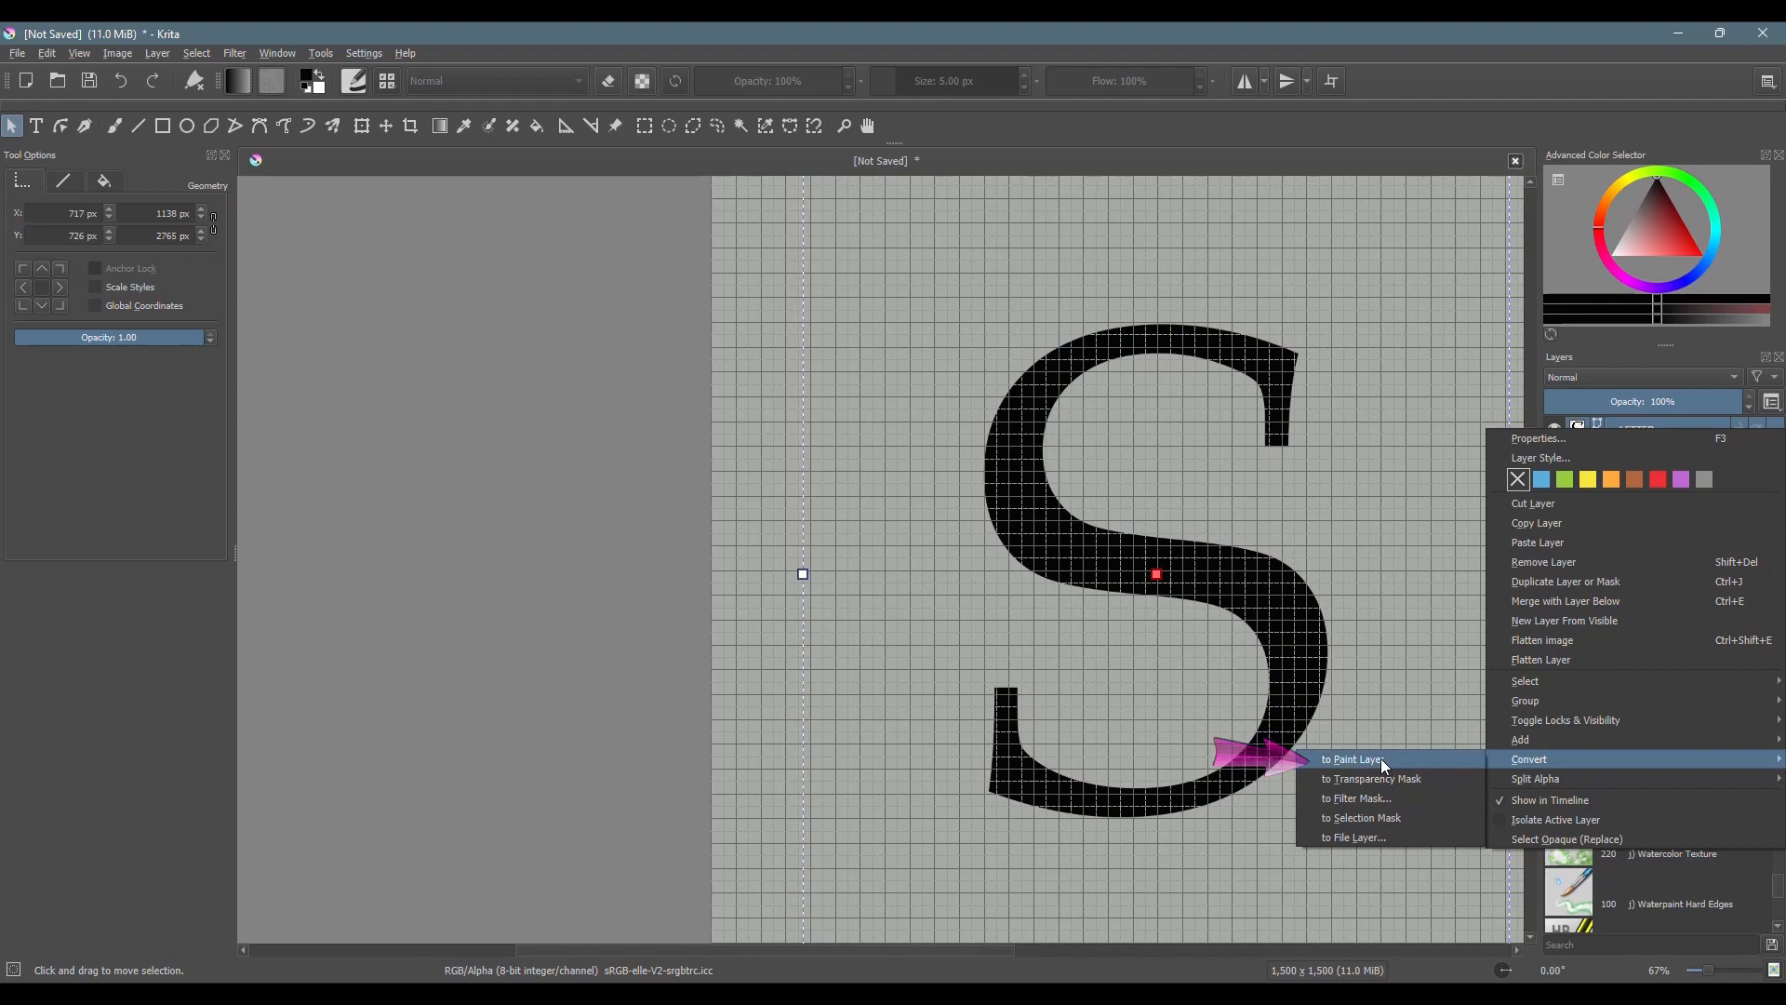
pyautogui.click(1354, 759)
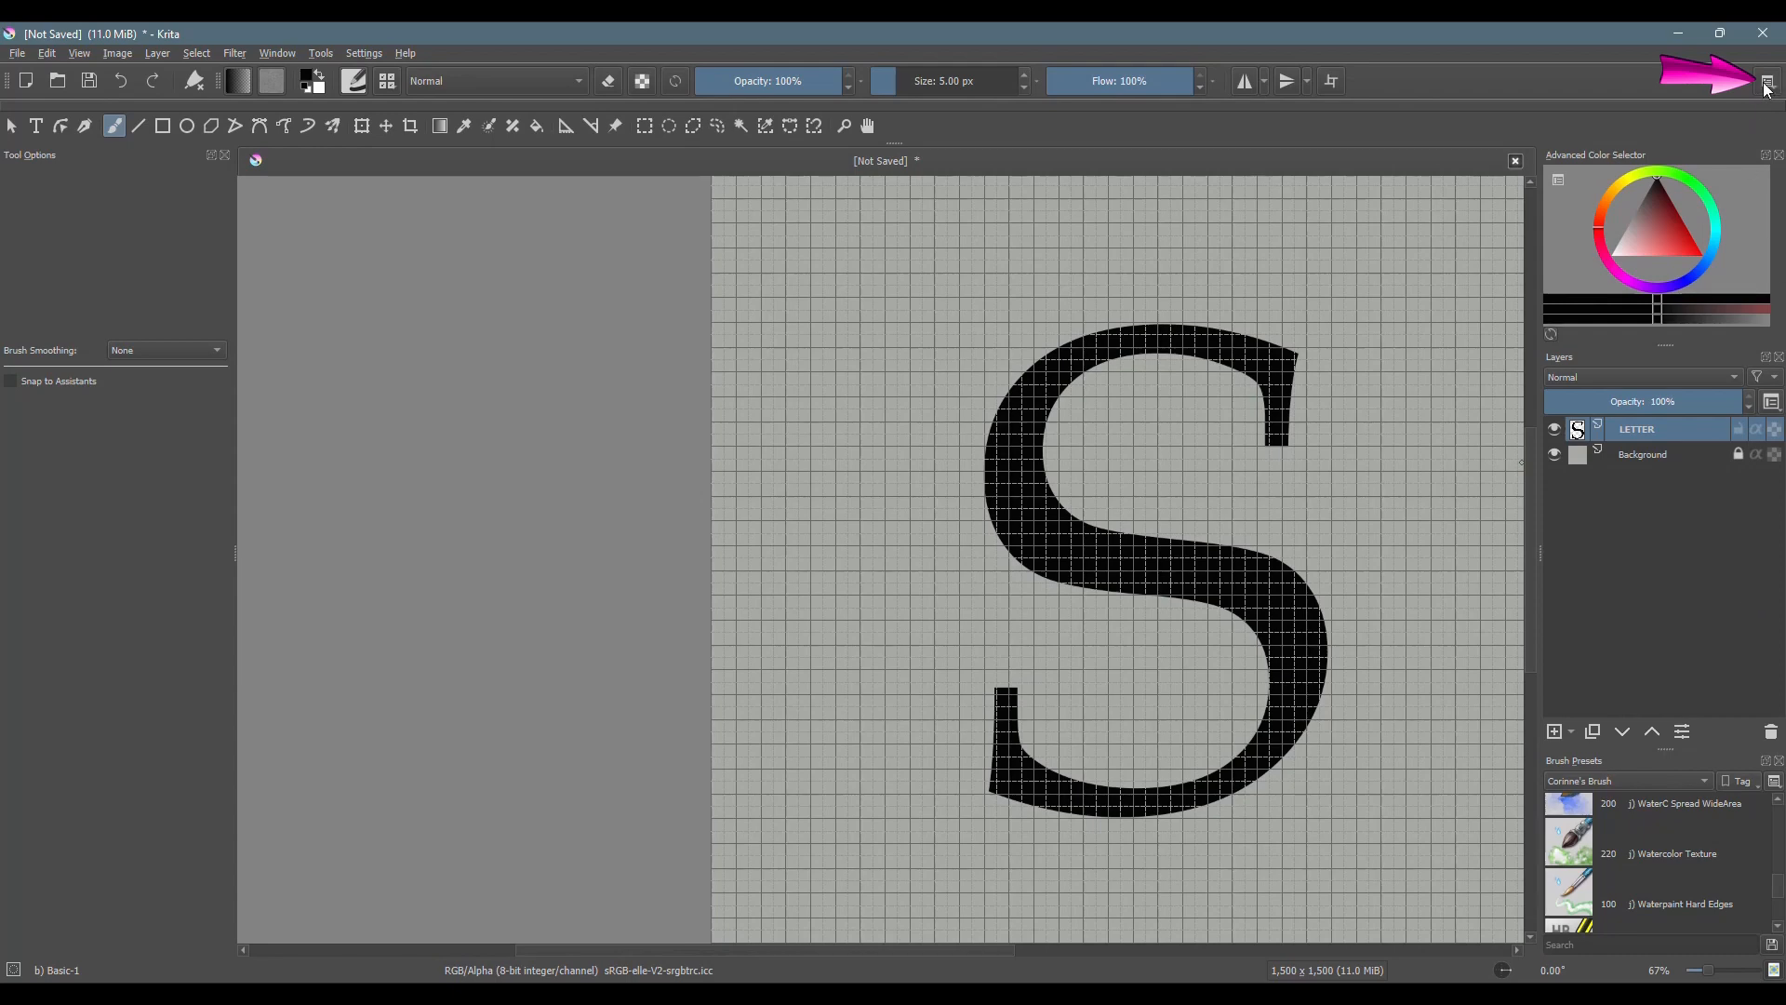
pyautogui.moveTo(1764, 88)
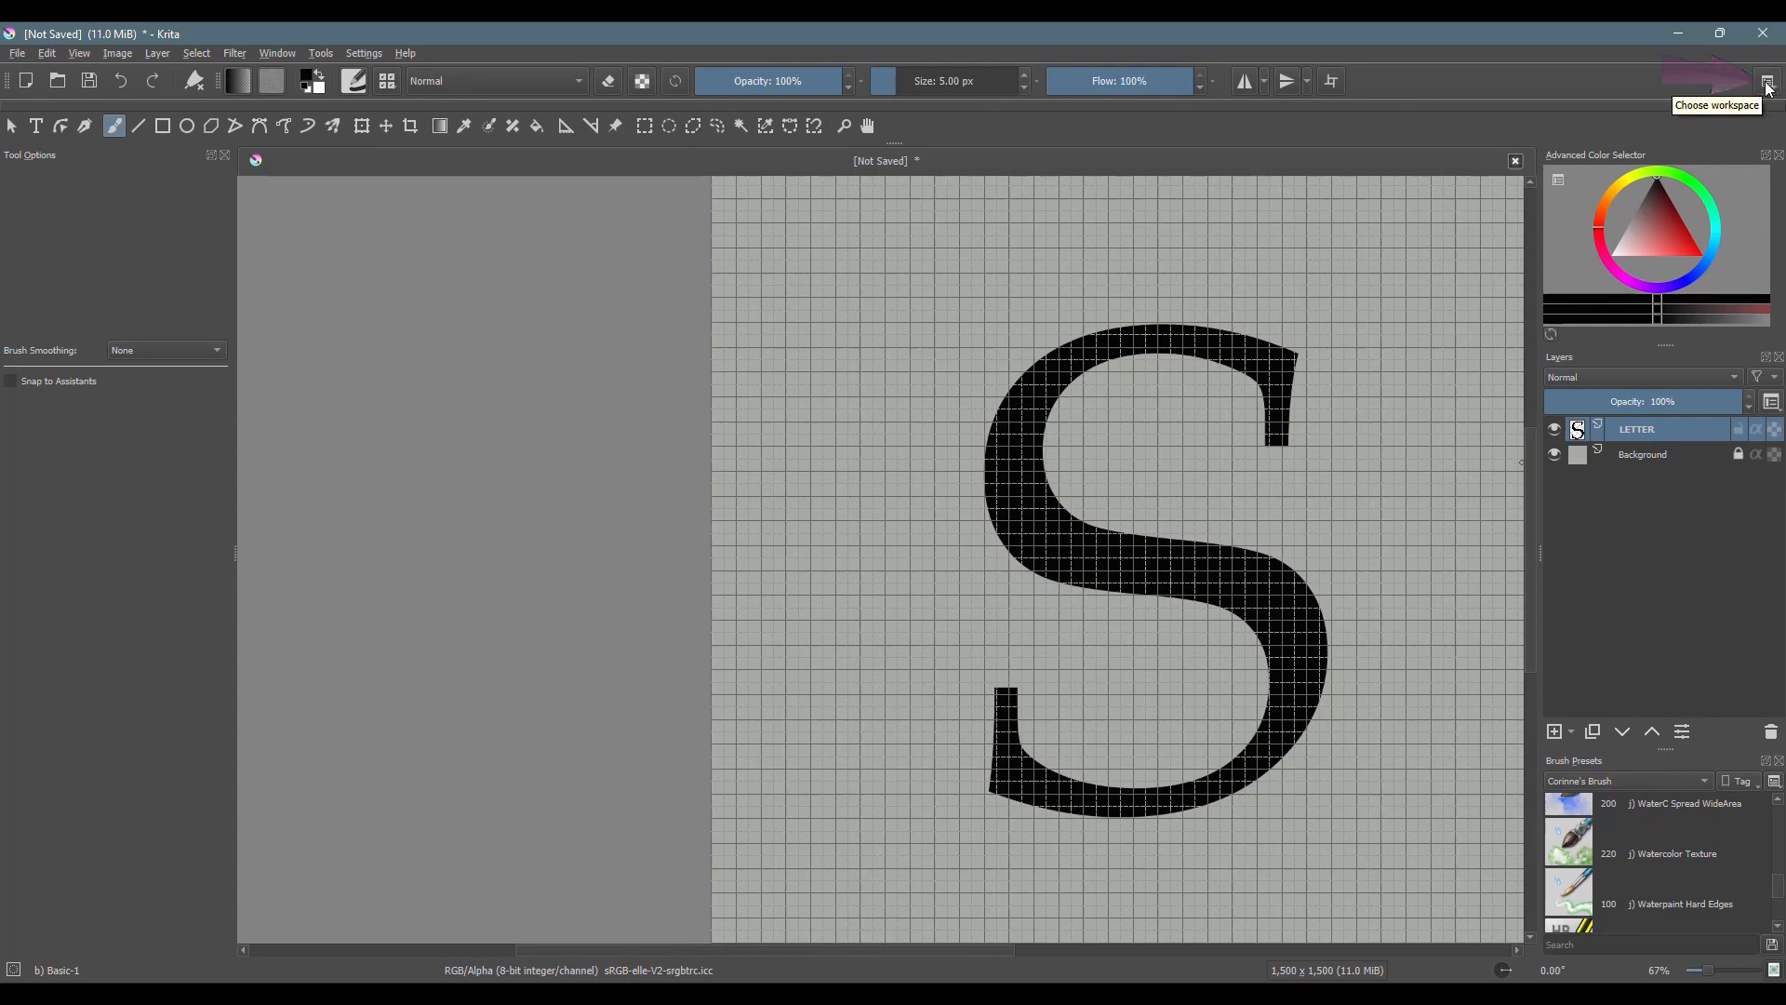
# Step: Switch to the saved MY ANIMATION WORKSPACE layout with timeline and onion skins
pyautogui.click(1763, 80)
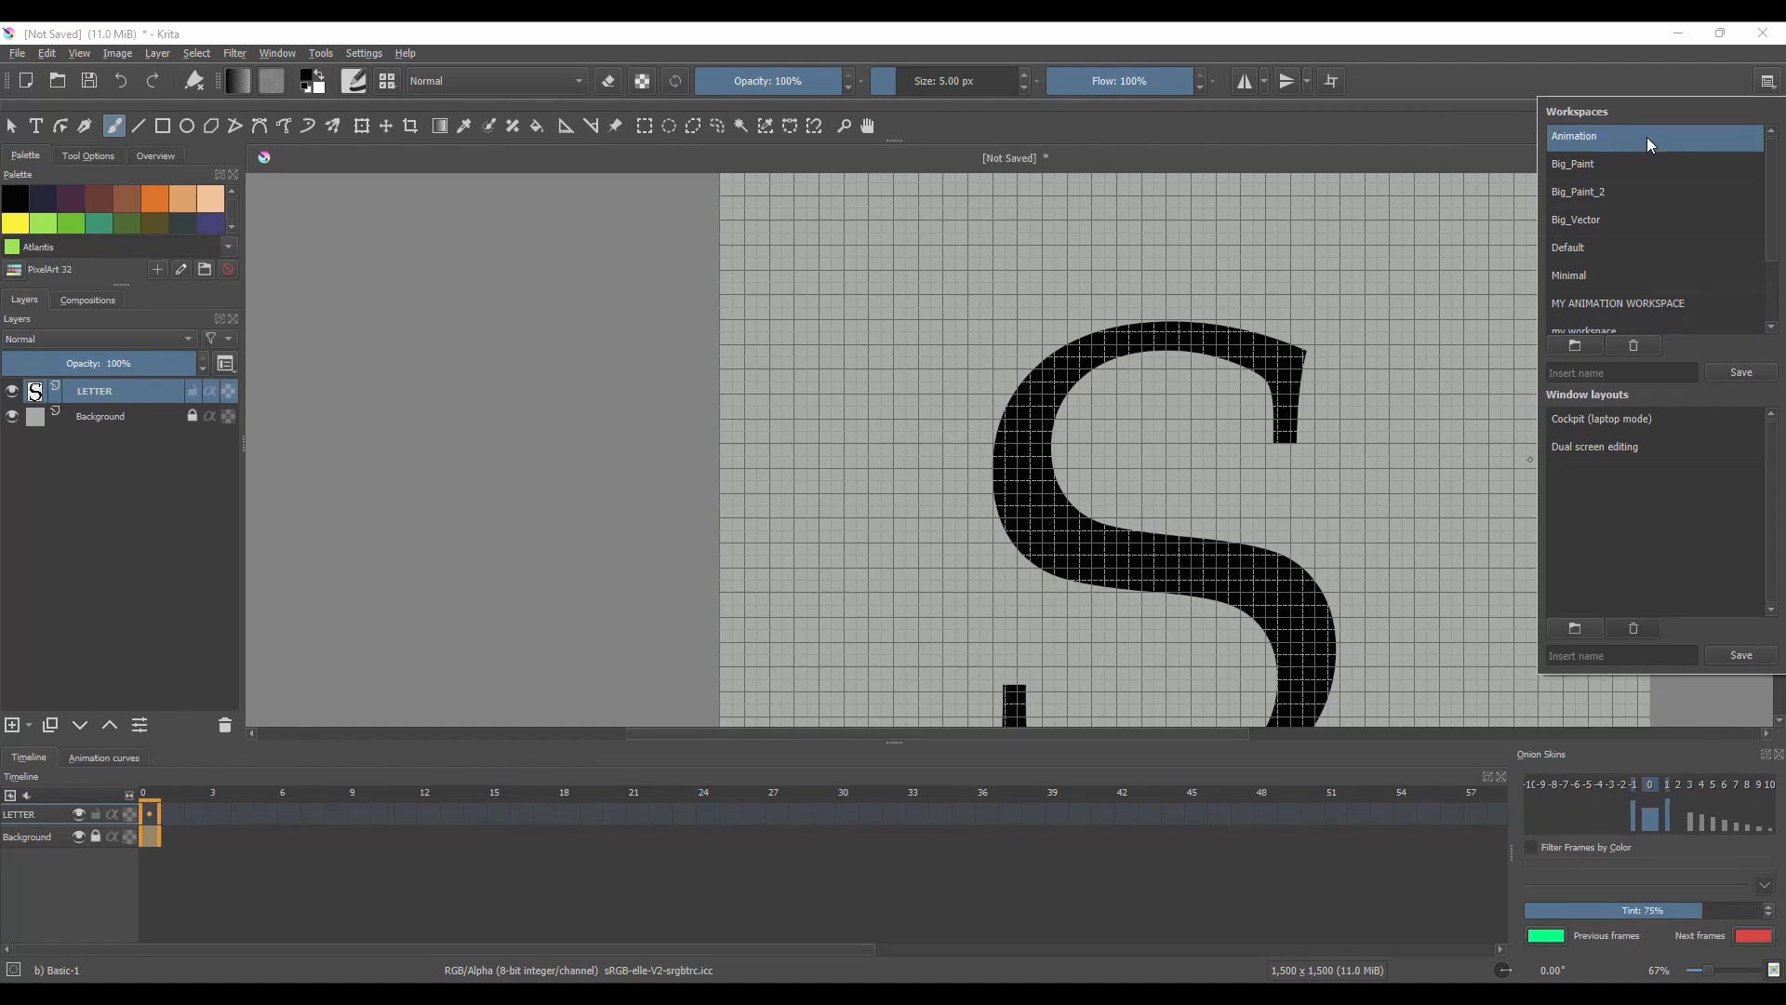
pyautogui.moveTo(1616, 303)
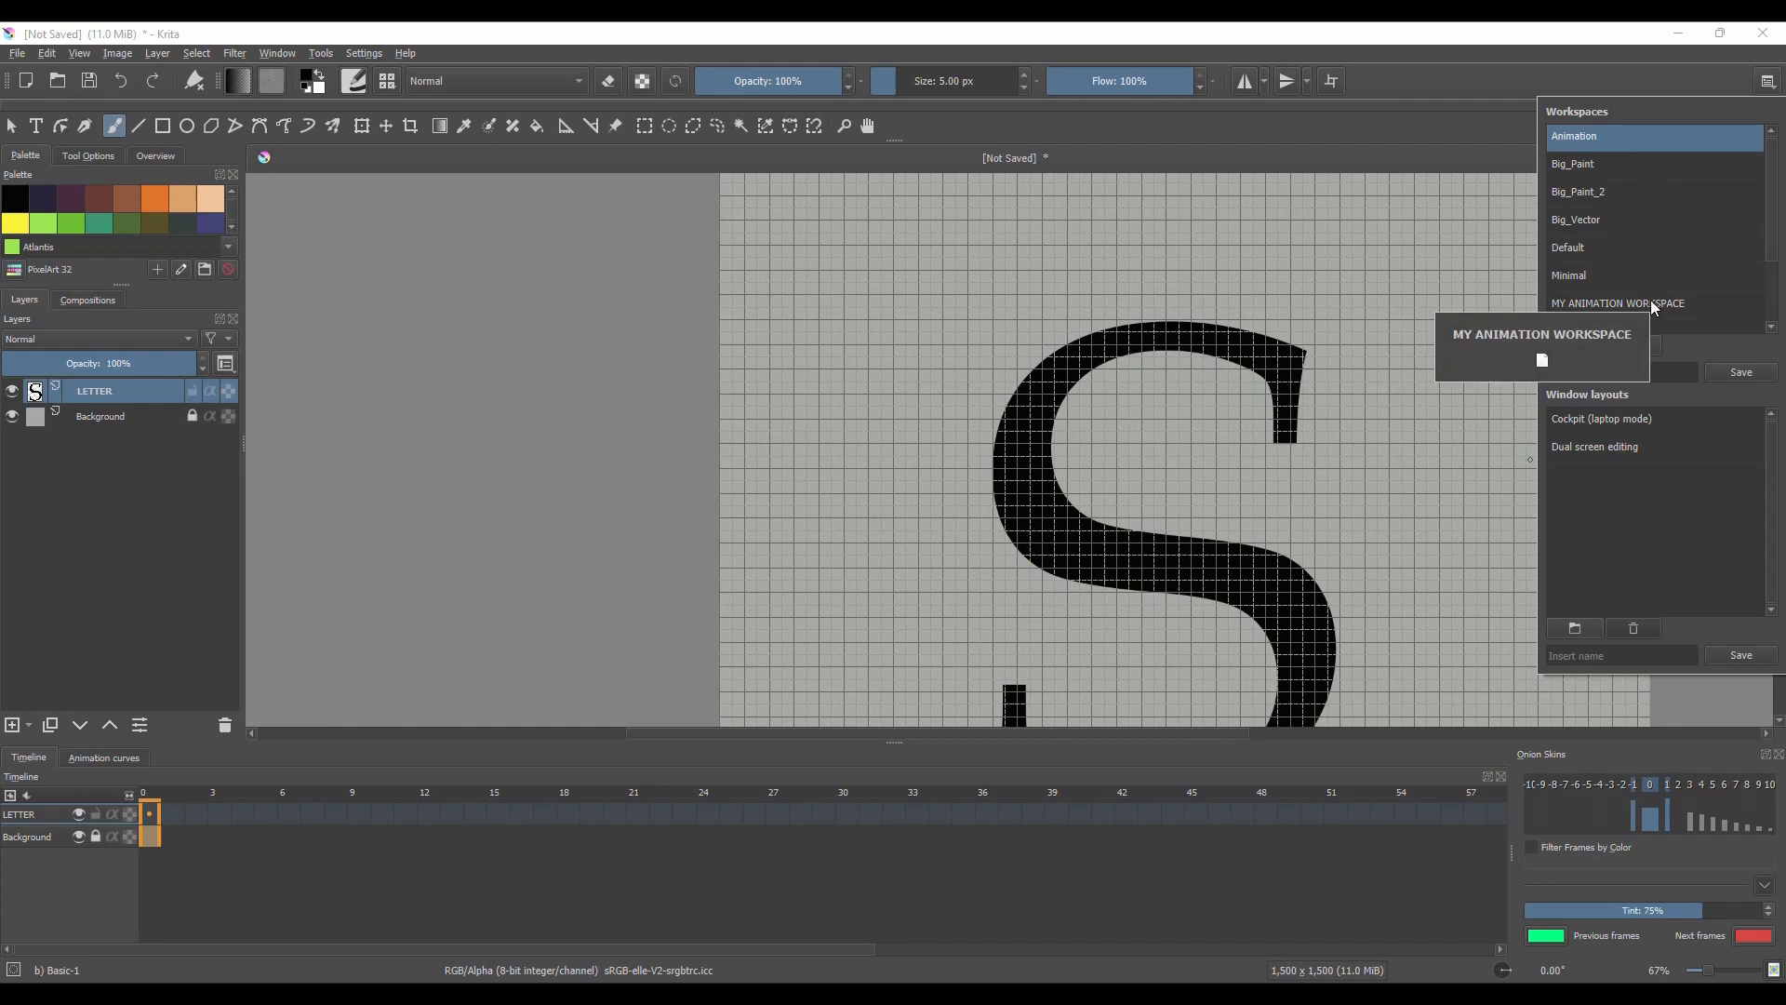
pyautogui.moveTo(1687, 313)
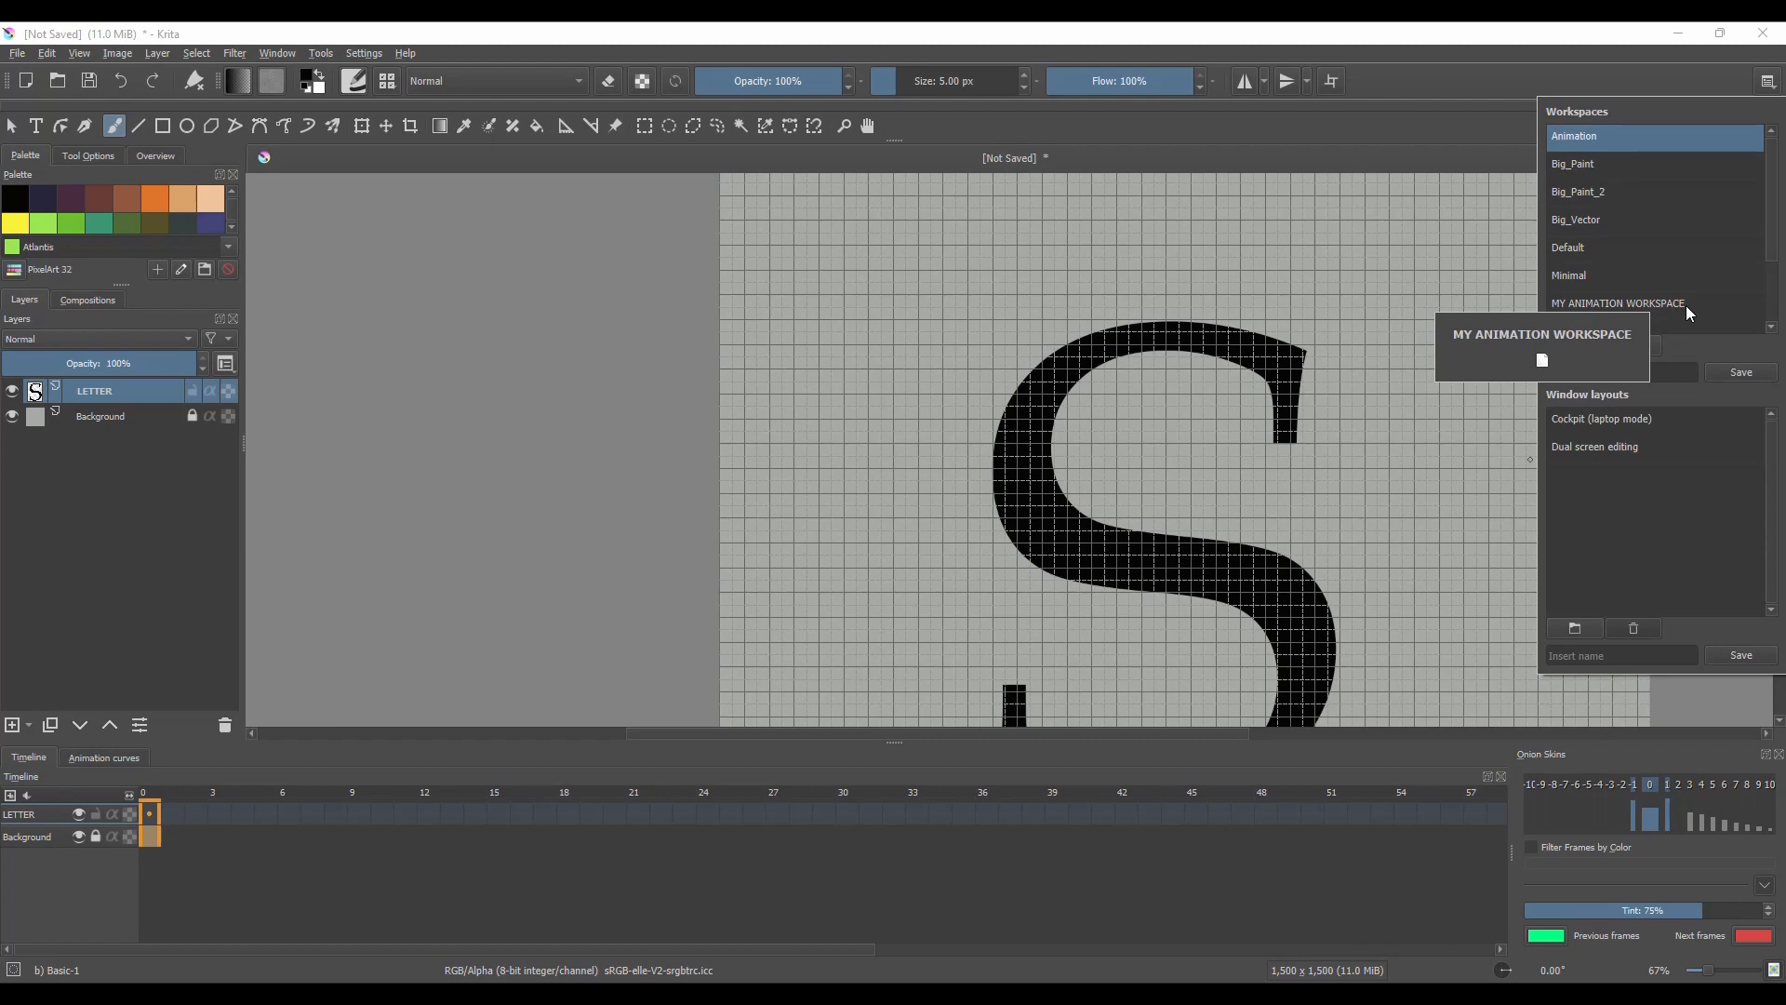
pyautogui.moveTo(1689, 314)
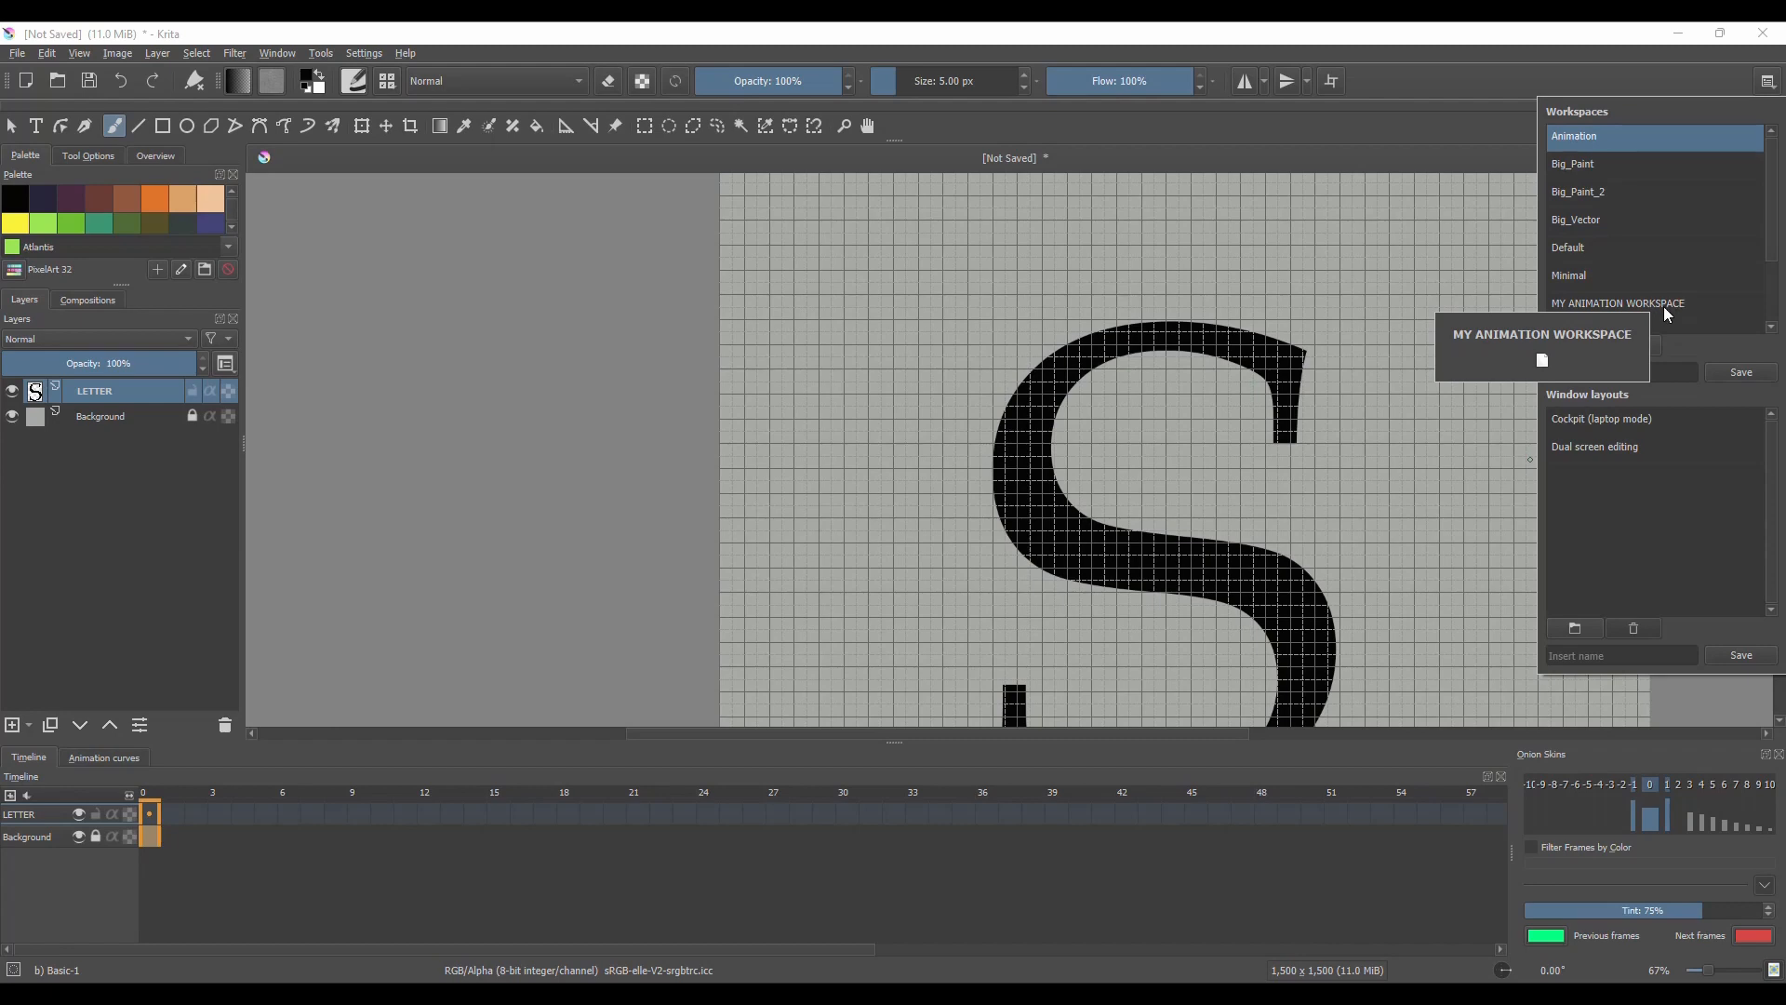
pyautogui.click(1617, 303)
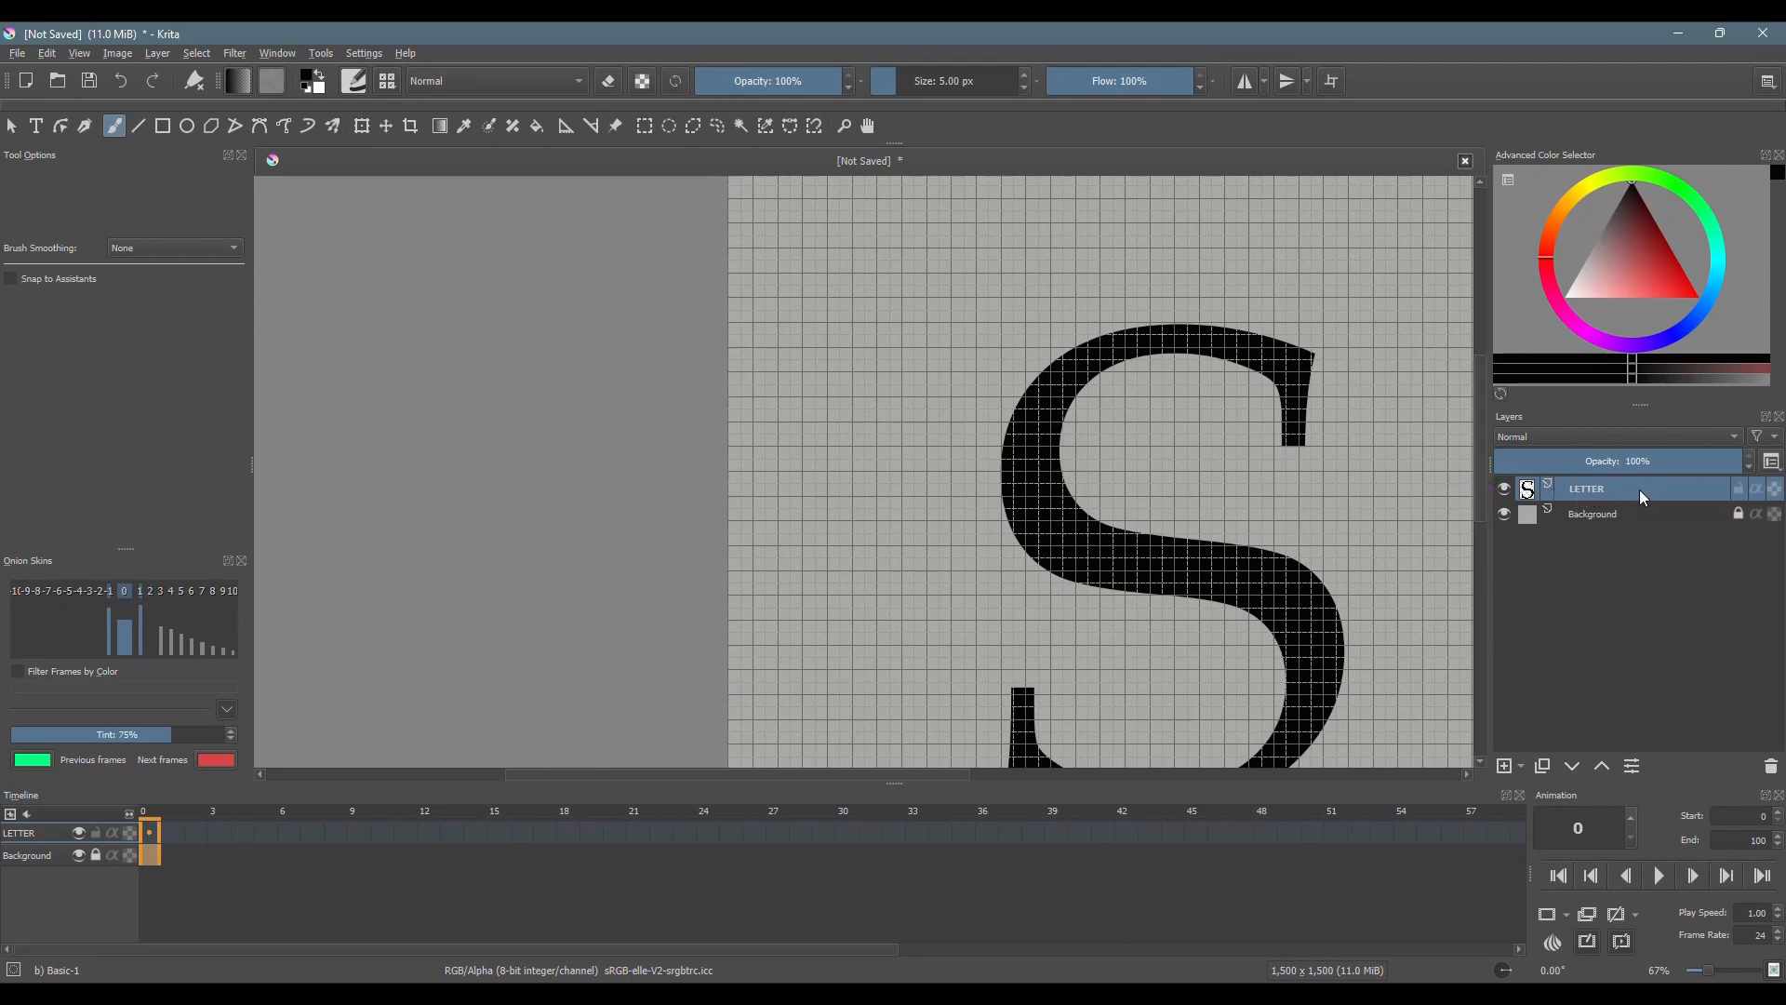
pyautogui.click(1503, 488)
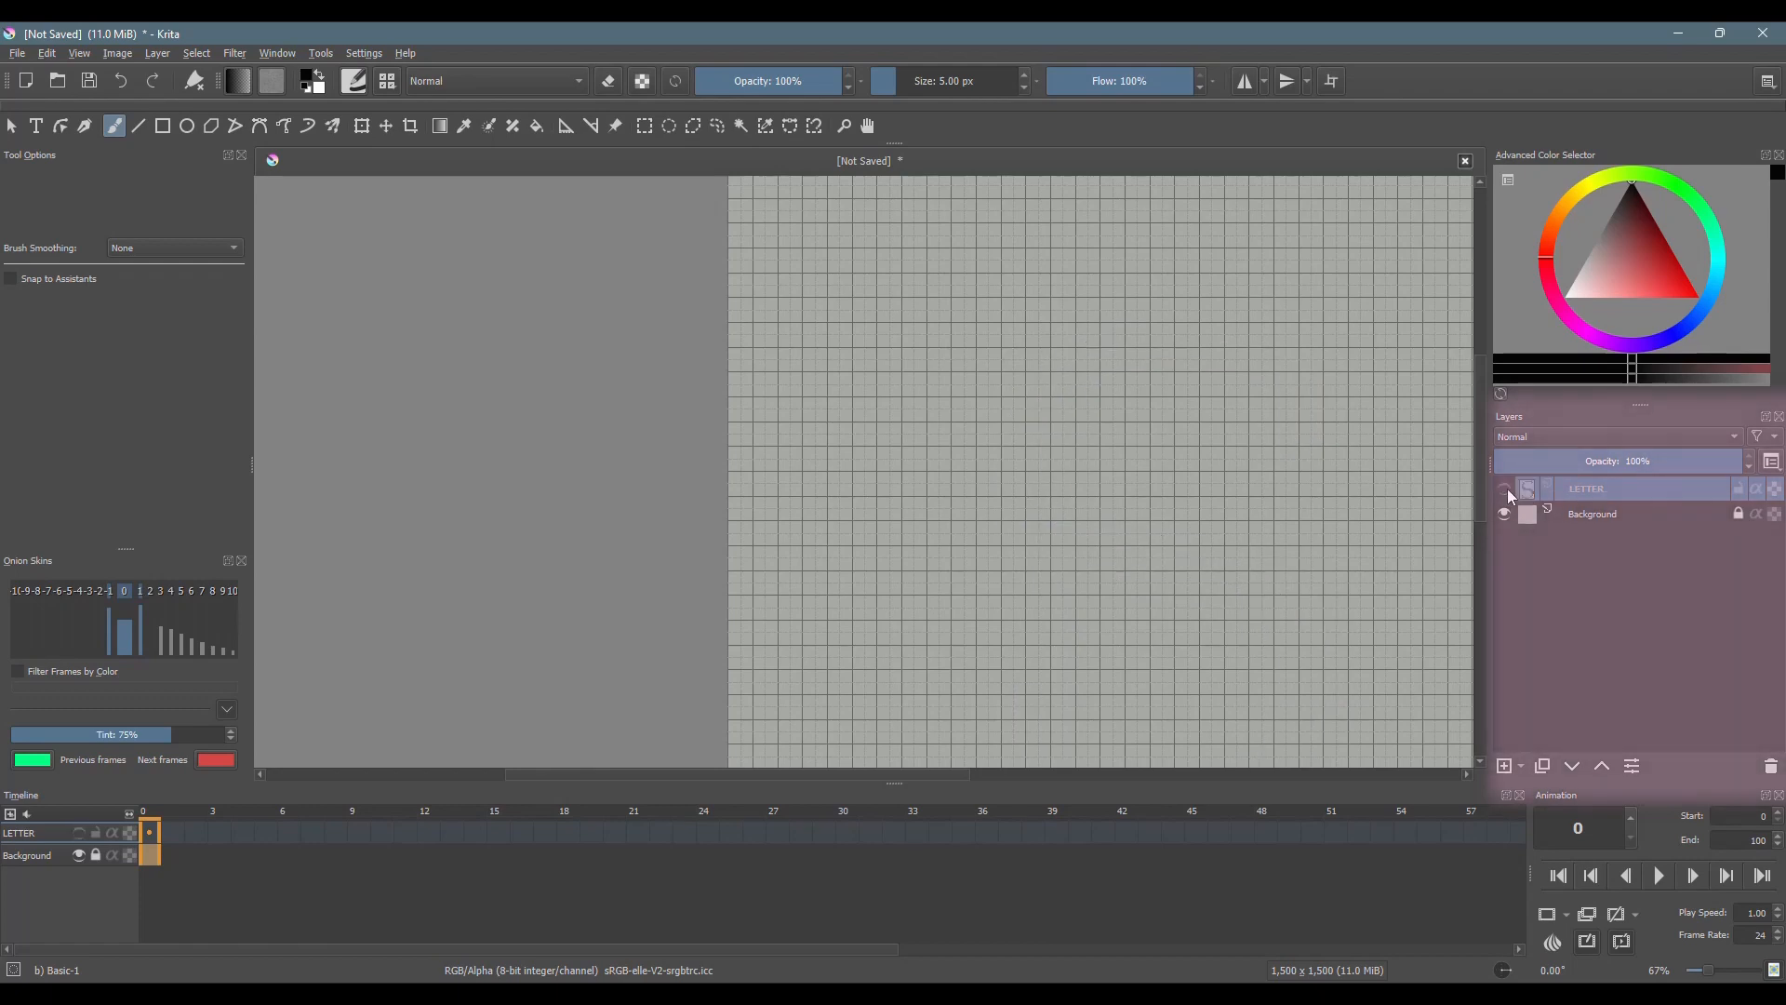
pyautogui.click(1503, 489)
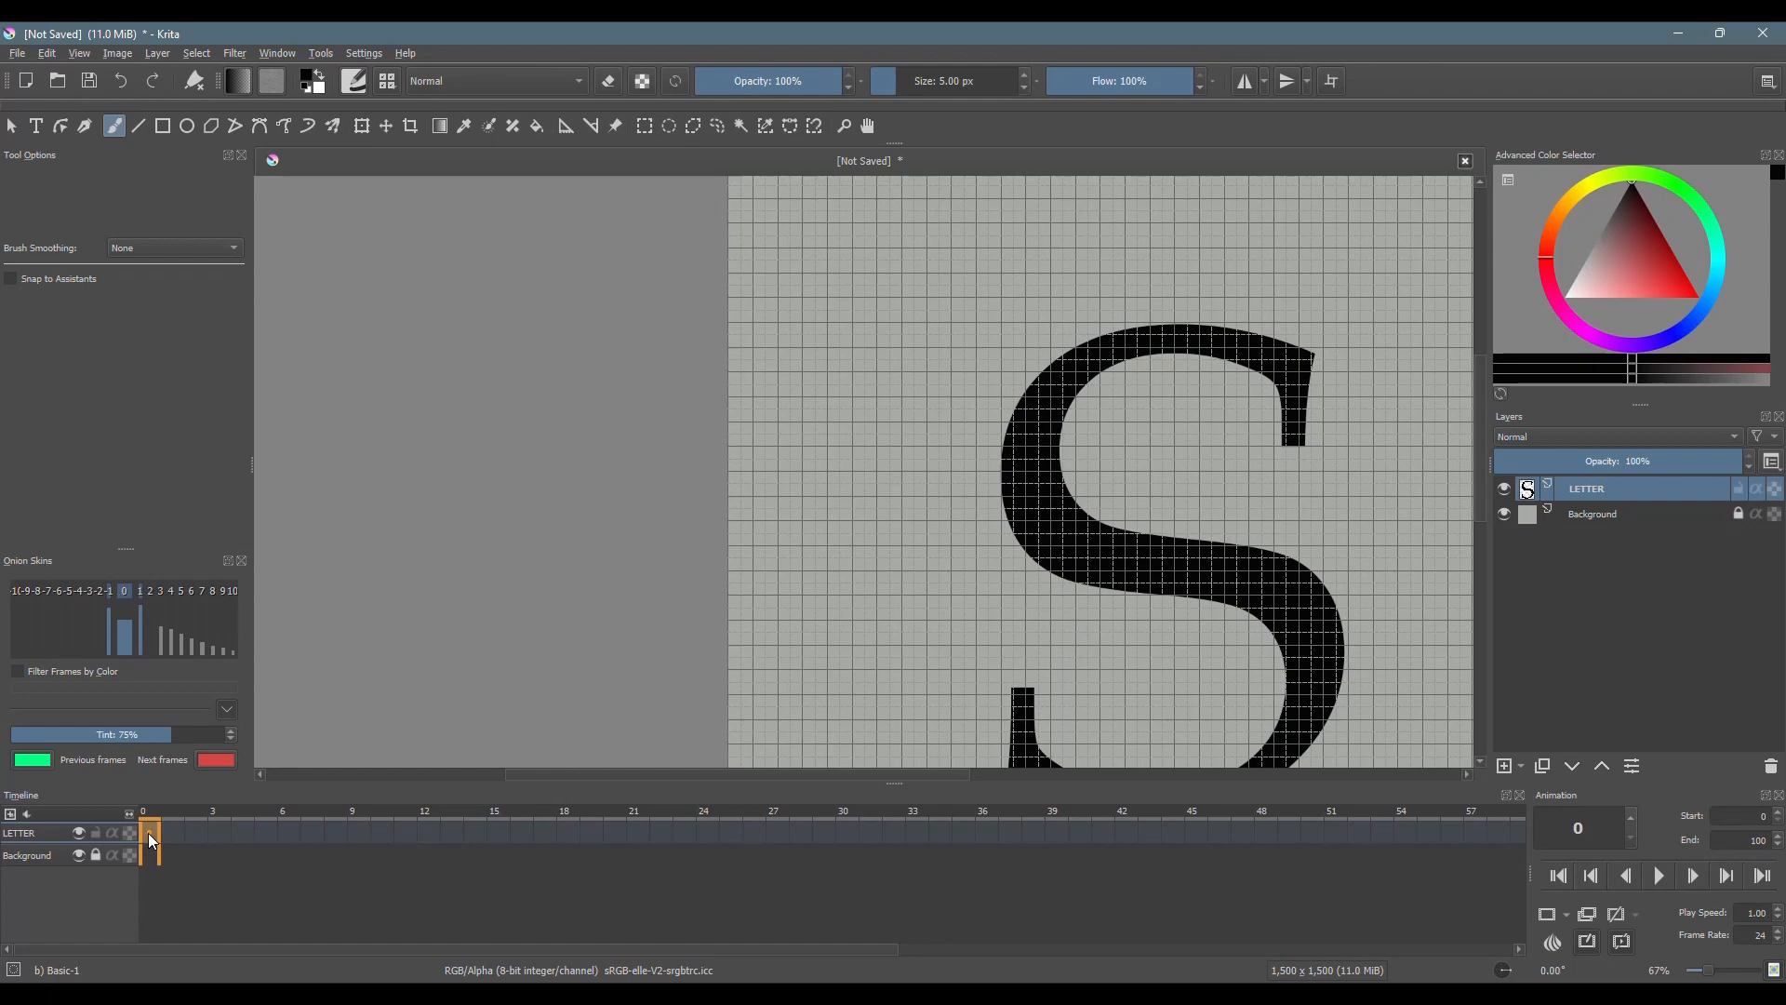
# Step: Give the LETTER layer a keyframe of the S at frame 0 on the timeline
pyautogui.rightClick(149, 833)
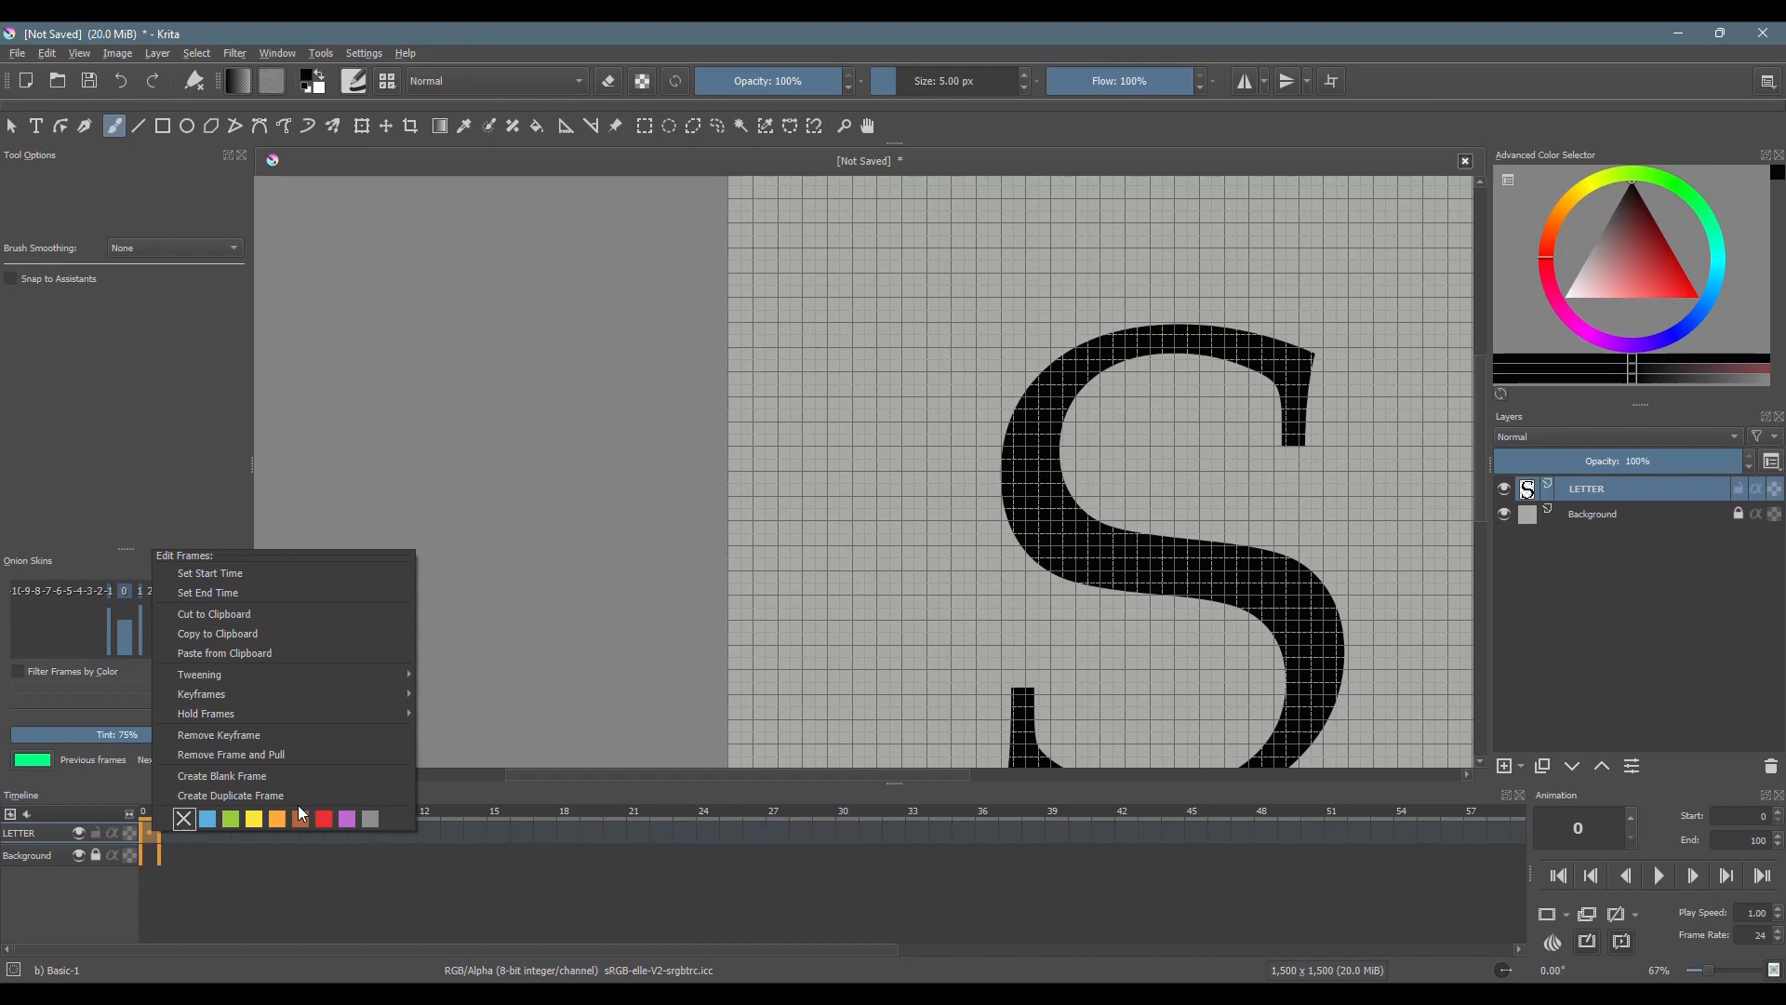
pyautogui.moveTo(229, 794)
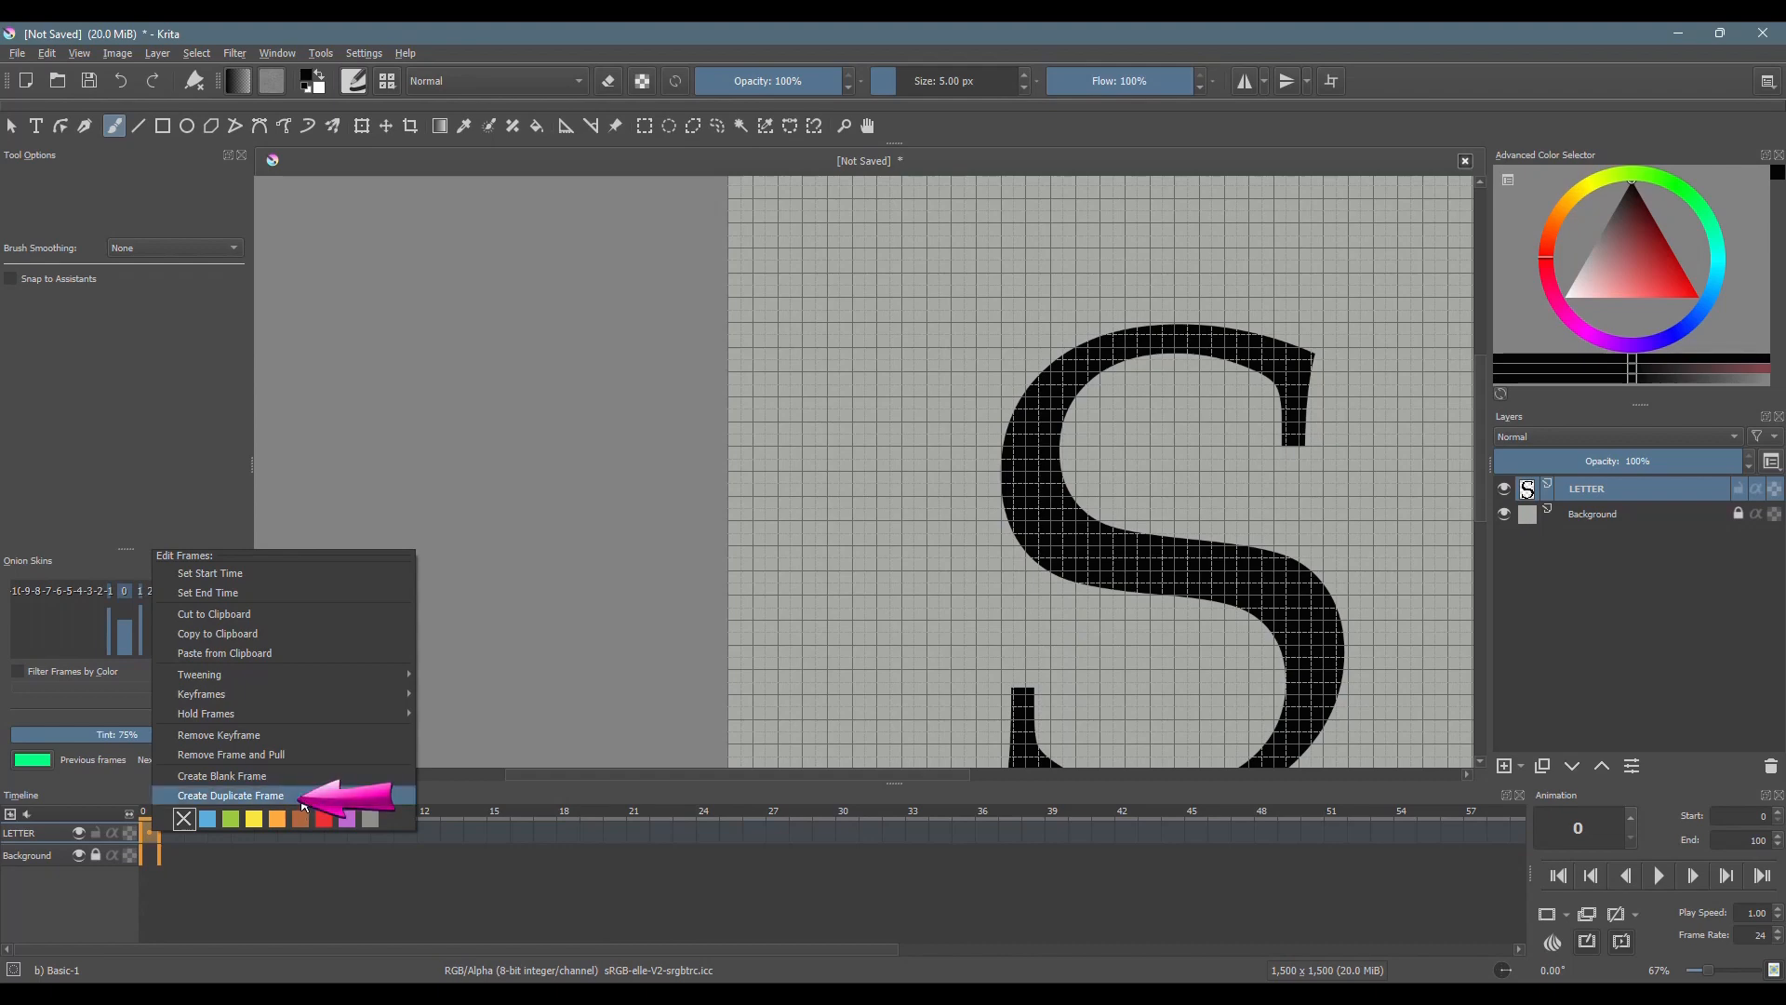
pyautogui.click(227, 794)
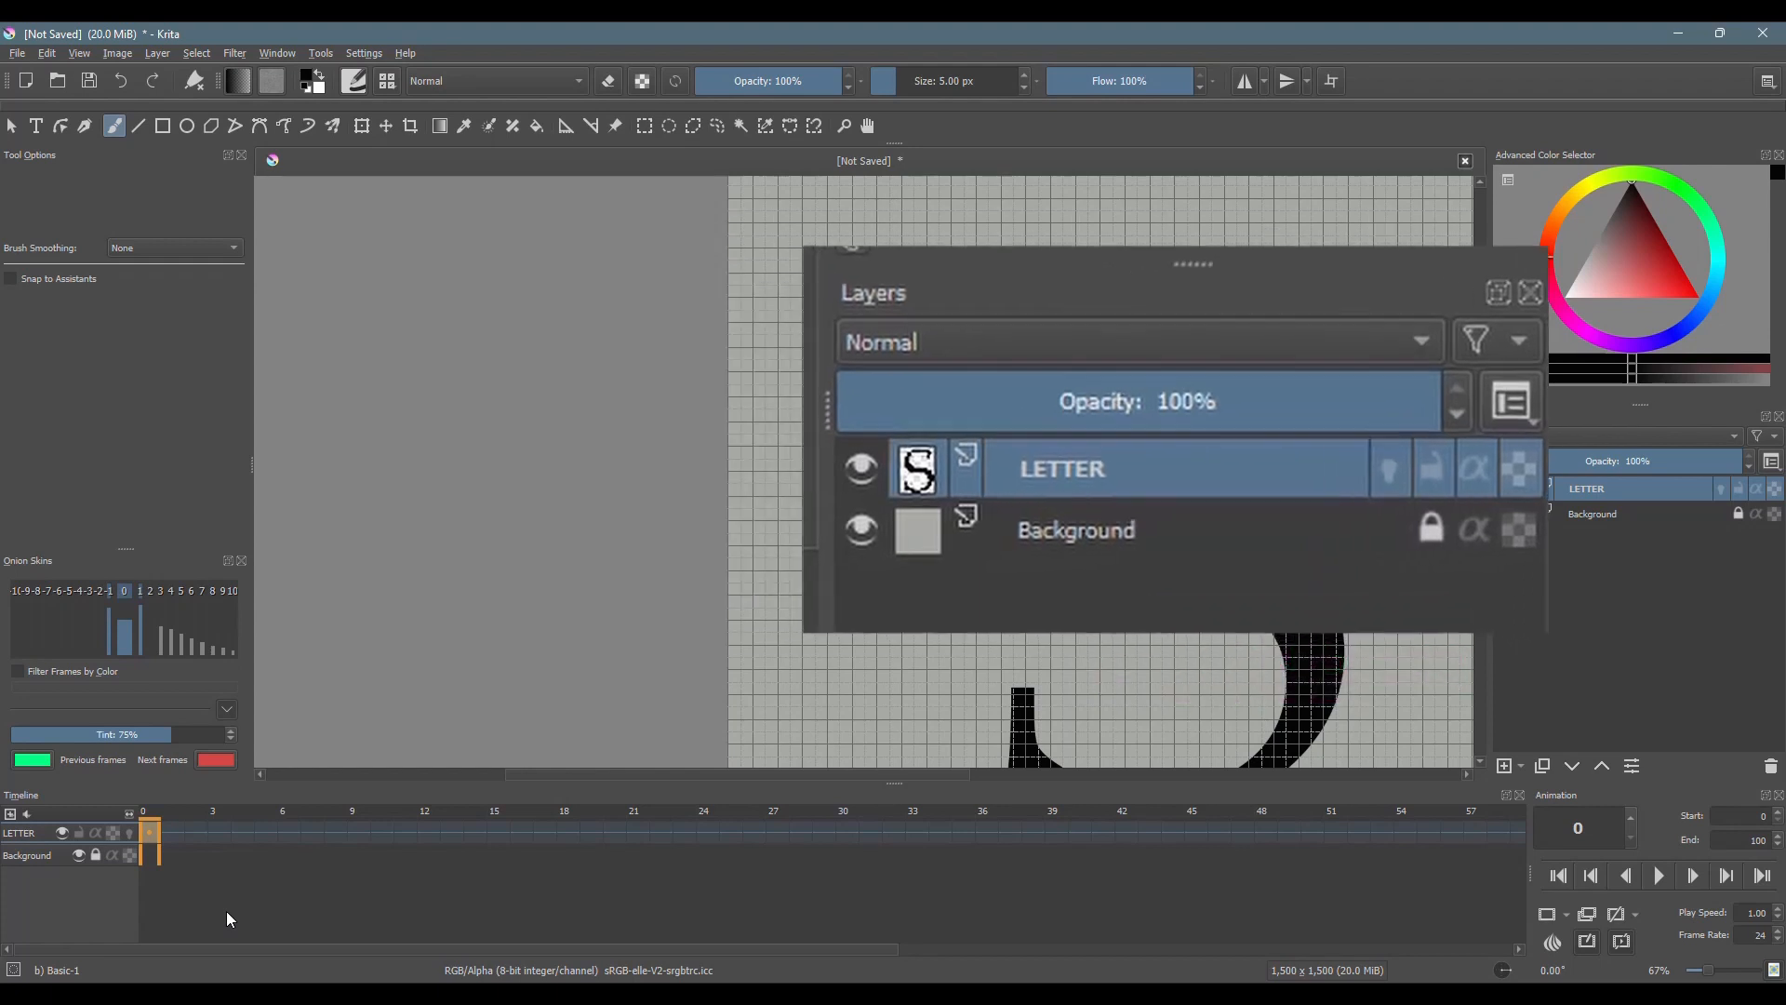
pyautogui.click(1529, 292)
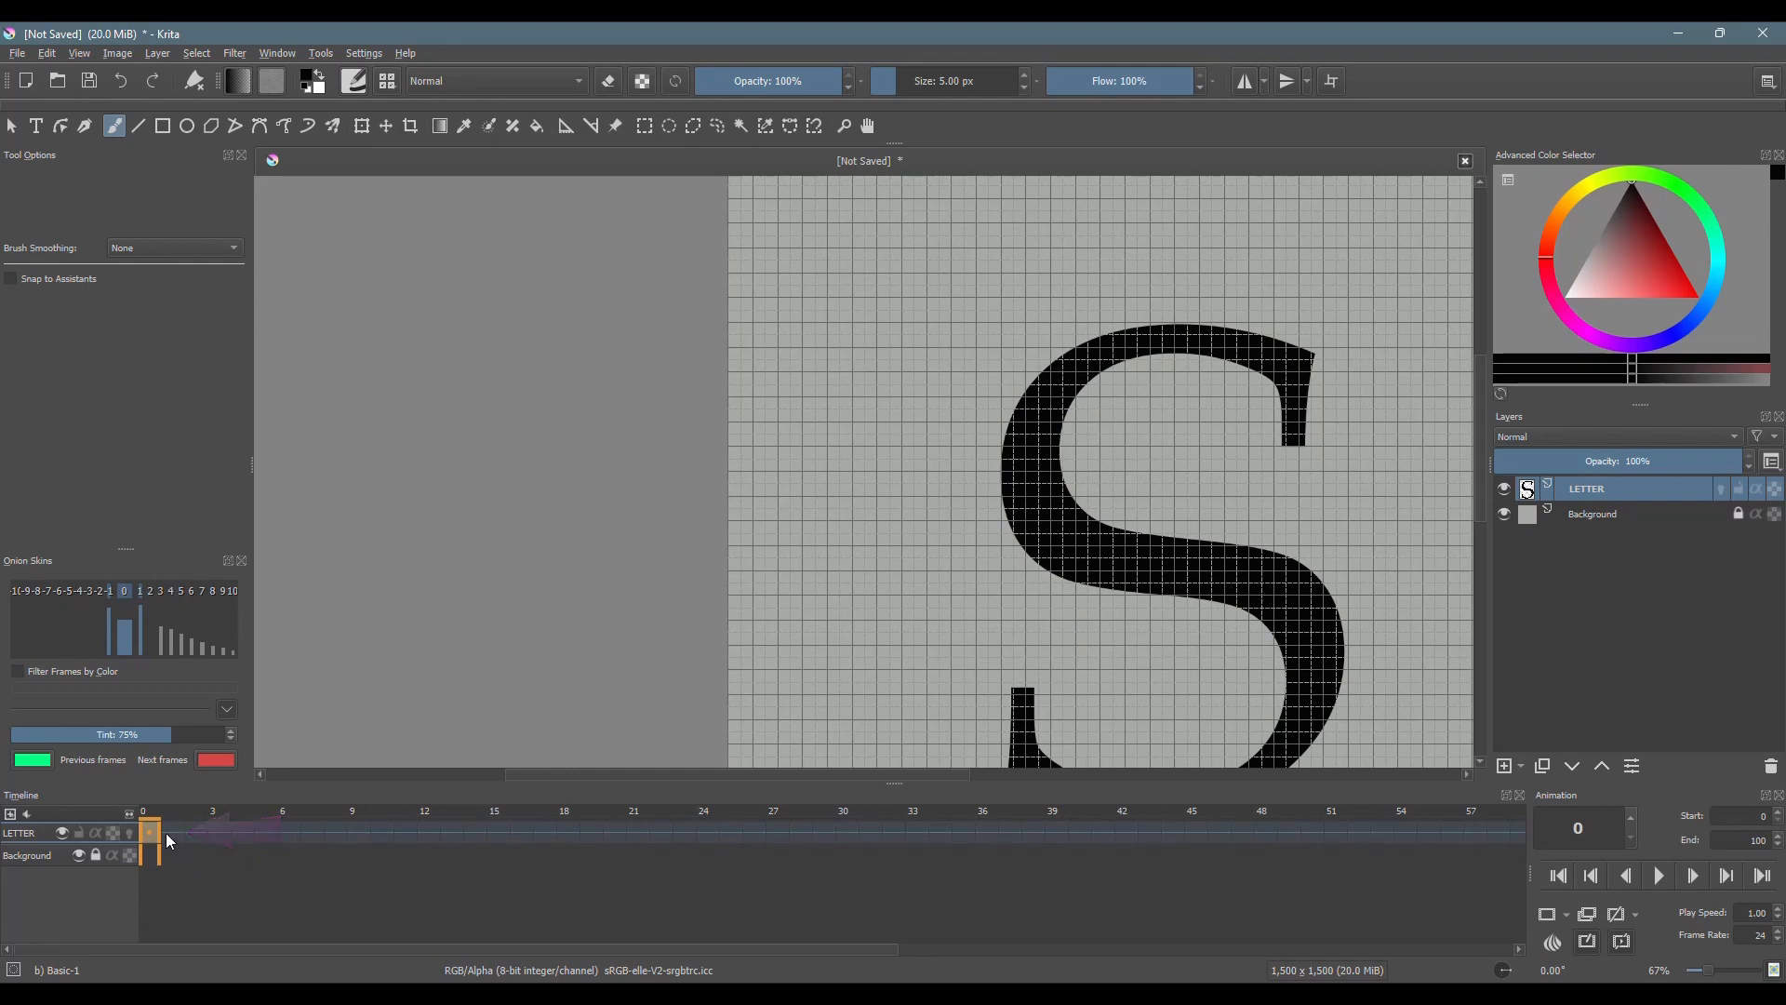
# Step: Duplicate the S keyframe into frames 1 and 2 of the LETTER layer
pyautogui.click(173, 833)
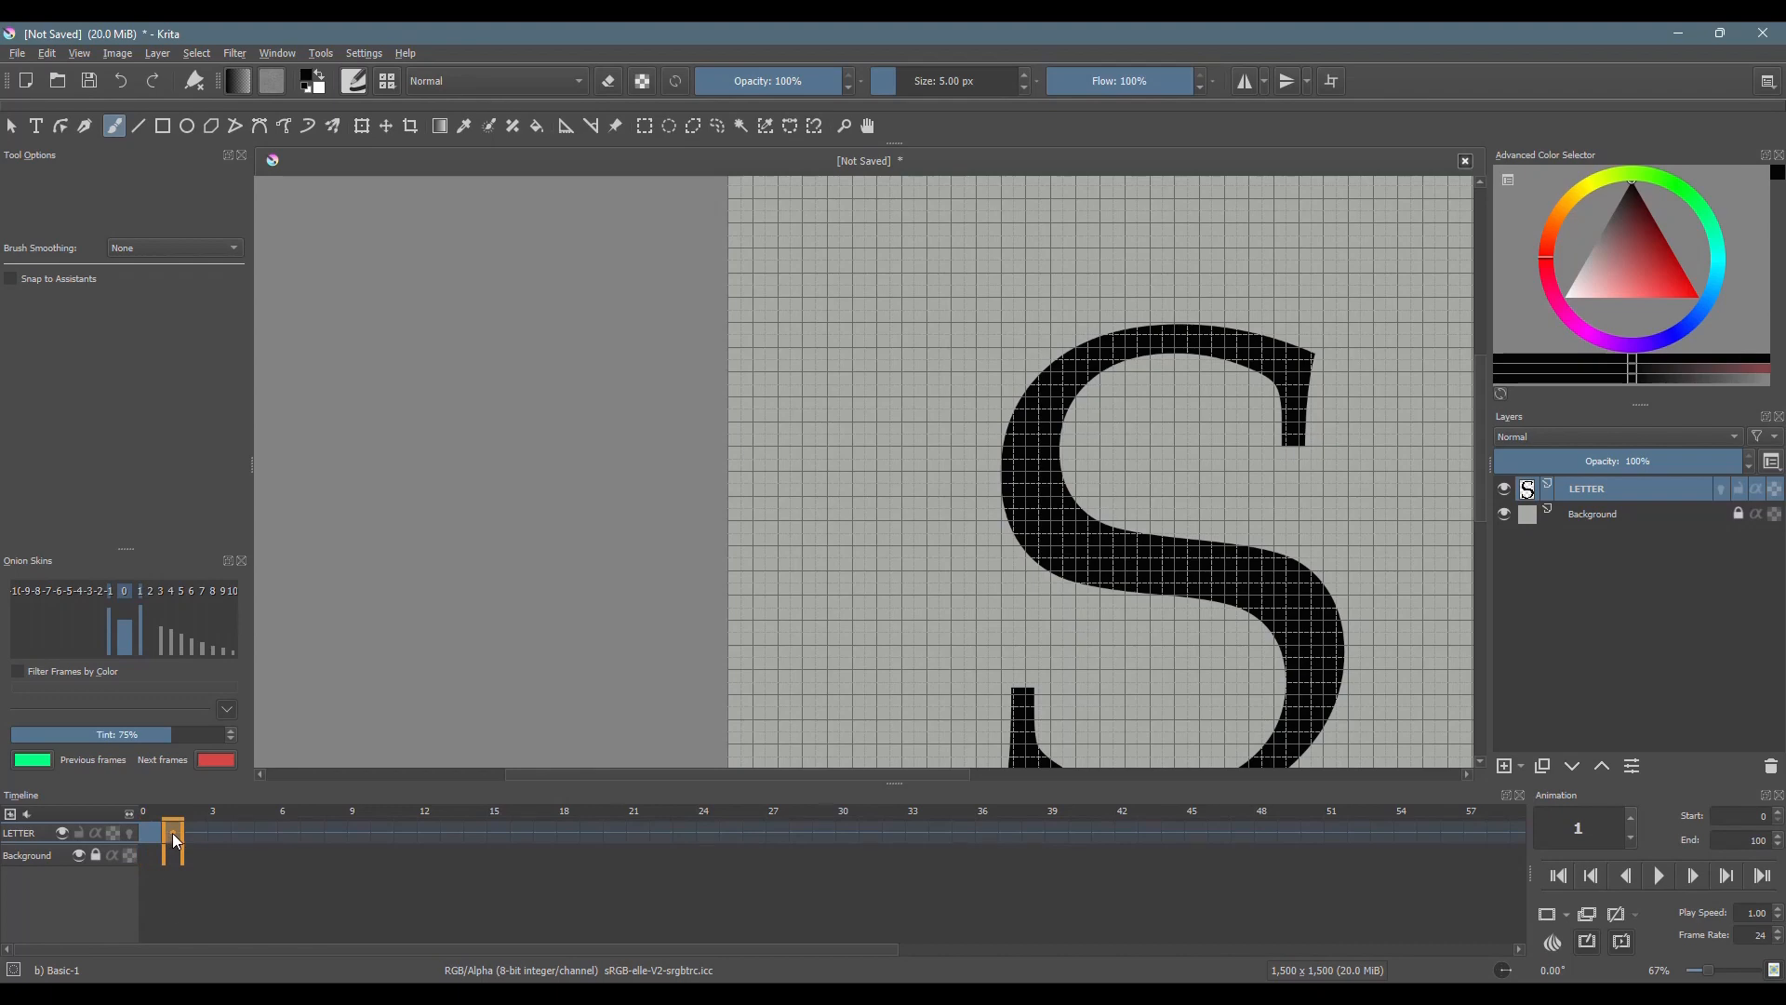
pyautogui.rightClick(173, 831)
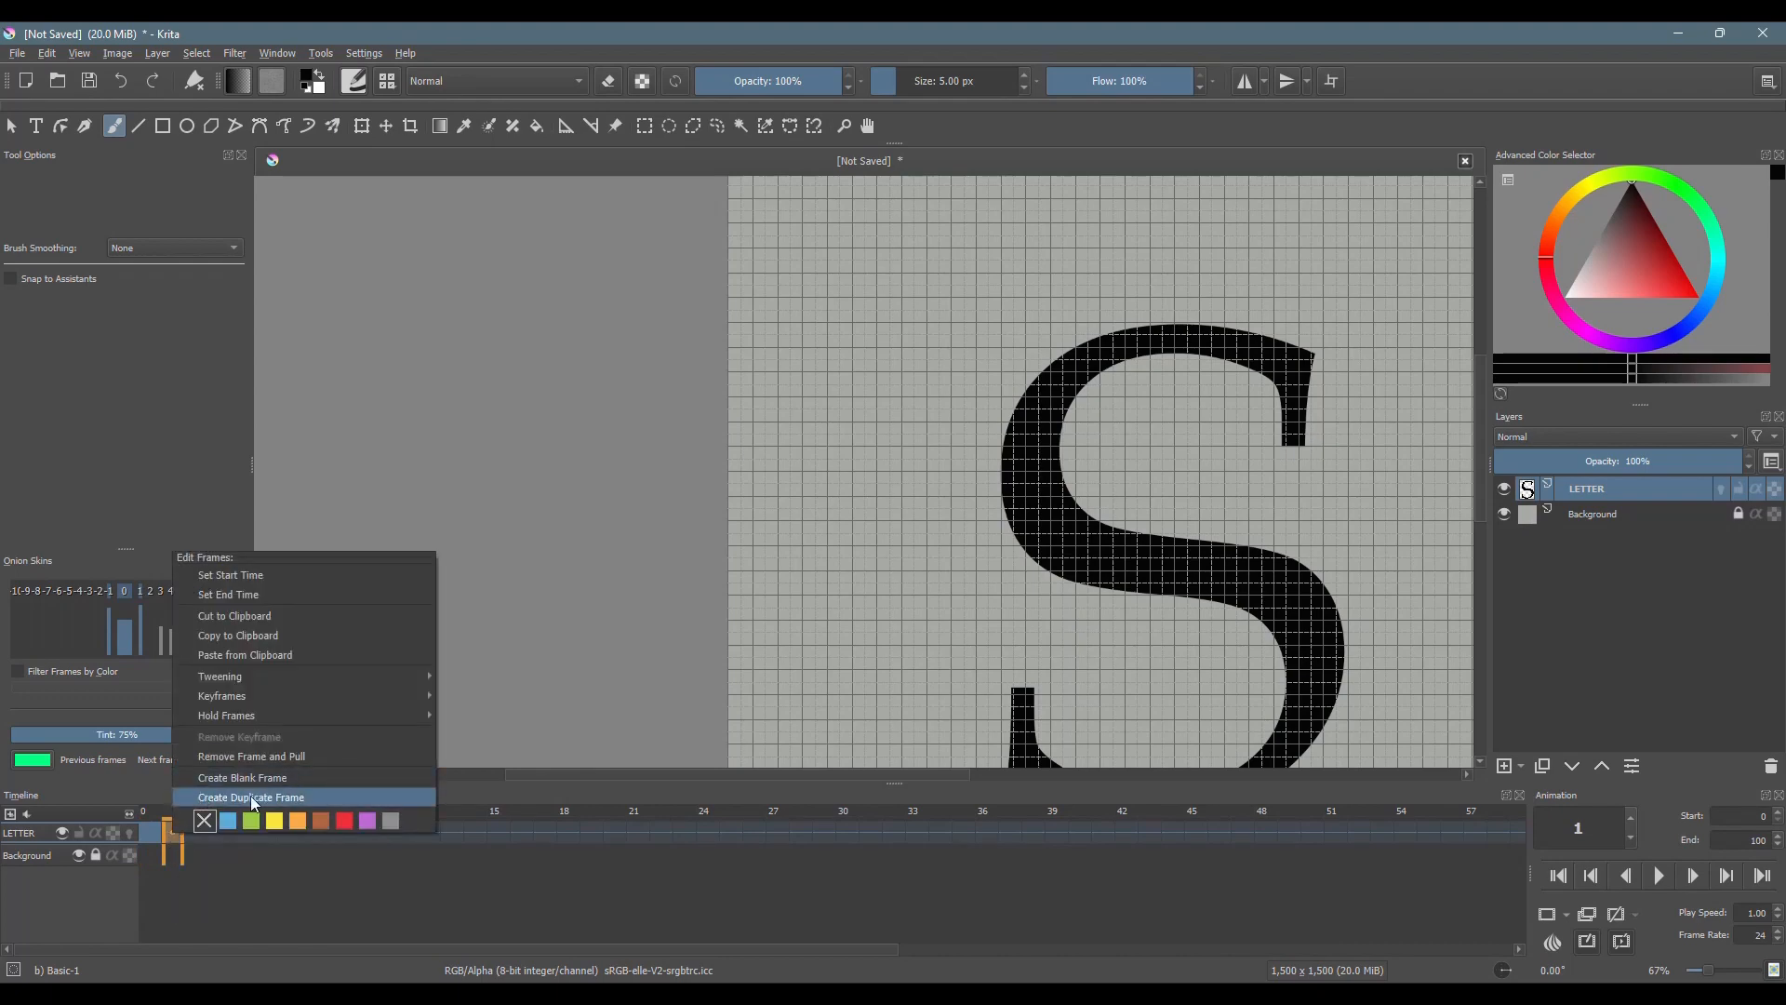
pyautogui.click(251, 796)
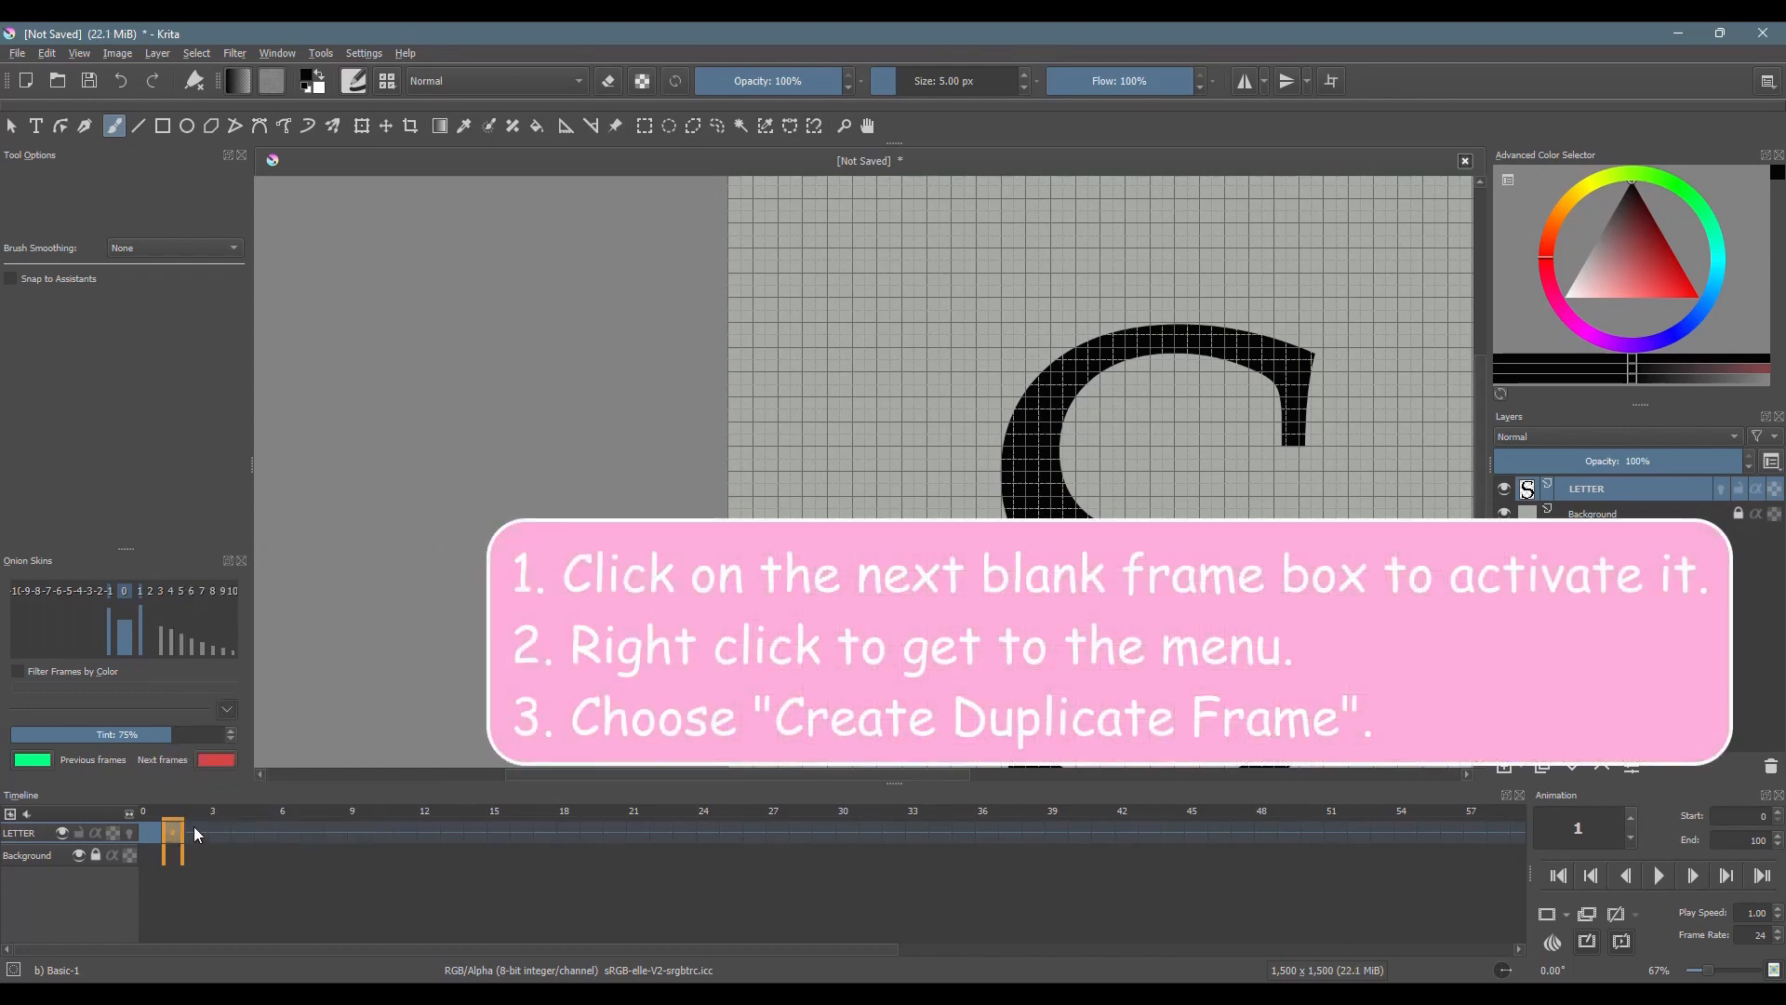
pyautogui.click(196, 834)
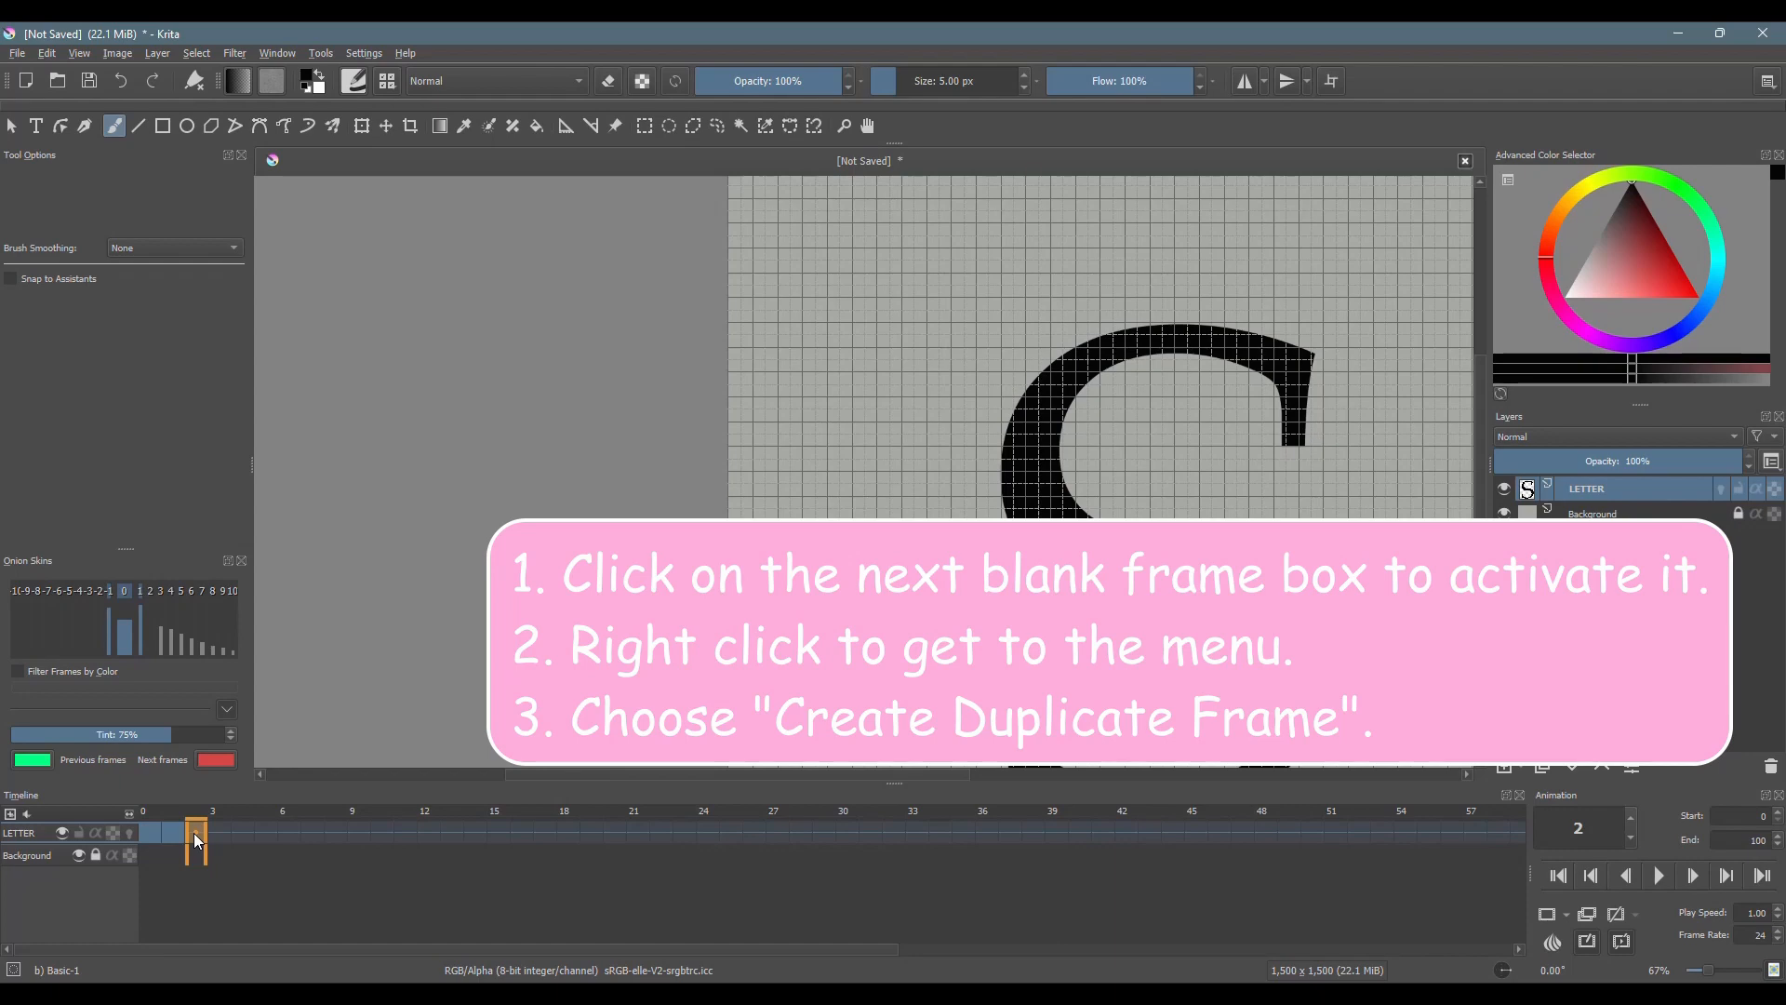
pyautogui.rightClick(195, 837)
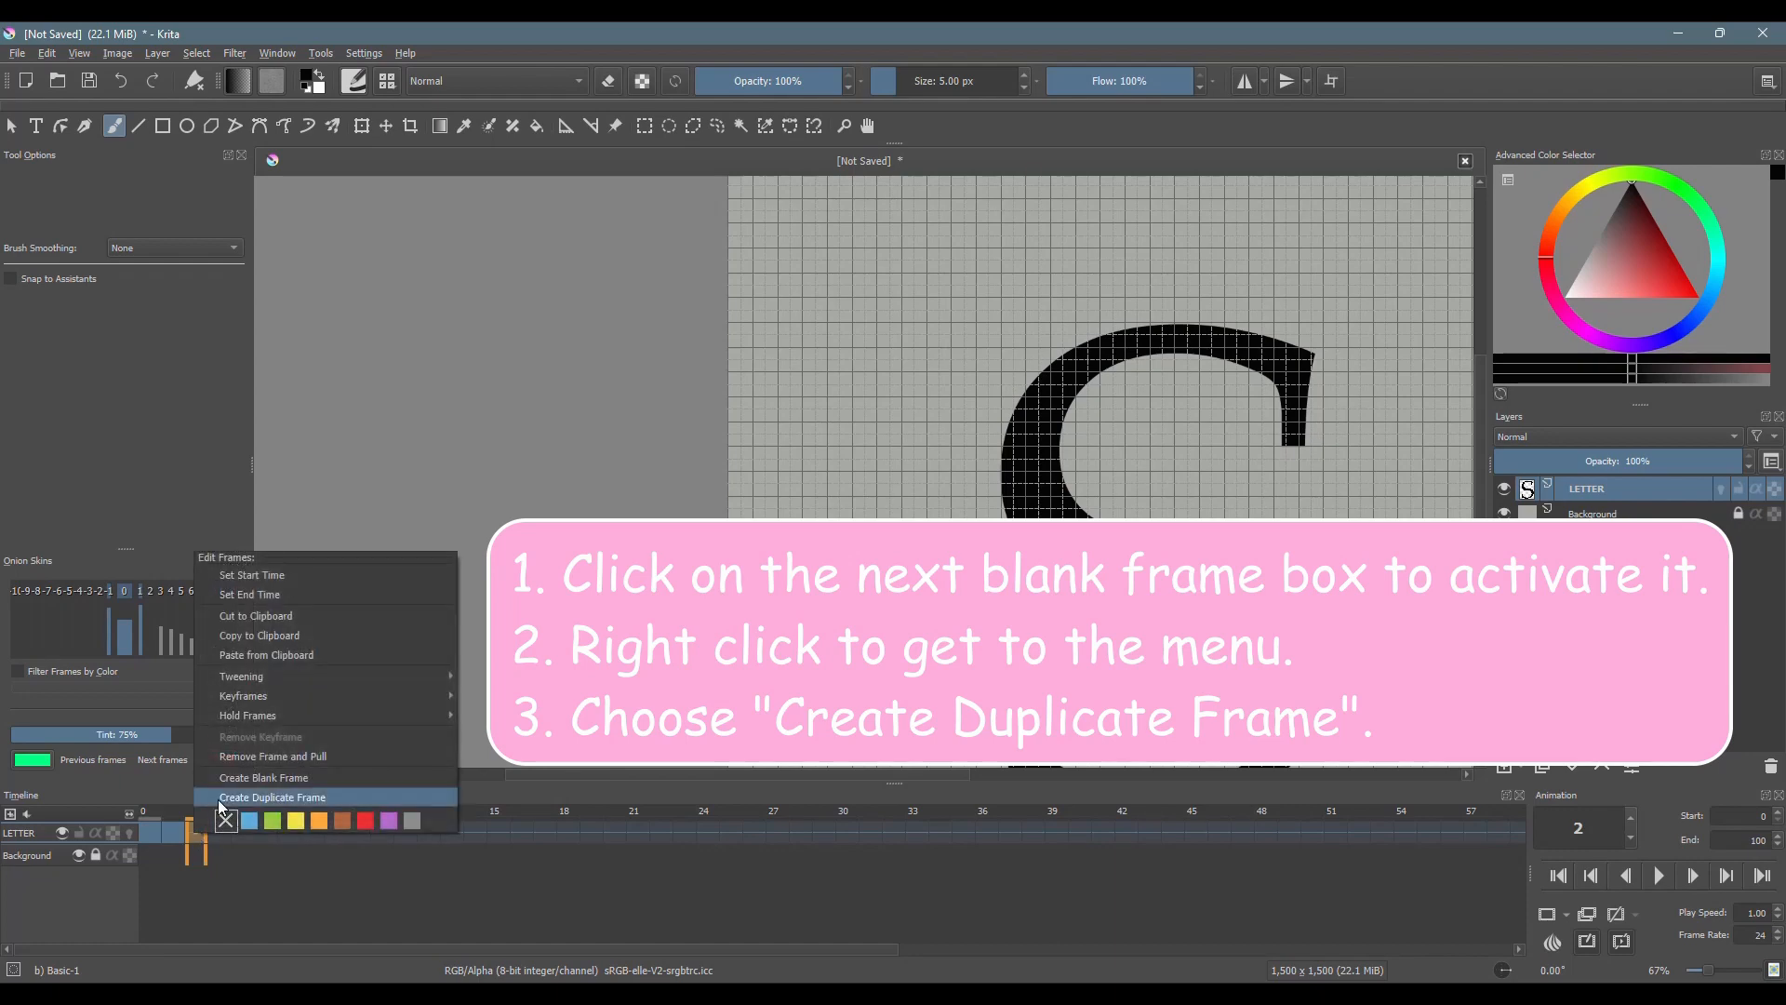
pyautogui.click(272, 796)
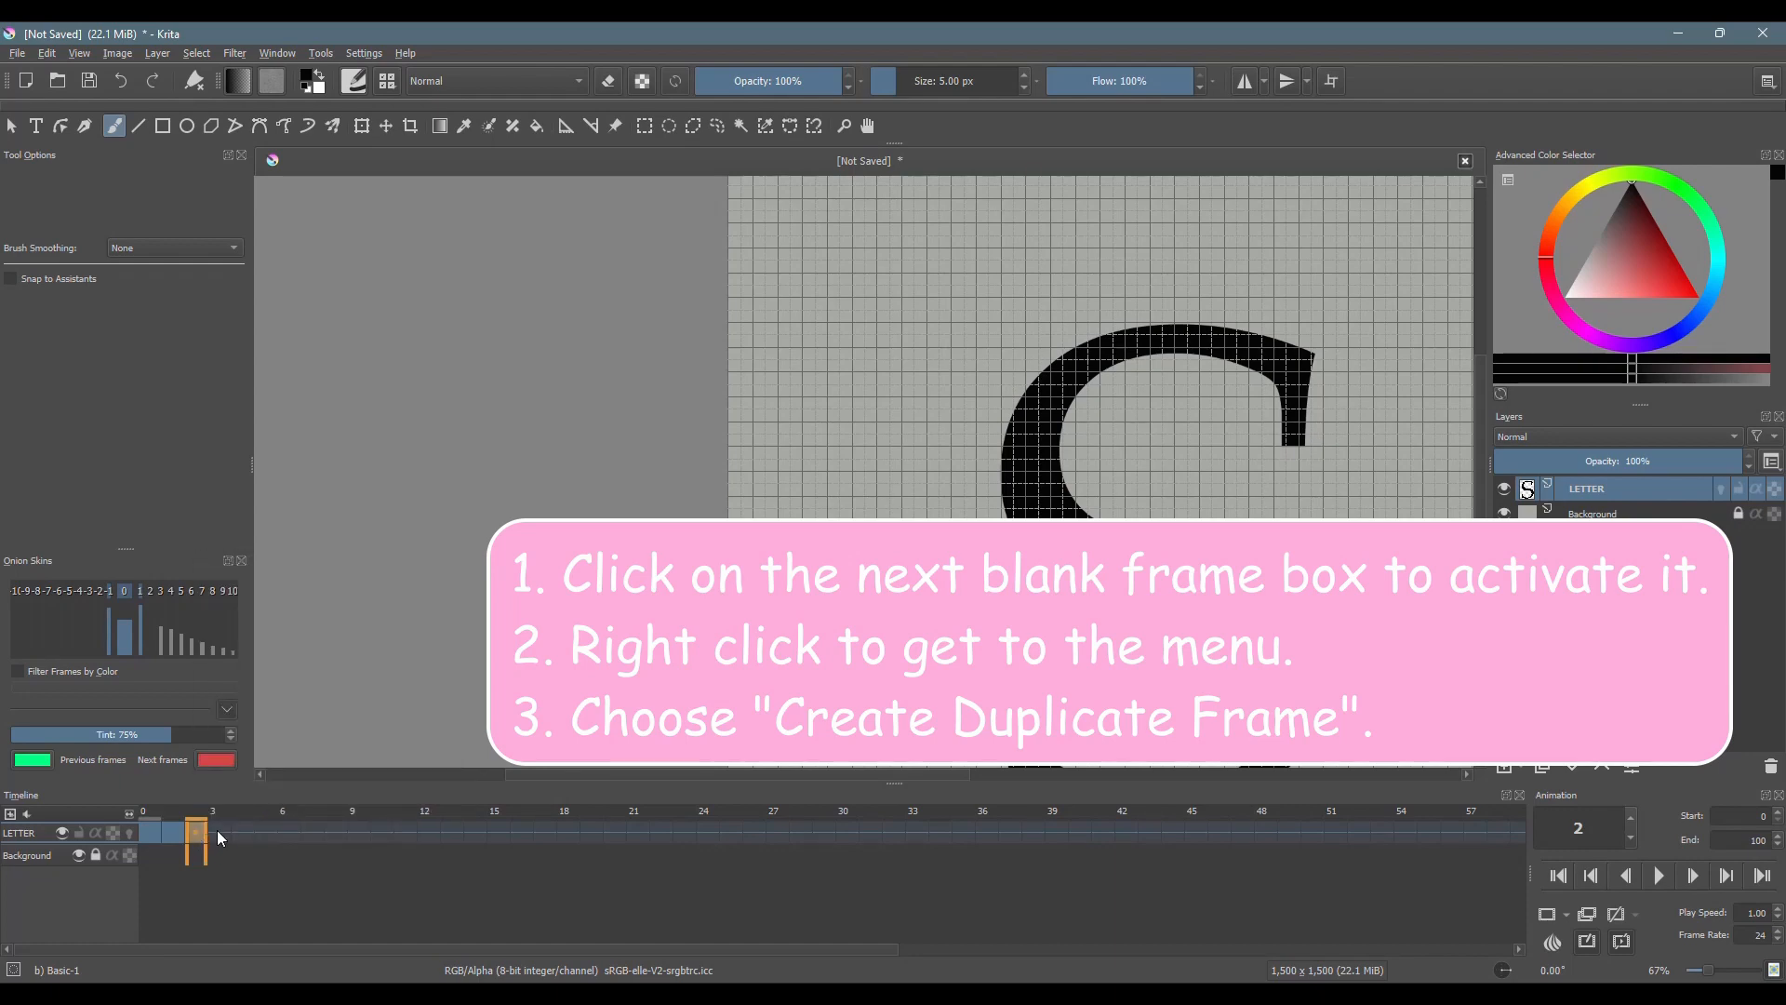
# Step: Duplicate the S keyframe into frames 3 and 4 so frames 0–4 all hold the S
pyautogui.click(216, 833)
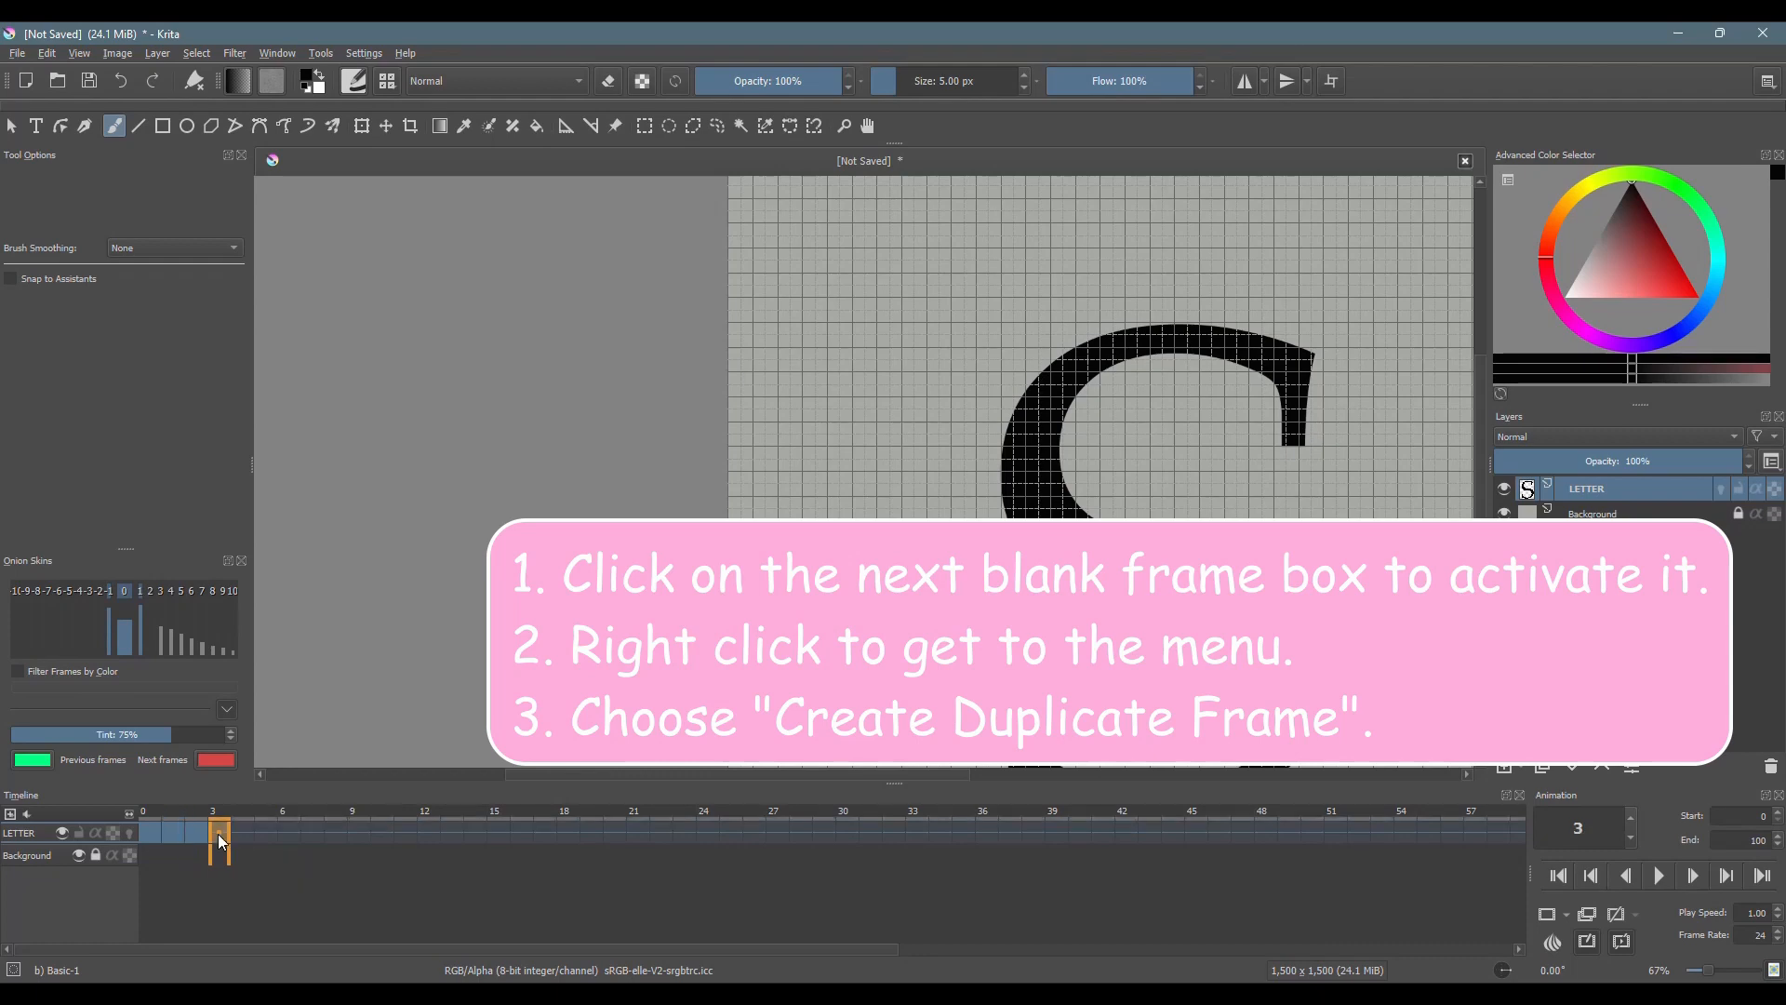
pyautogui.rightClick(220, 841)
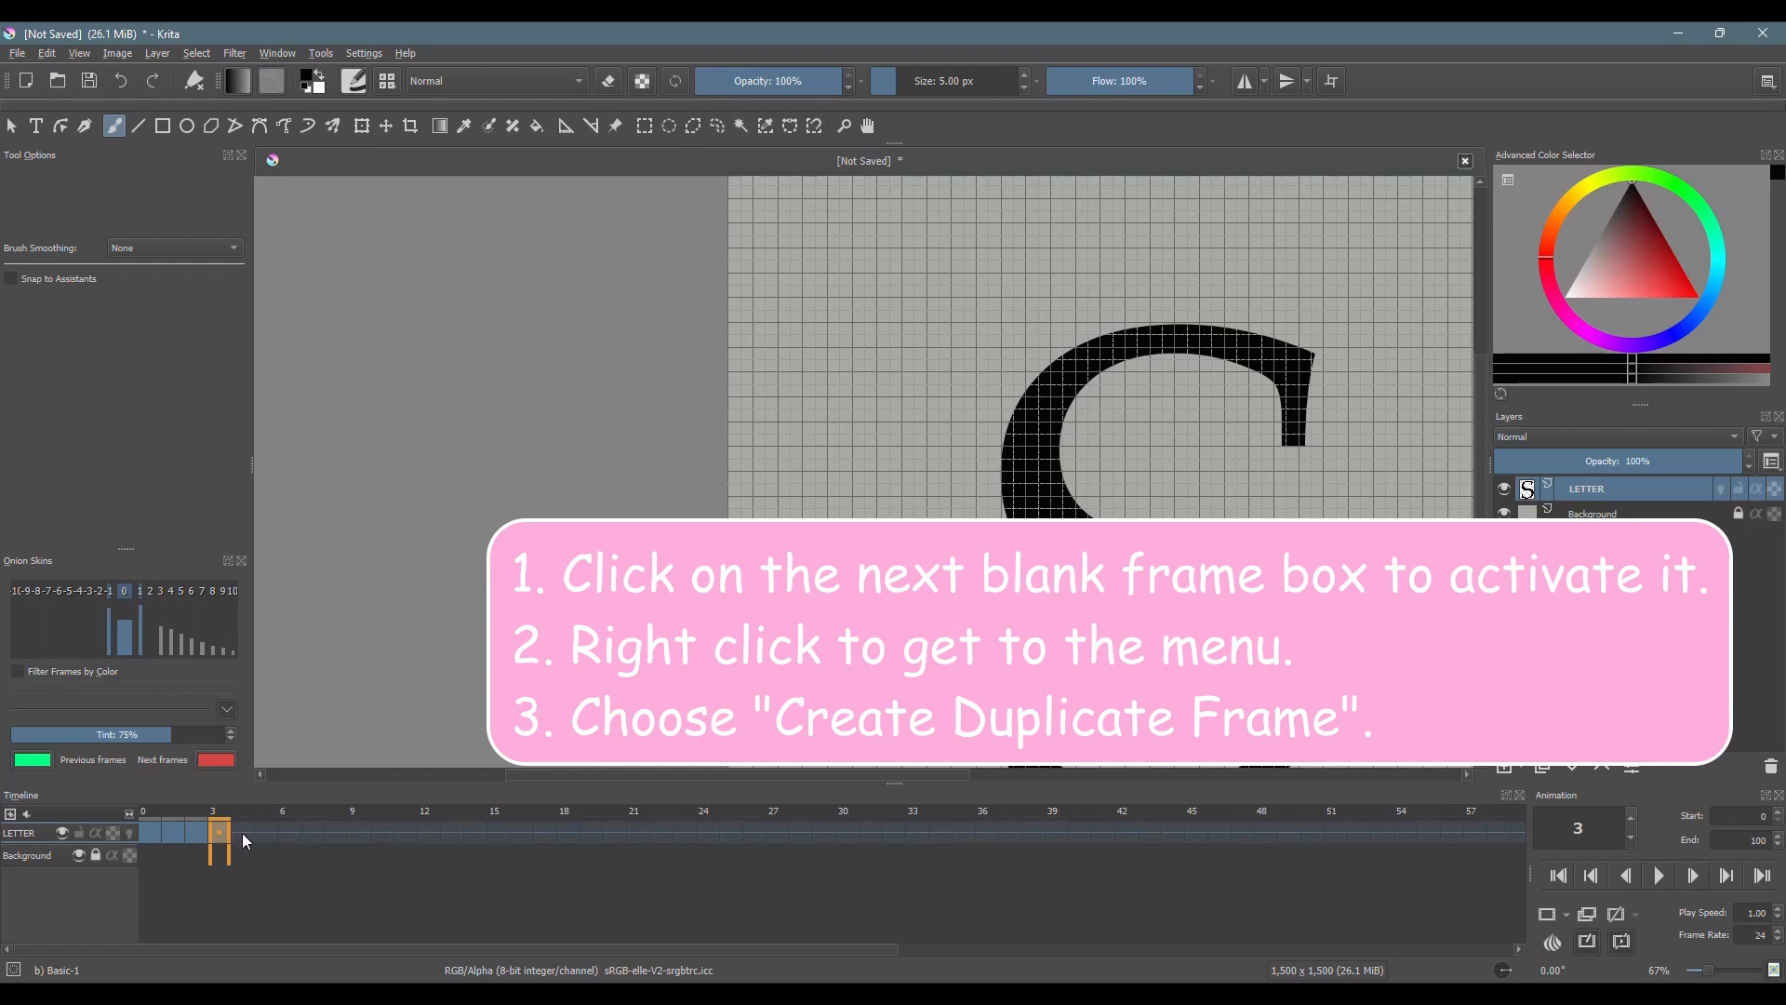
pyautogui.click(242, 831)
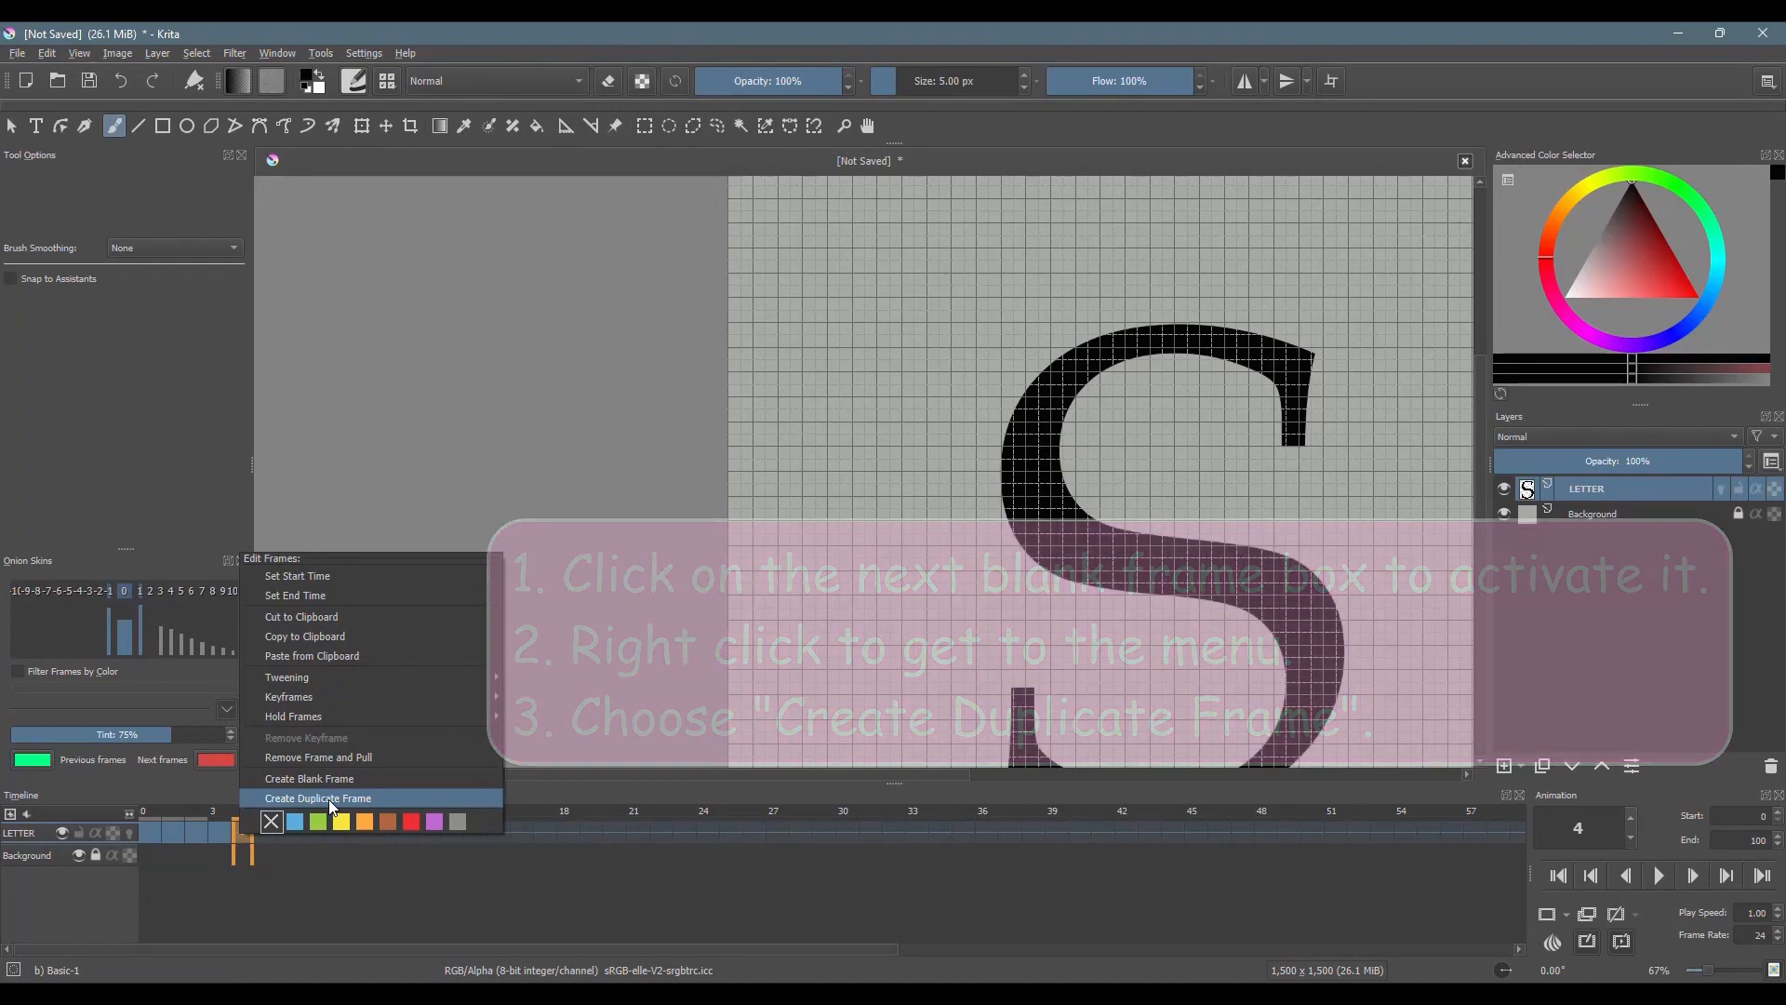
pyautogui.click(318, 798)
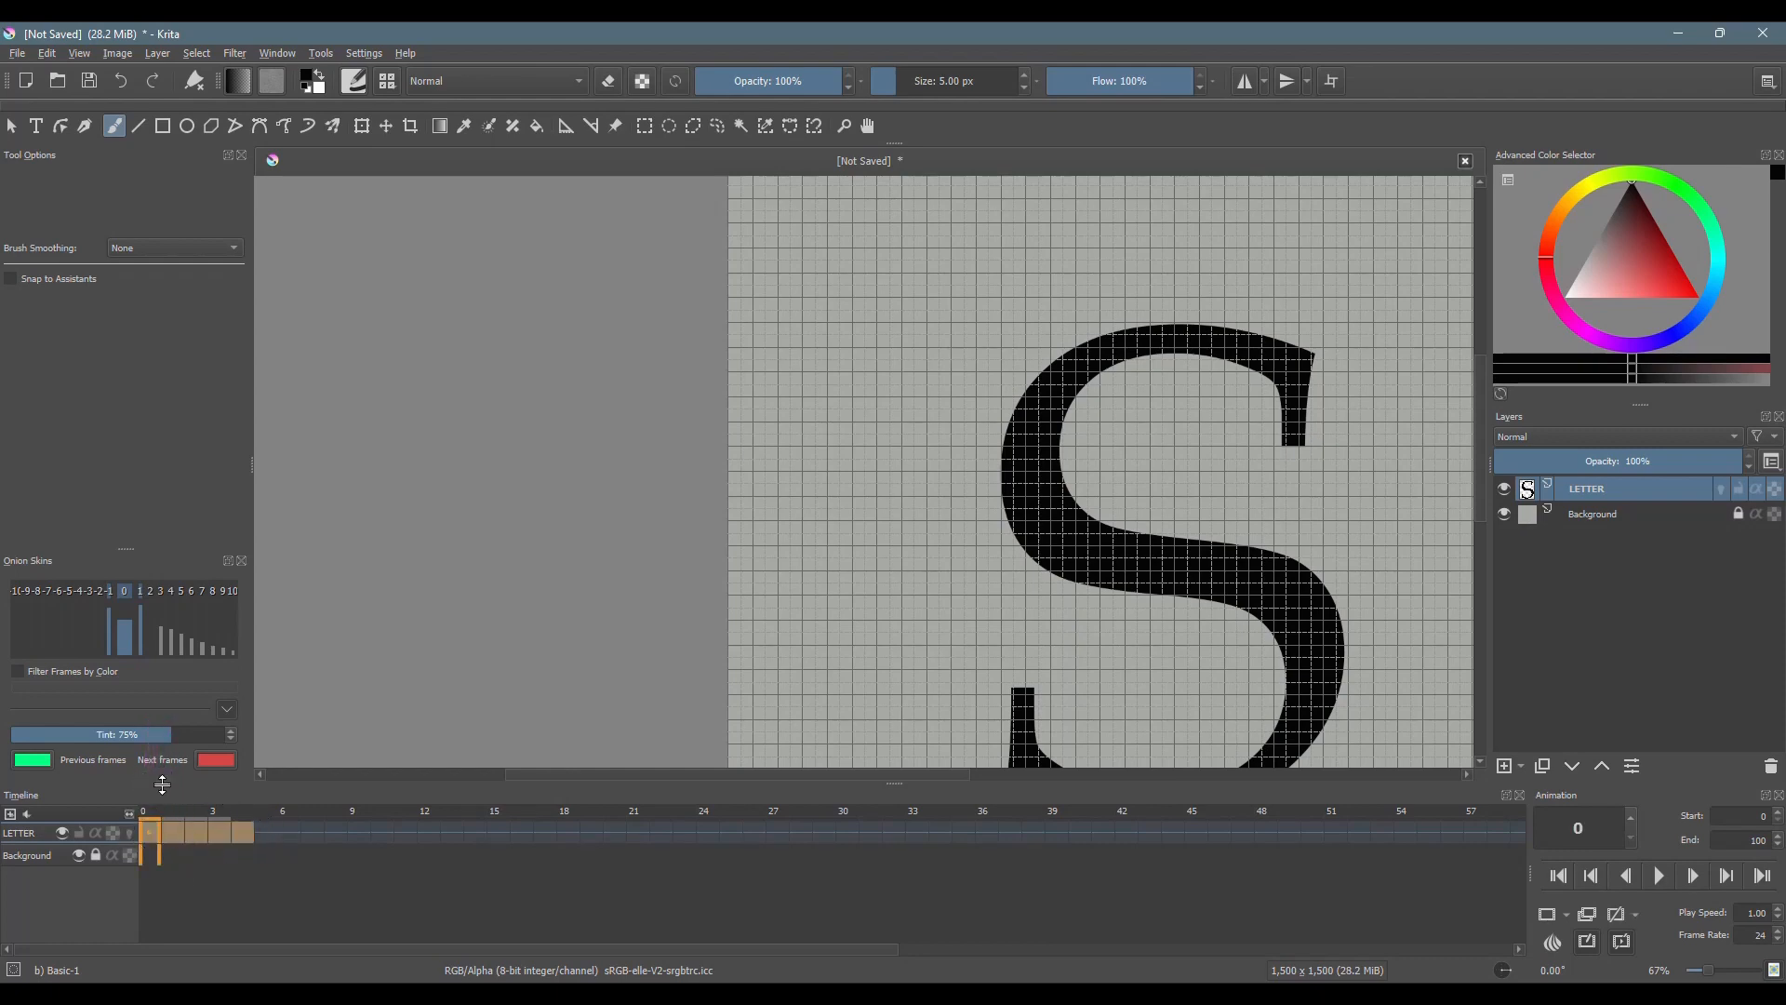
pyautogui.moveTo(192, 863)
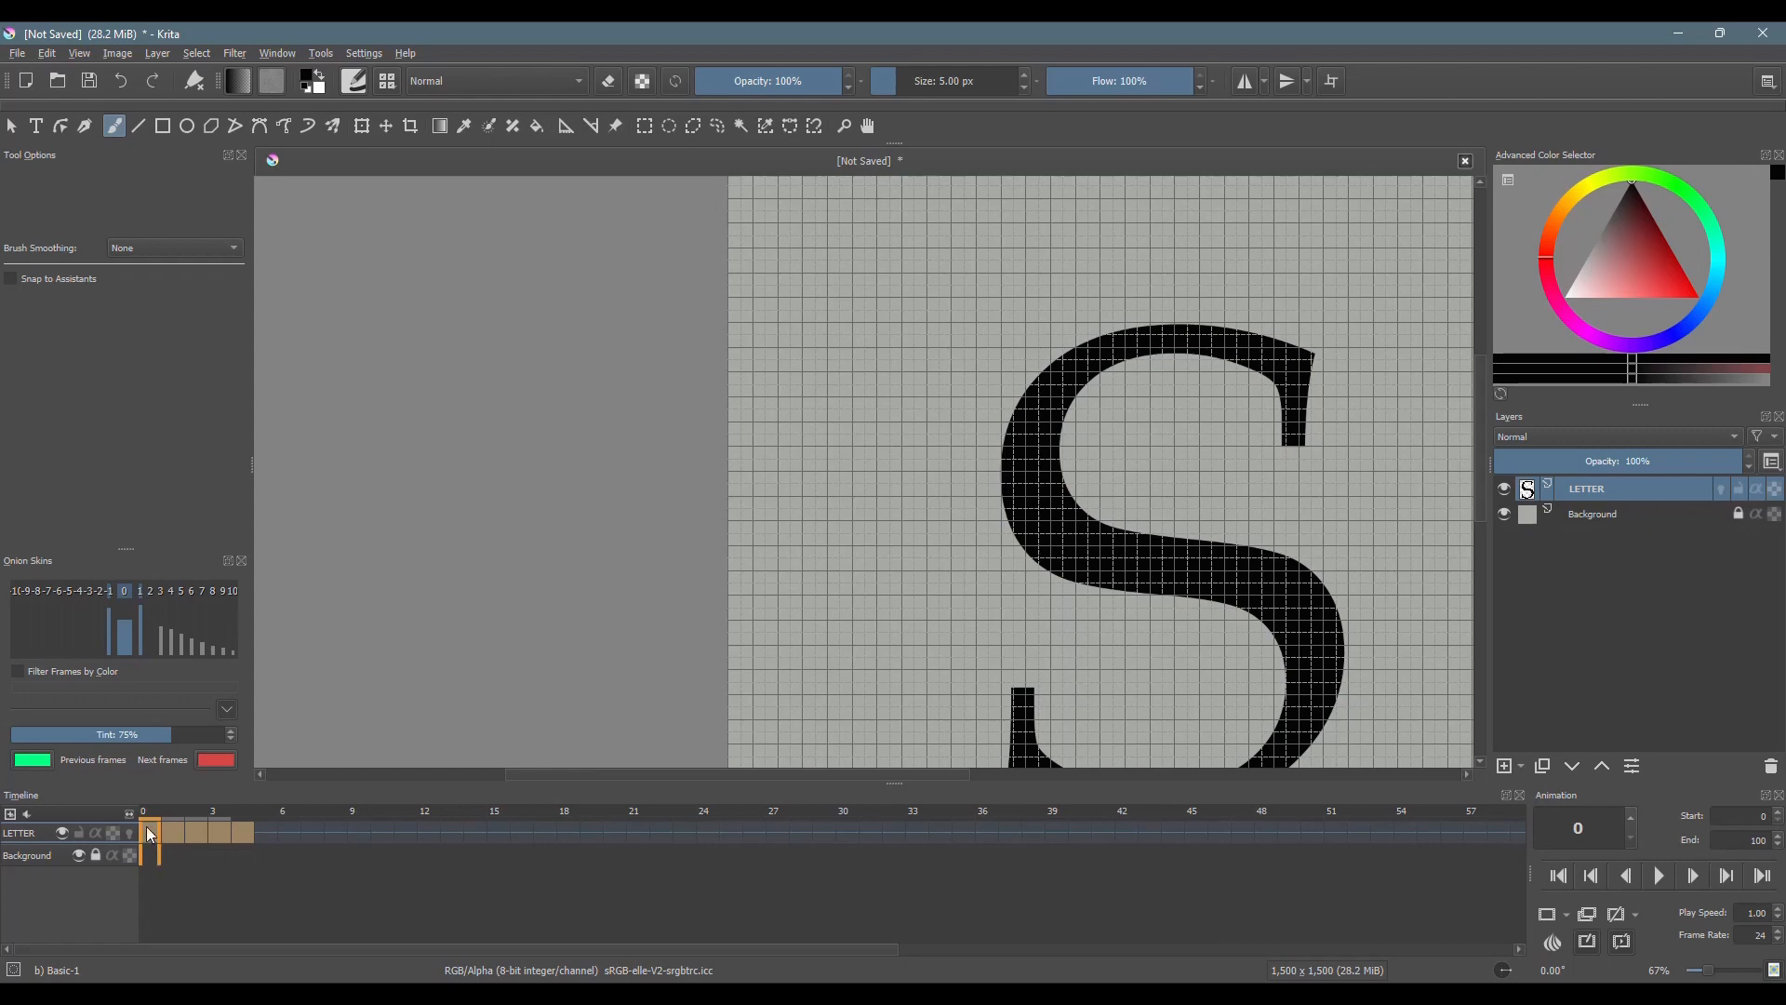
# Step: Copy LETTER frames 0–4 to the clipboard and paste them at frames 5 and 10
pyautogui.rightClick(149, 833)
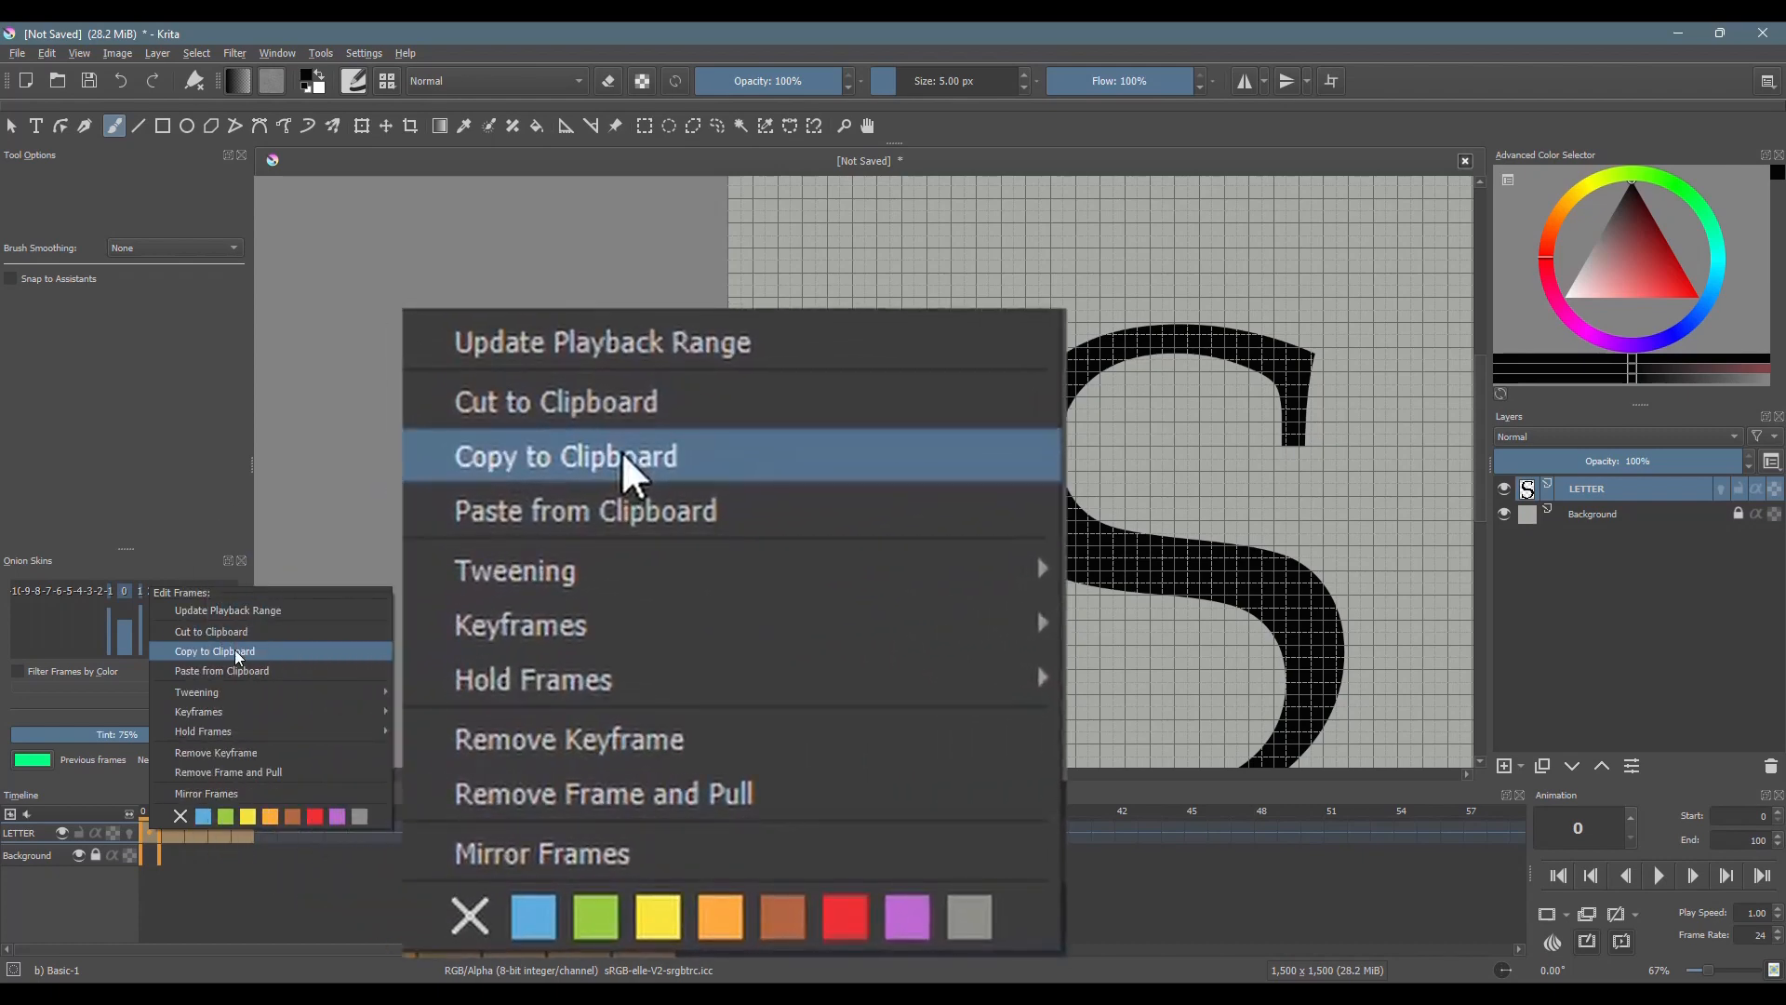
pyautogui.click(563, 455)
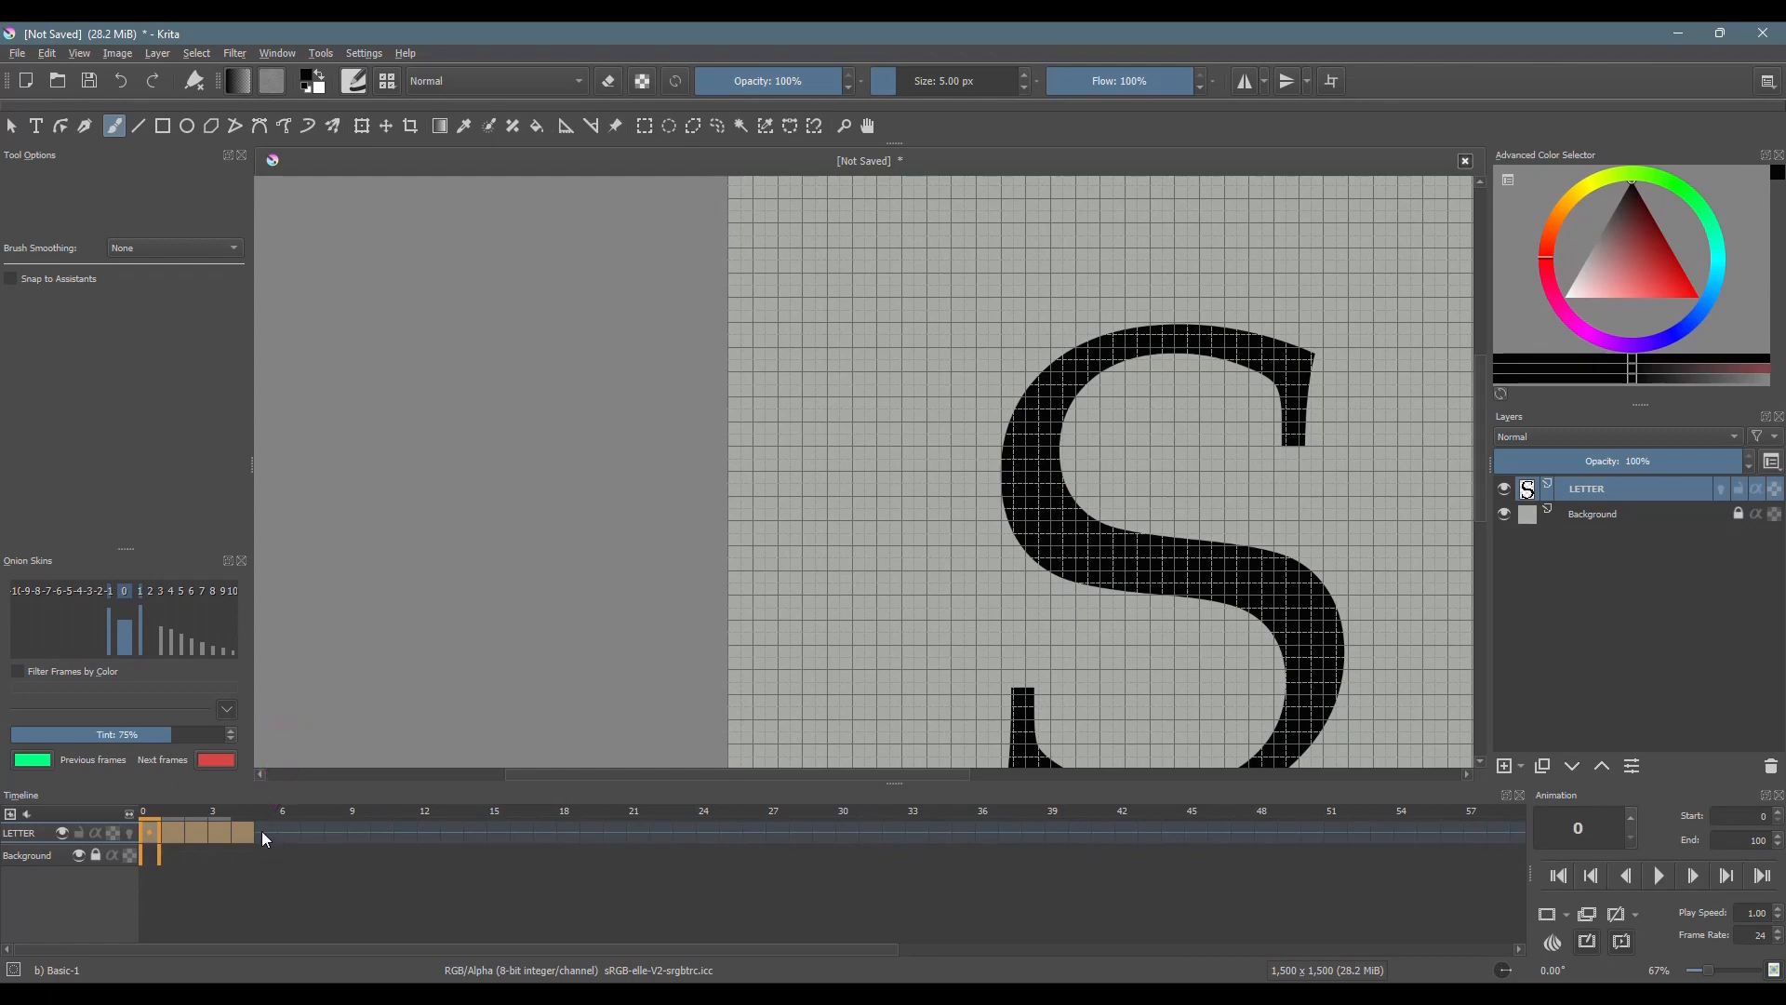
pyautogui.click(264, 832)
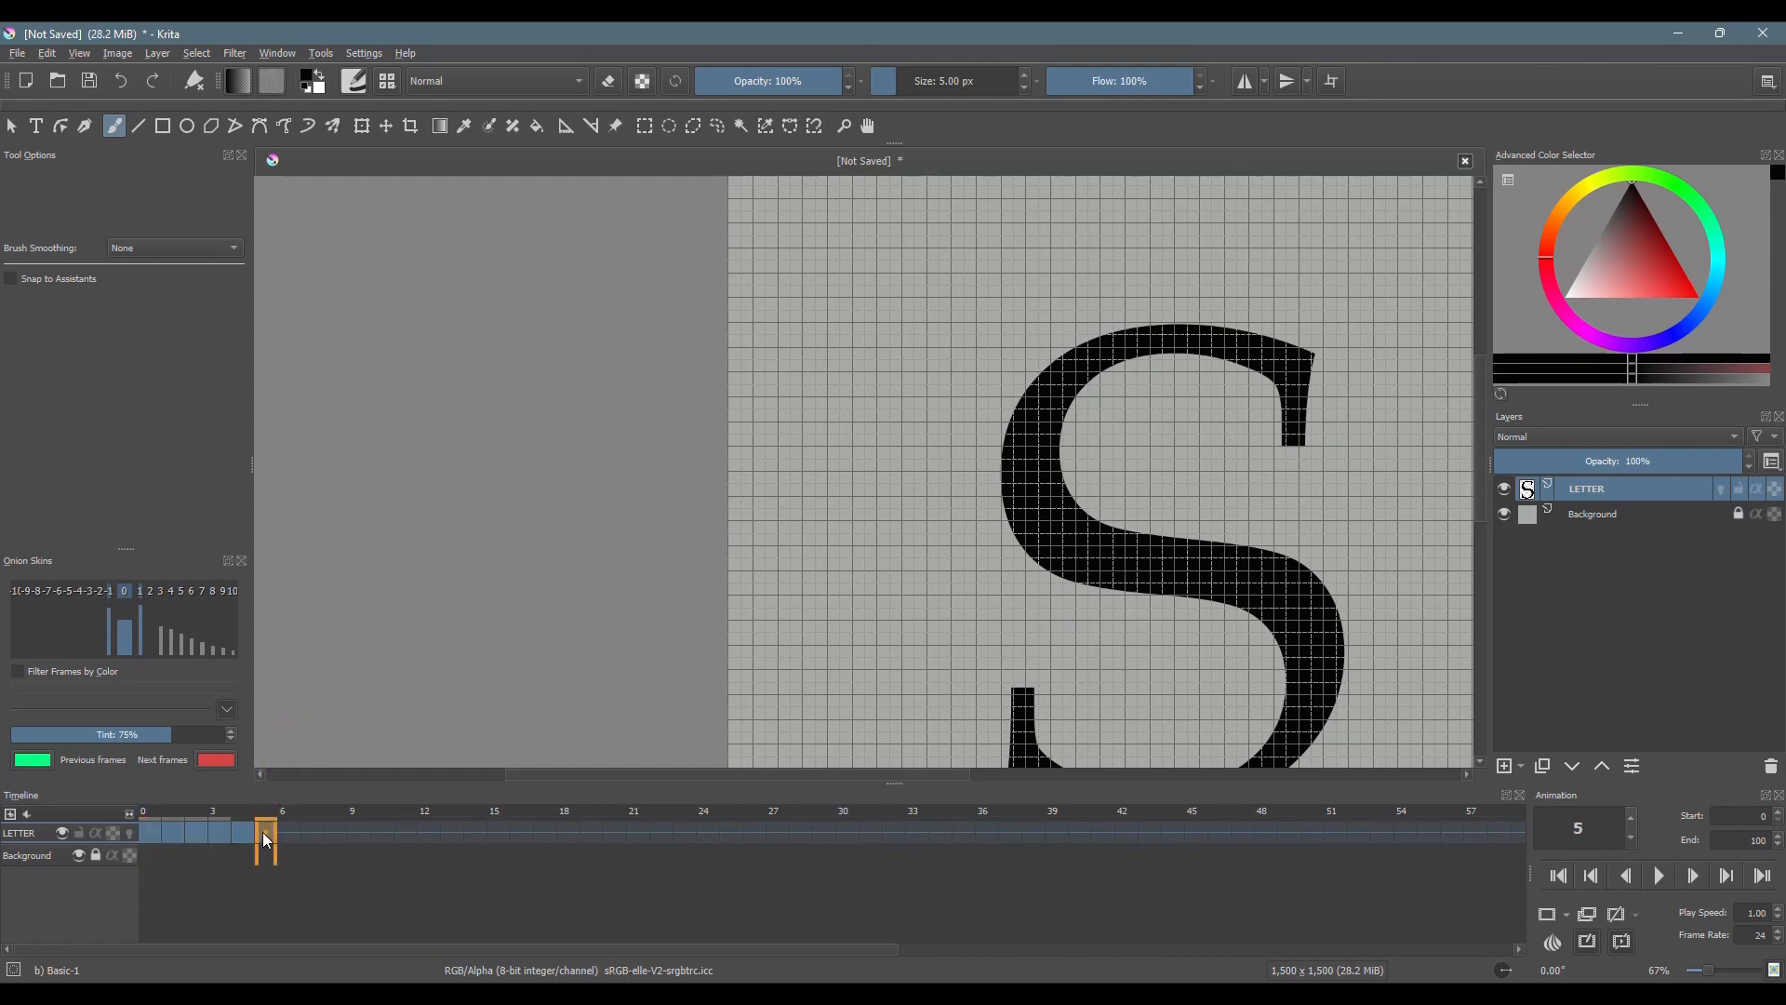
pyautogui.rightClick(265, 831)
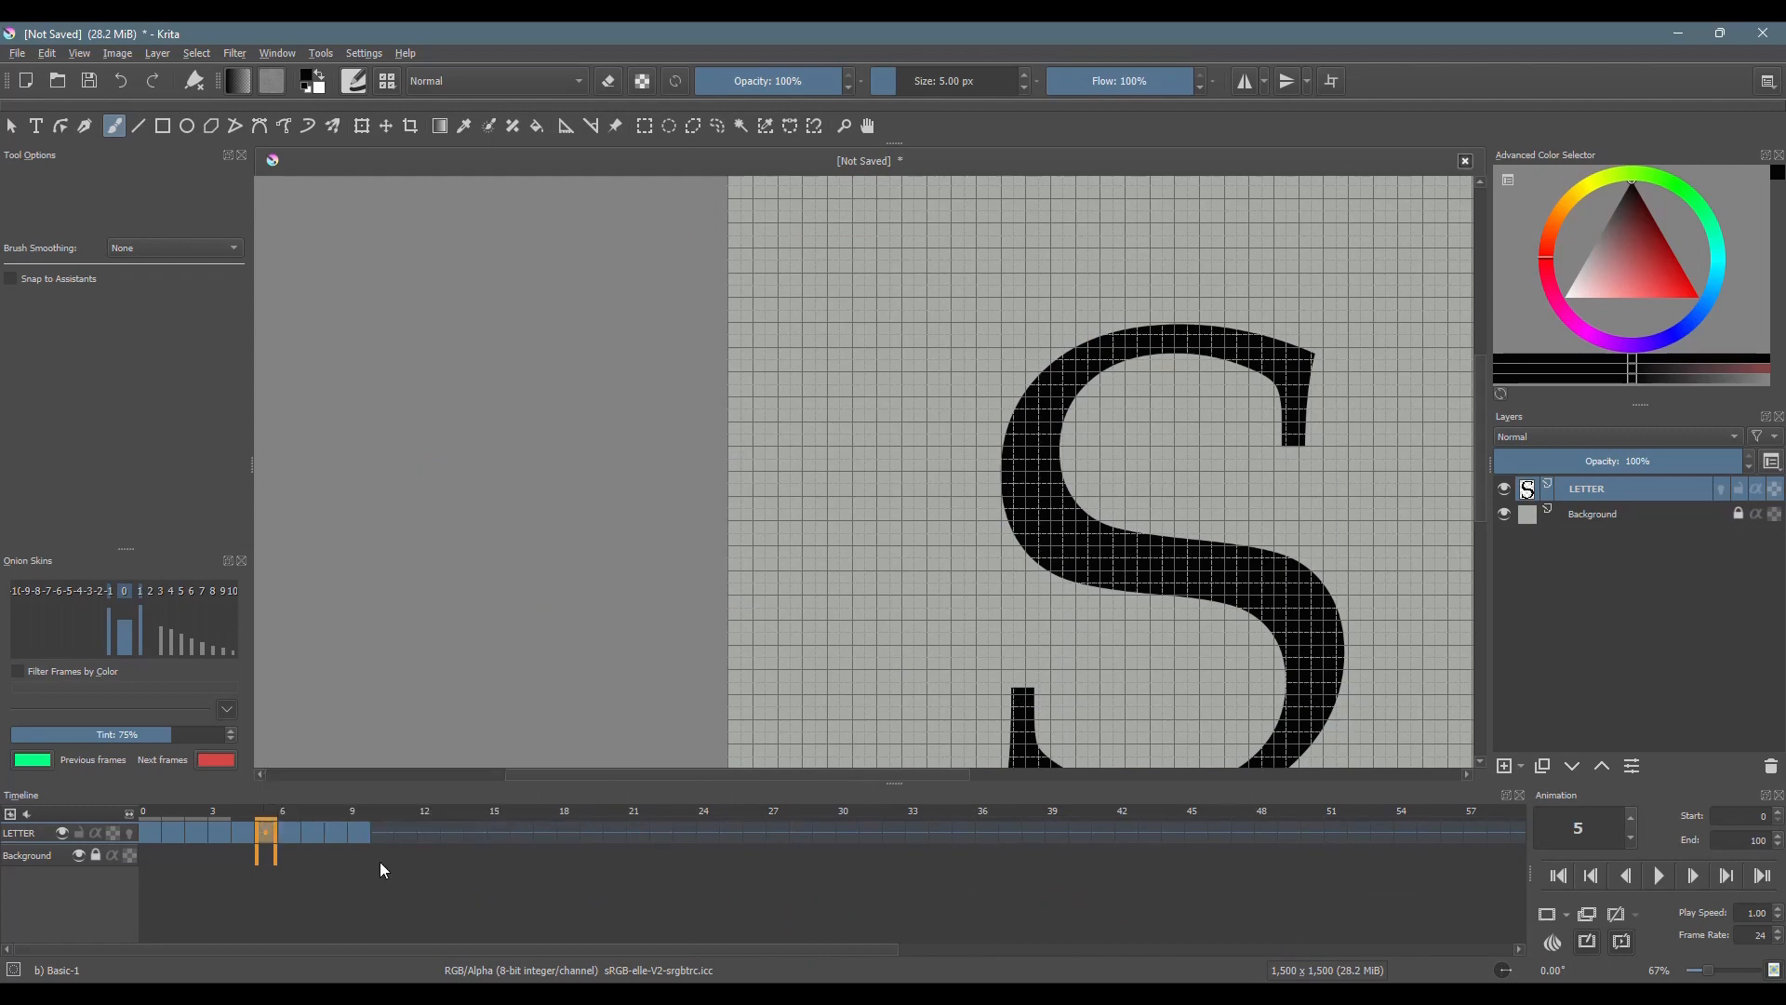
pyautogui.click(381, 837)
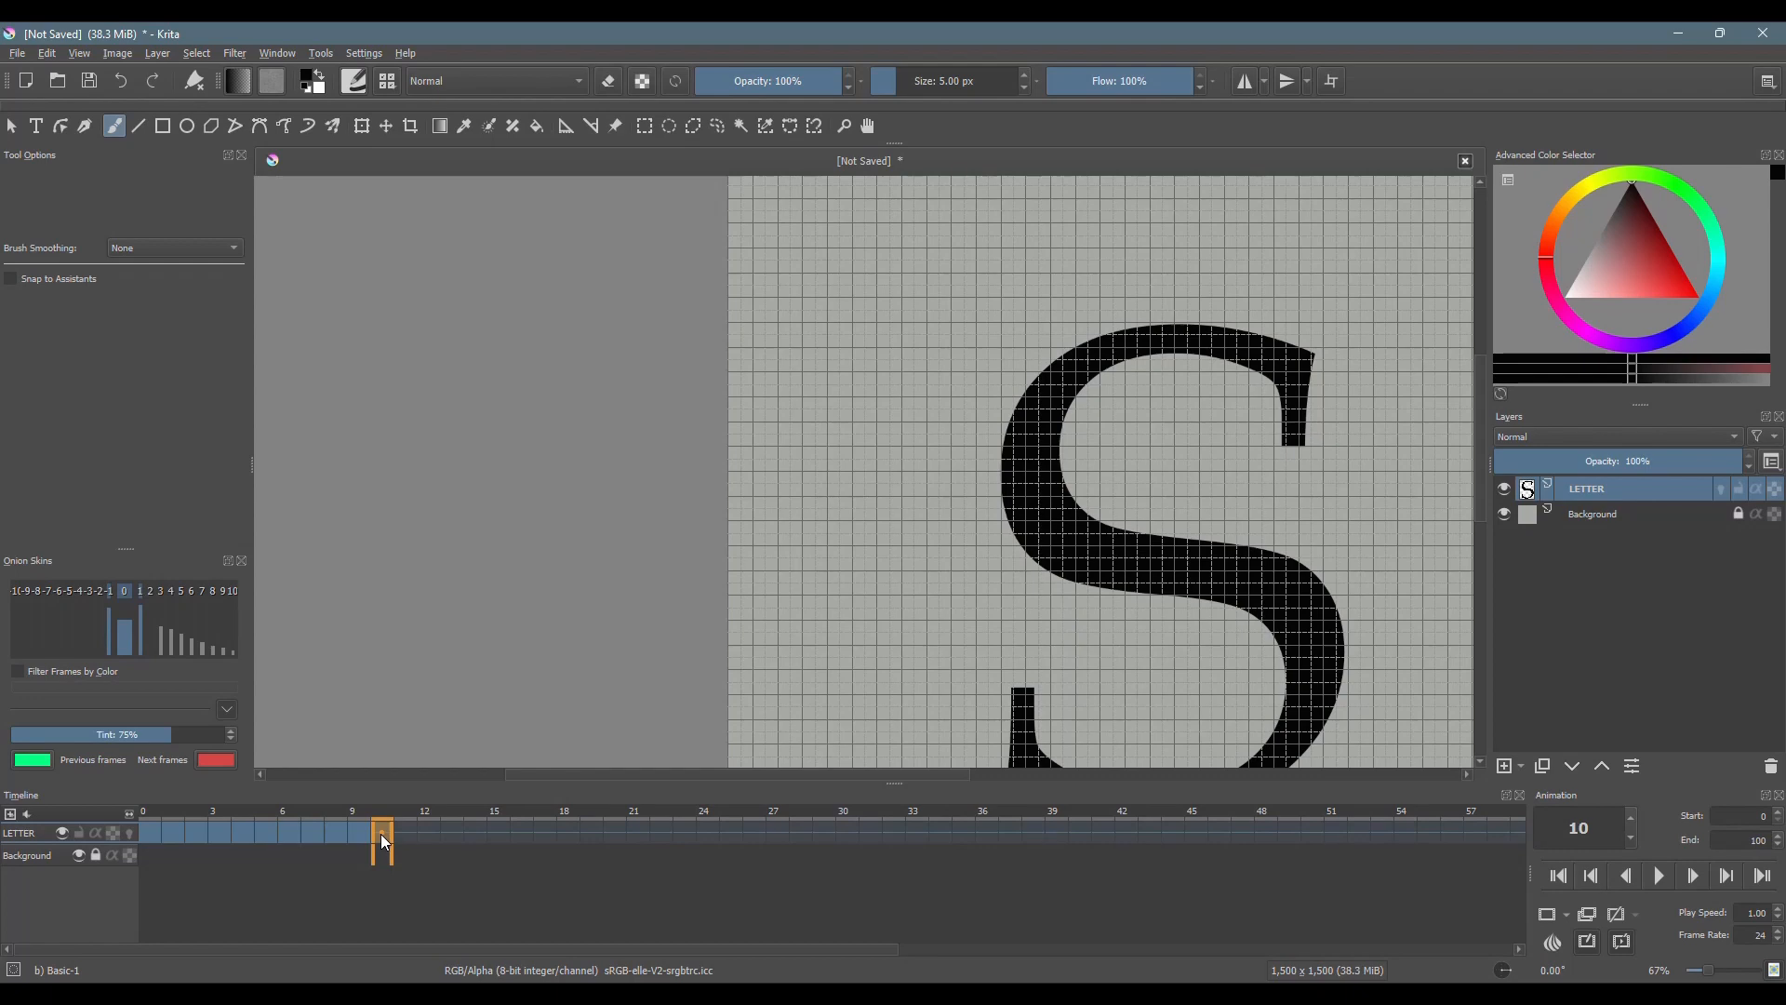
pyautogui.rightClick(378, 837)
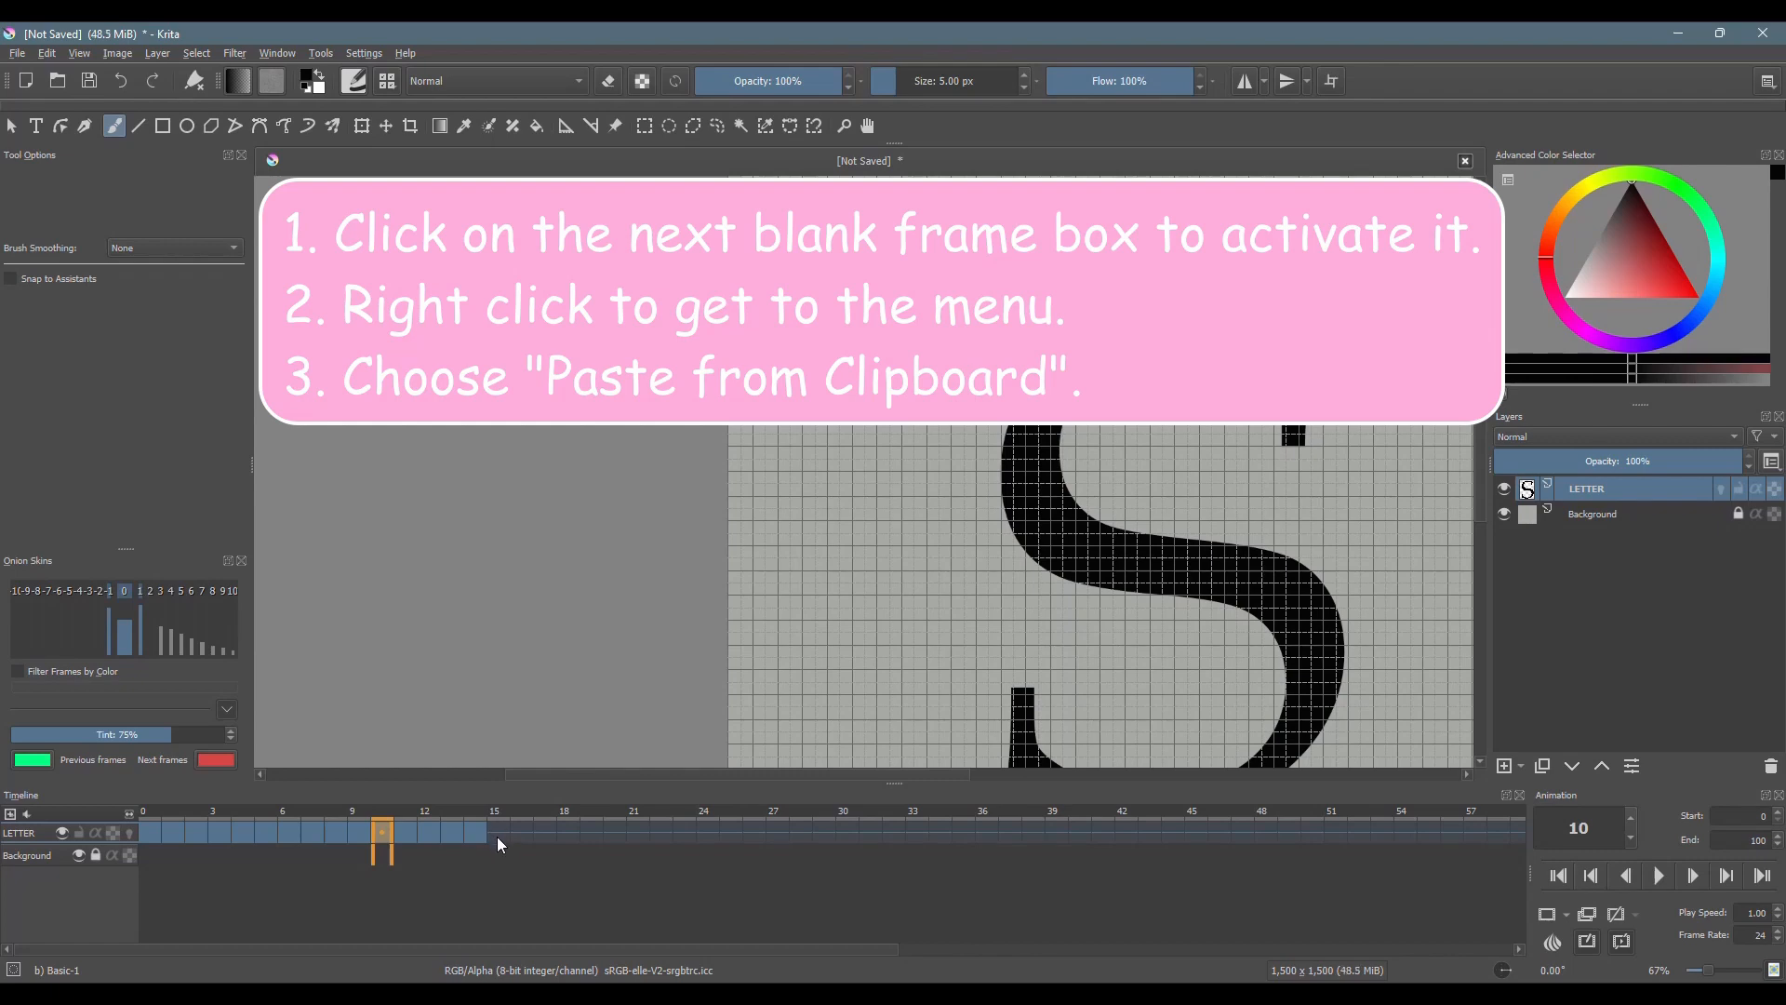
# Step: Paste the five S frames again at frames 15, 20 and 25, filling through frame 29
pyautogui.rightClick(498, 832)
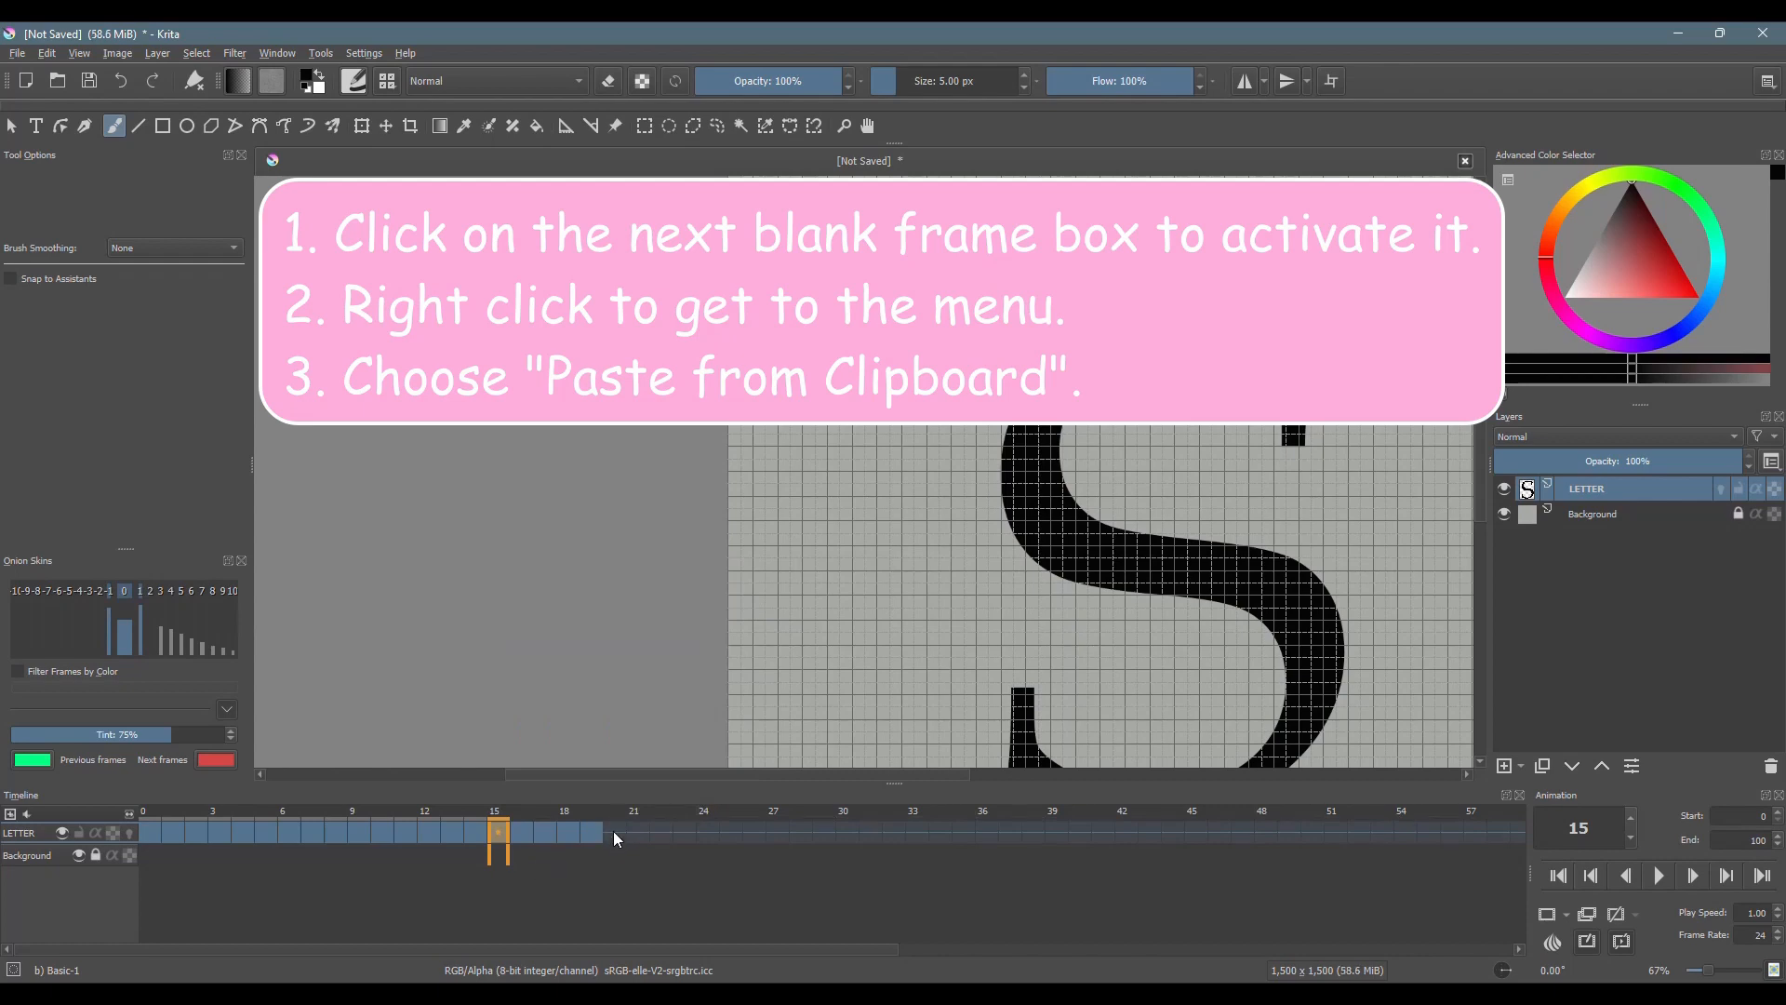
pyautogui.rightClick(615, 838)
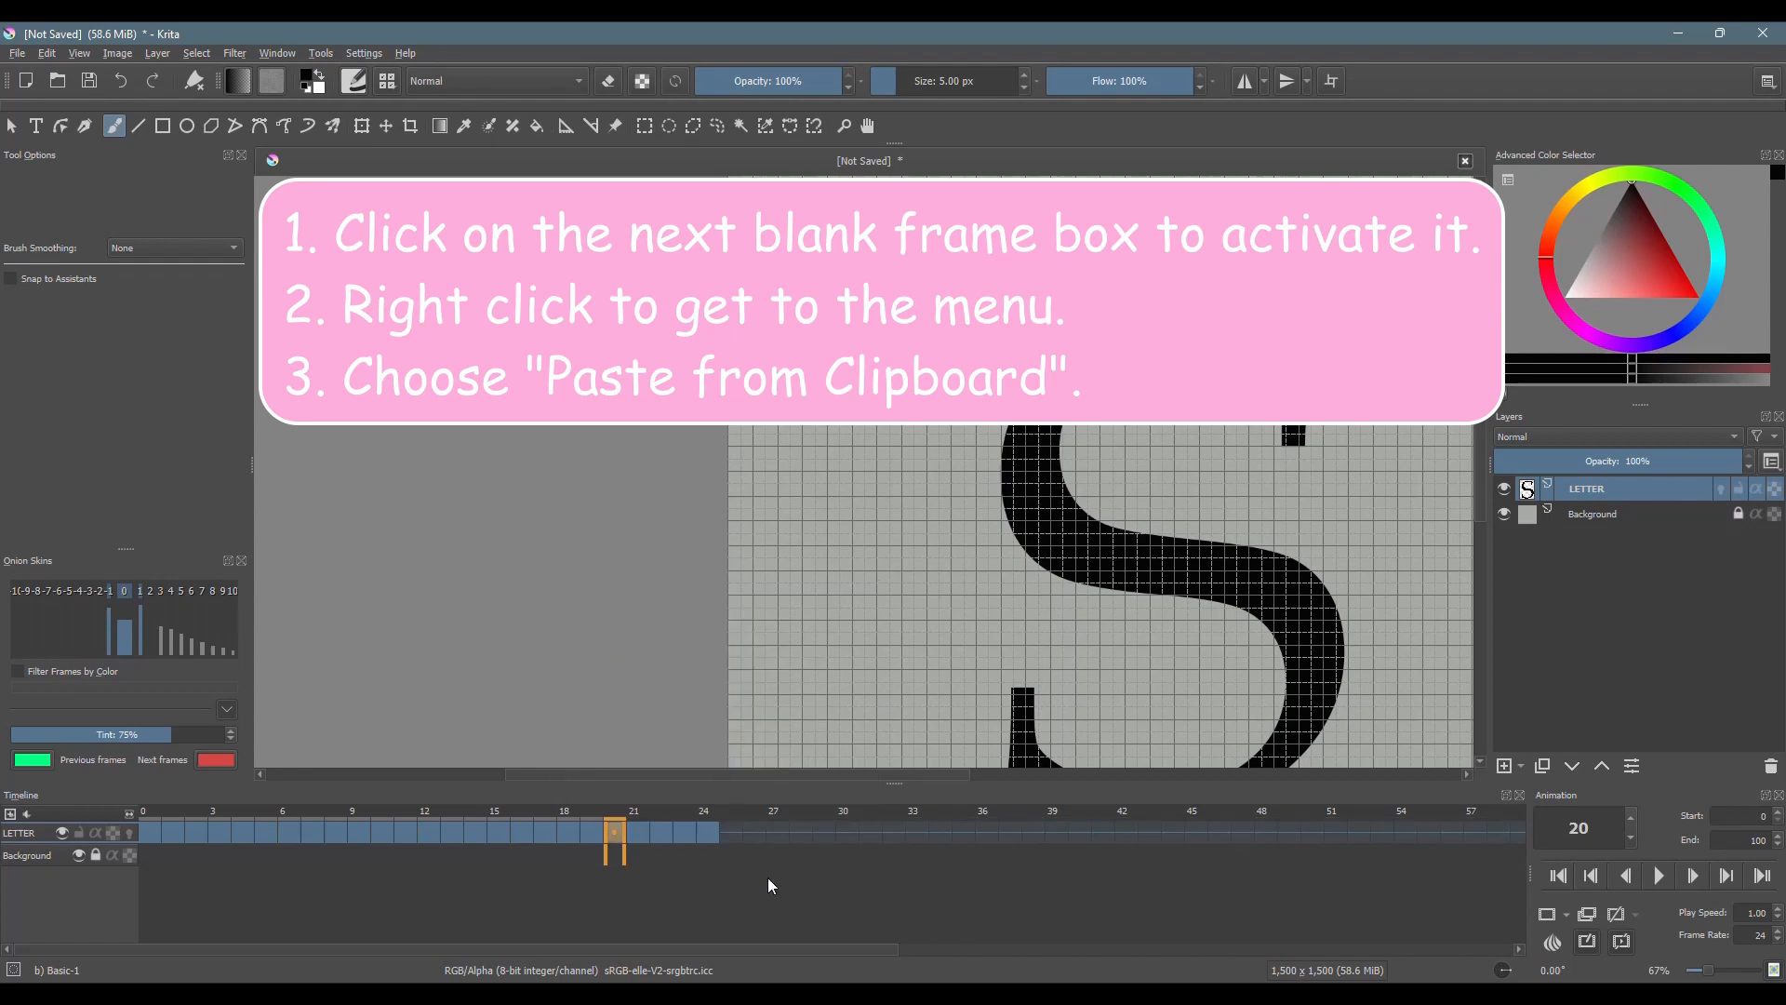
pyautogui.click(729, 833)
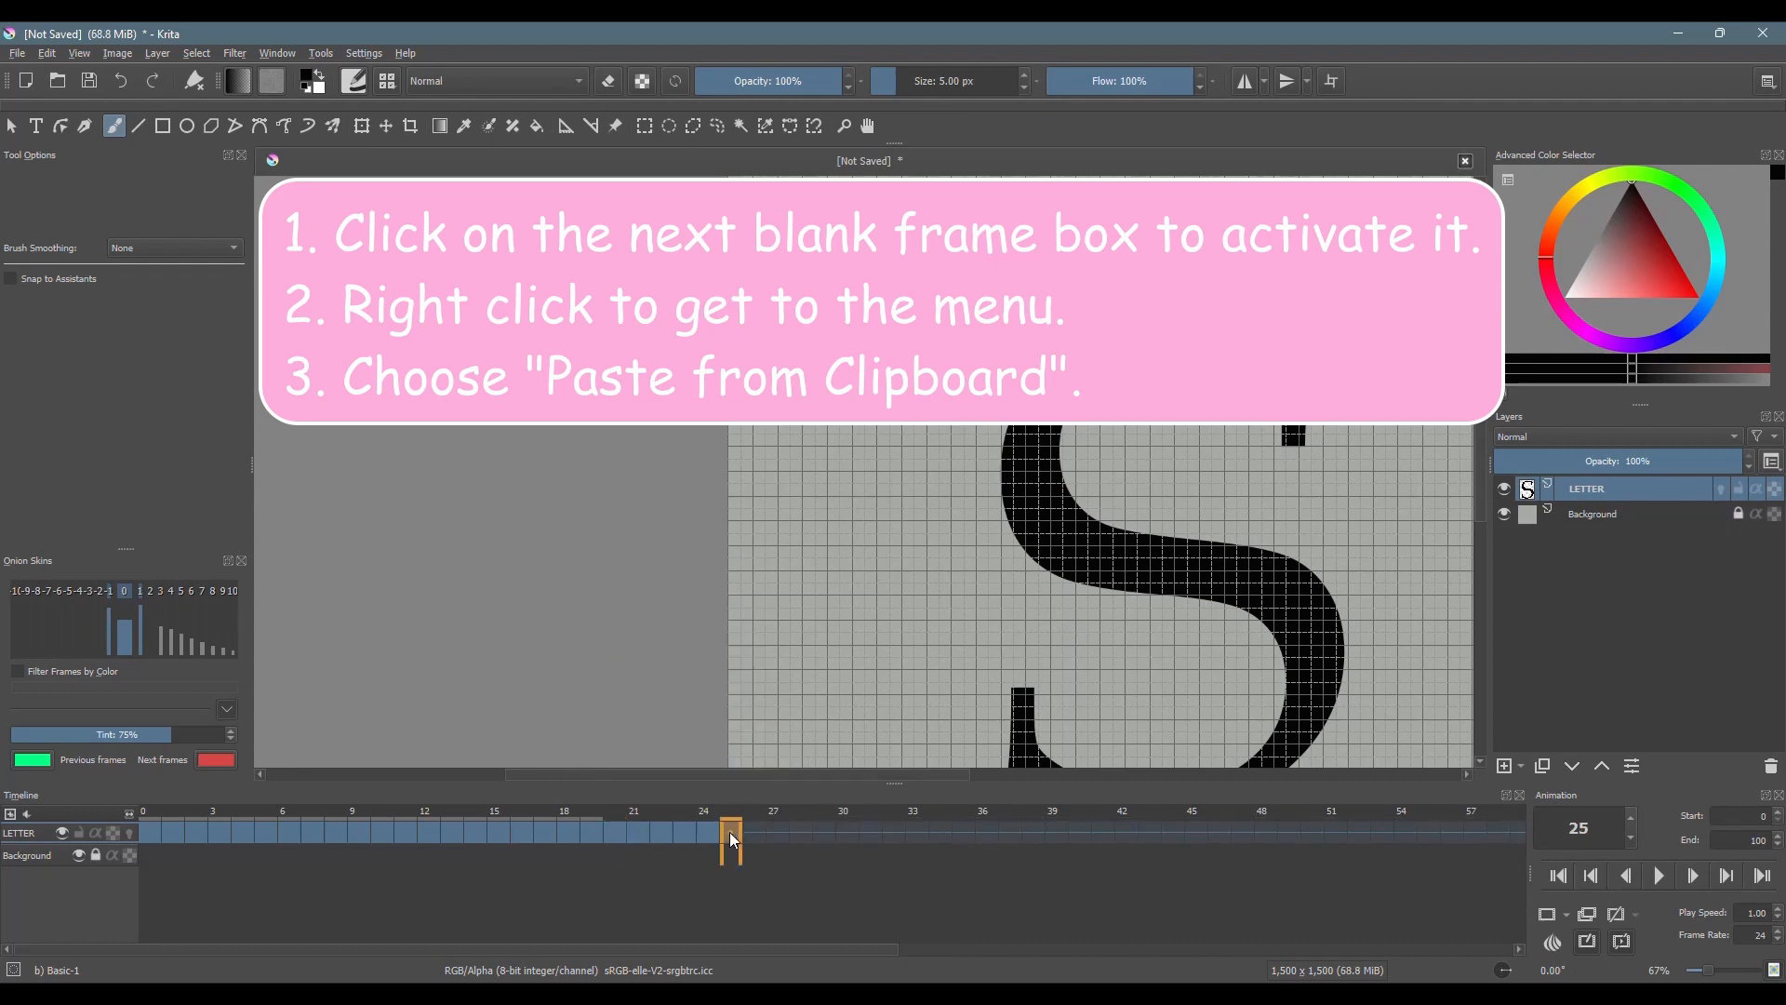
pyautogui.rightClick(729, 837)
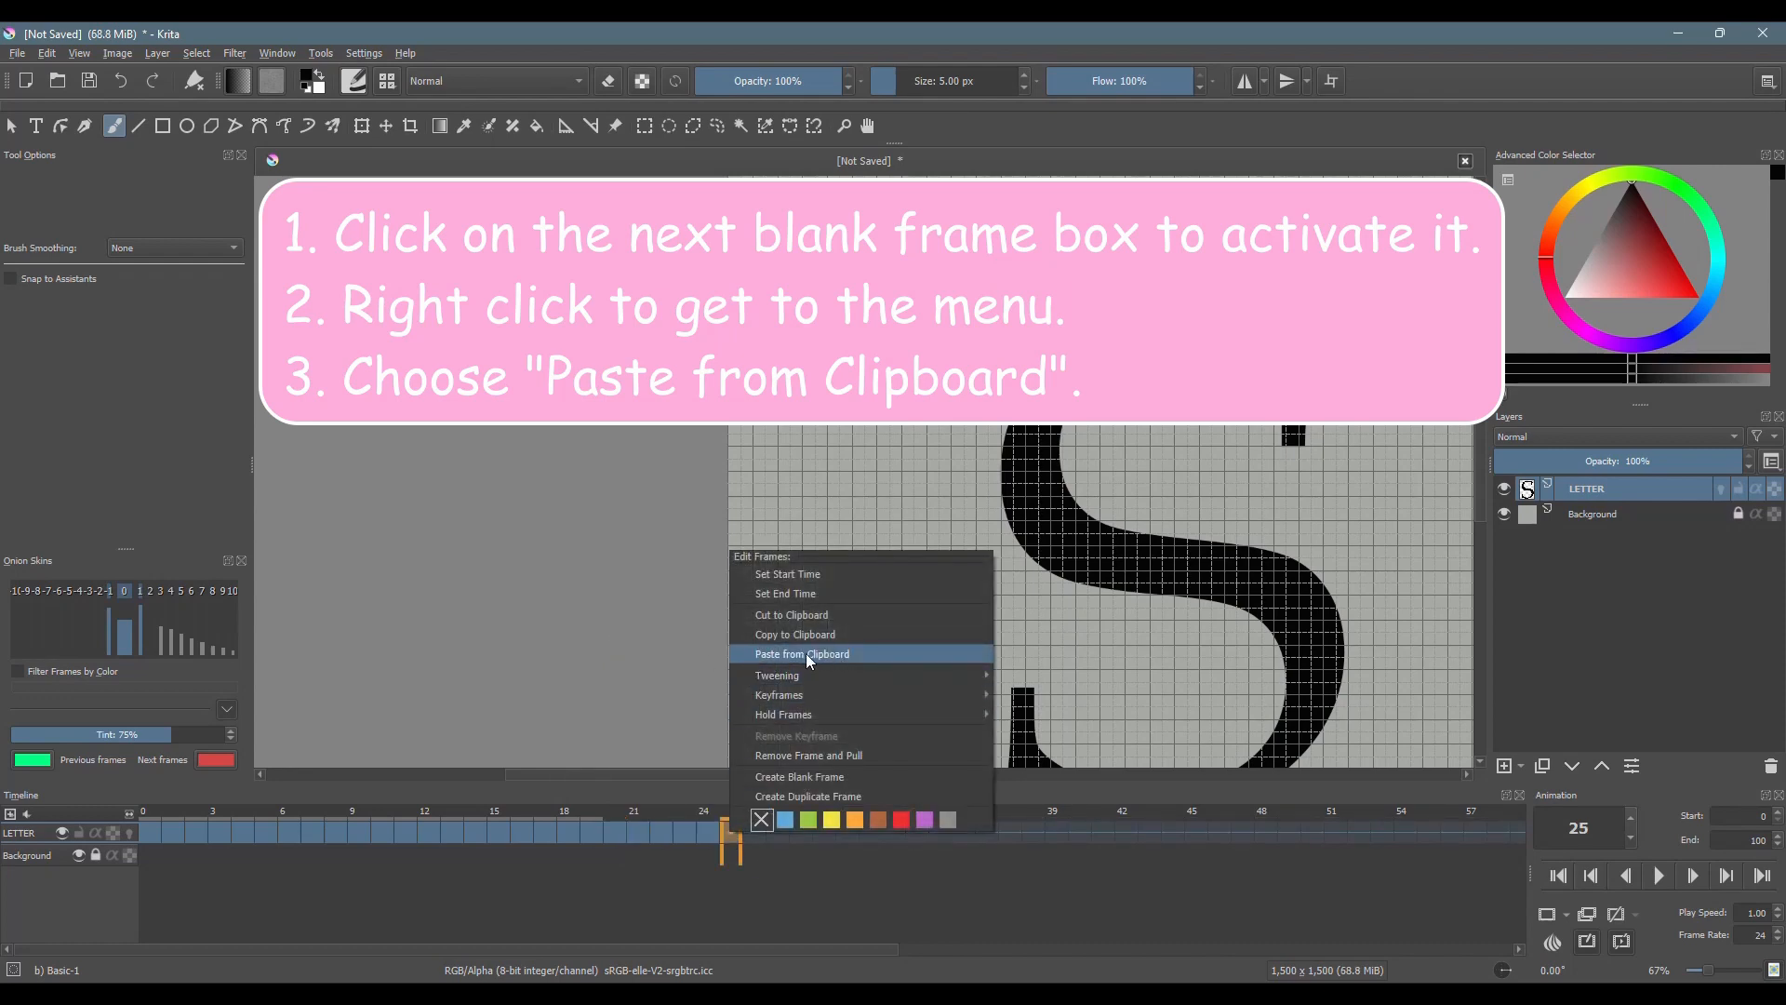
pyautogui.click(800, 653)
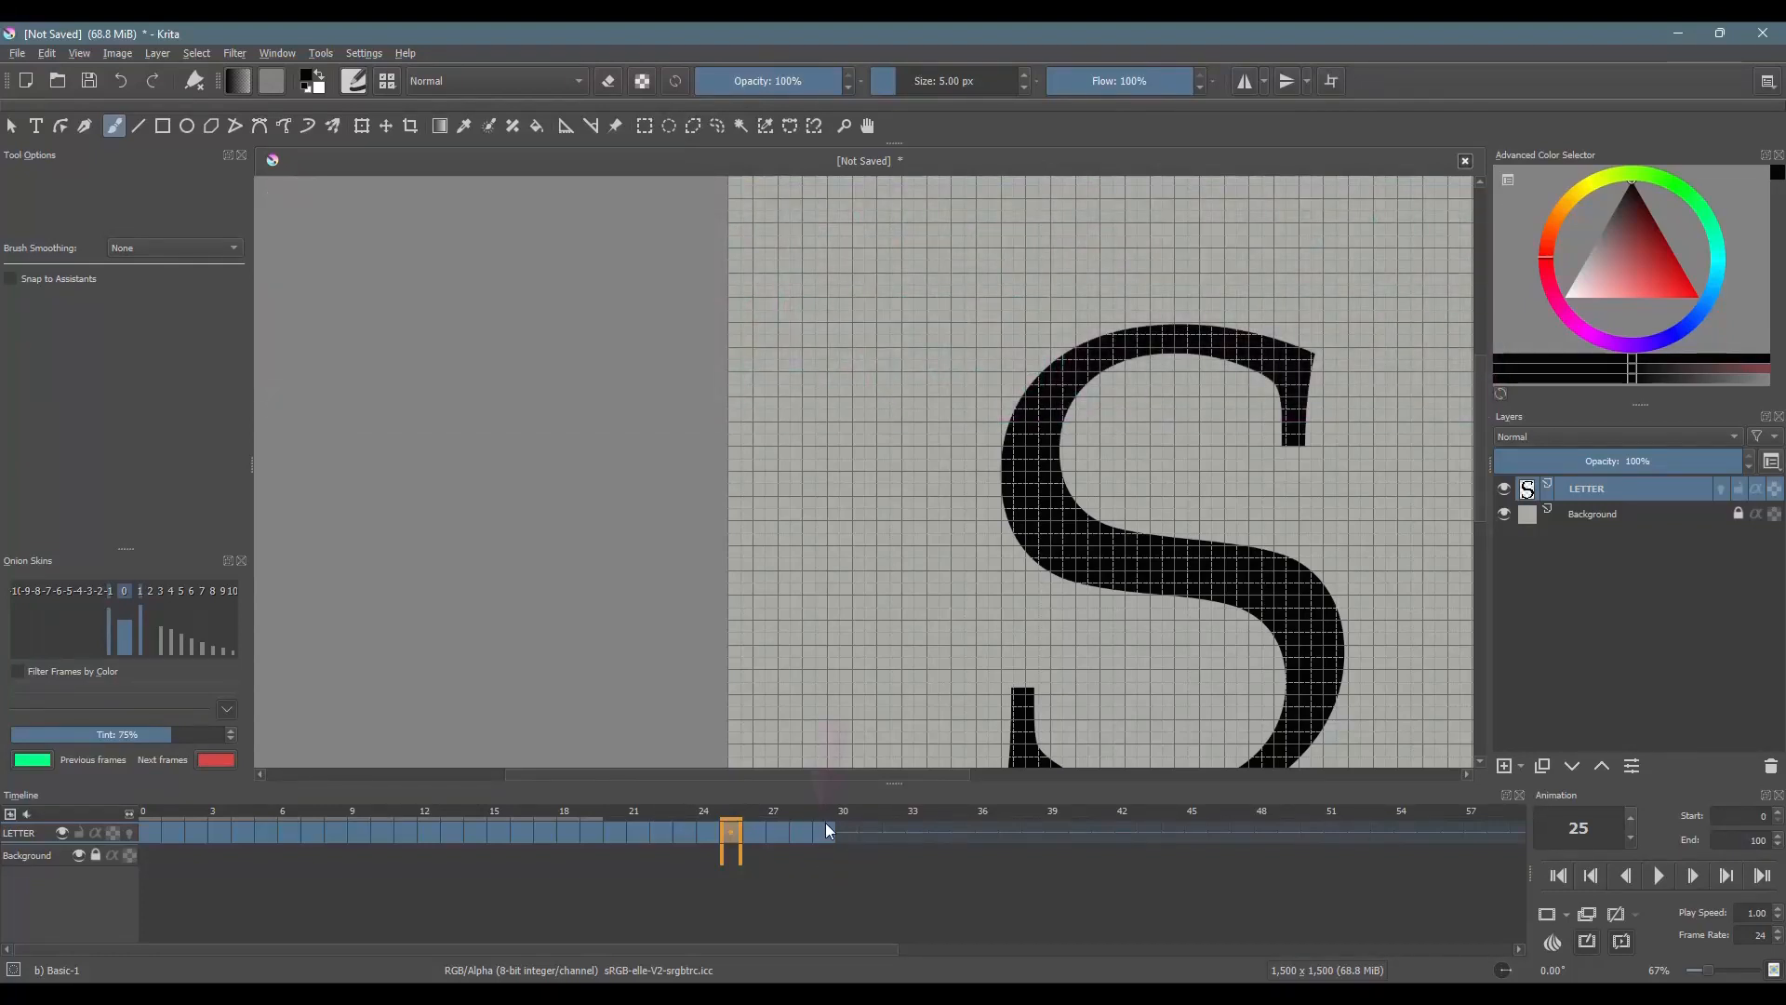
# Step: Set the animation end frame to 29, preview playback, and return the playhead to frame 0
pyautogui.click(824, 832)
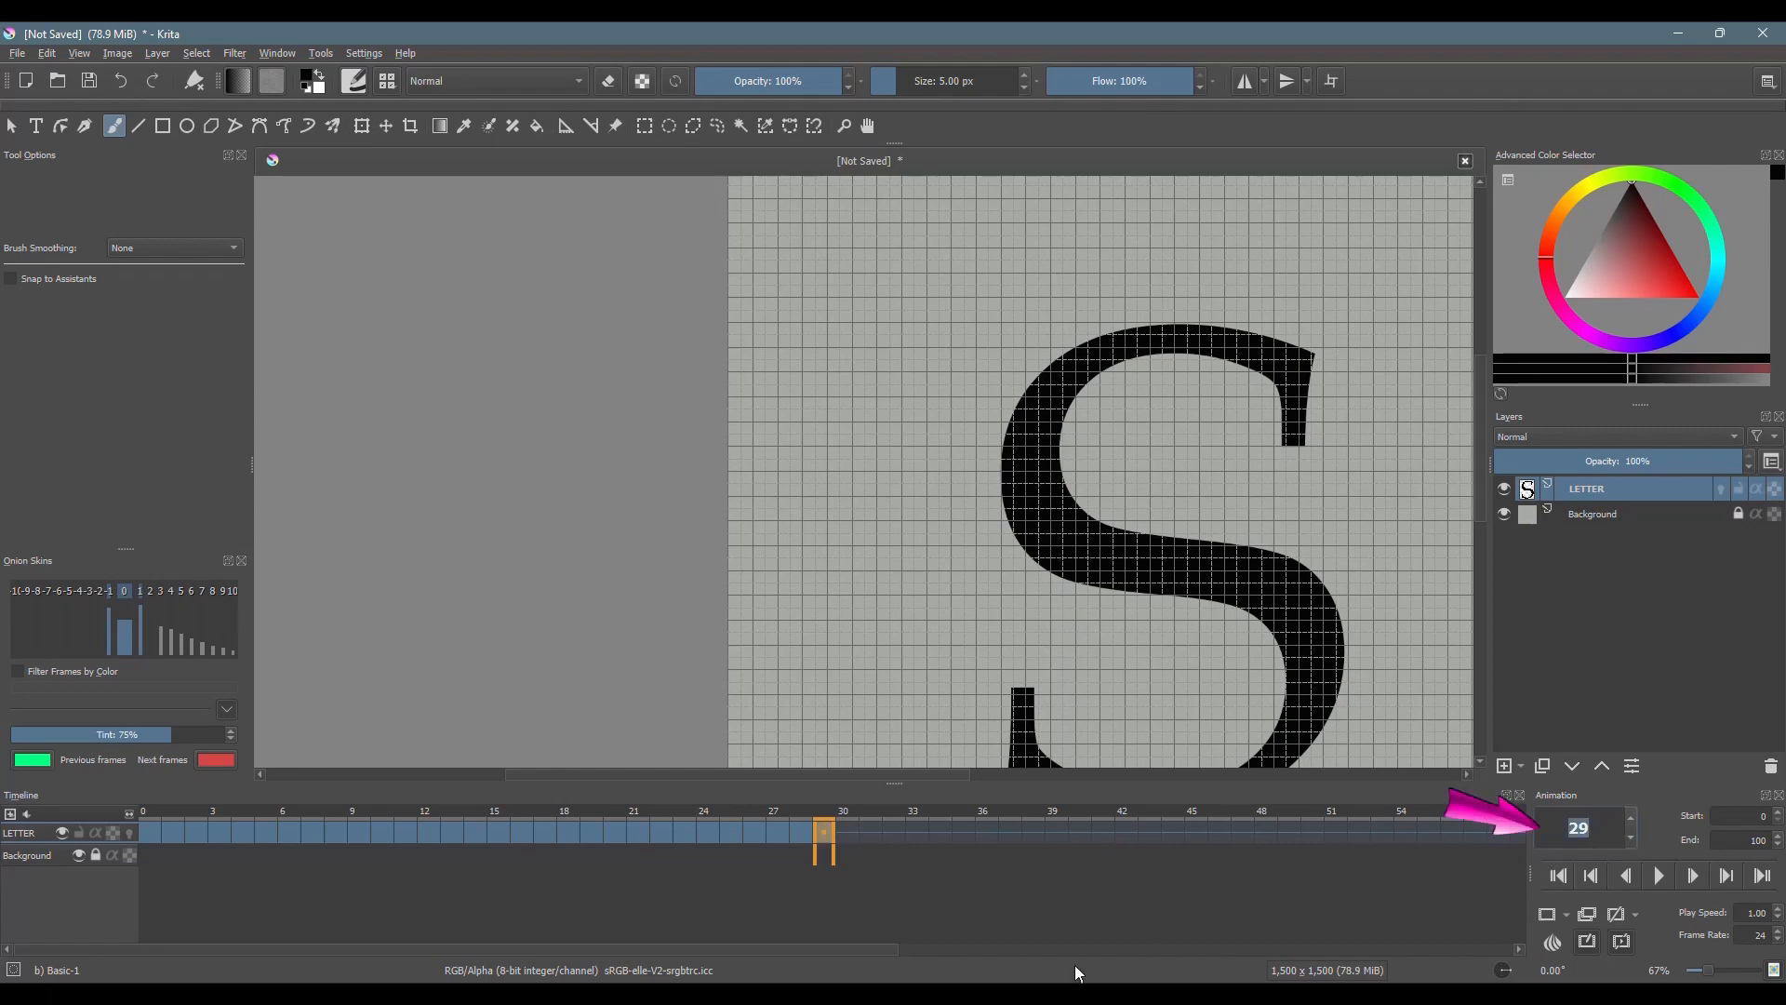
pyautogui.moveTo(1123, 932)
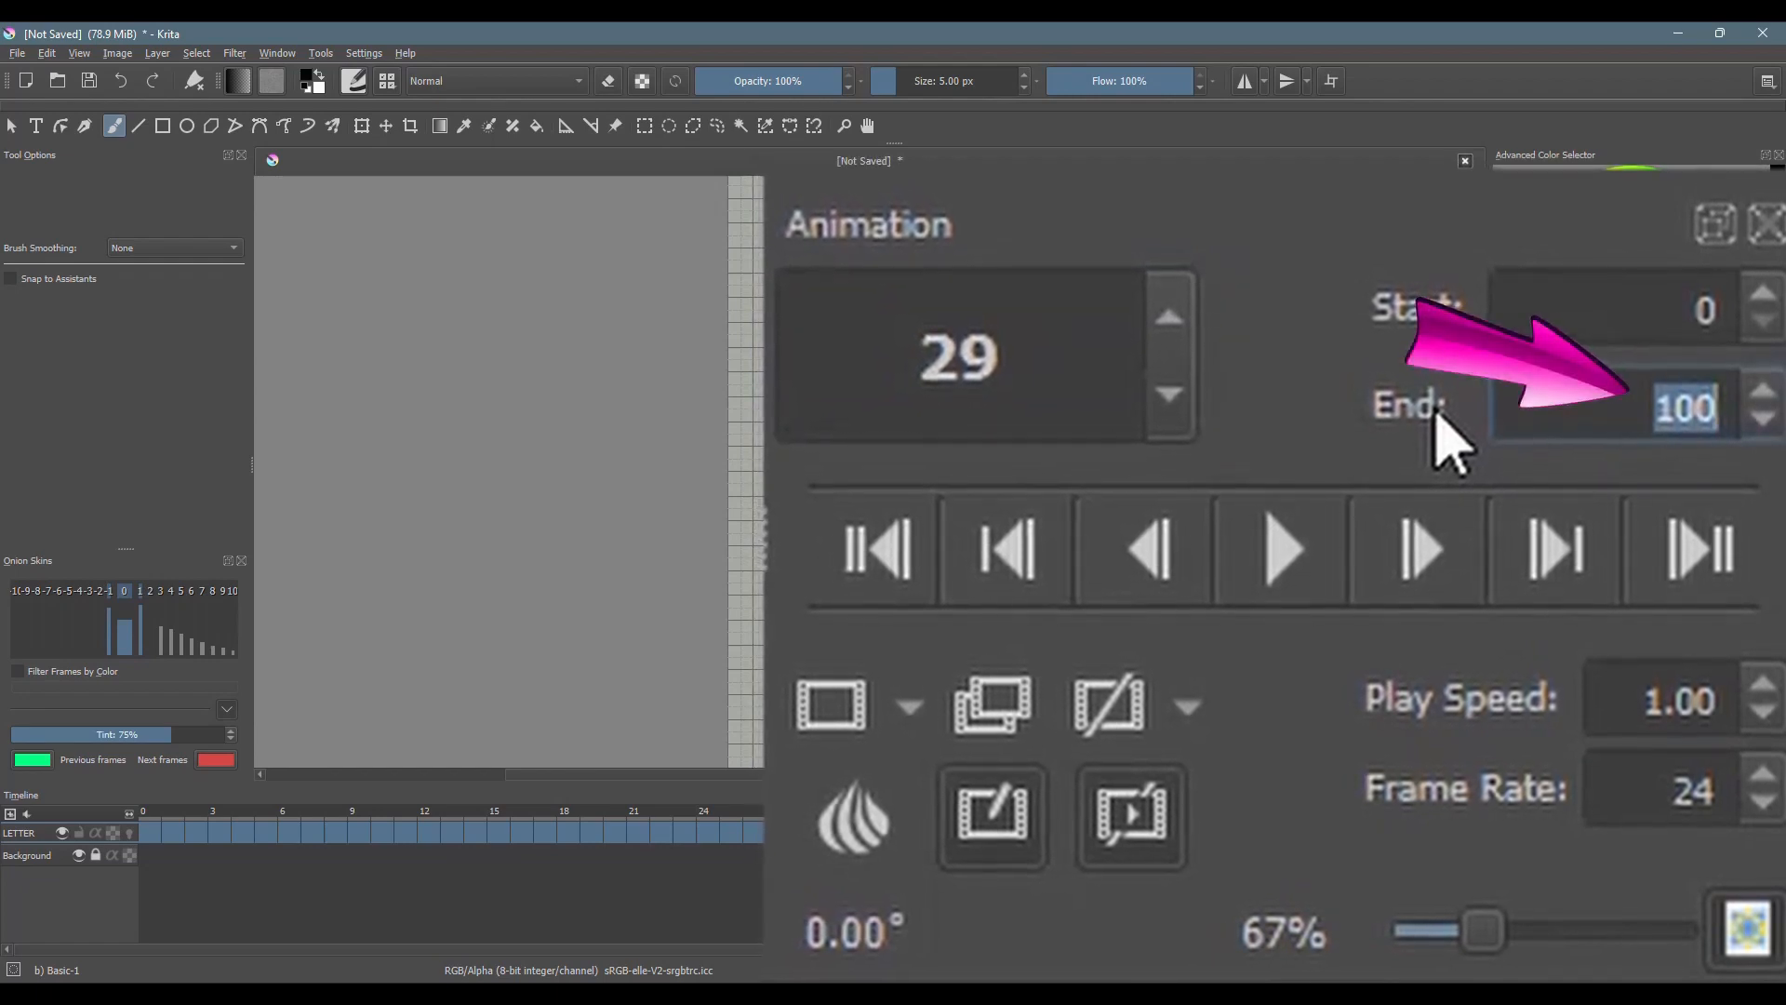
pyautogui.write('29')
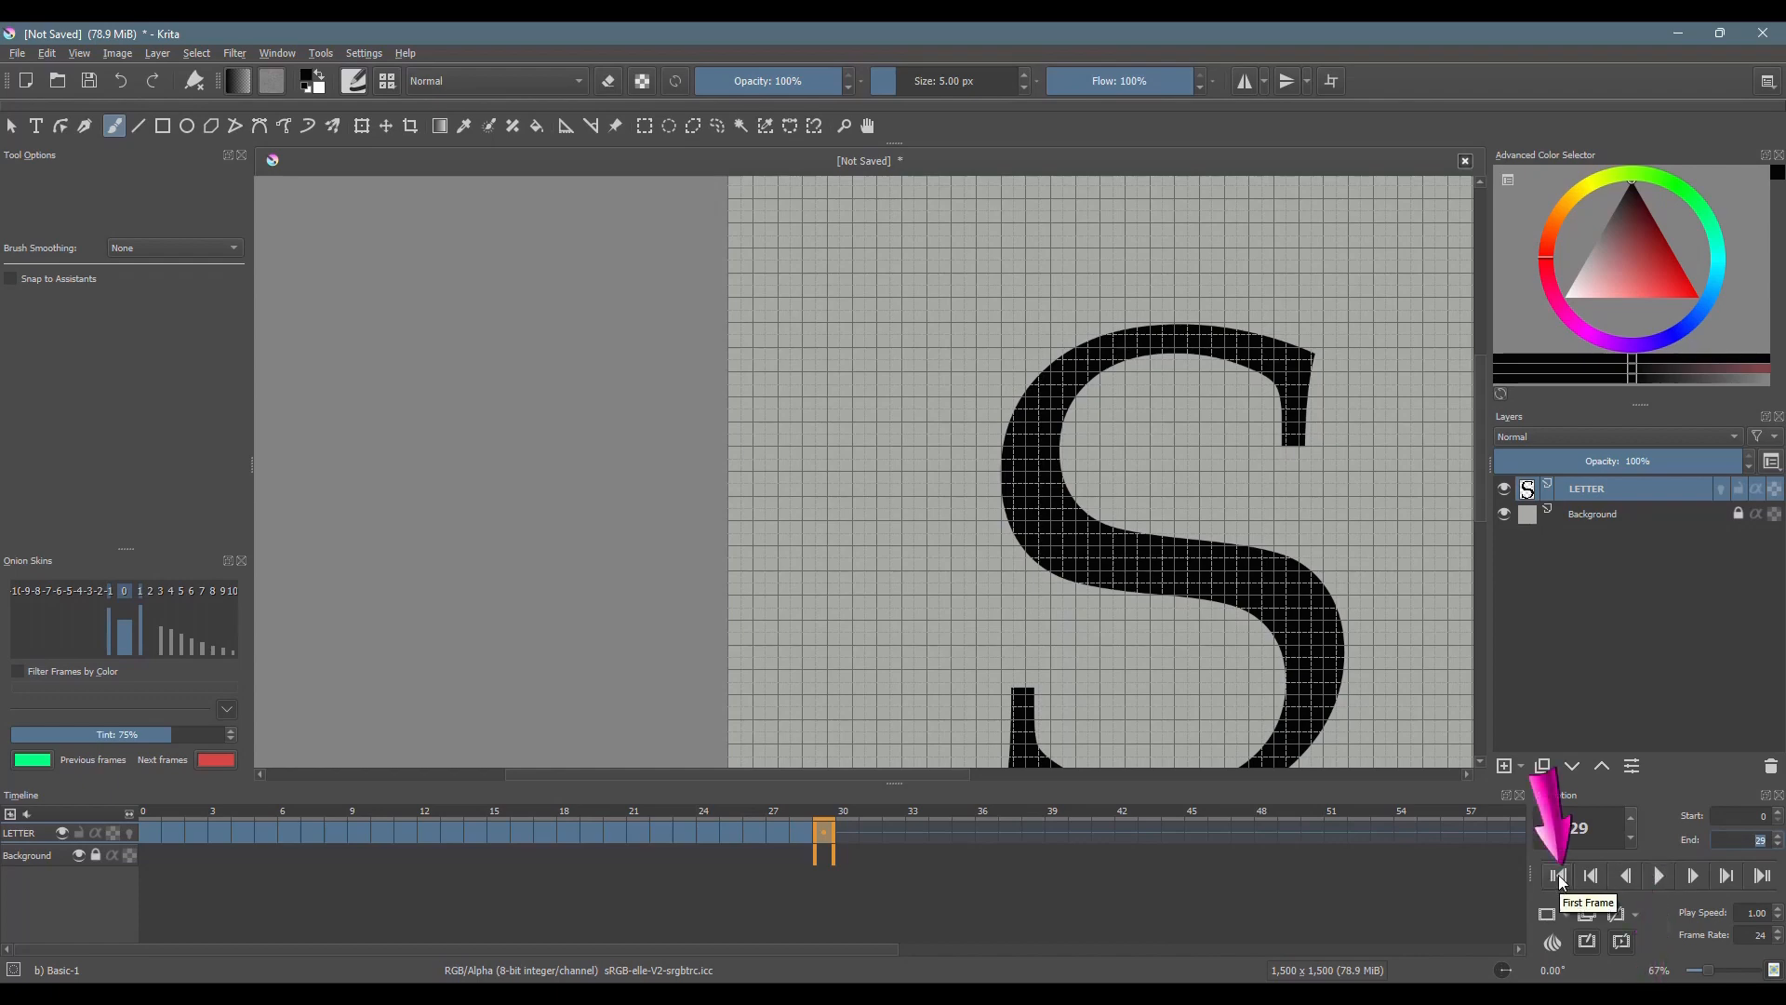
pyautogui.click(1557, 875)
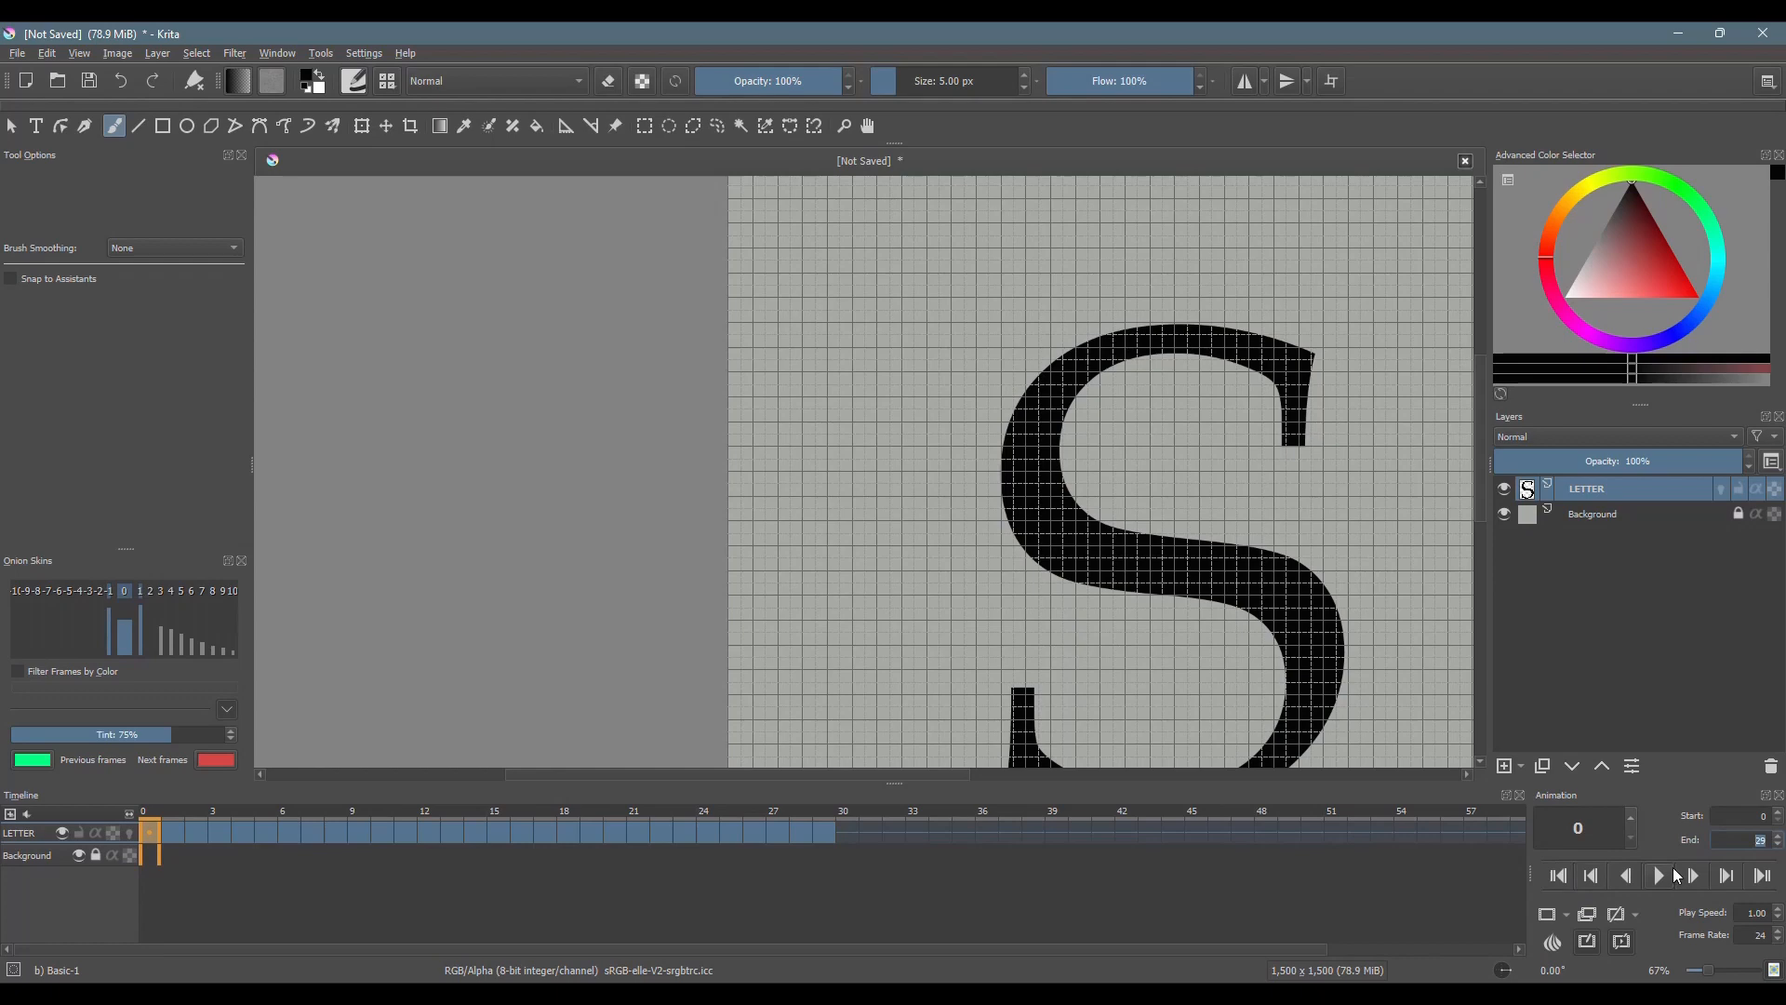
pyautogui.click(1691, 874)
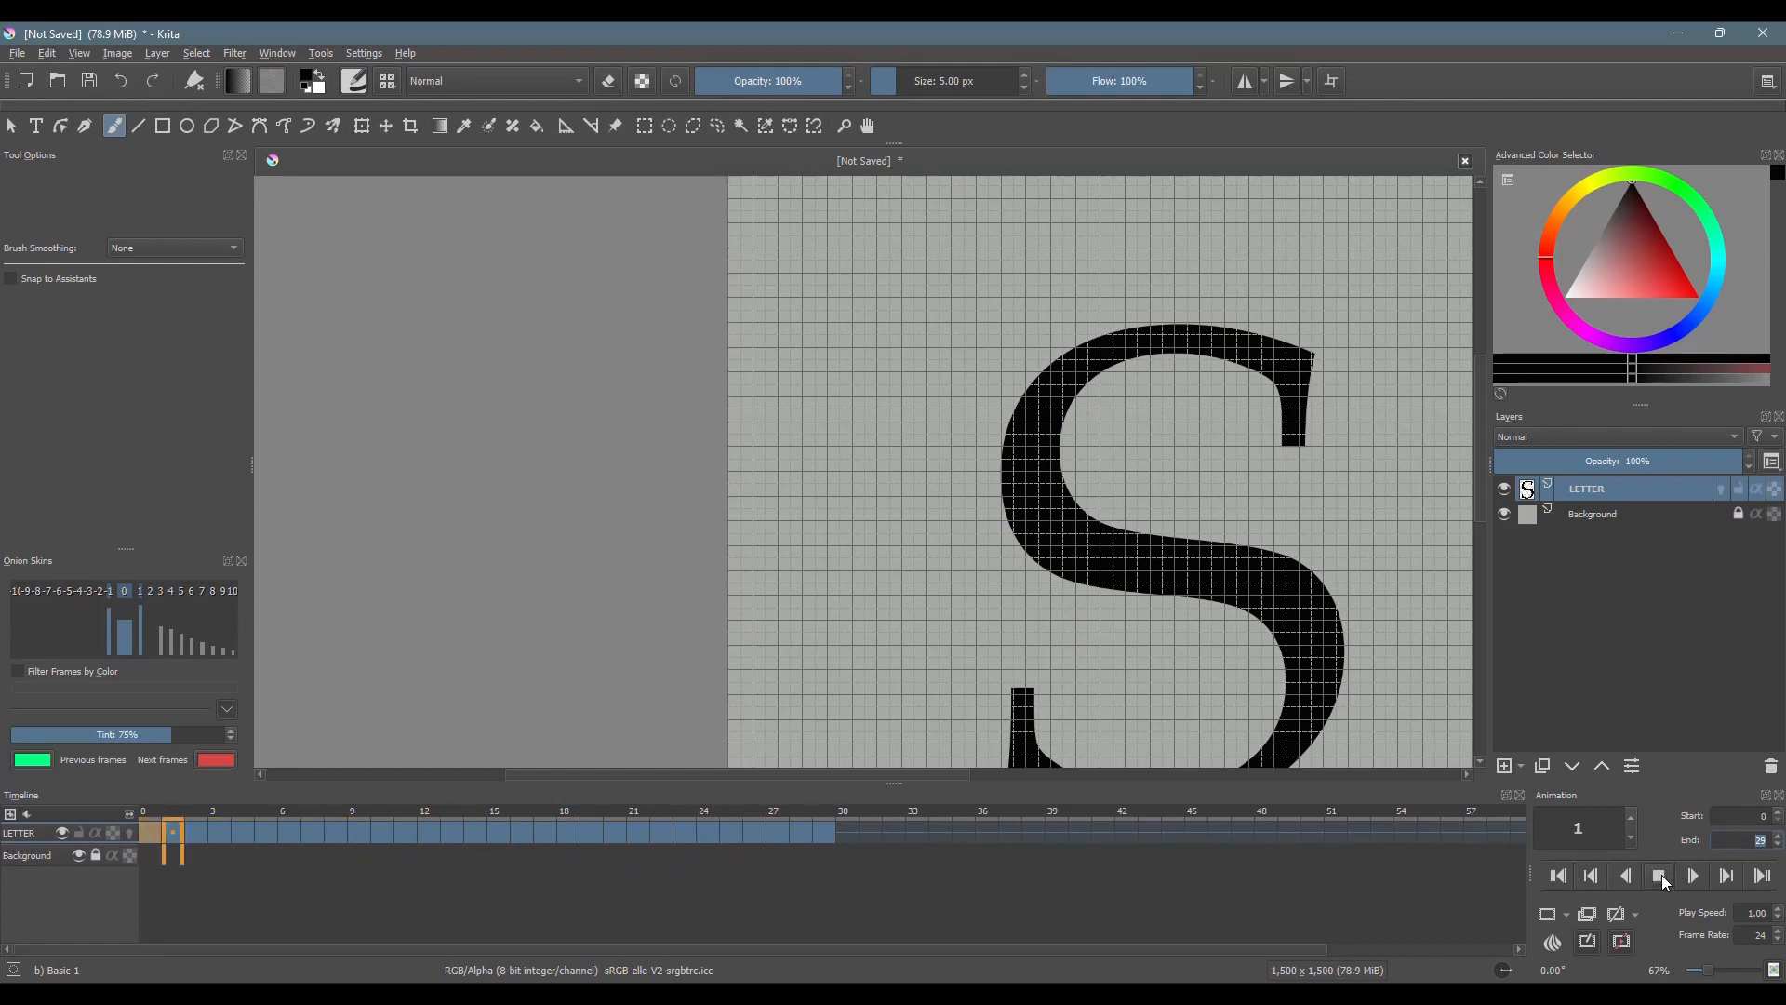
pyautogui.click(569, 831)
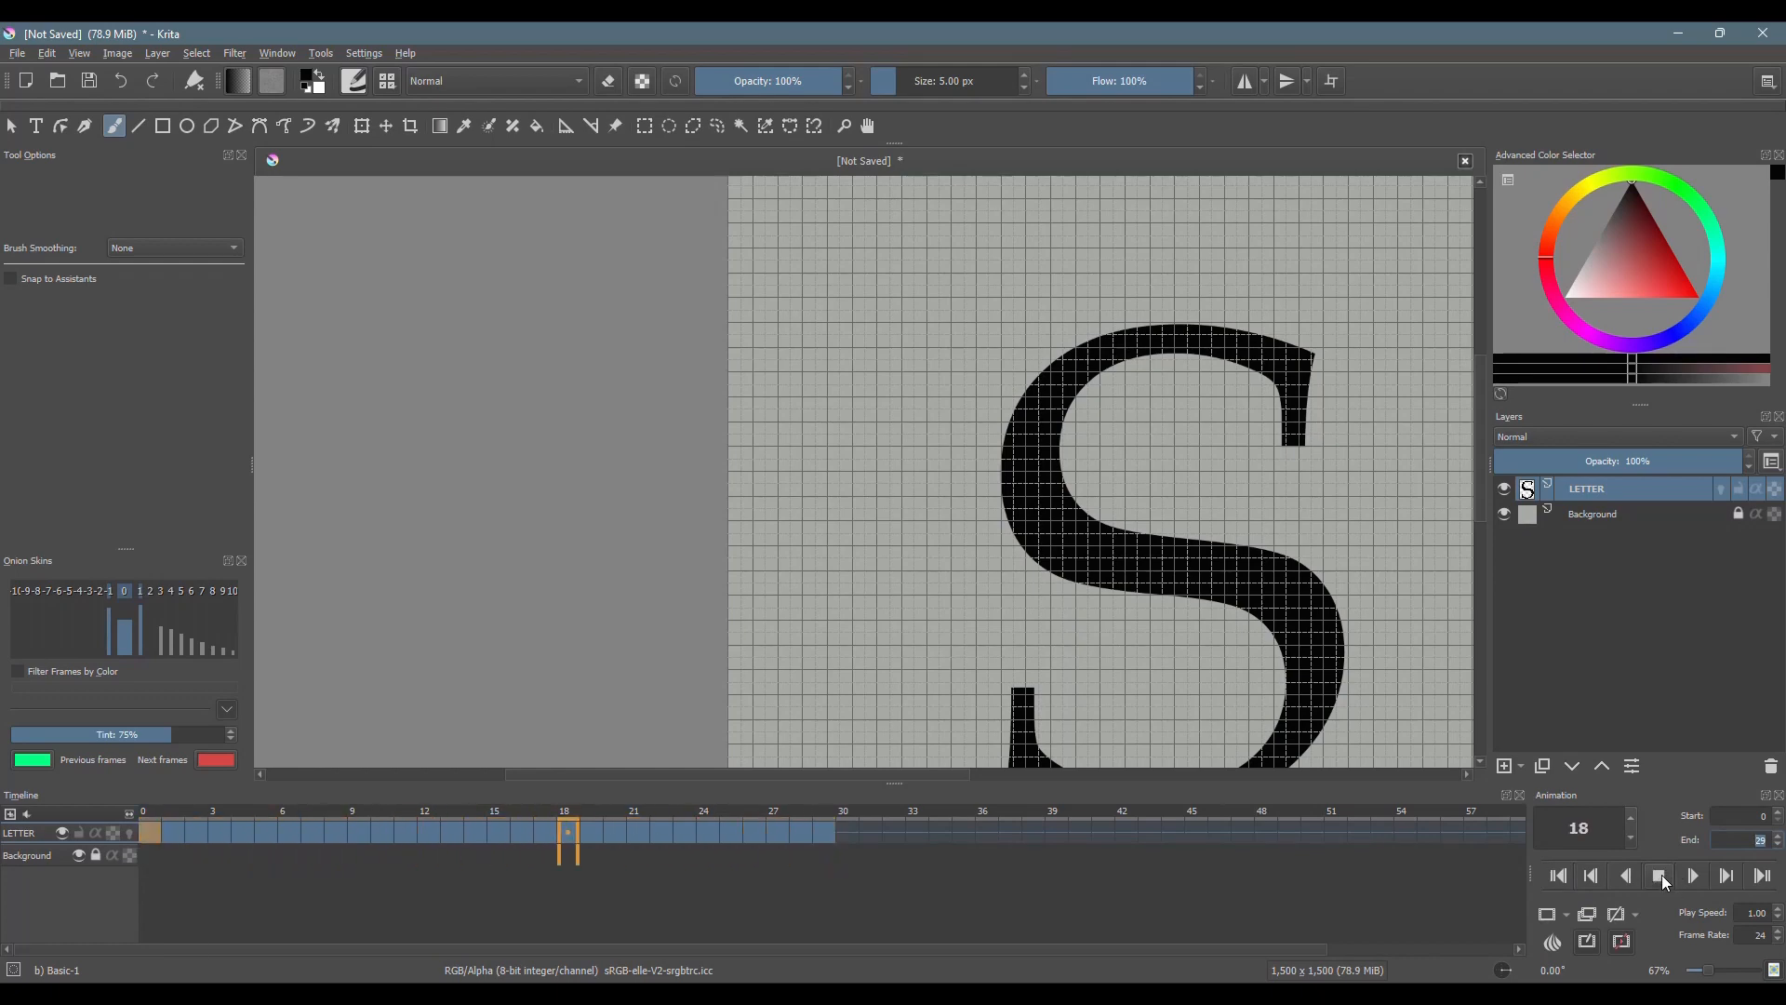
pyautogui.click(1555, 875)
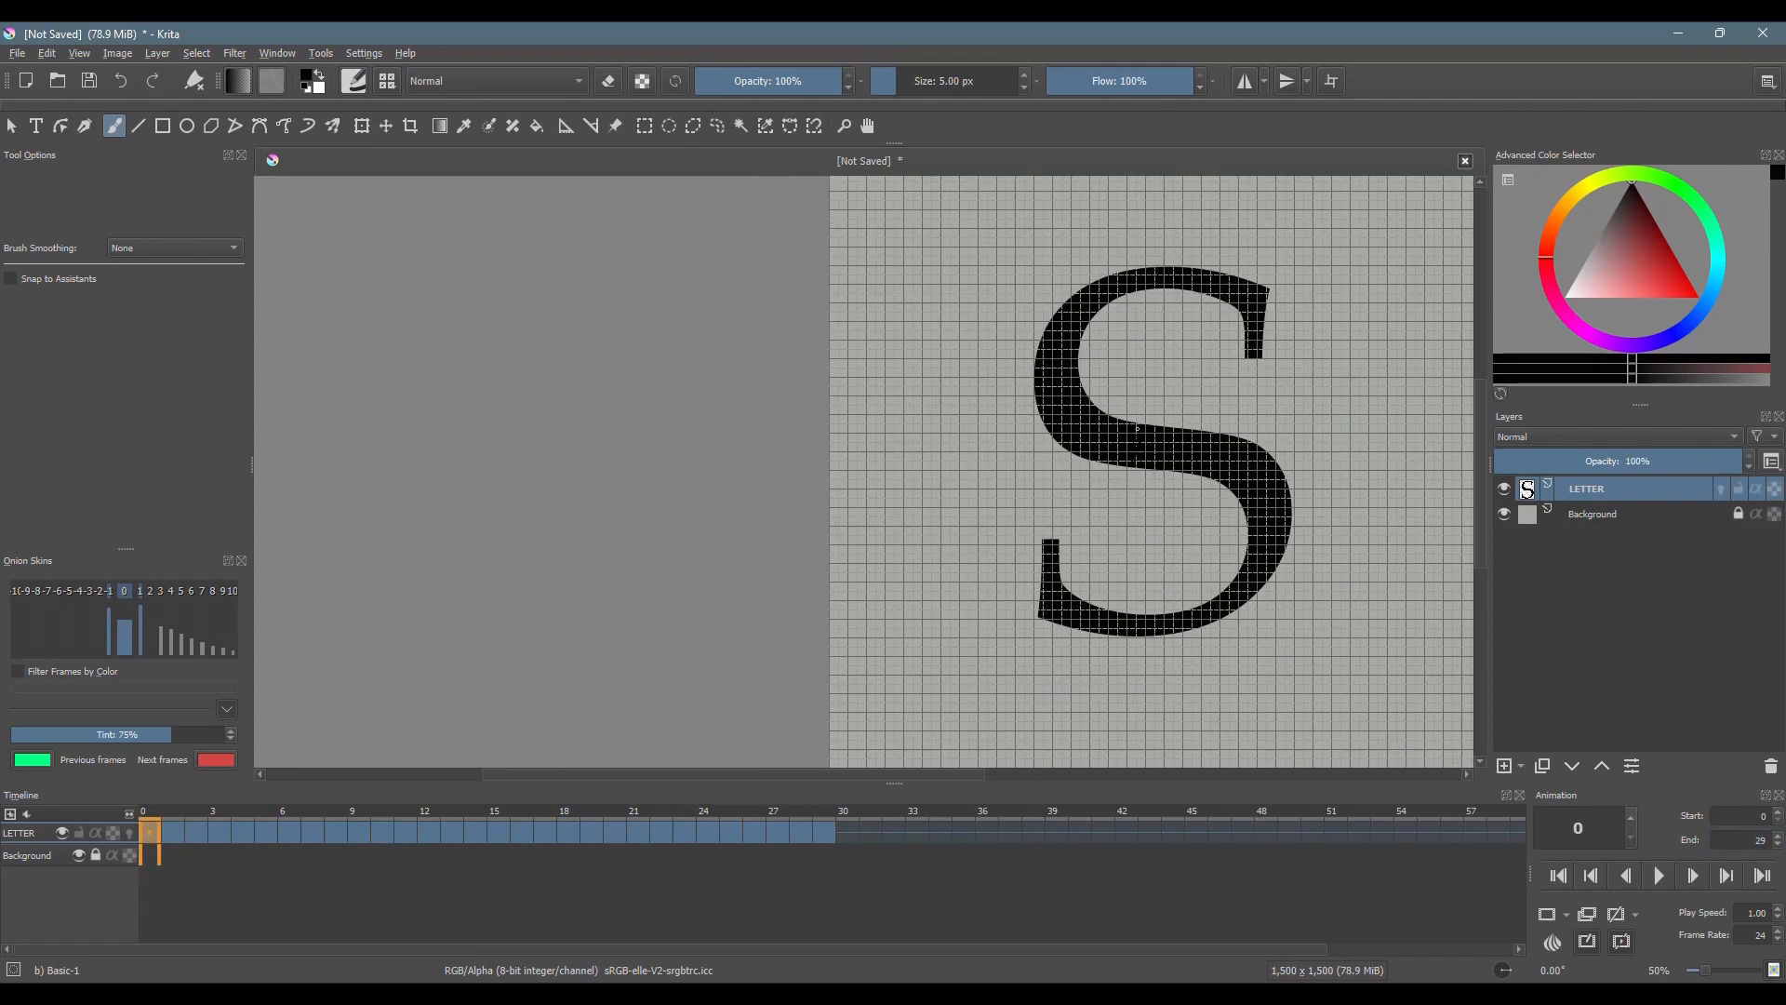
# Step: Centre the lined page in view, review the Onion Skins settings, and go to frame 29
pyautogui.moveTo(1138, 434); pyautogui.dragTo(986, 443)
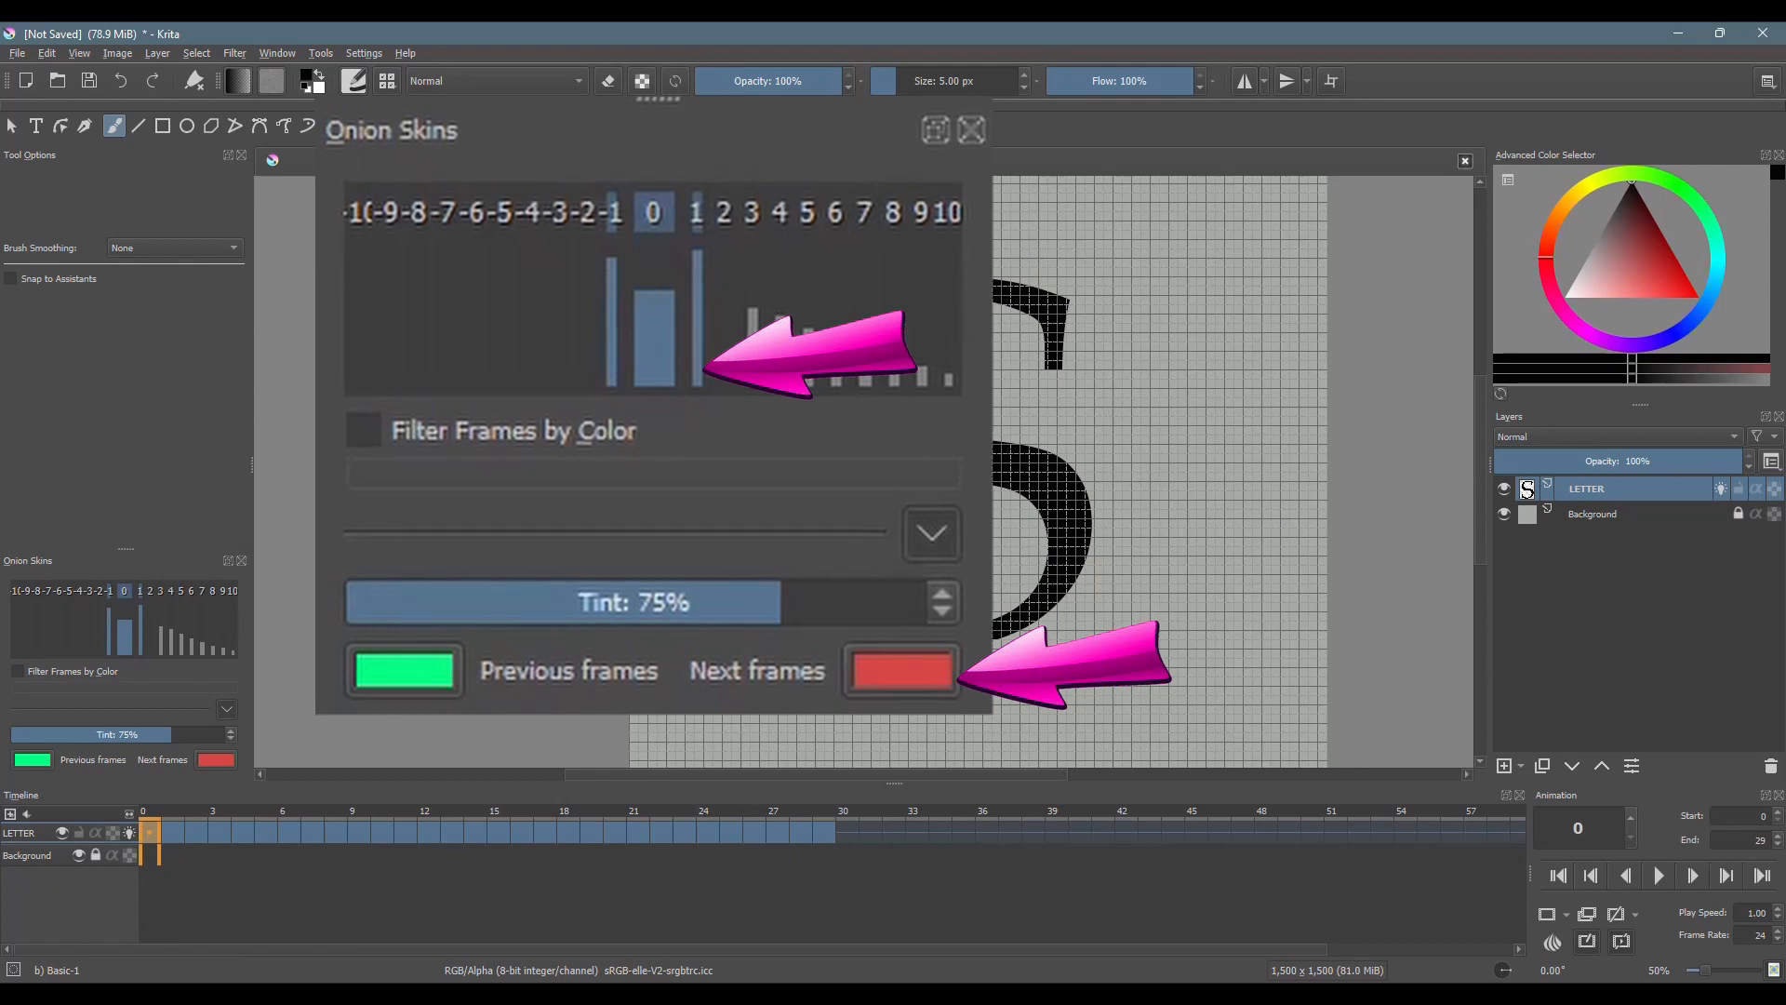
pyautogui.click(971, 129)
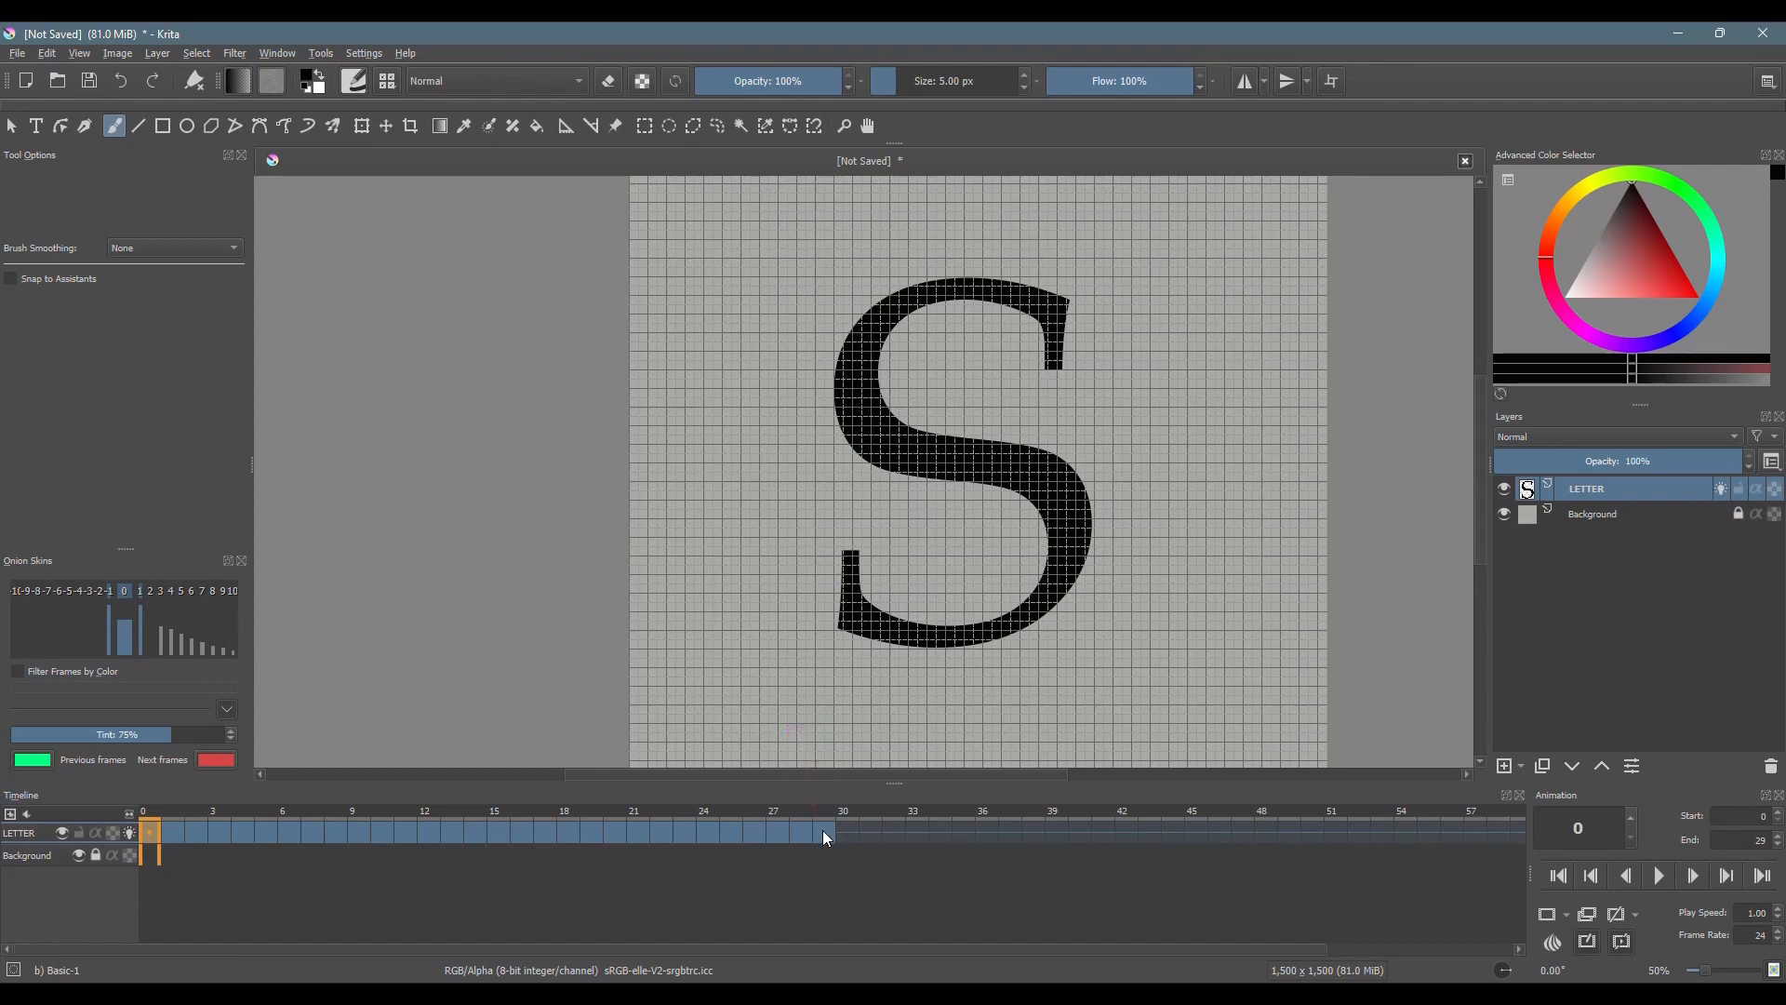
pyautogui.click(821, 831)
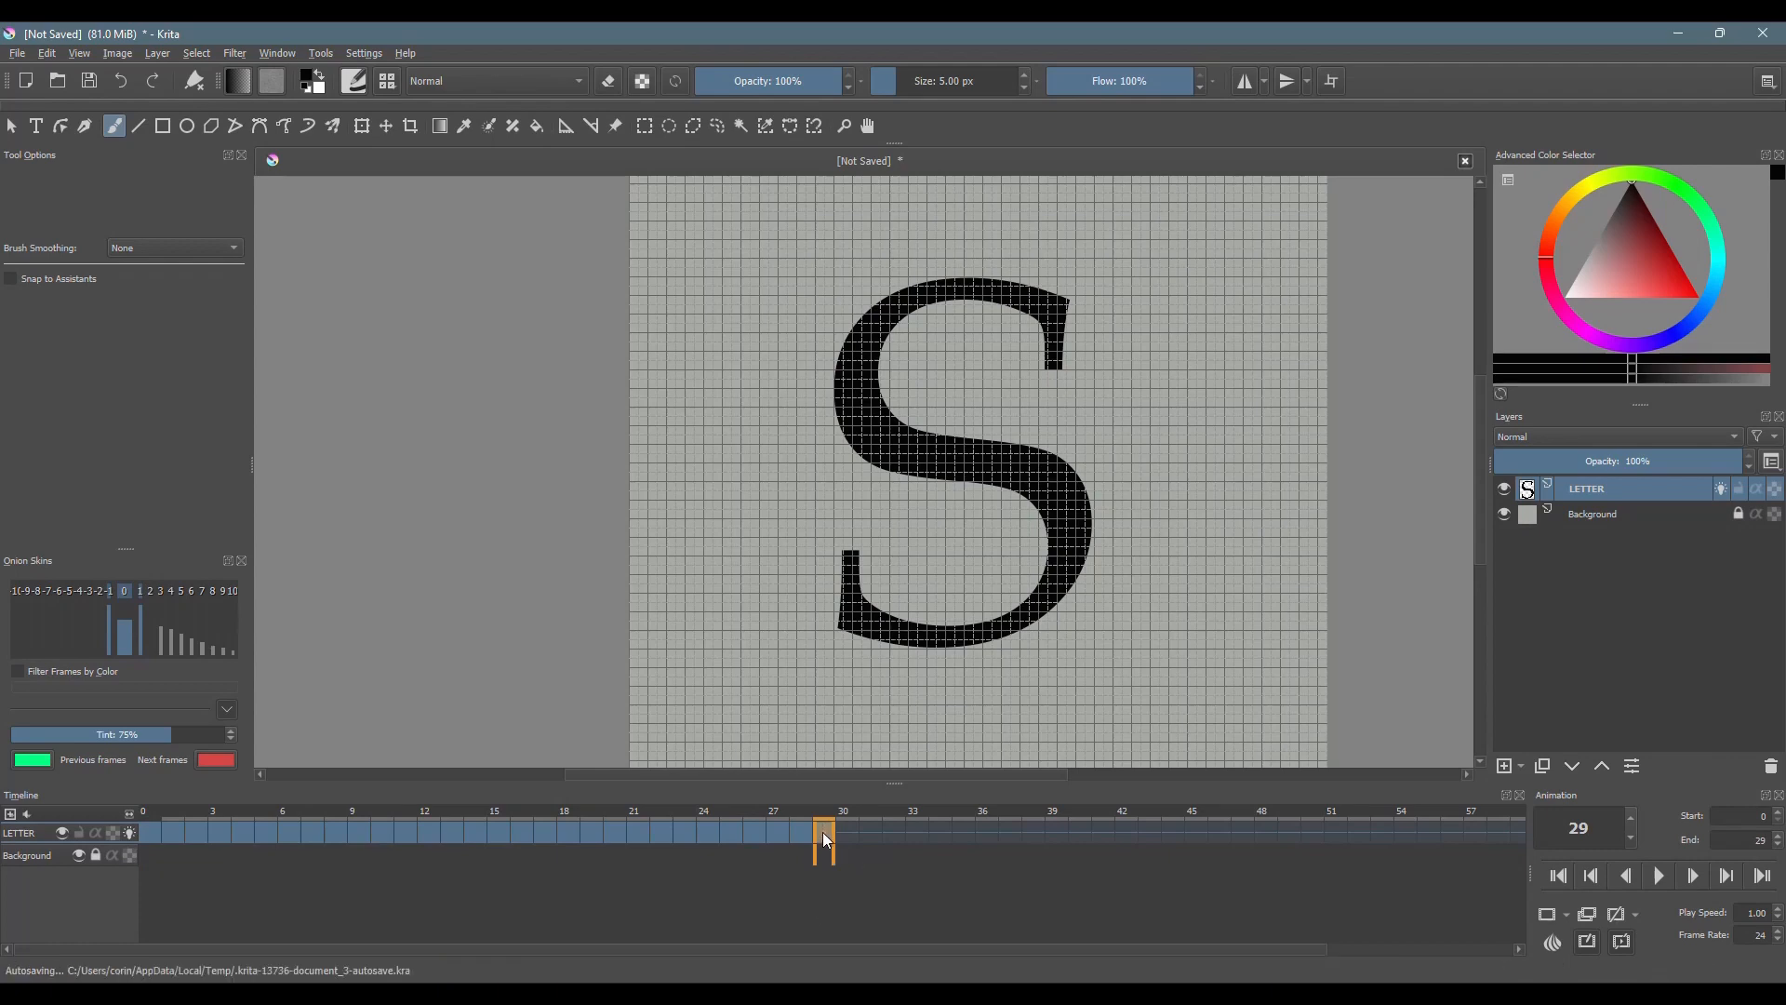
# Step: On frame 28, rectangular-select the top tip of the S and delete it
pyautogui.click(1191, 832)
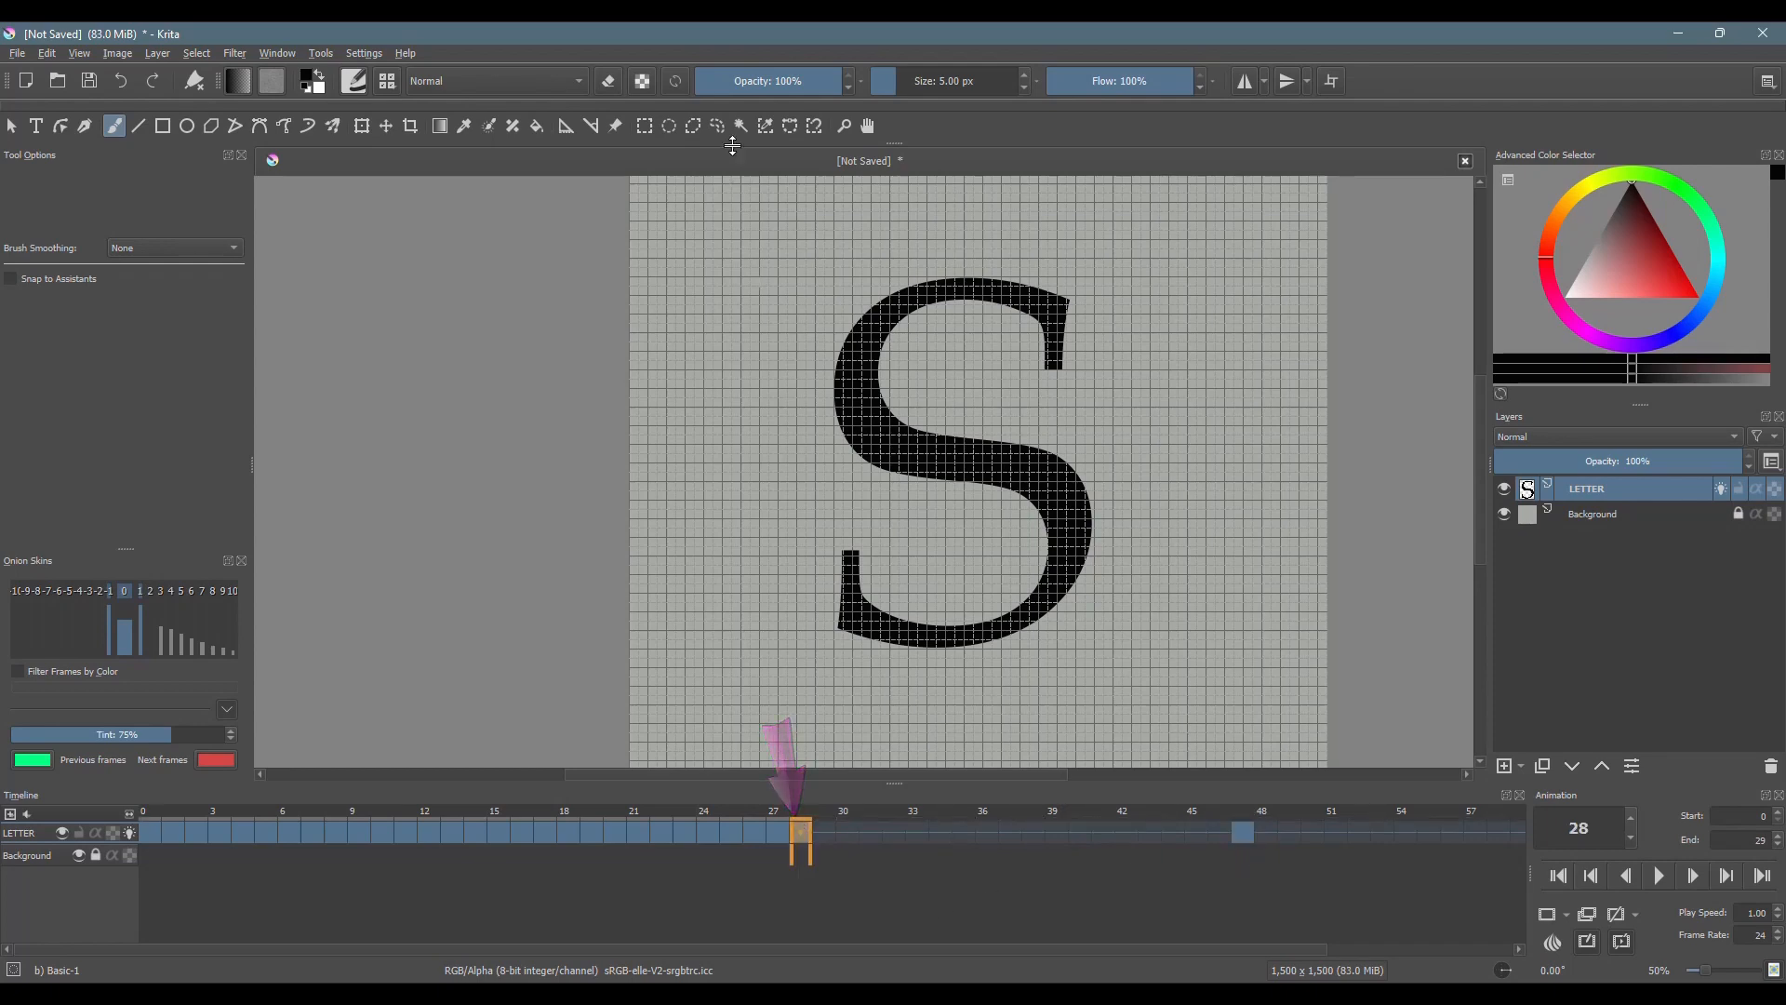
pyautogui.moveTo(645, 126)
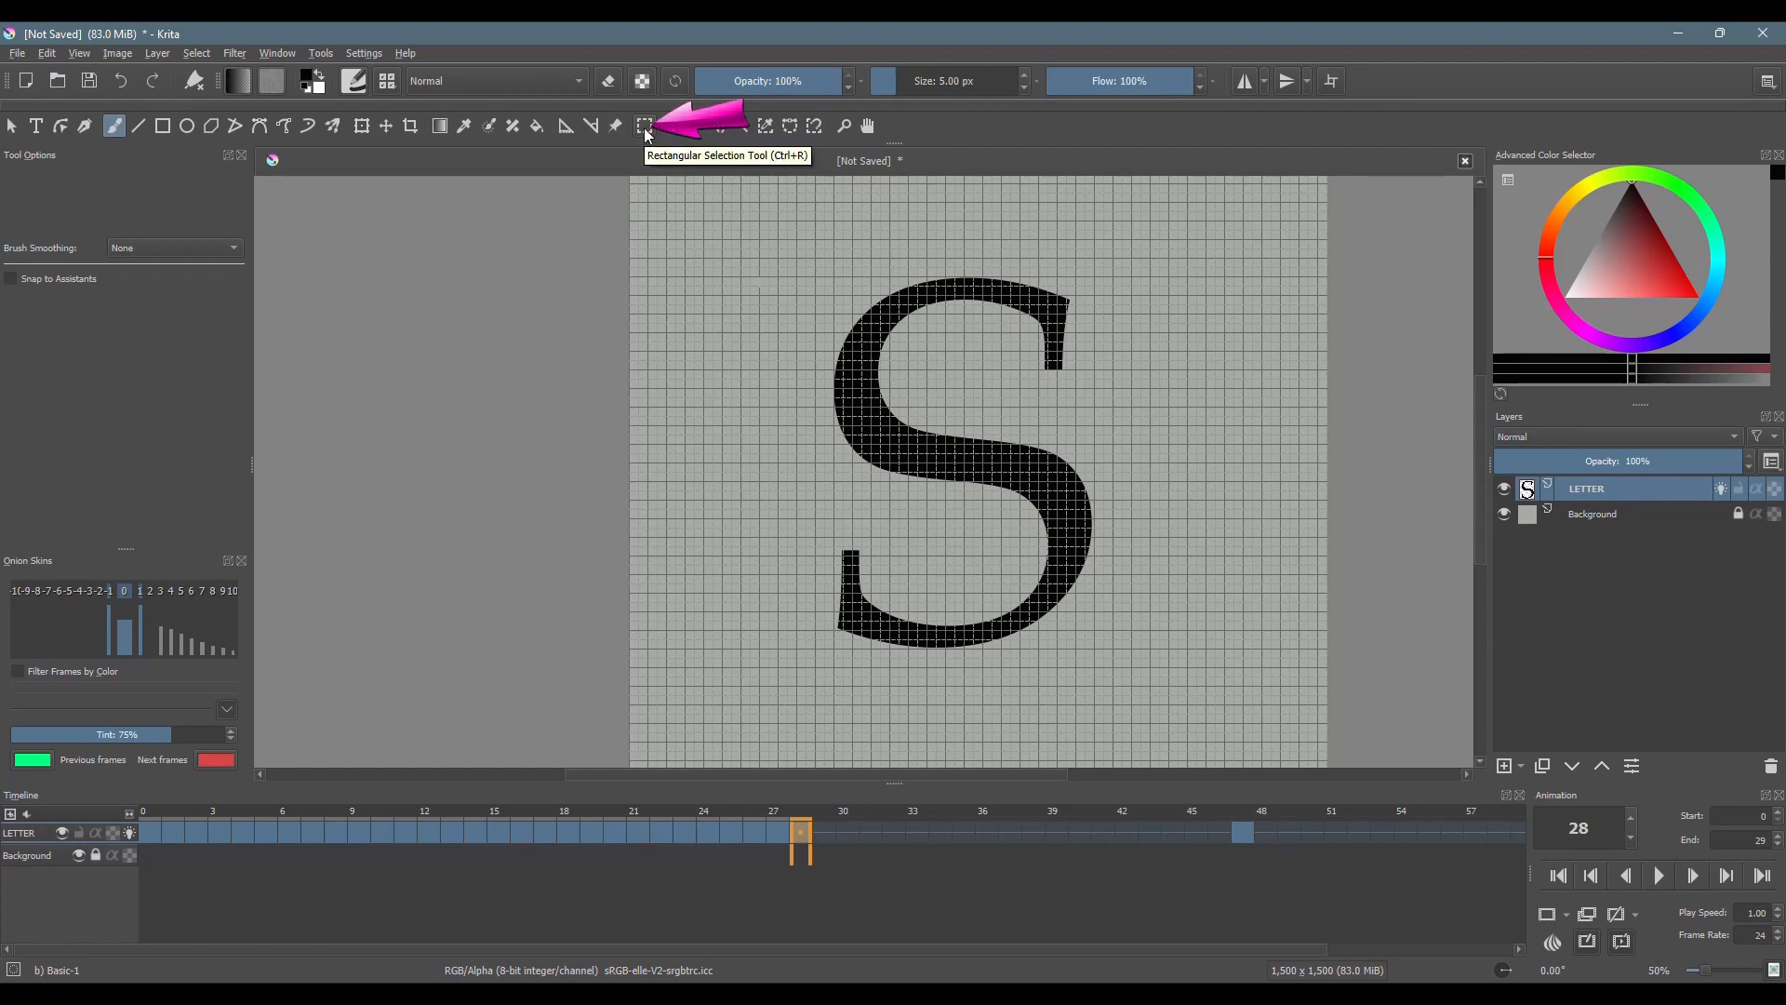
pyautogui.click(646, 125)
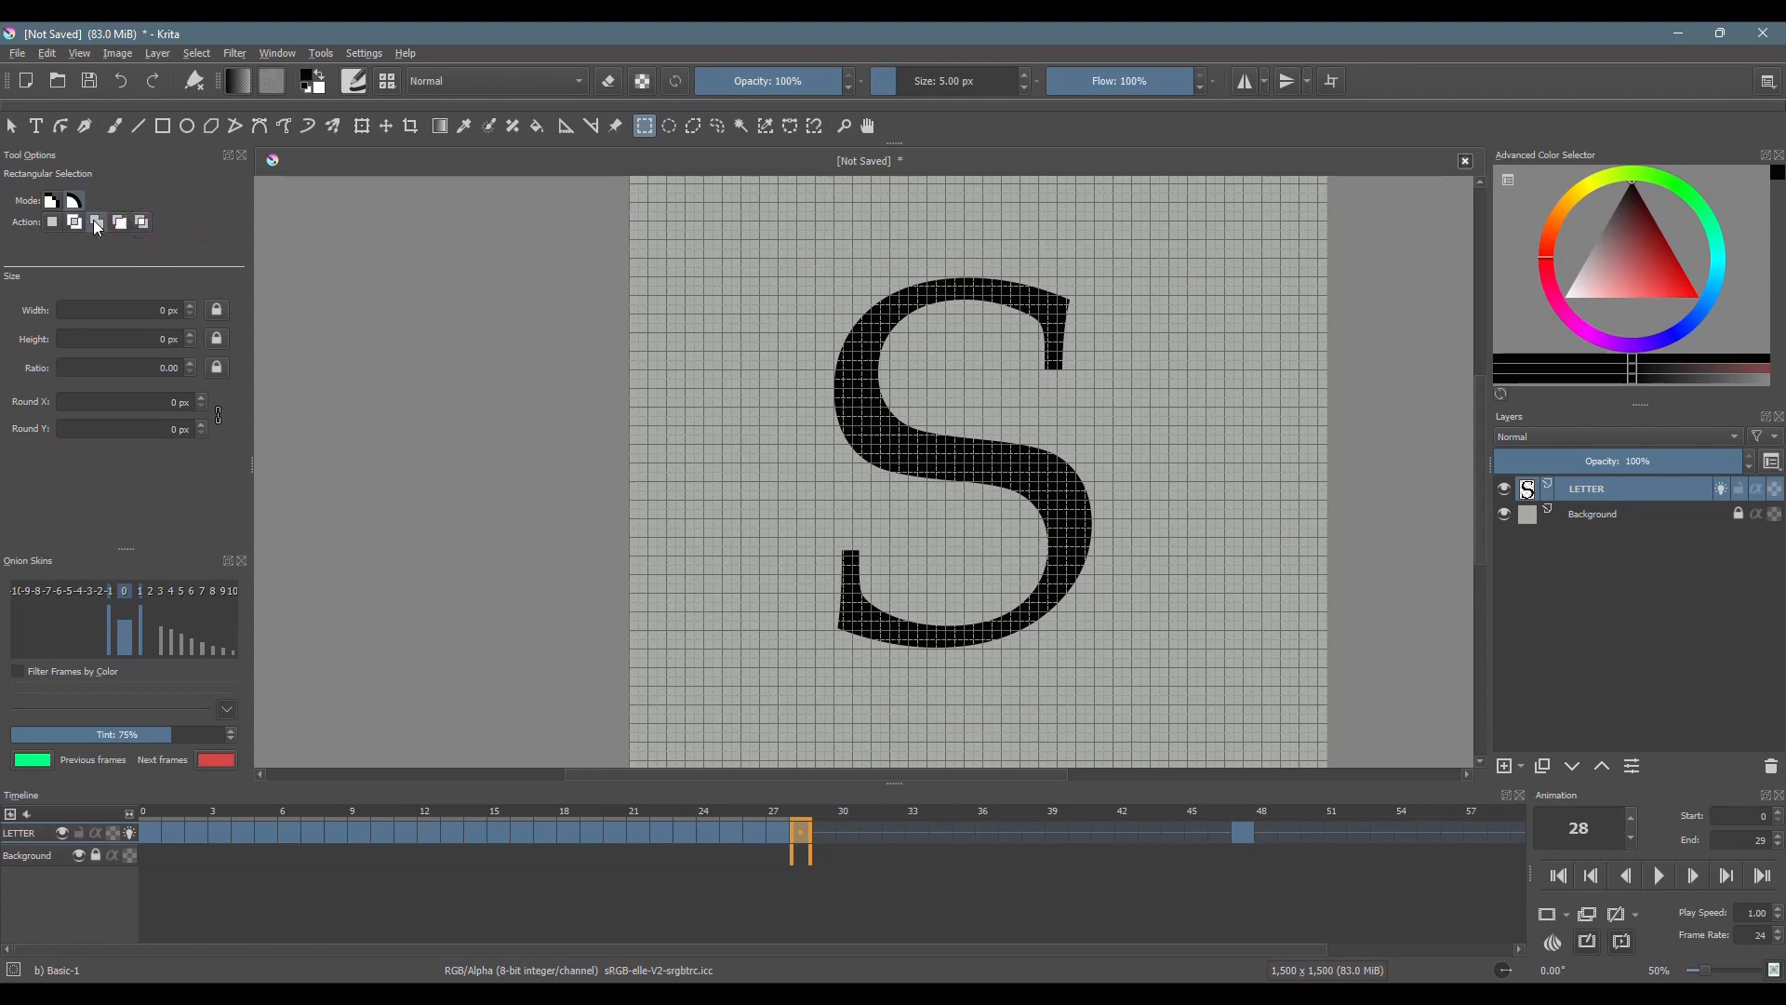
pyautogui.scroll(-3)
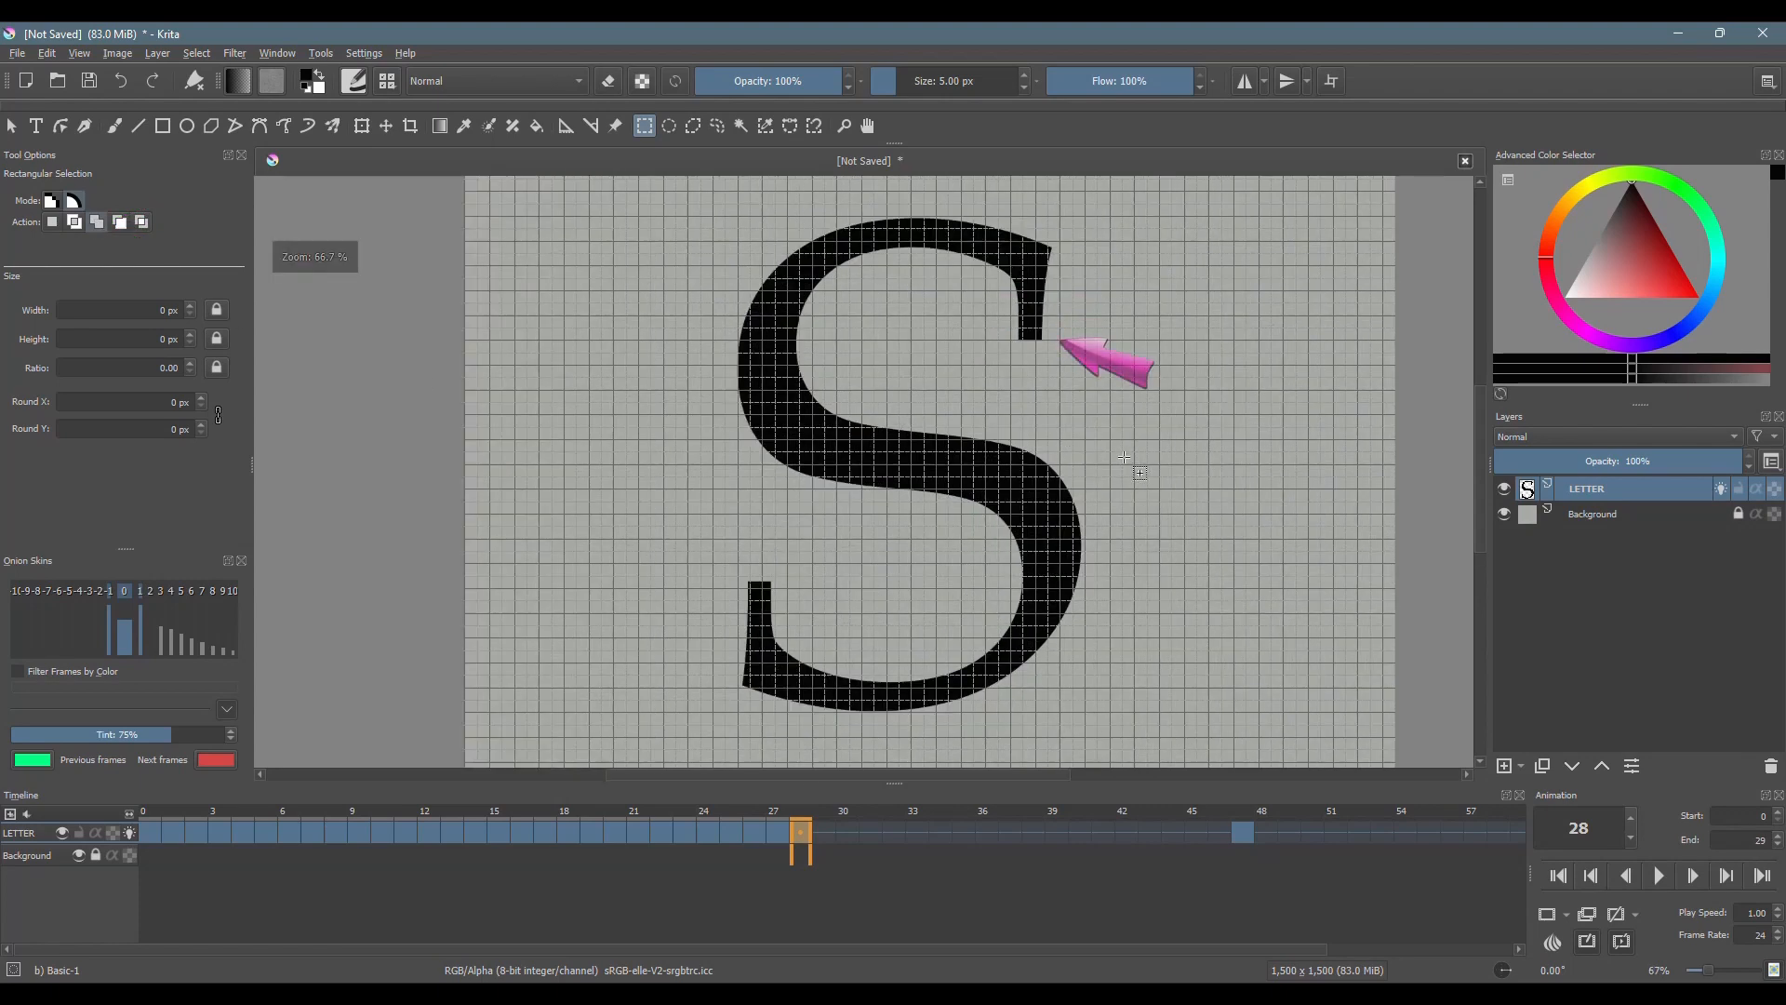
pyautogui.moveTo(1002, 318); pyautogui.dragTo(1001, 307)
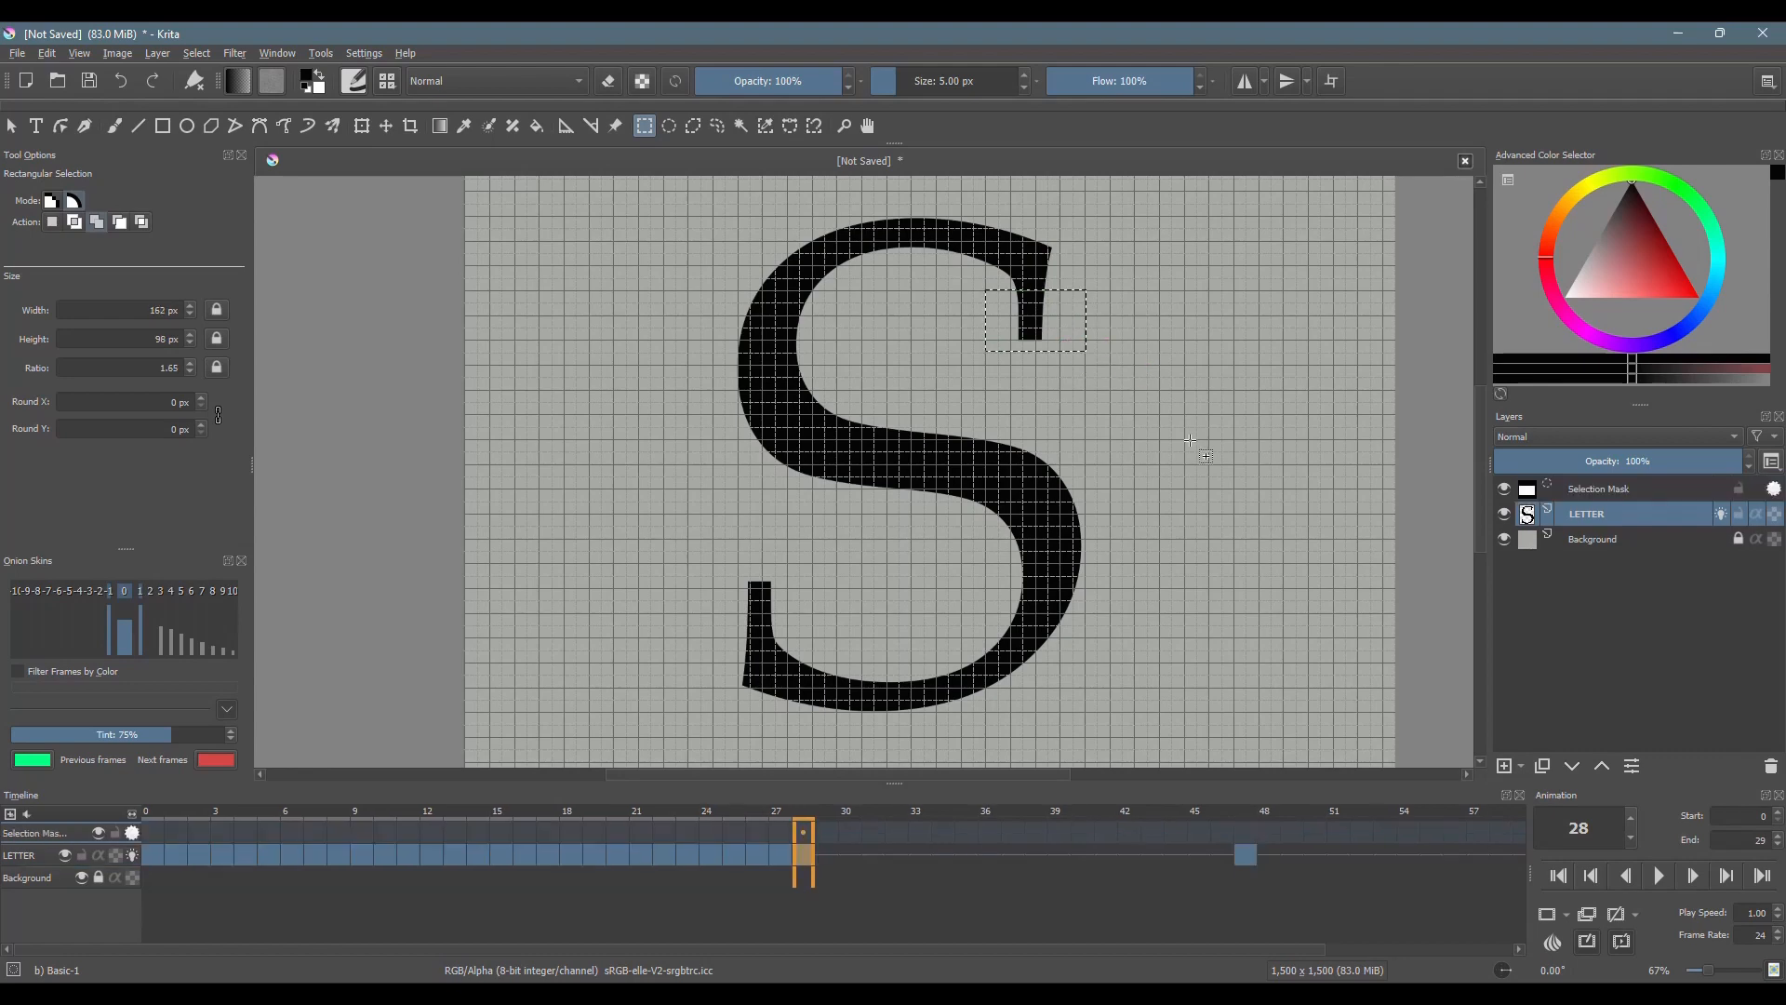
pyautogui.press('Delete')
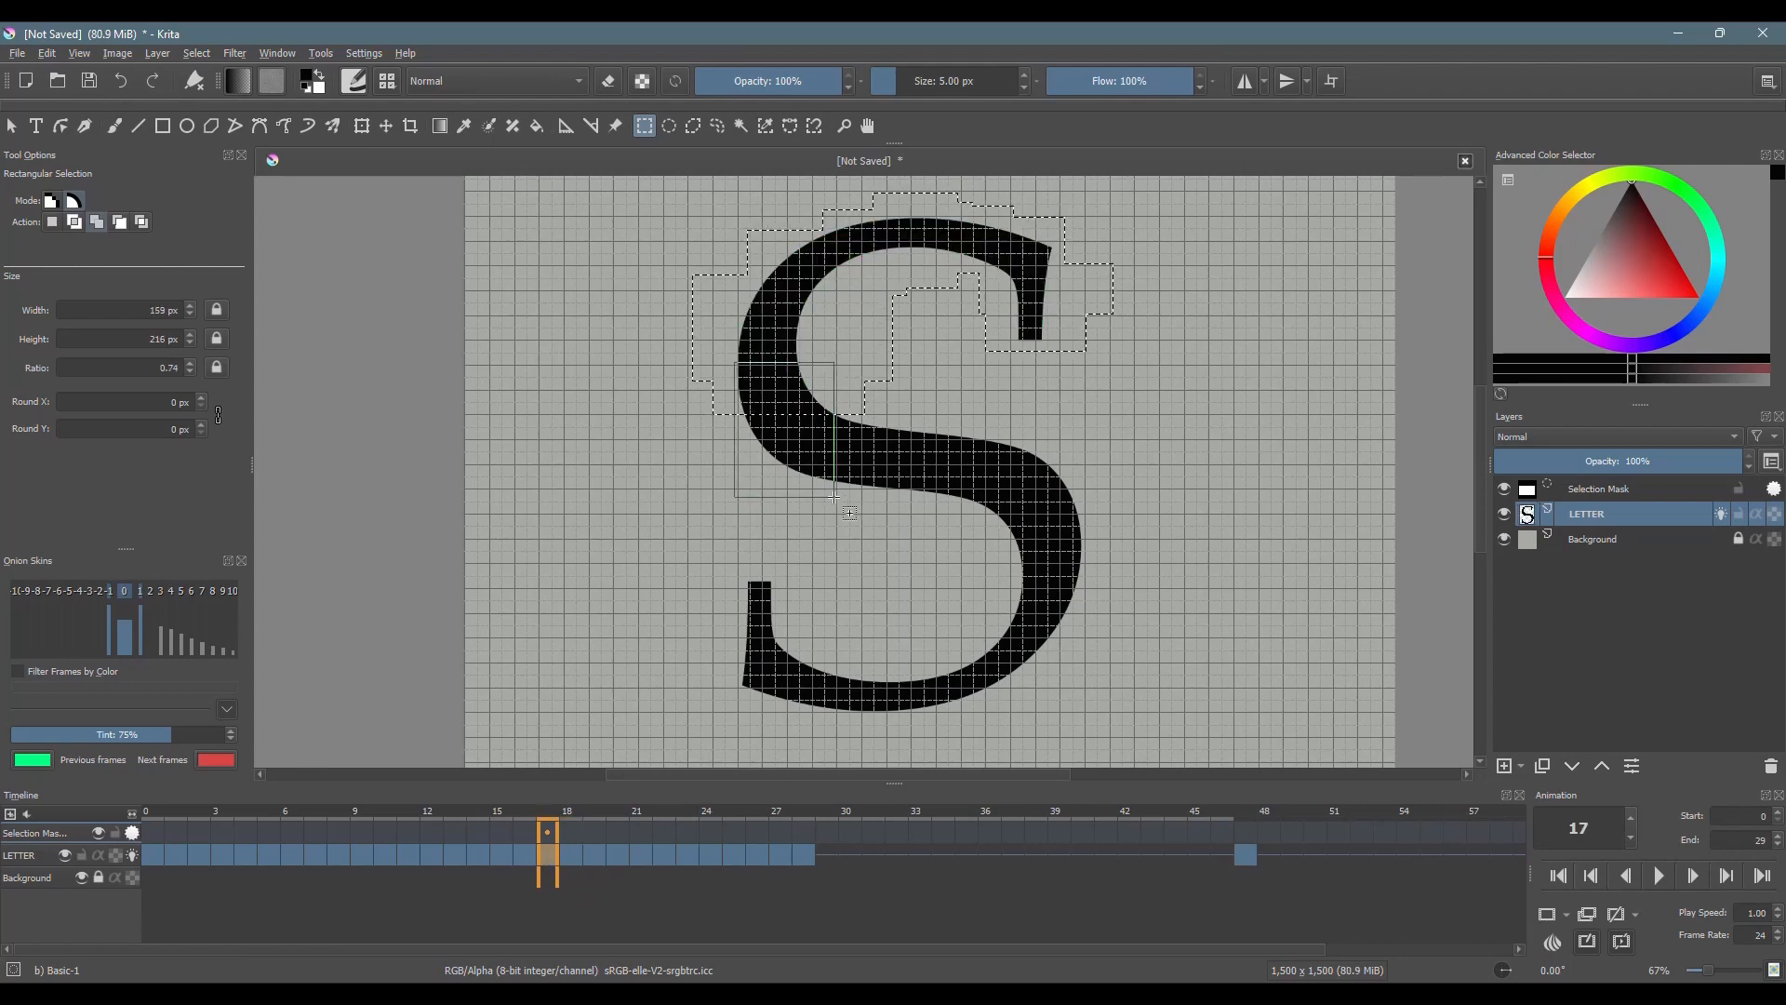
# Step: Step back through frames 13, 11, 9, 7, 6 and earlier, erasing growing pieces of the S
pyautogui.click(525, 831)
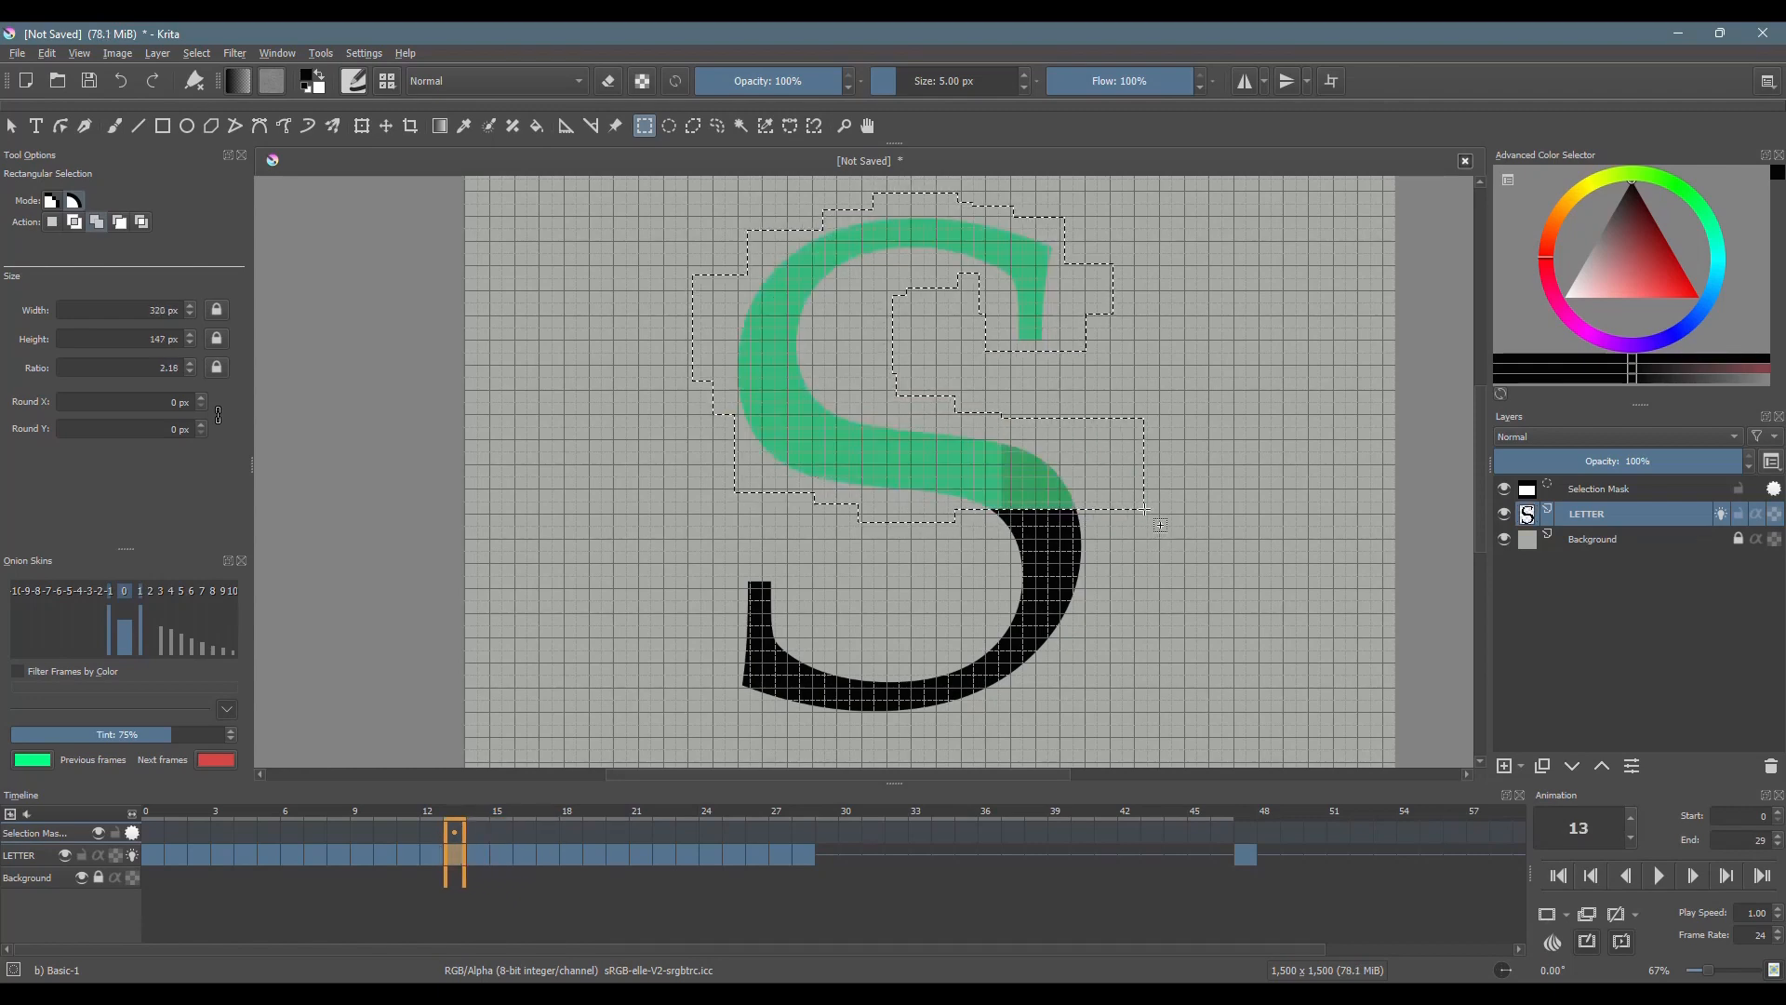
pyautogui.click(408, 831)
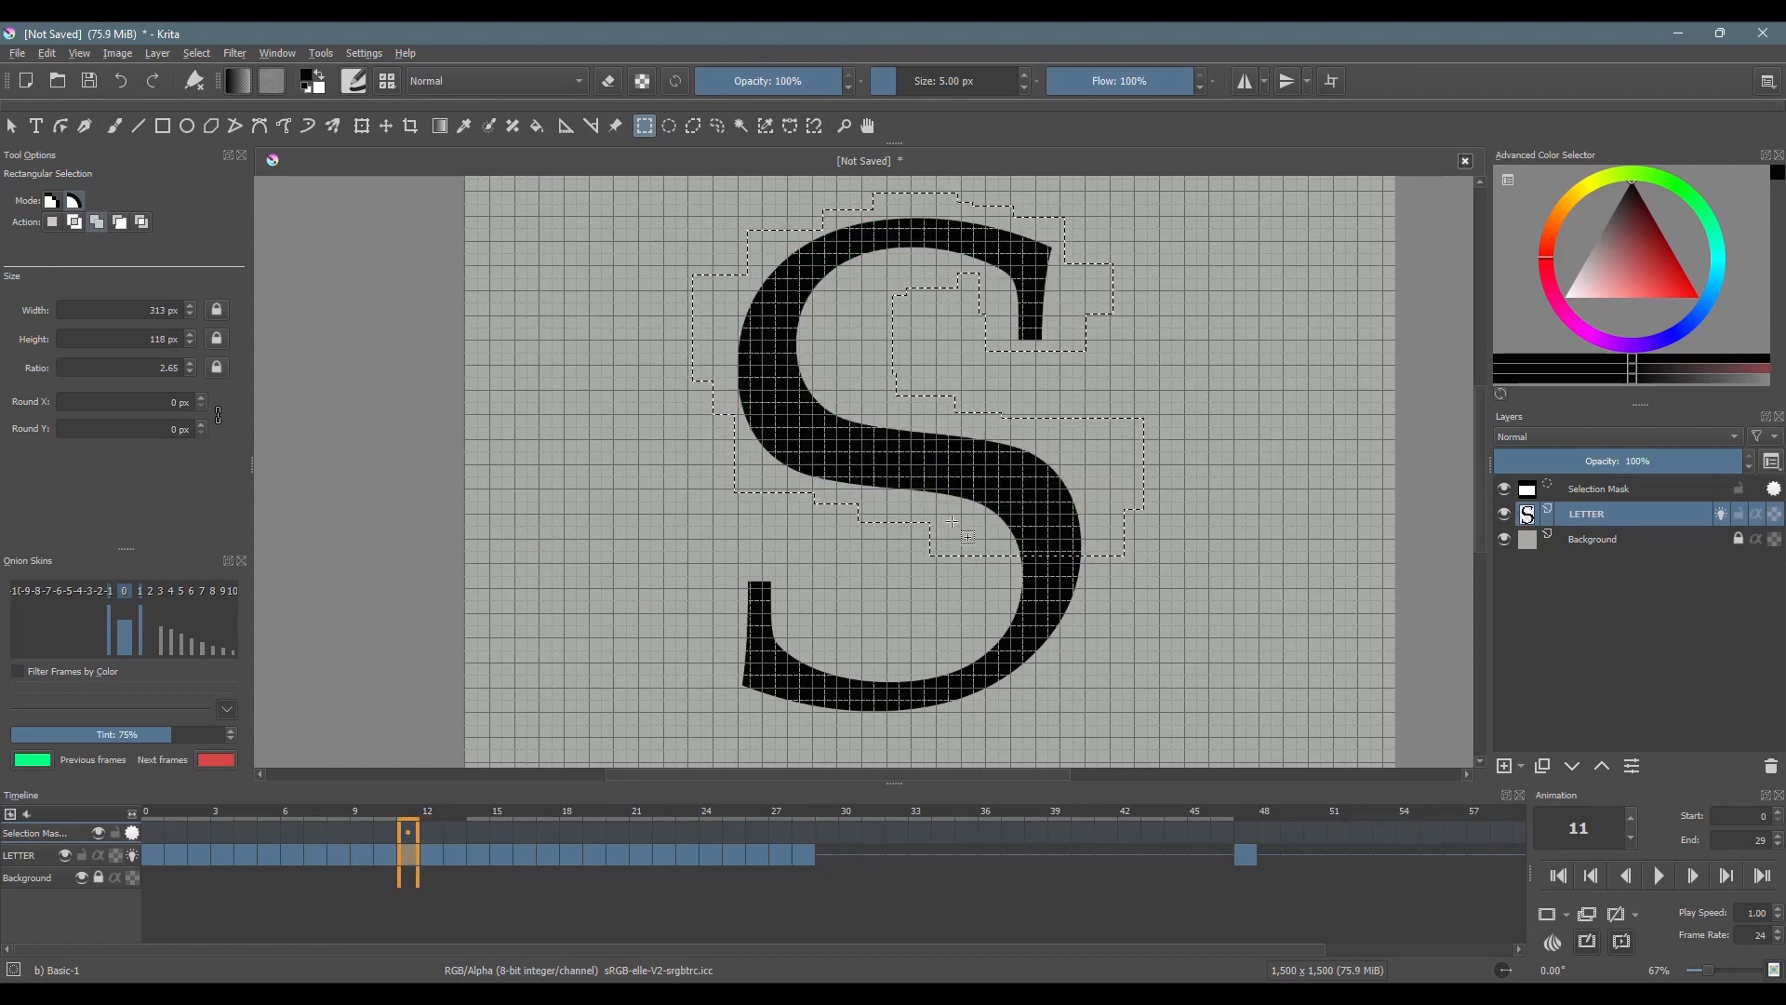
pyautogui.click(385, 831)
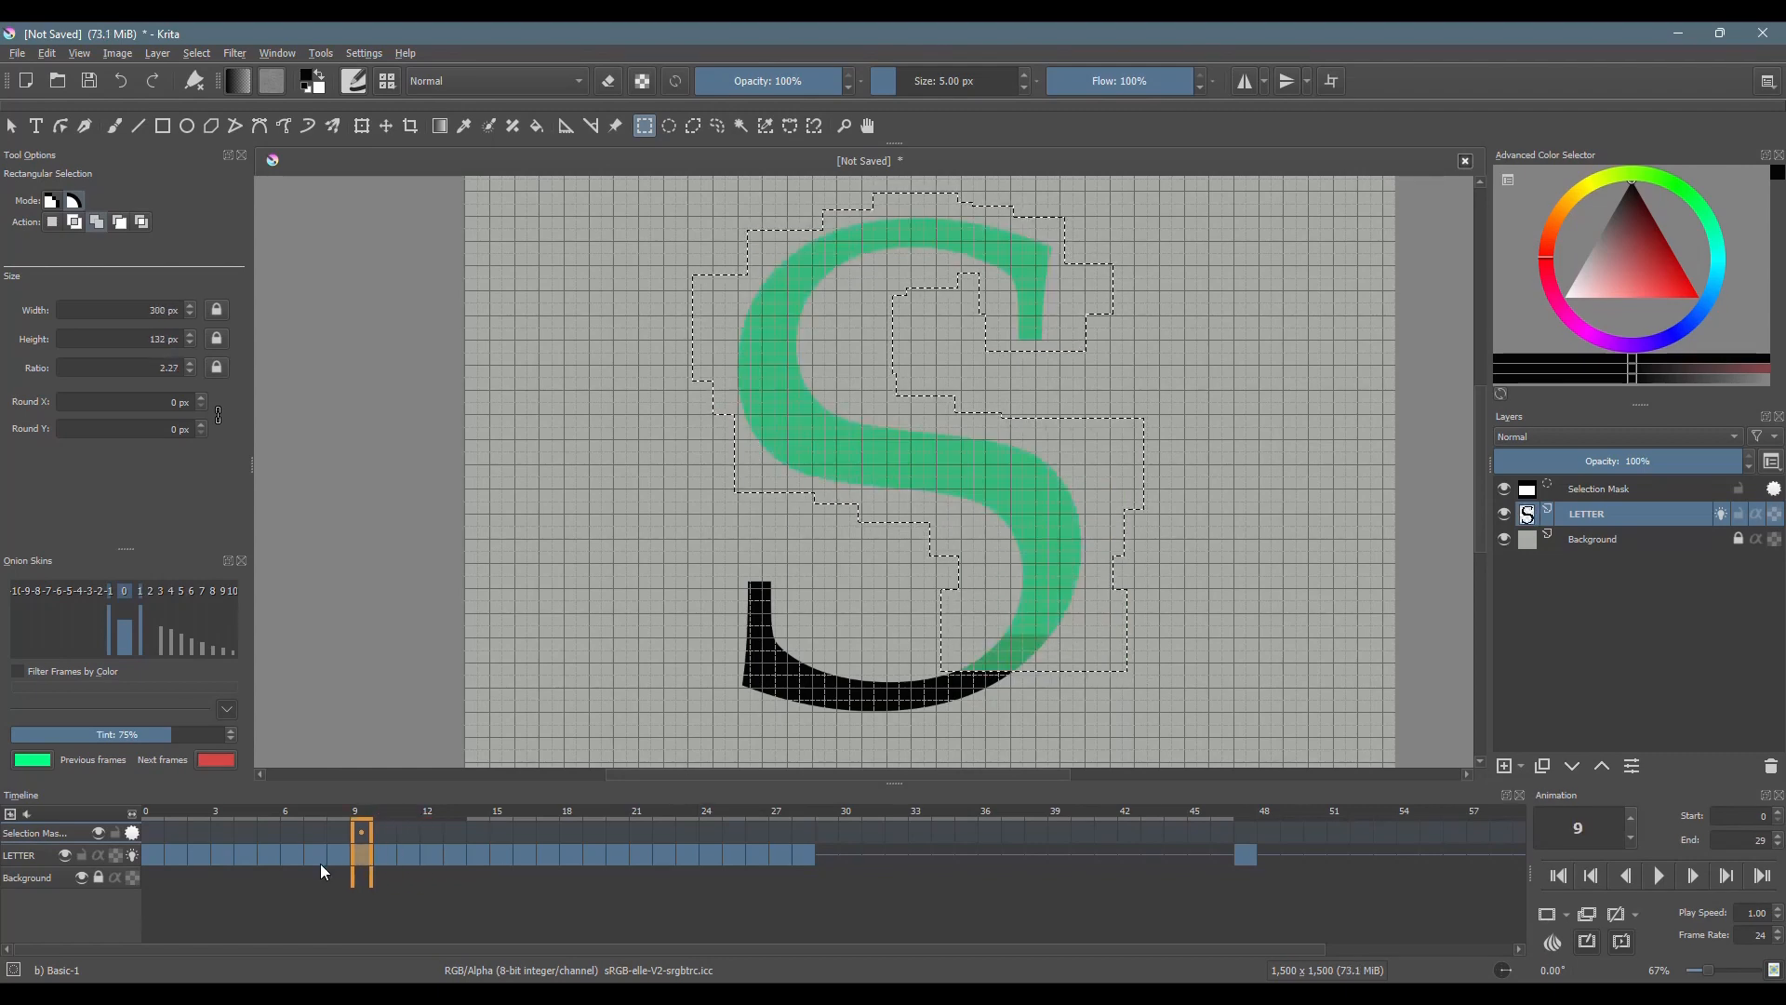
pyautogui.click(316, 832)
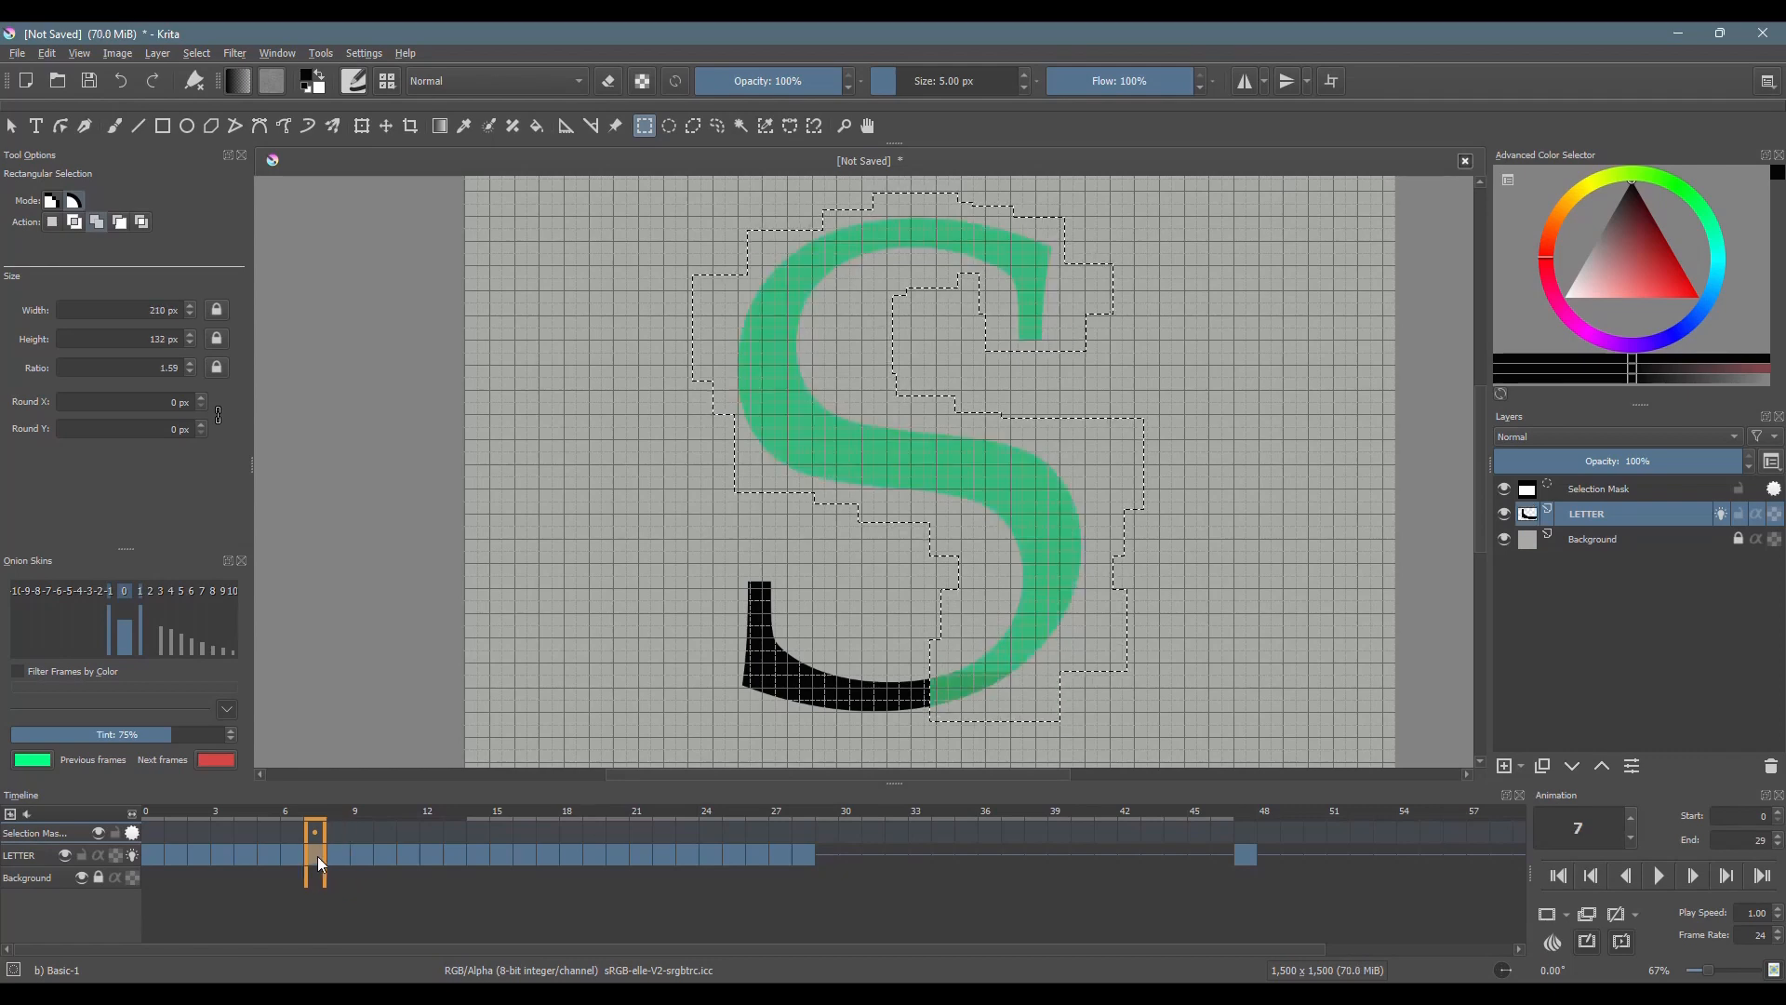
pyautogui.click(288, 832)
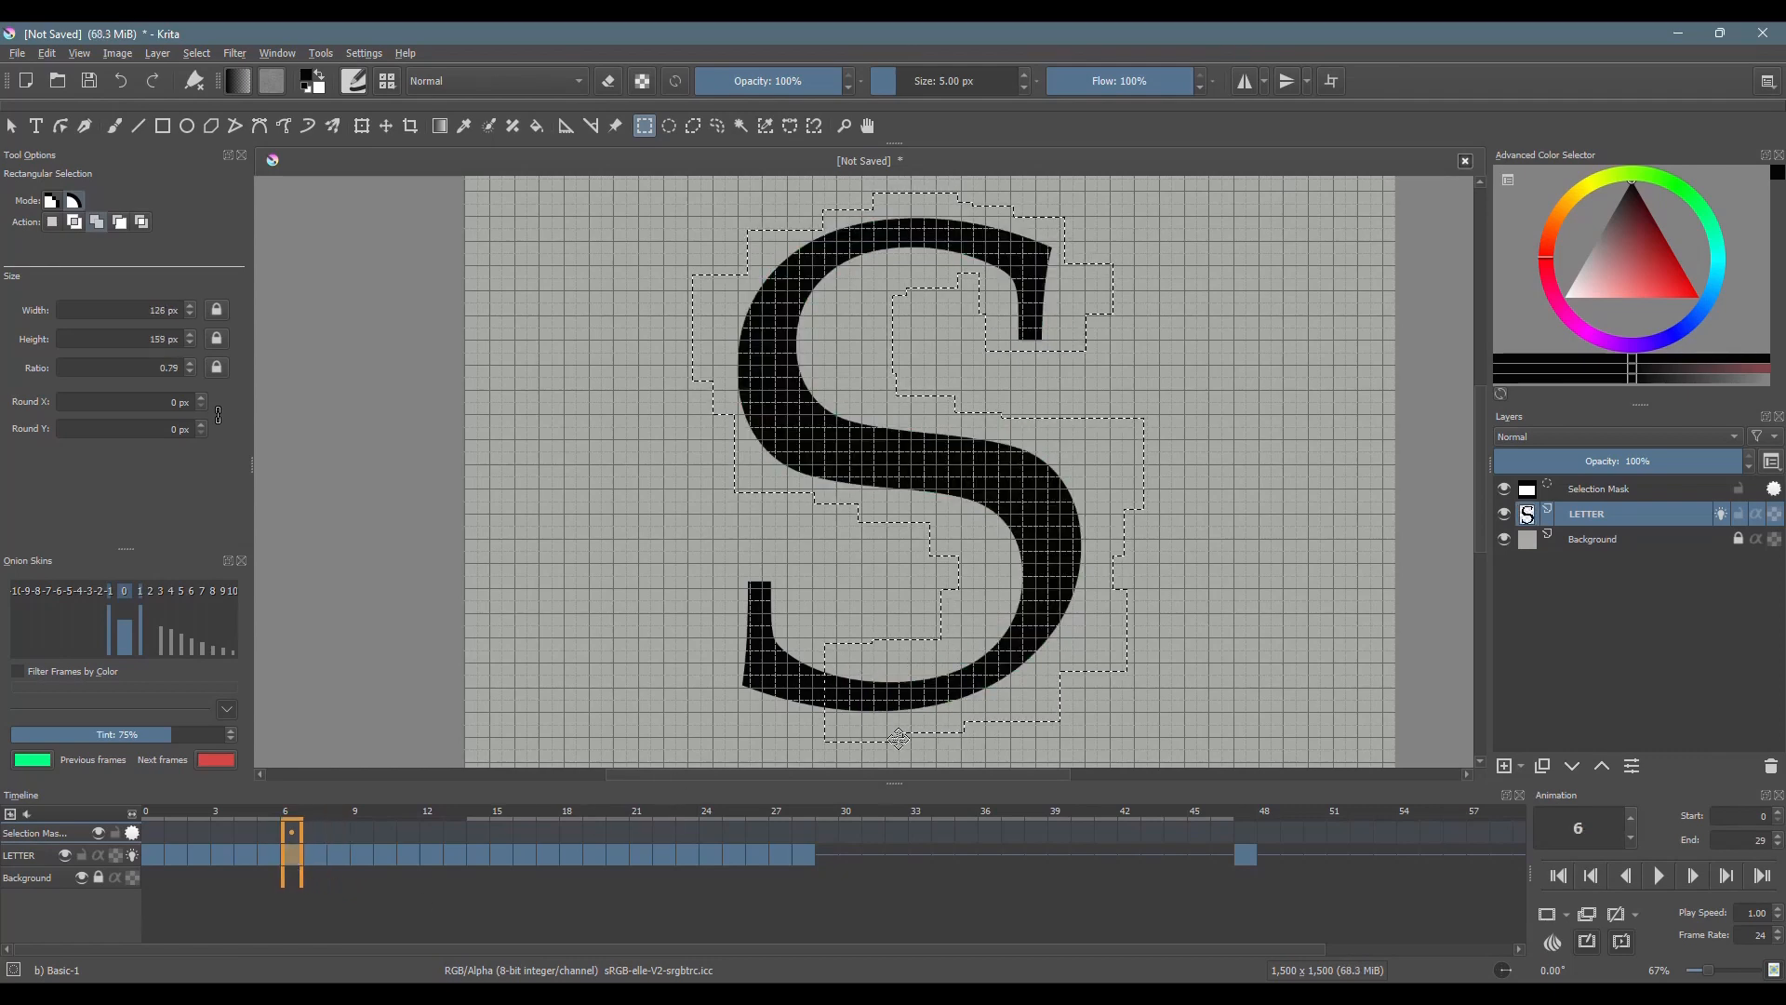
pyautogui.click(246, 833)
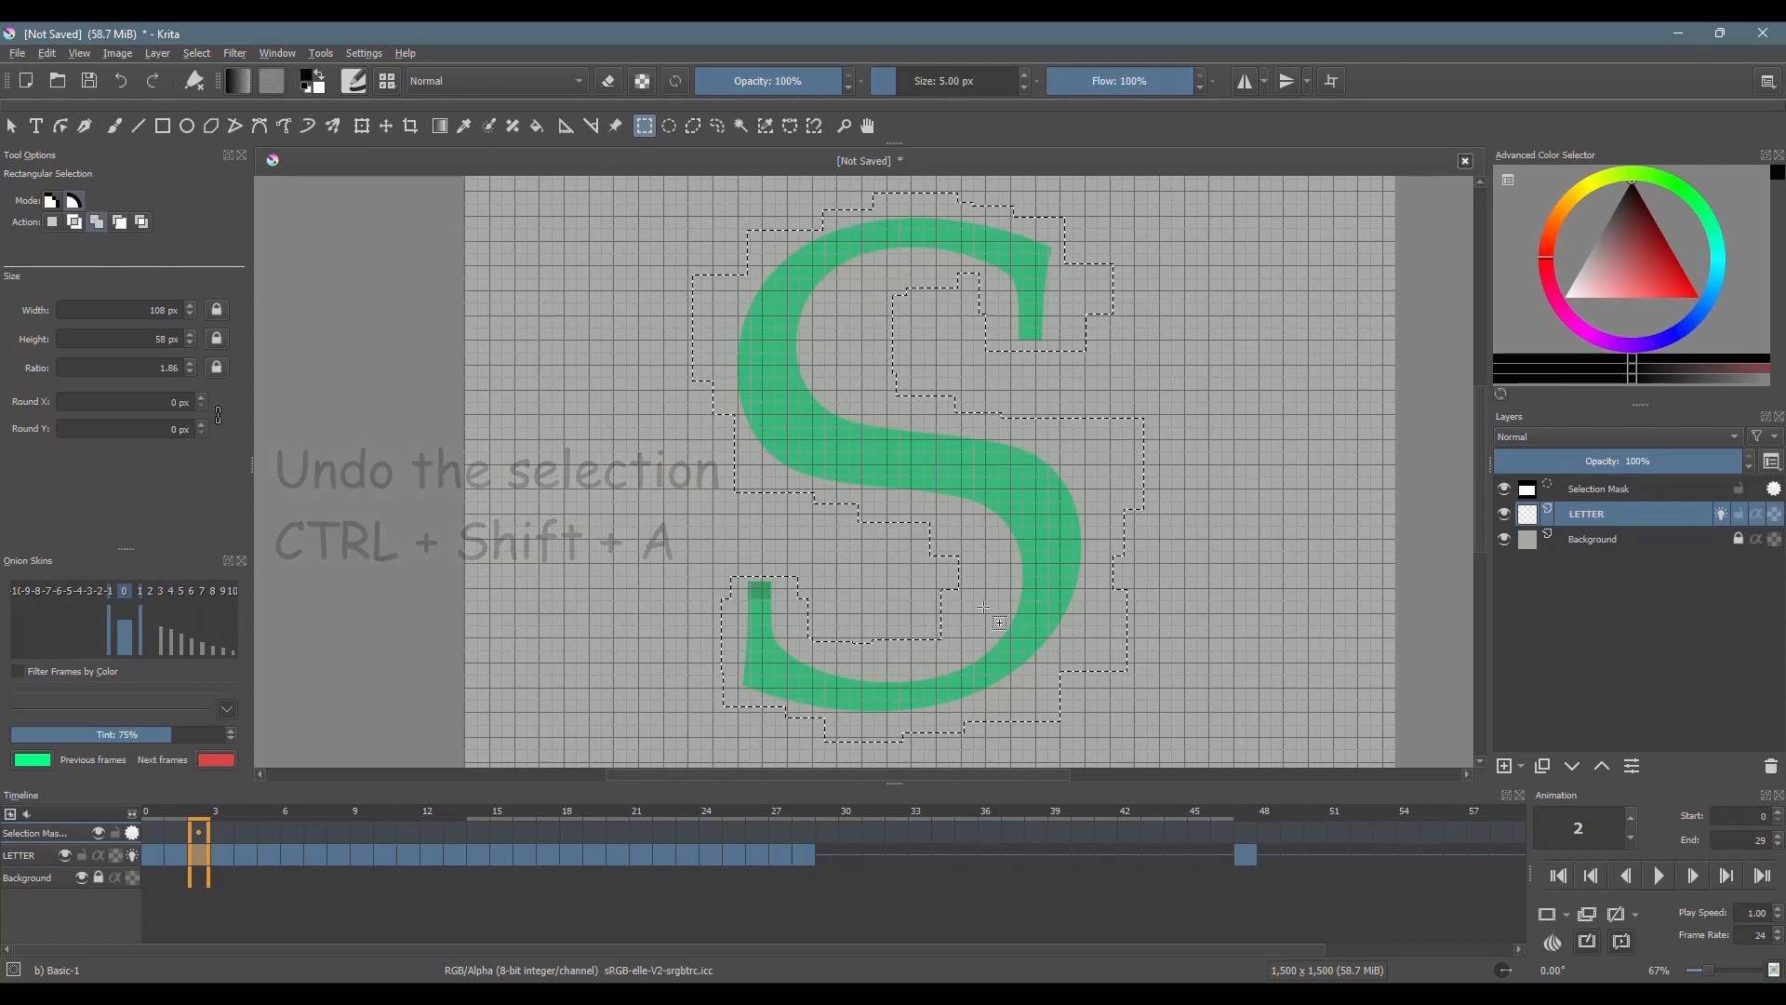
# Step: Clear the selection outline and remove the leftover full S at frame 1
pyautogui.press('ctrl+shift+a')
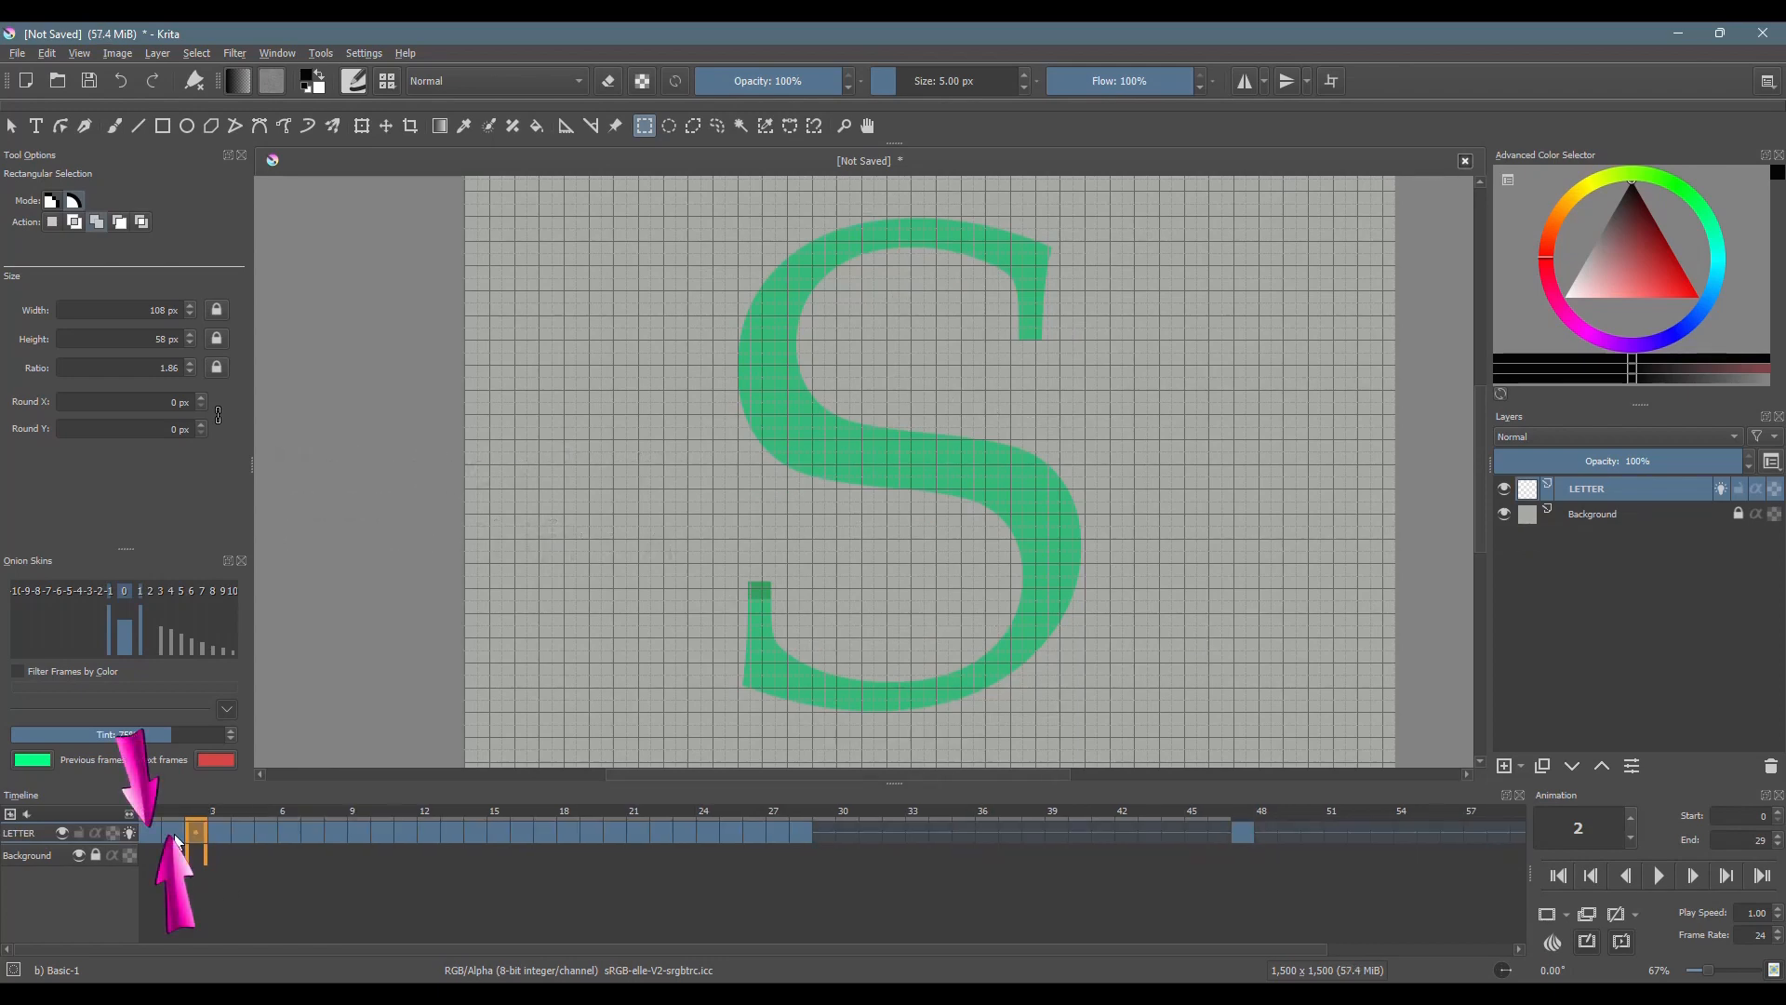
pyautogui.click(177, 833)
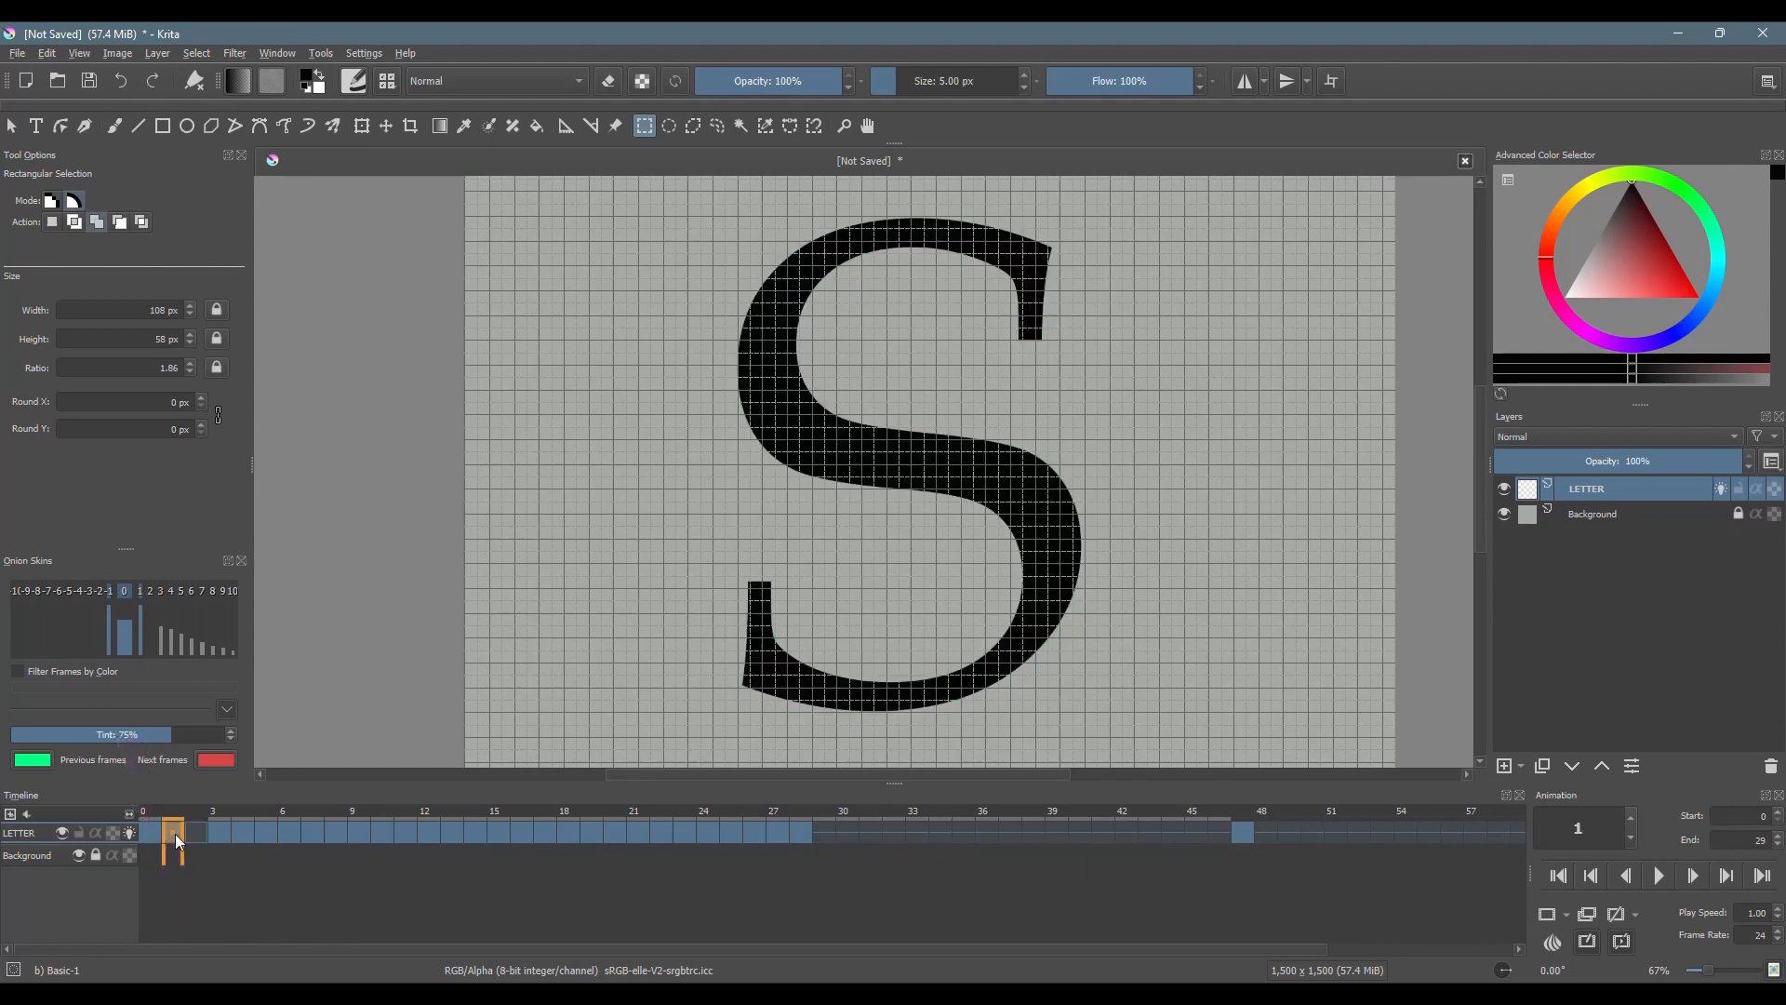
pyautogui.click(145, 833)
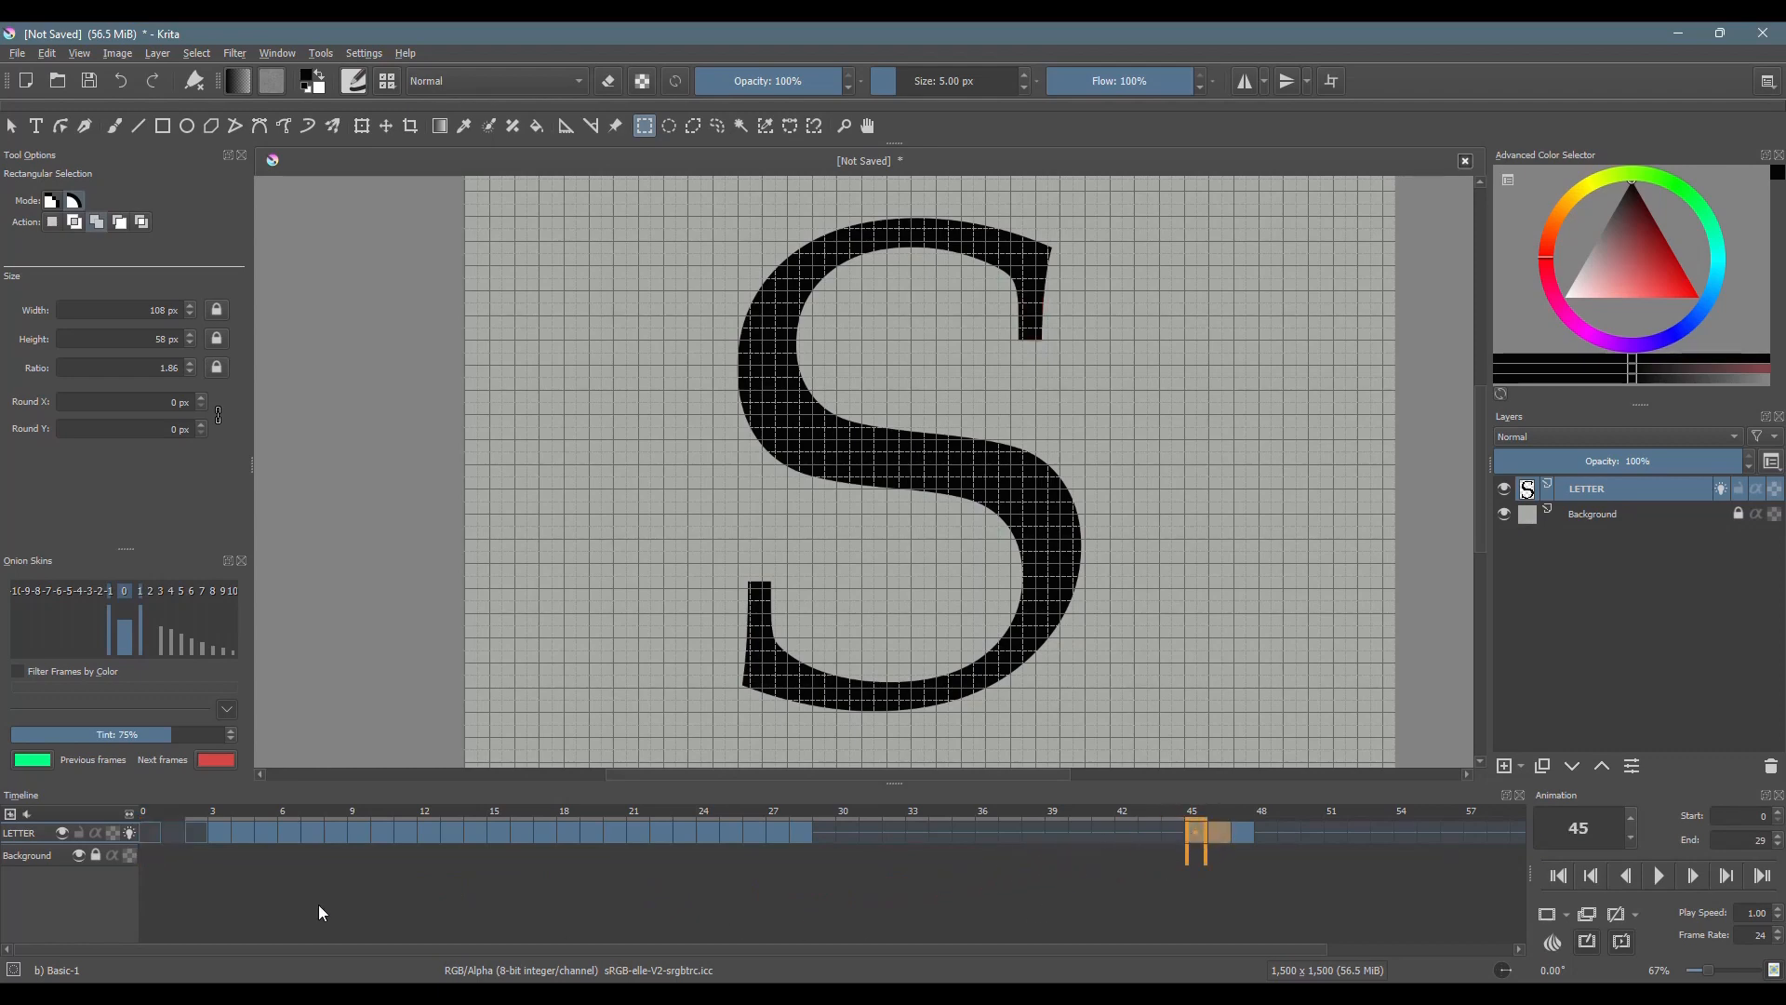
# Step: Select the run of erasing frames and drag it later so it ends at frame 47
pyautogui.click(212, 831)
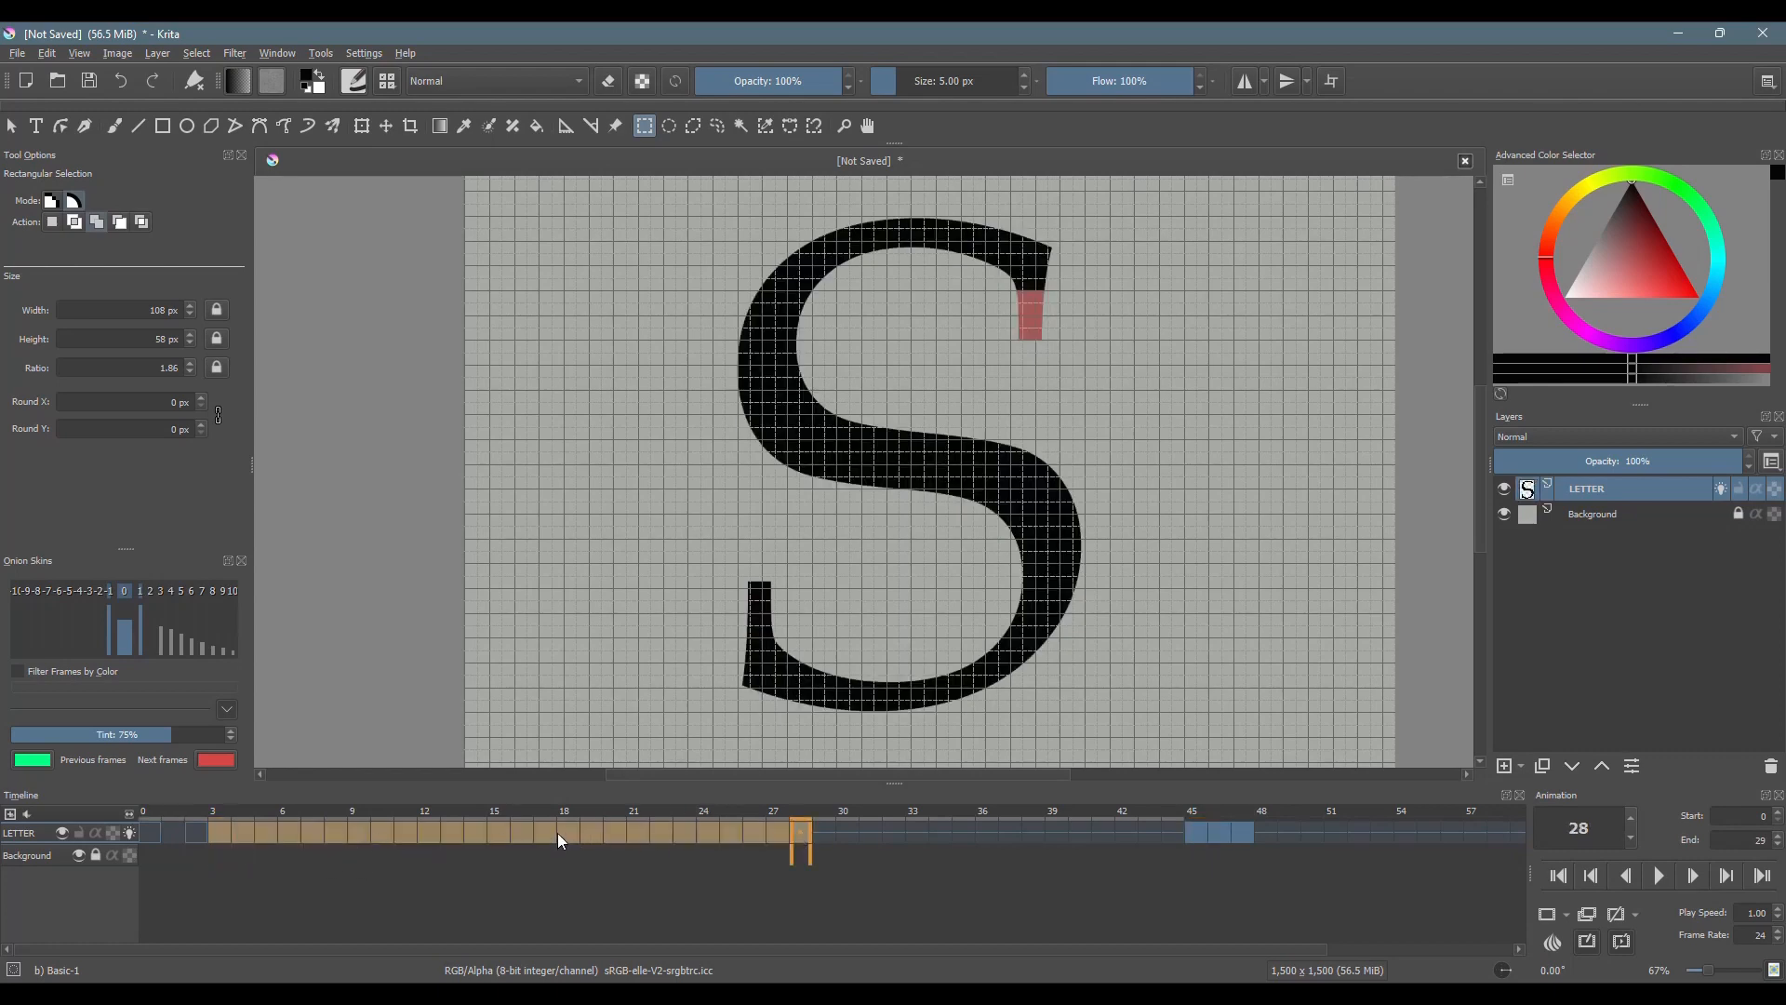
pyautogui.click(895, 834)
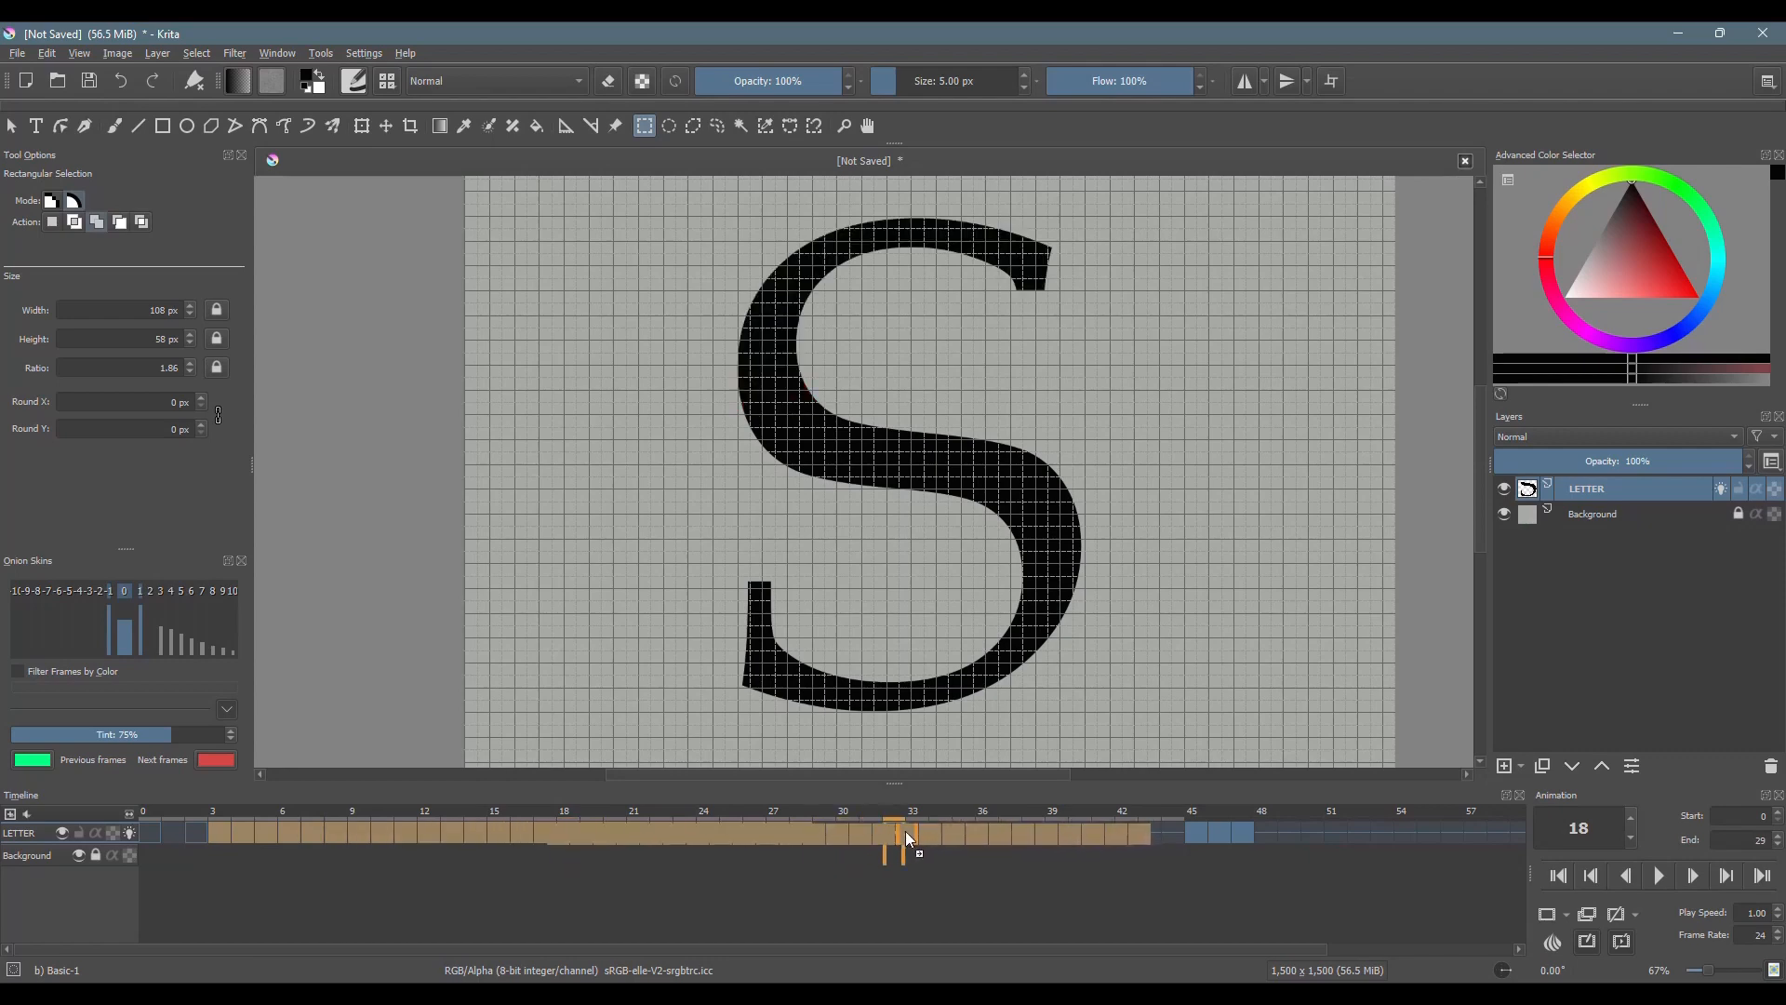
pyautogui.click(937, 833)
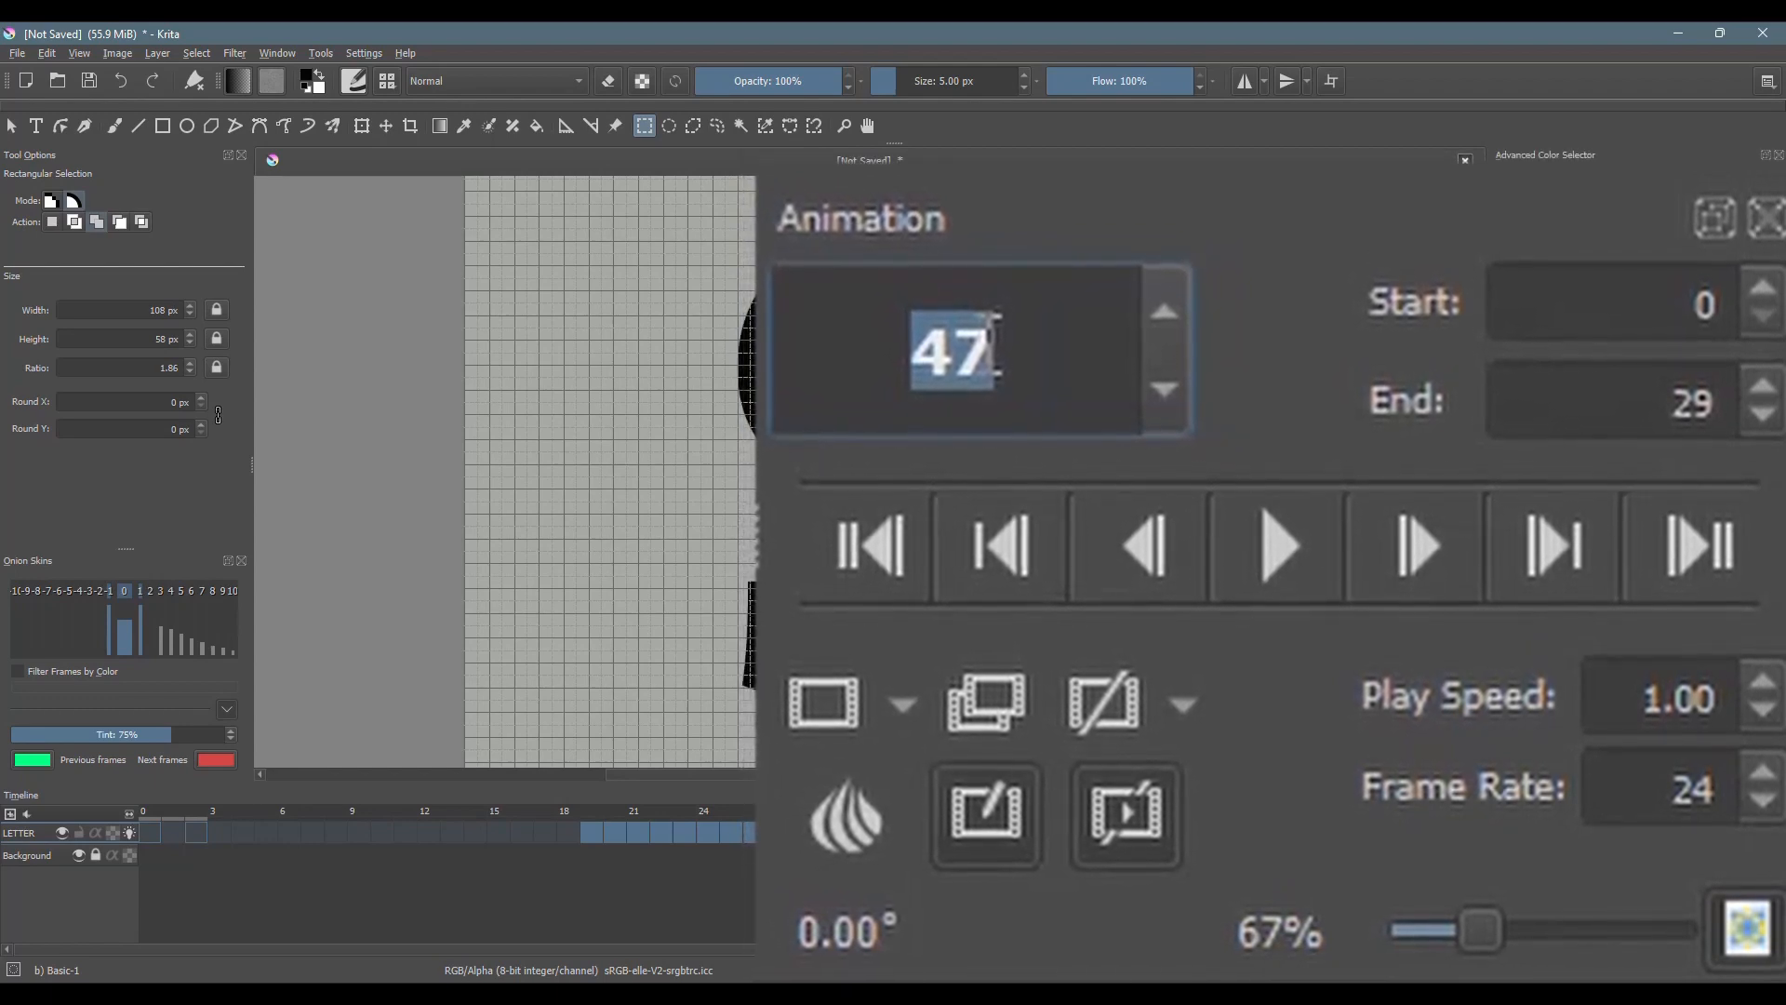
# Step: Set the animation's End frame to 47 in the Animation docker
pyautogui.click(1630, 404)
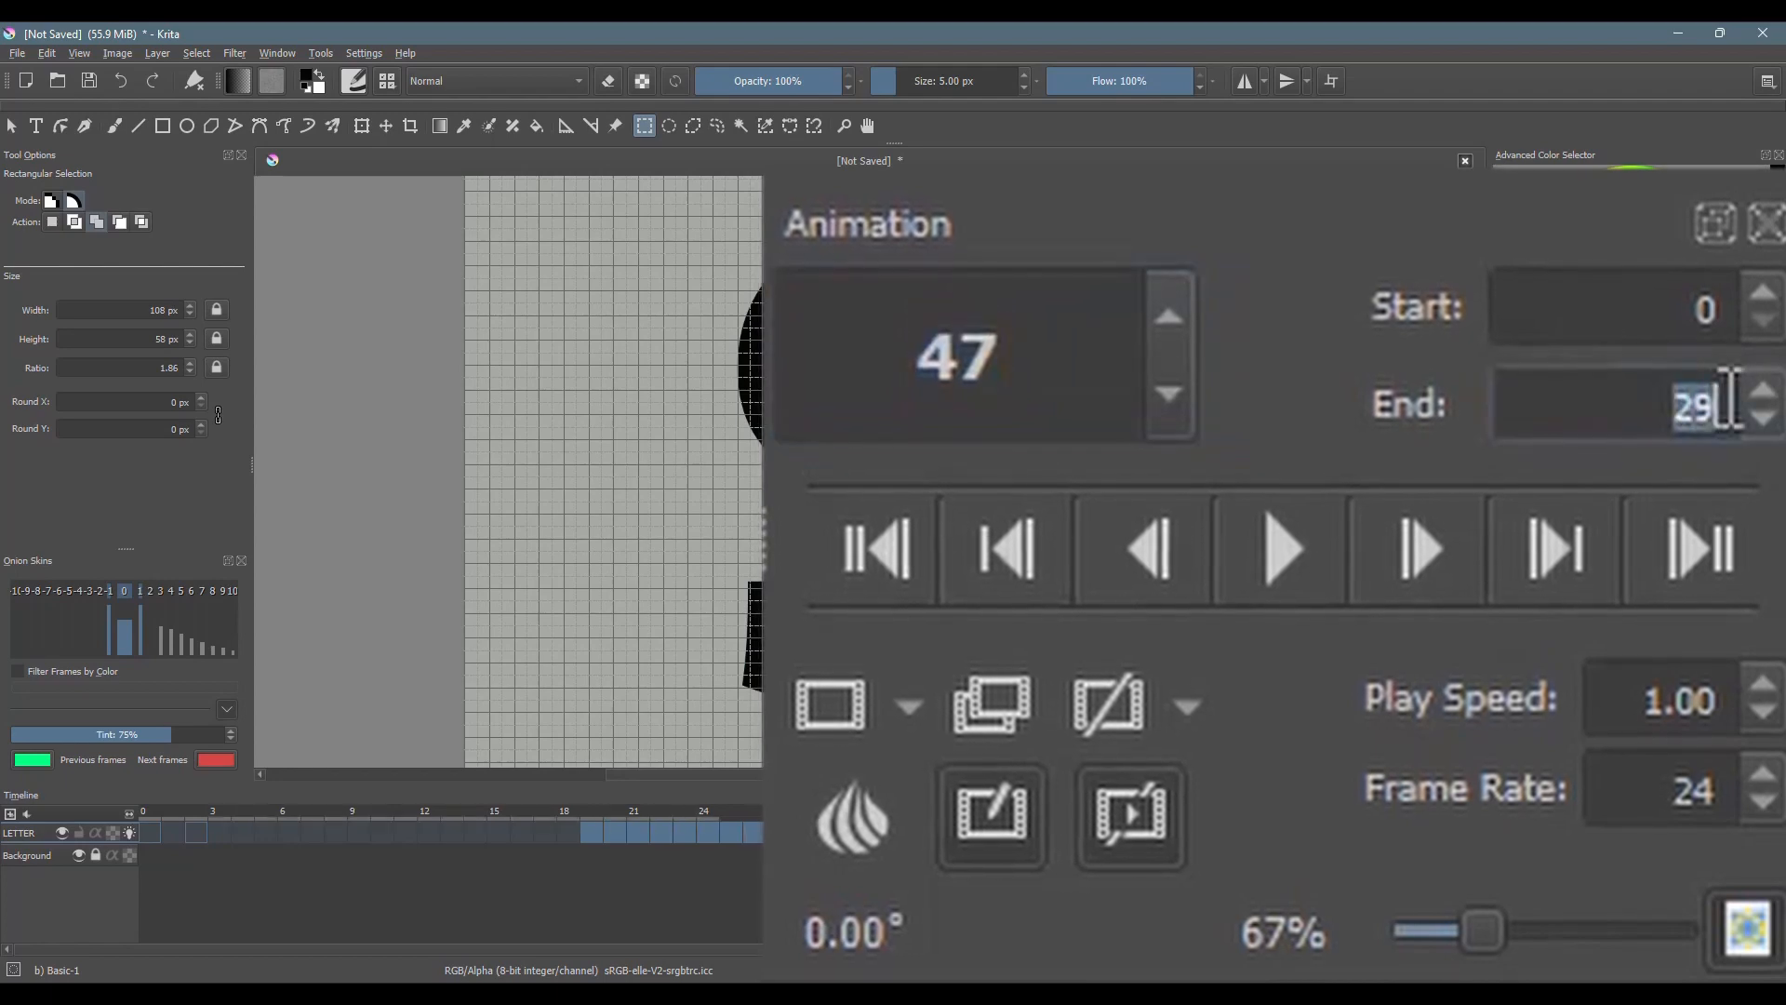
pyautogui.write('47')
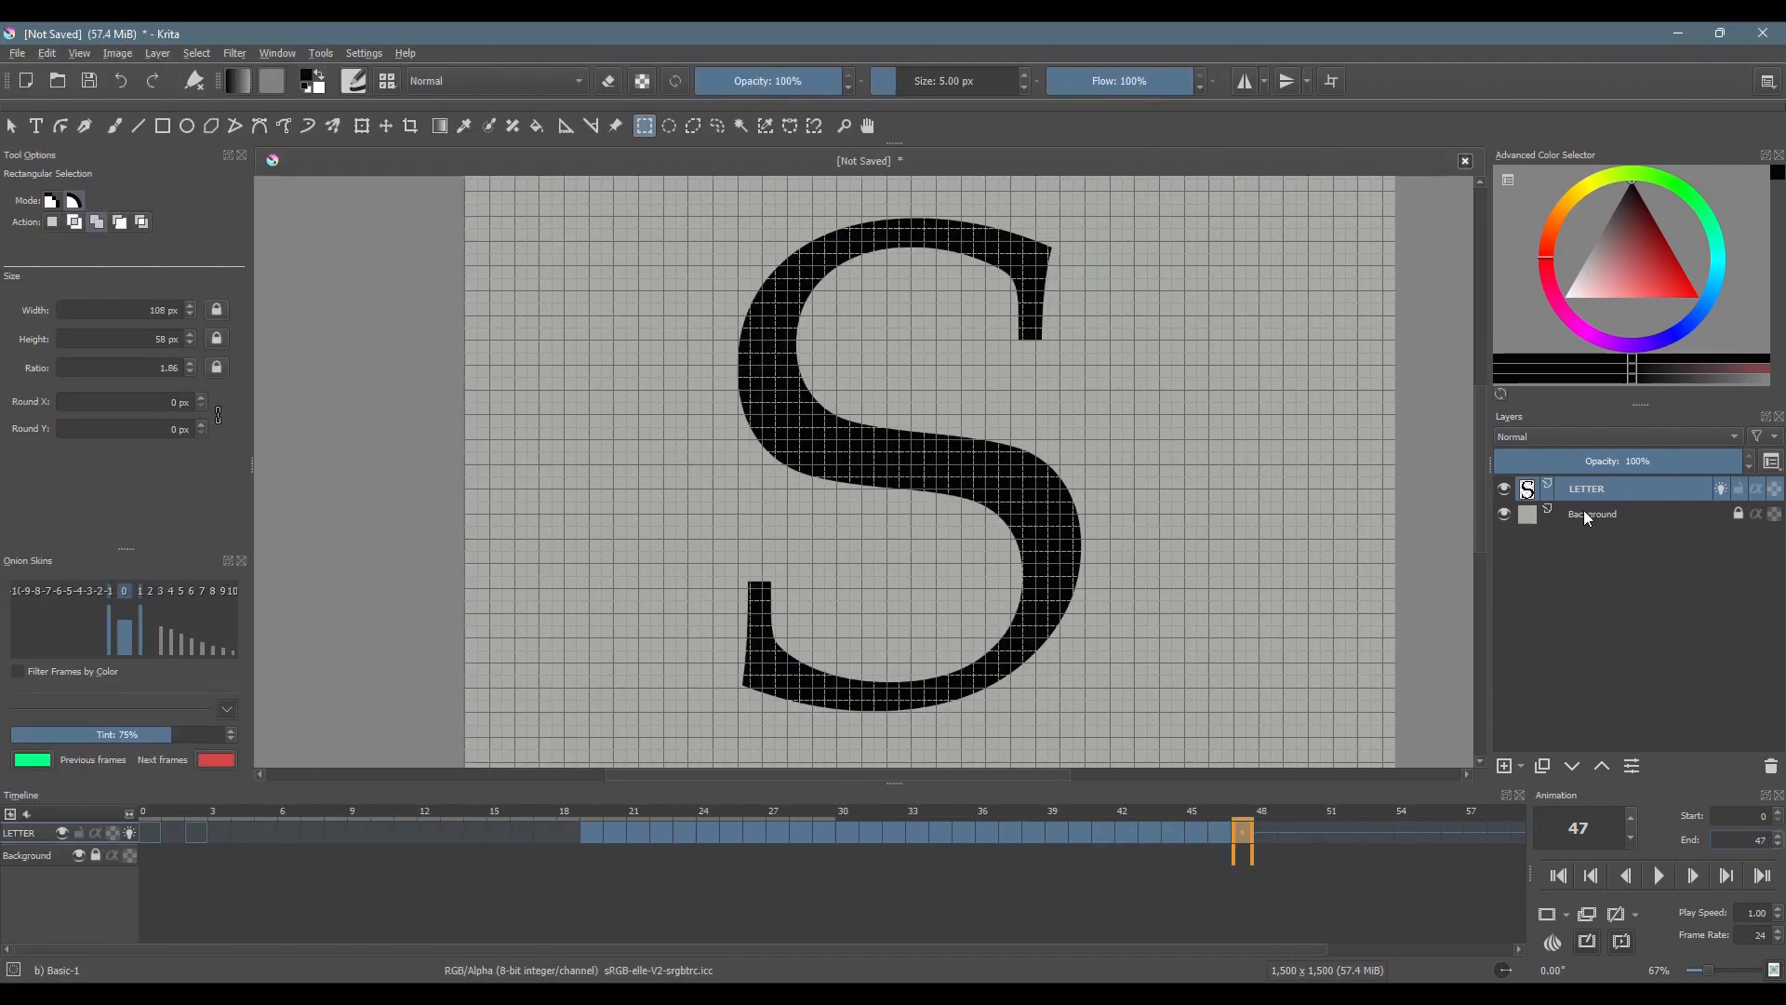
pyautogui.click(1594, 513)
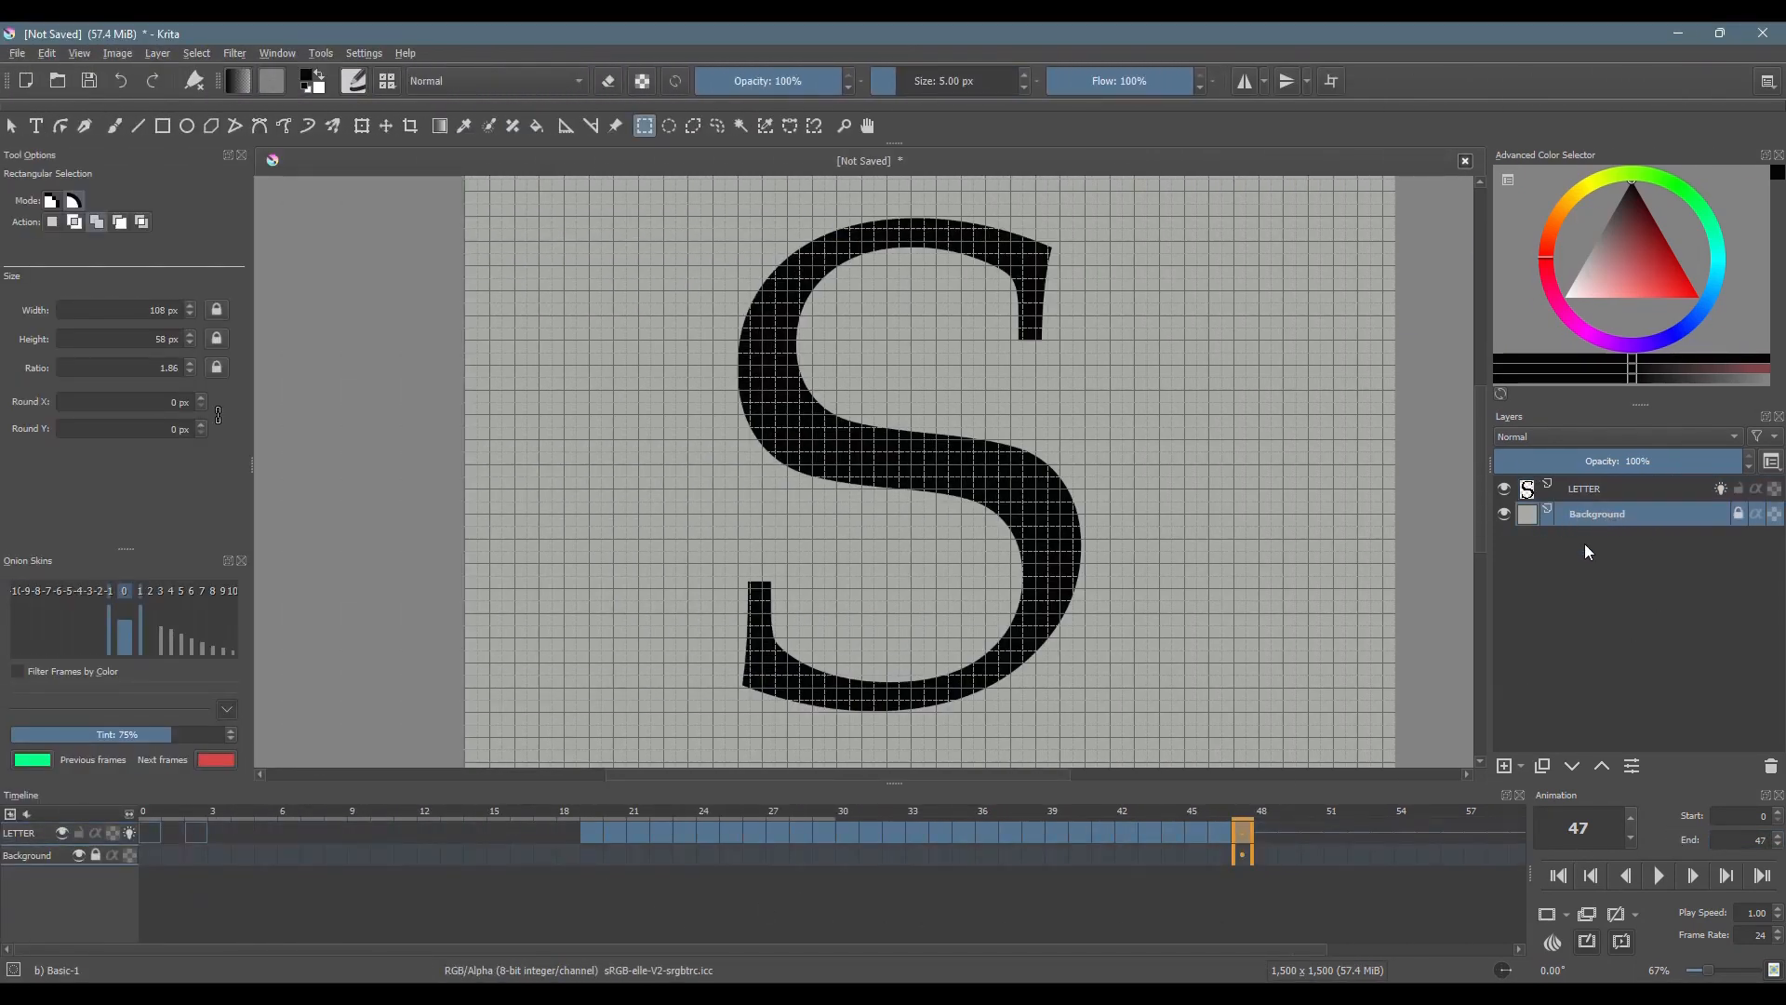
pyautogui.click(1503, 765)
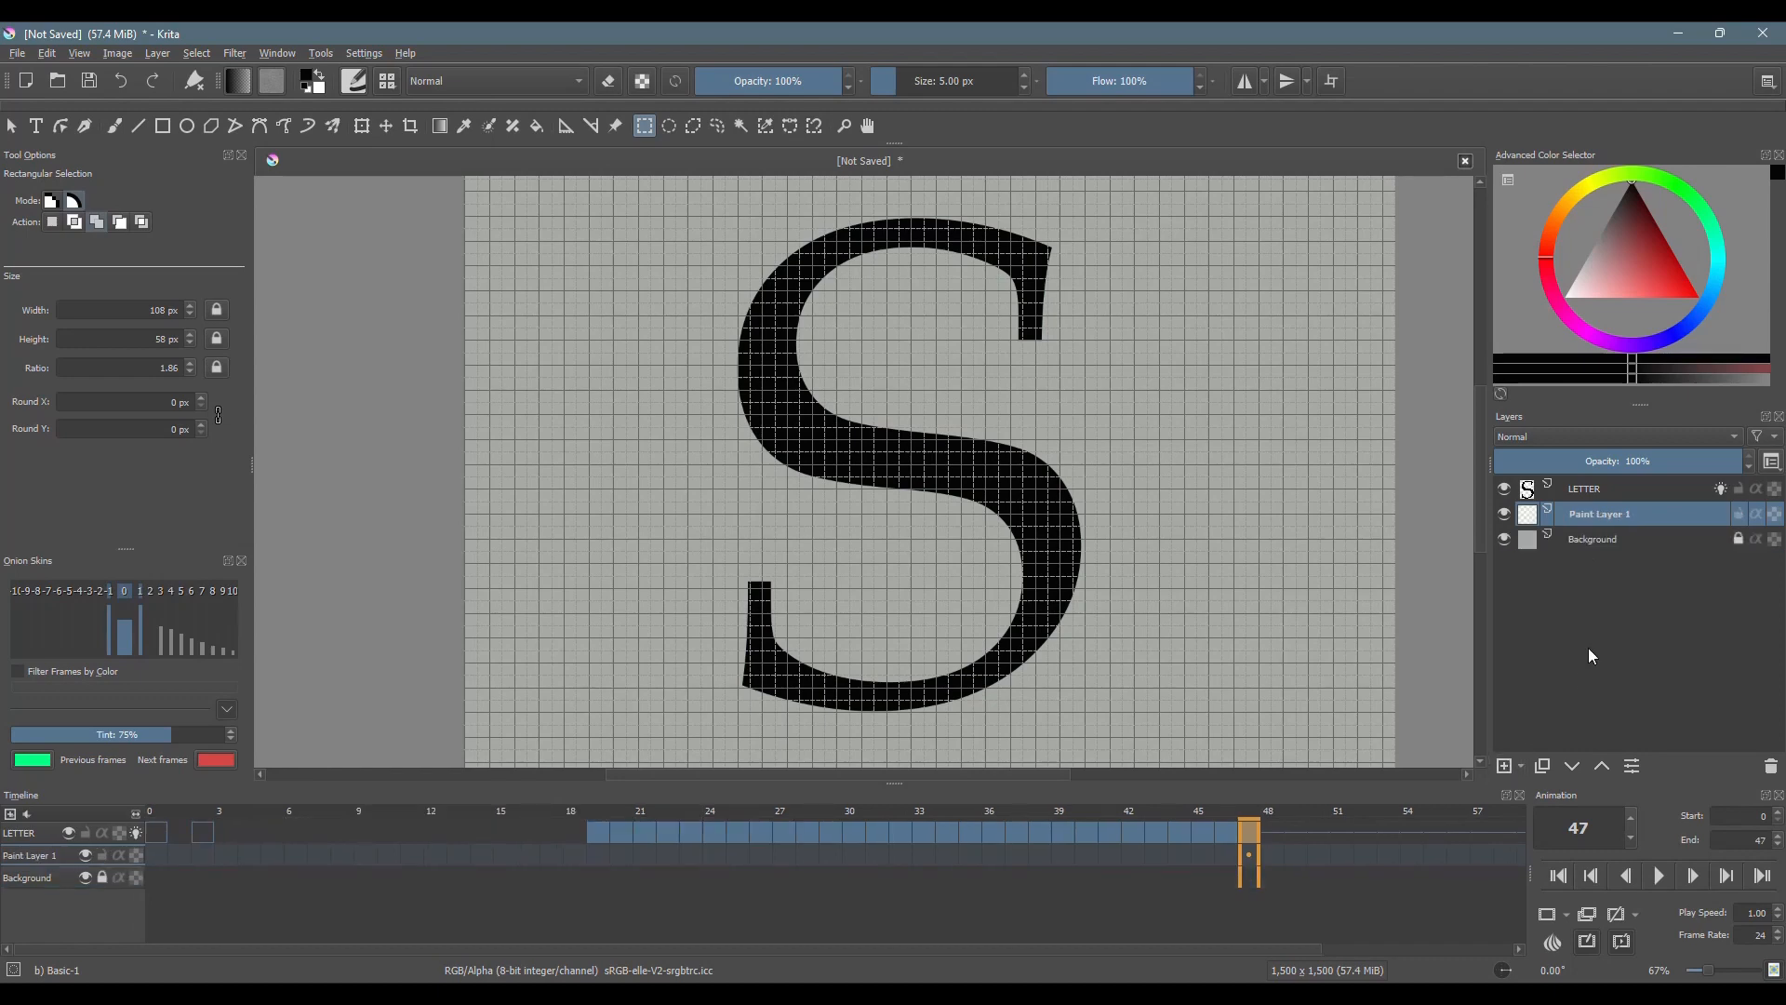
pyautogui.doubleClick(1600, 514)
pyautogui.write('DOTS')
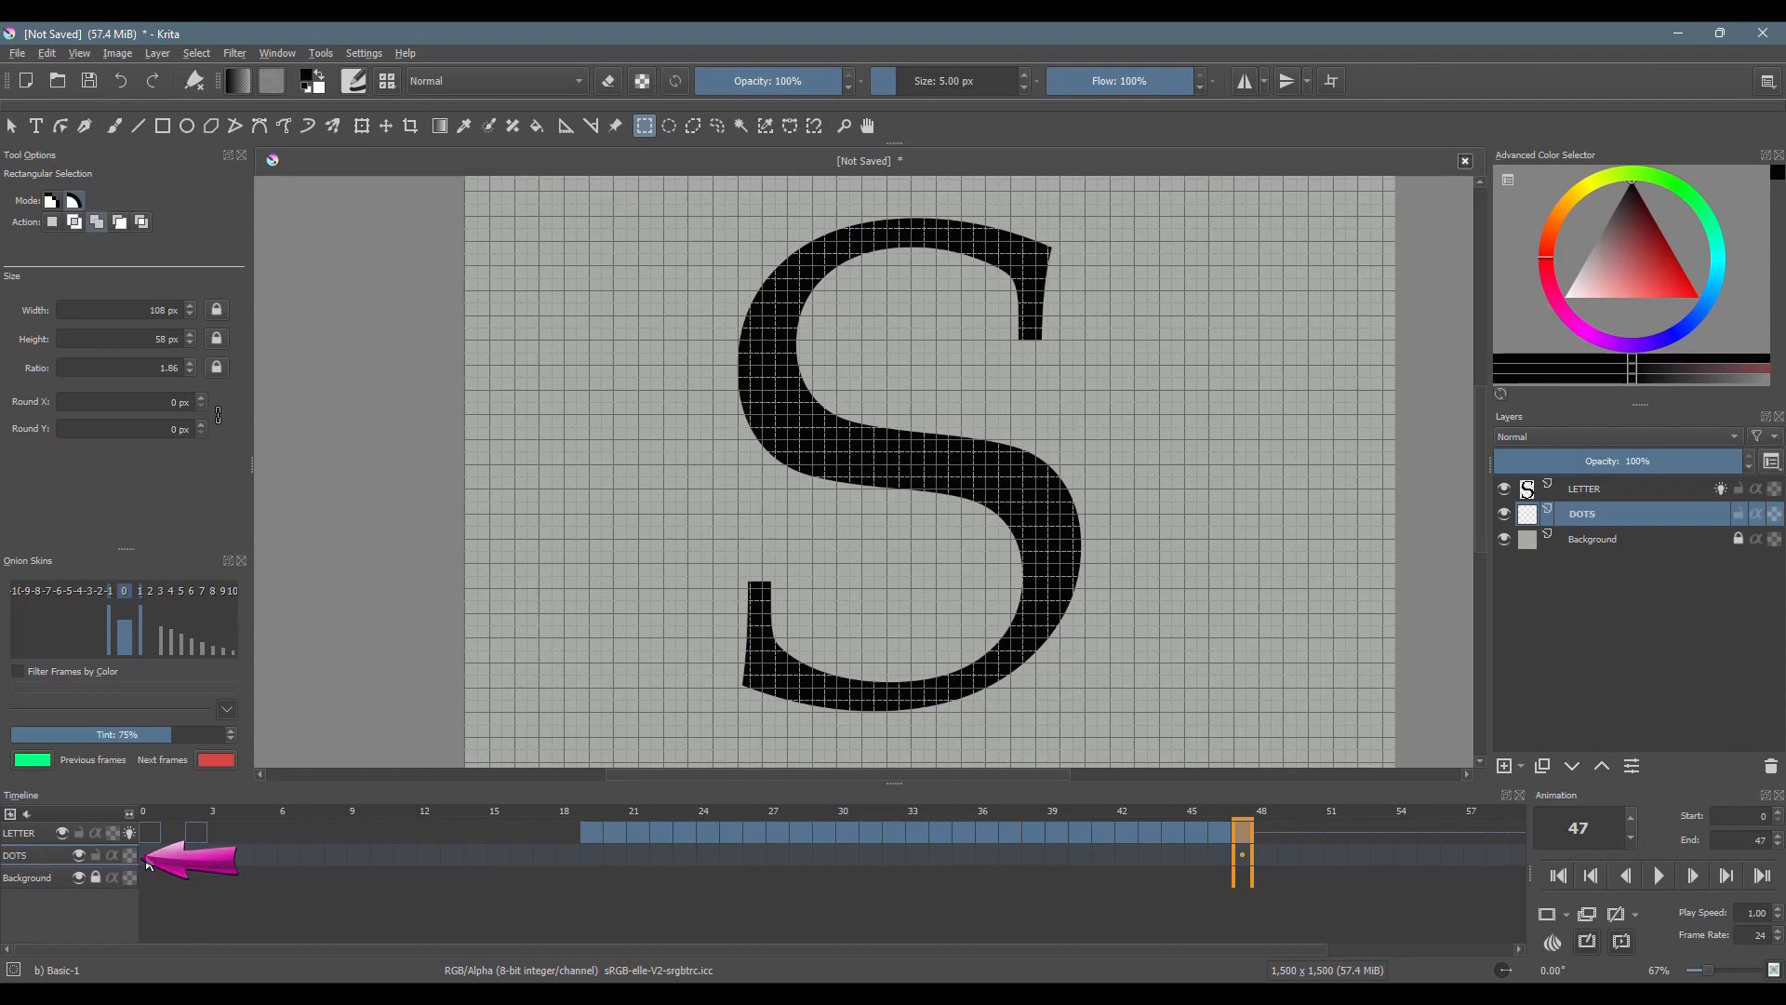
pyautogui.click(145, 831)
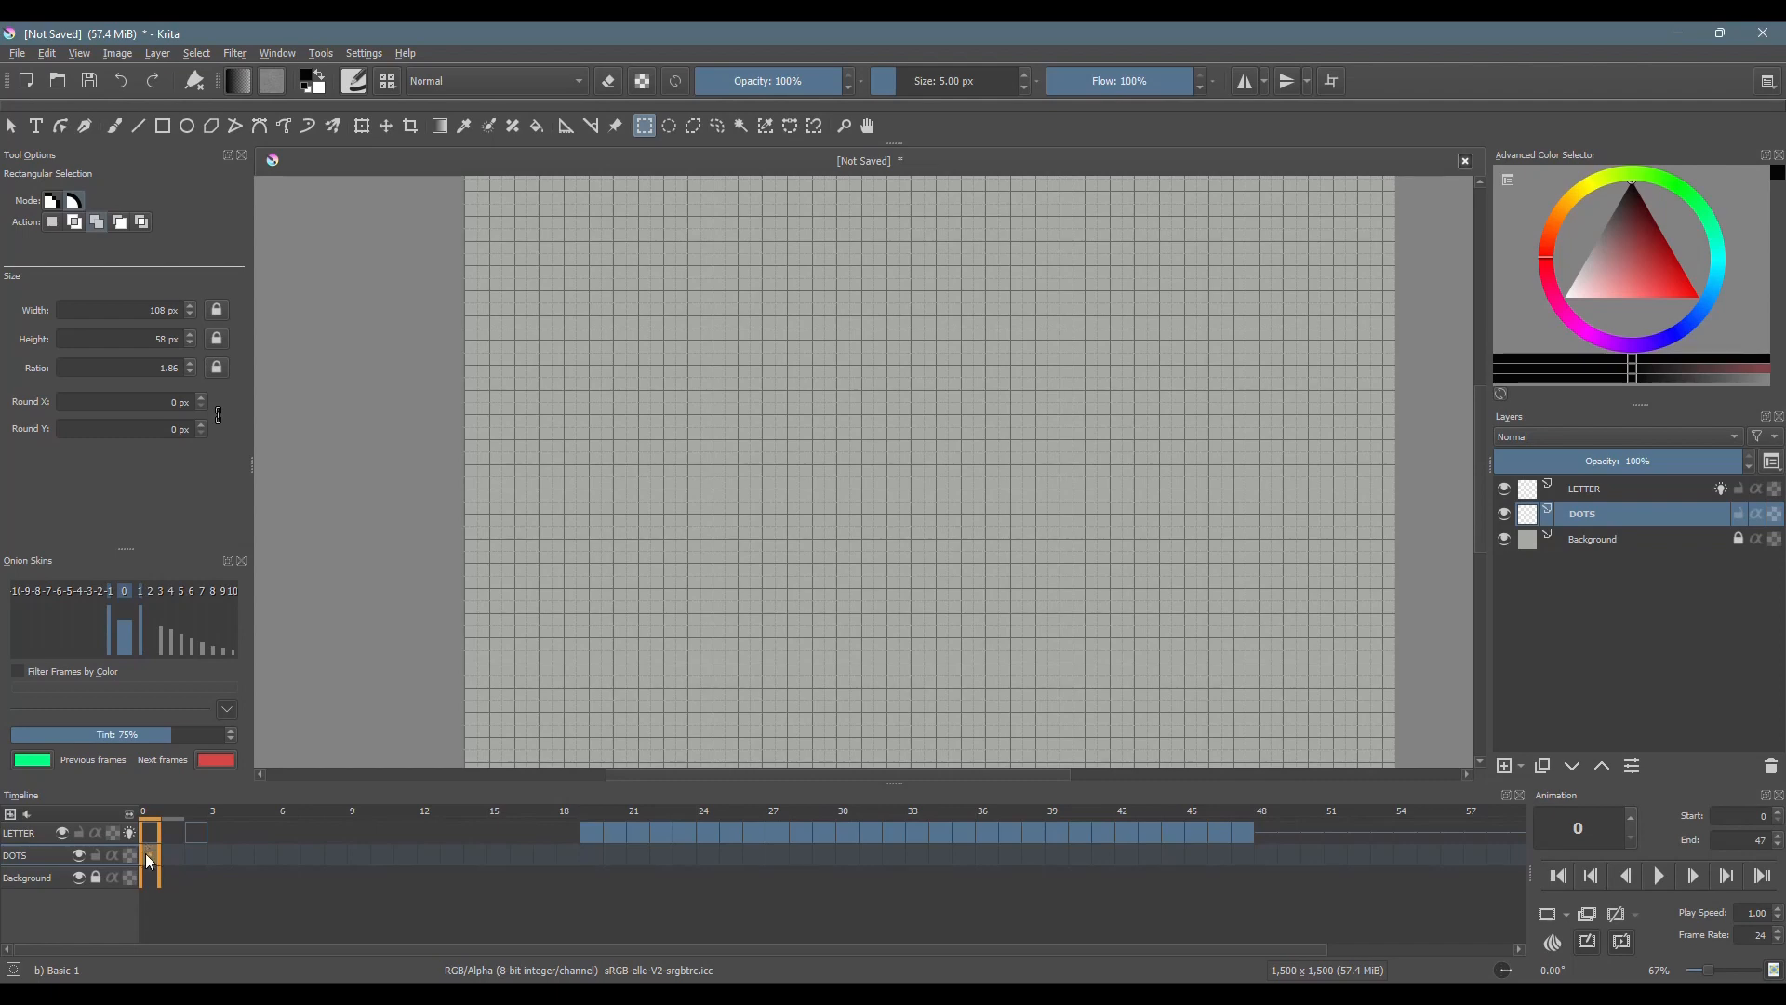
pyautogui.rightClick(149, 860)
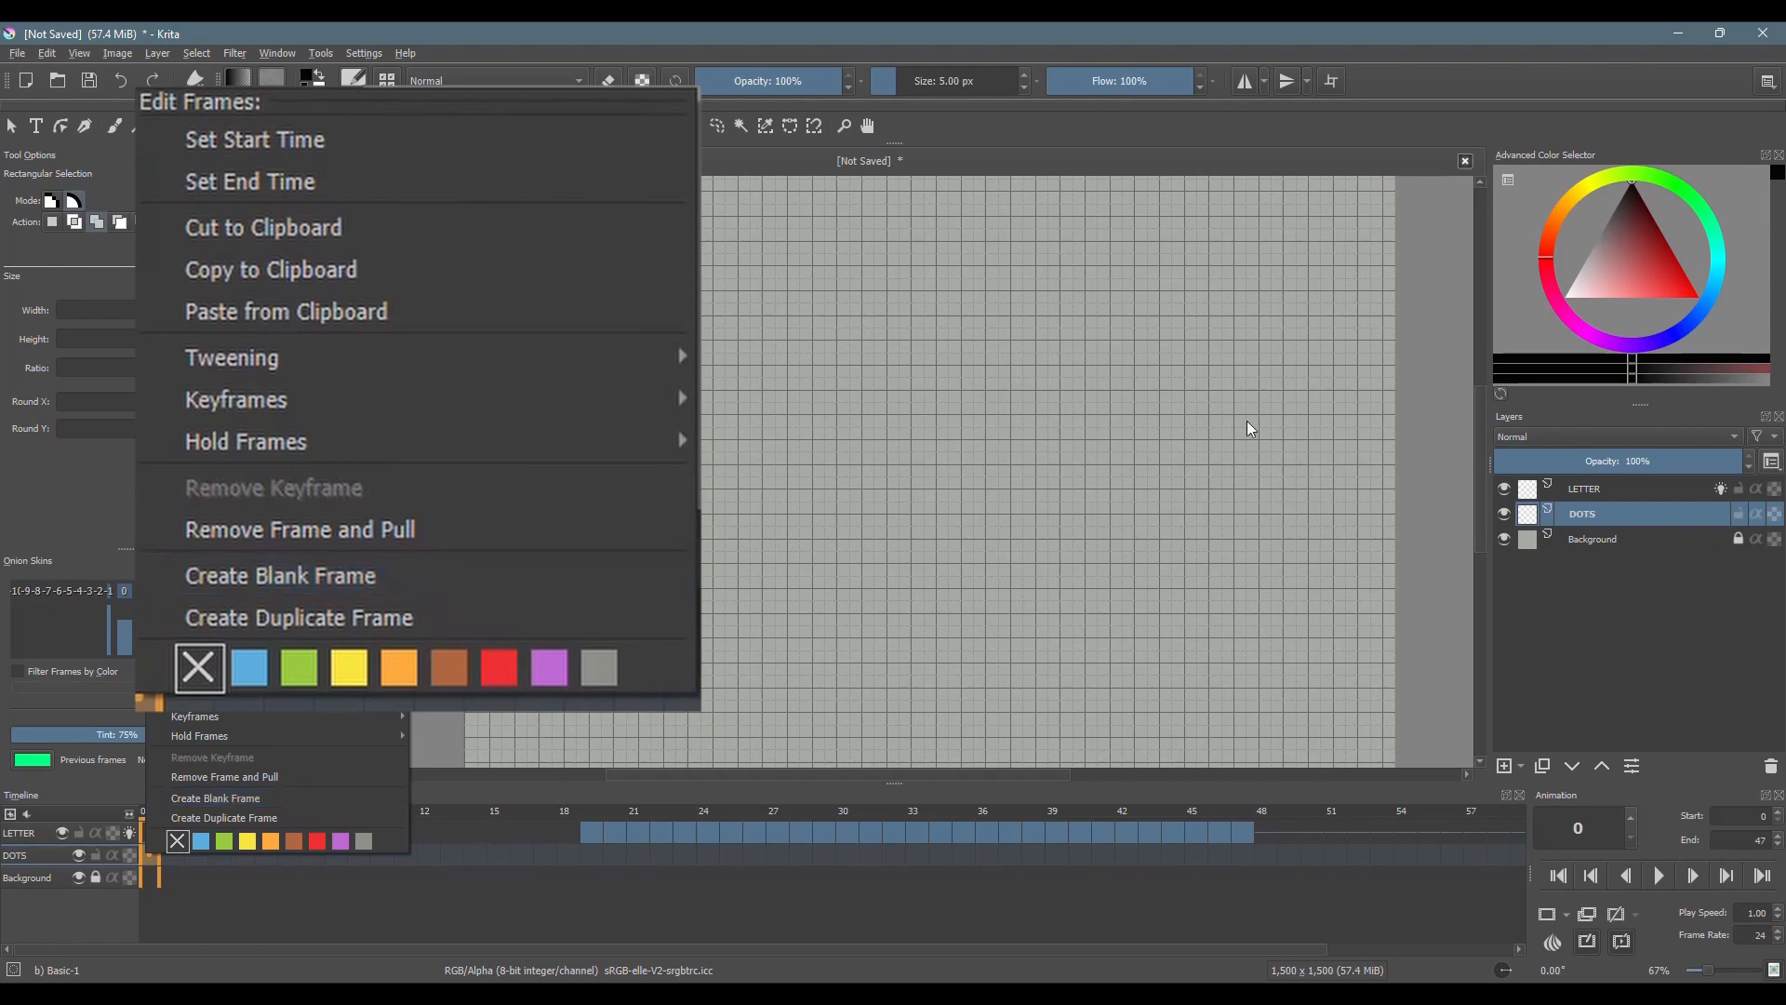
pyautogui.moveTo(282, 889)
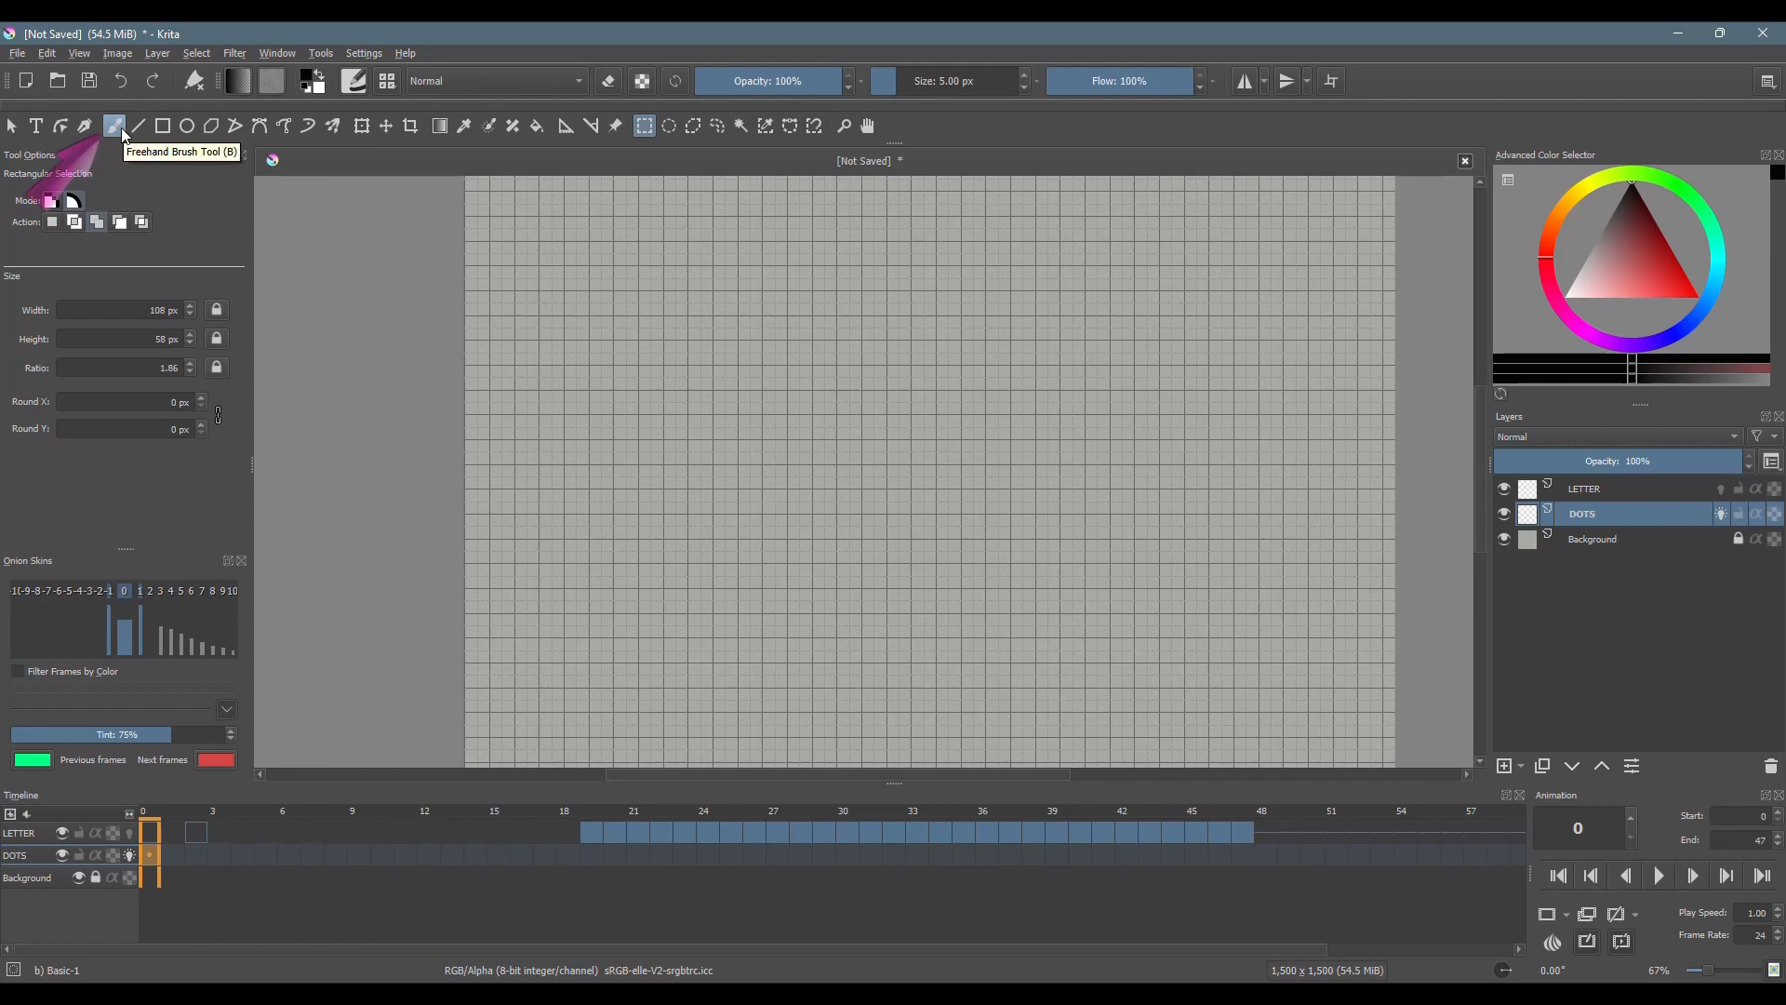
# Step: With the Freehand Brush, duplicate DOTS frames and paint a dot stepping down-right for frames 1–2
pyautogui.click(113, 124)
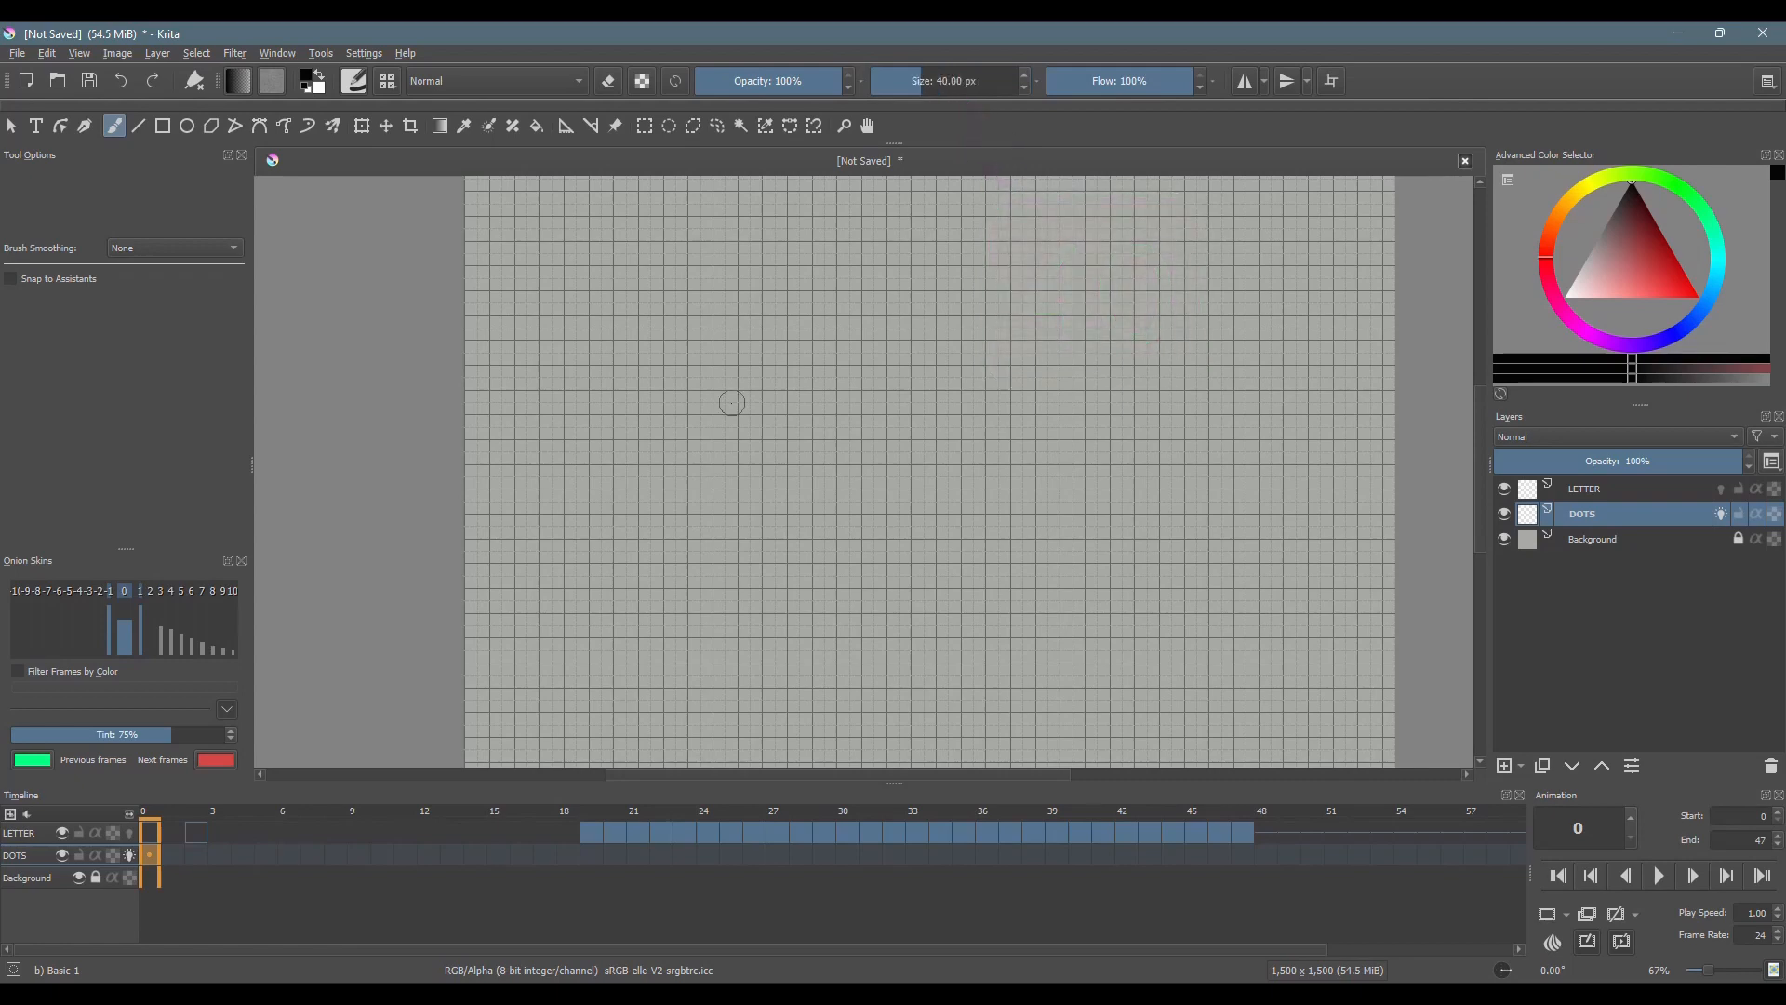
pyautogui.moveTo(499, 572)
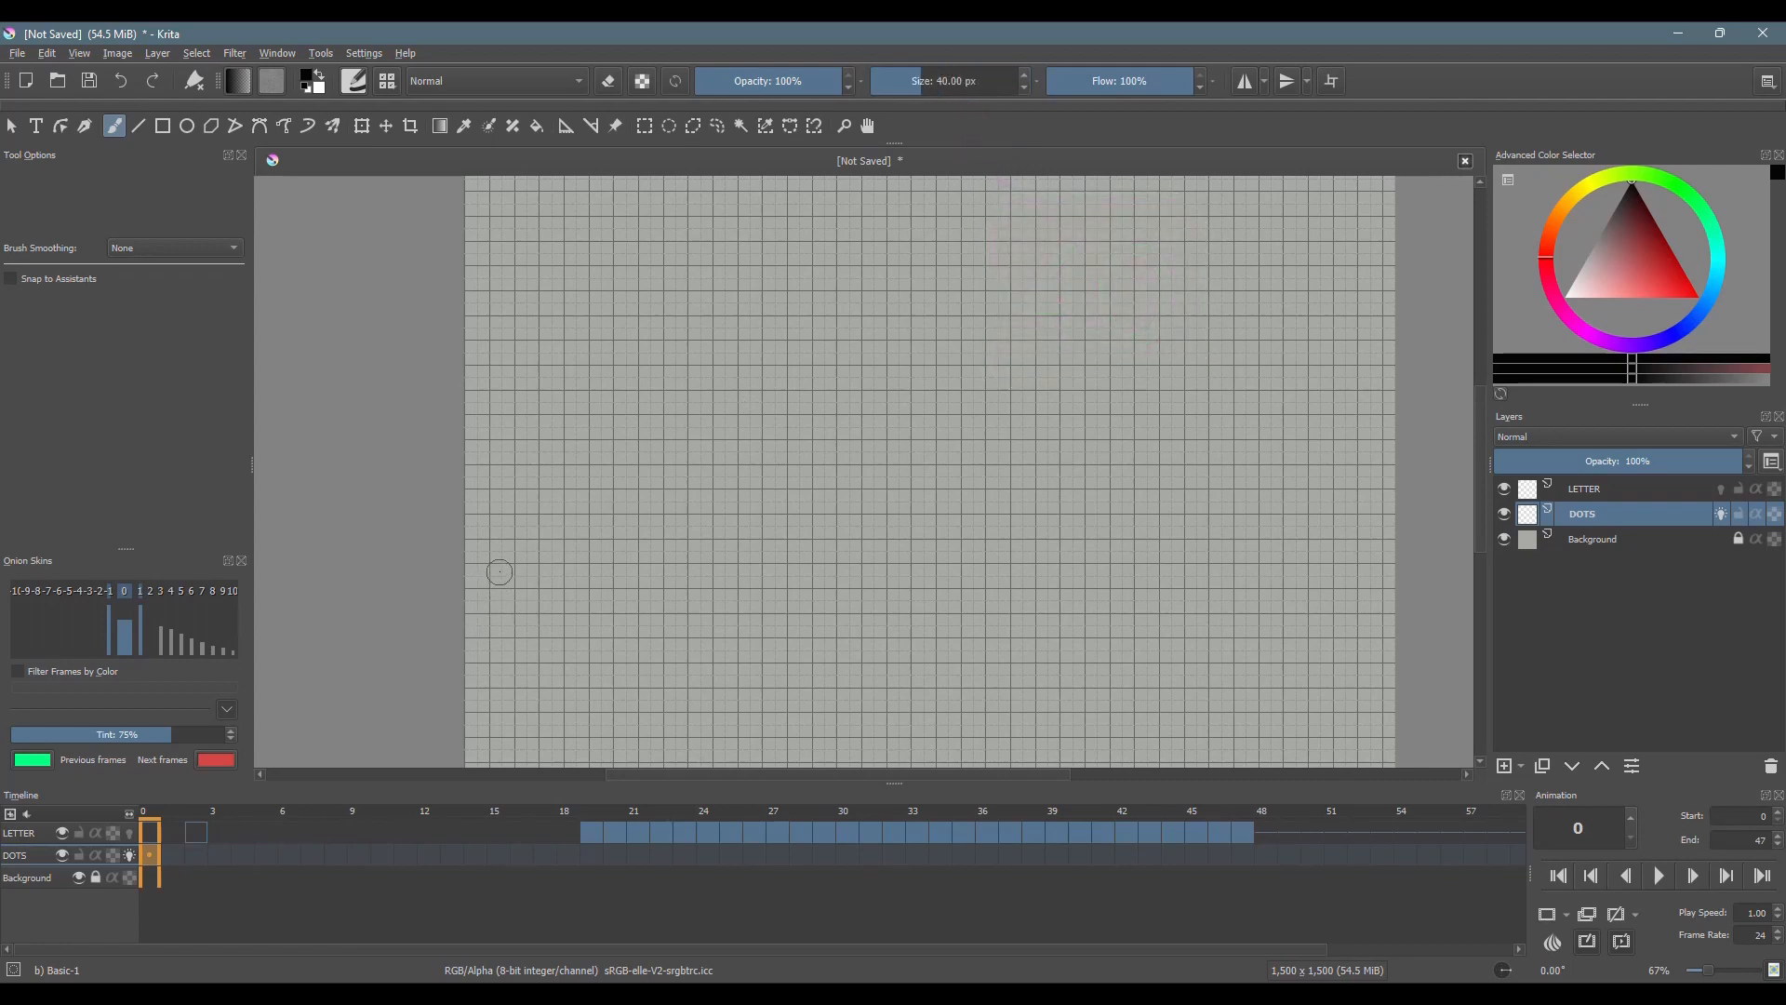
pyautogui.moveTo(503, 575)
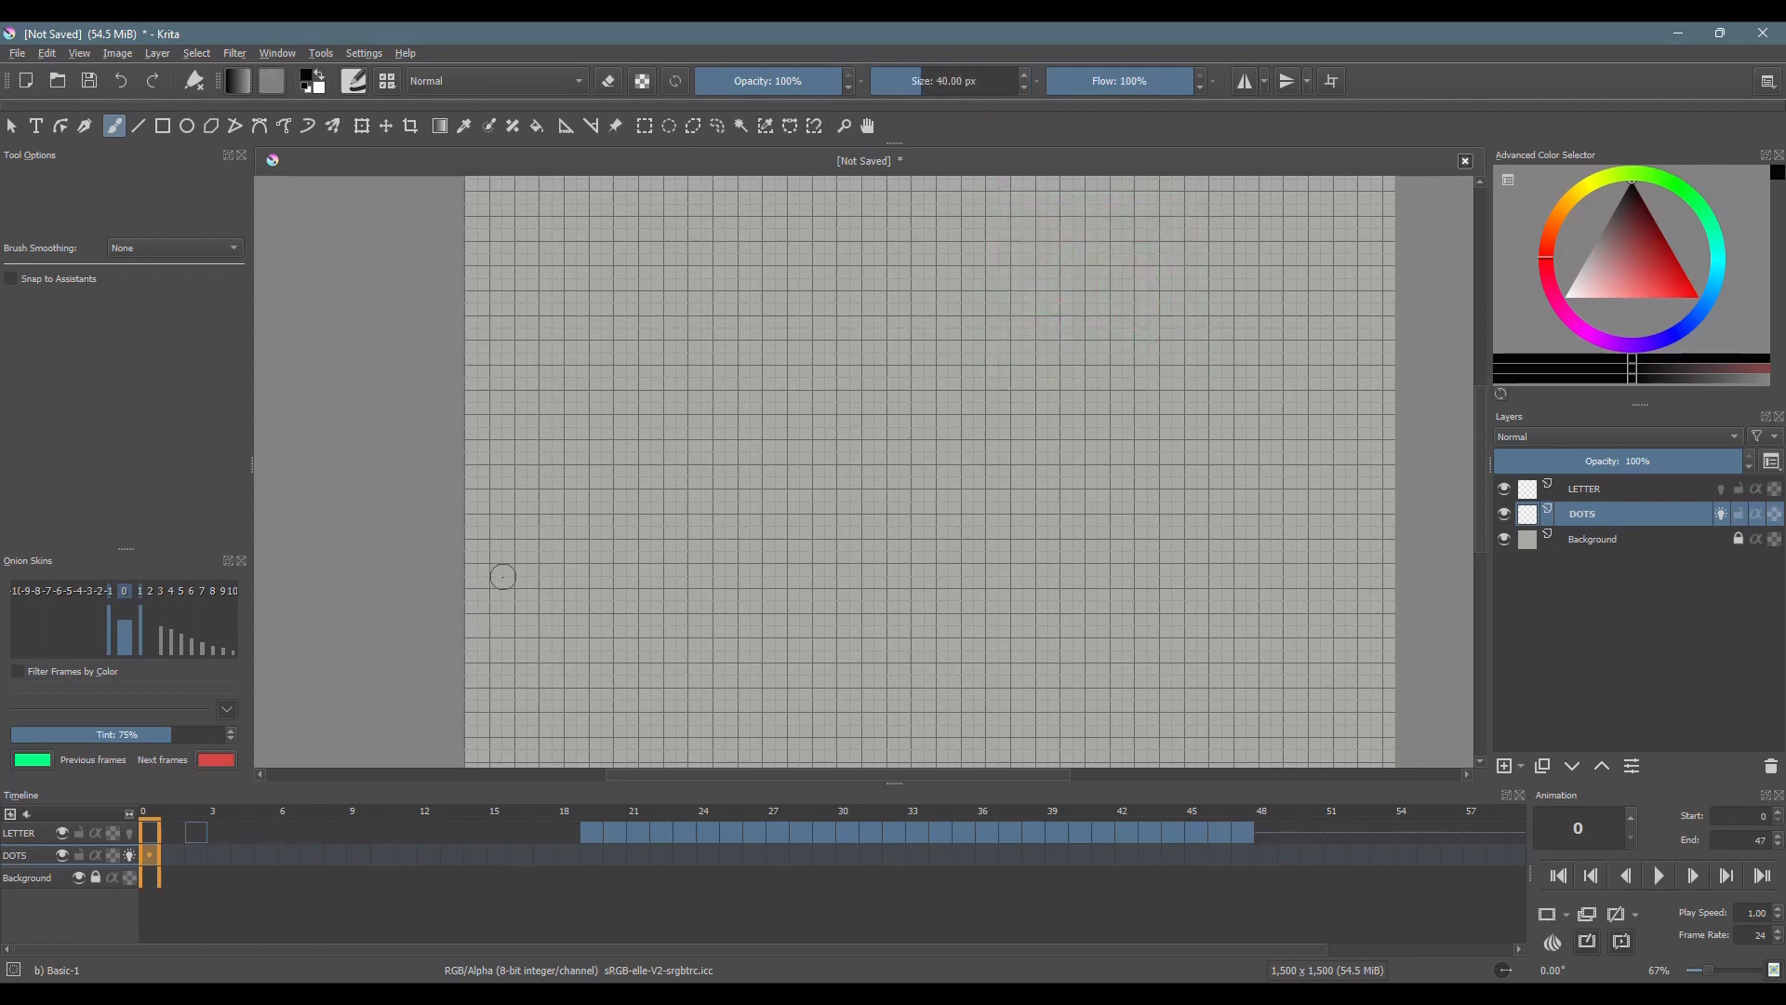
pyautogui.moveTo(471, 348)
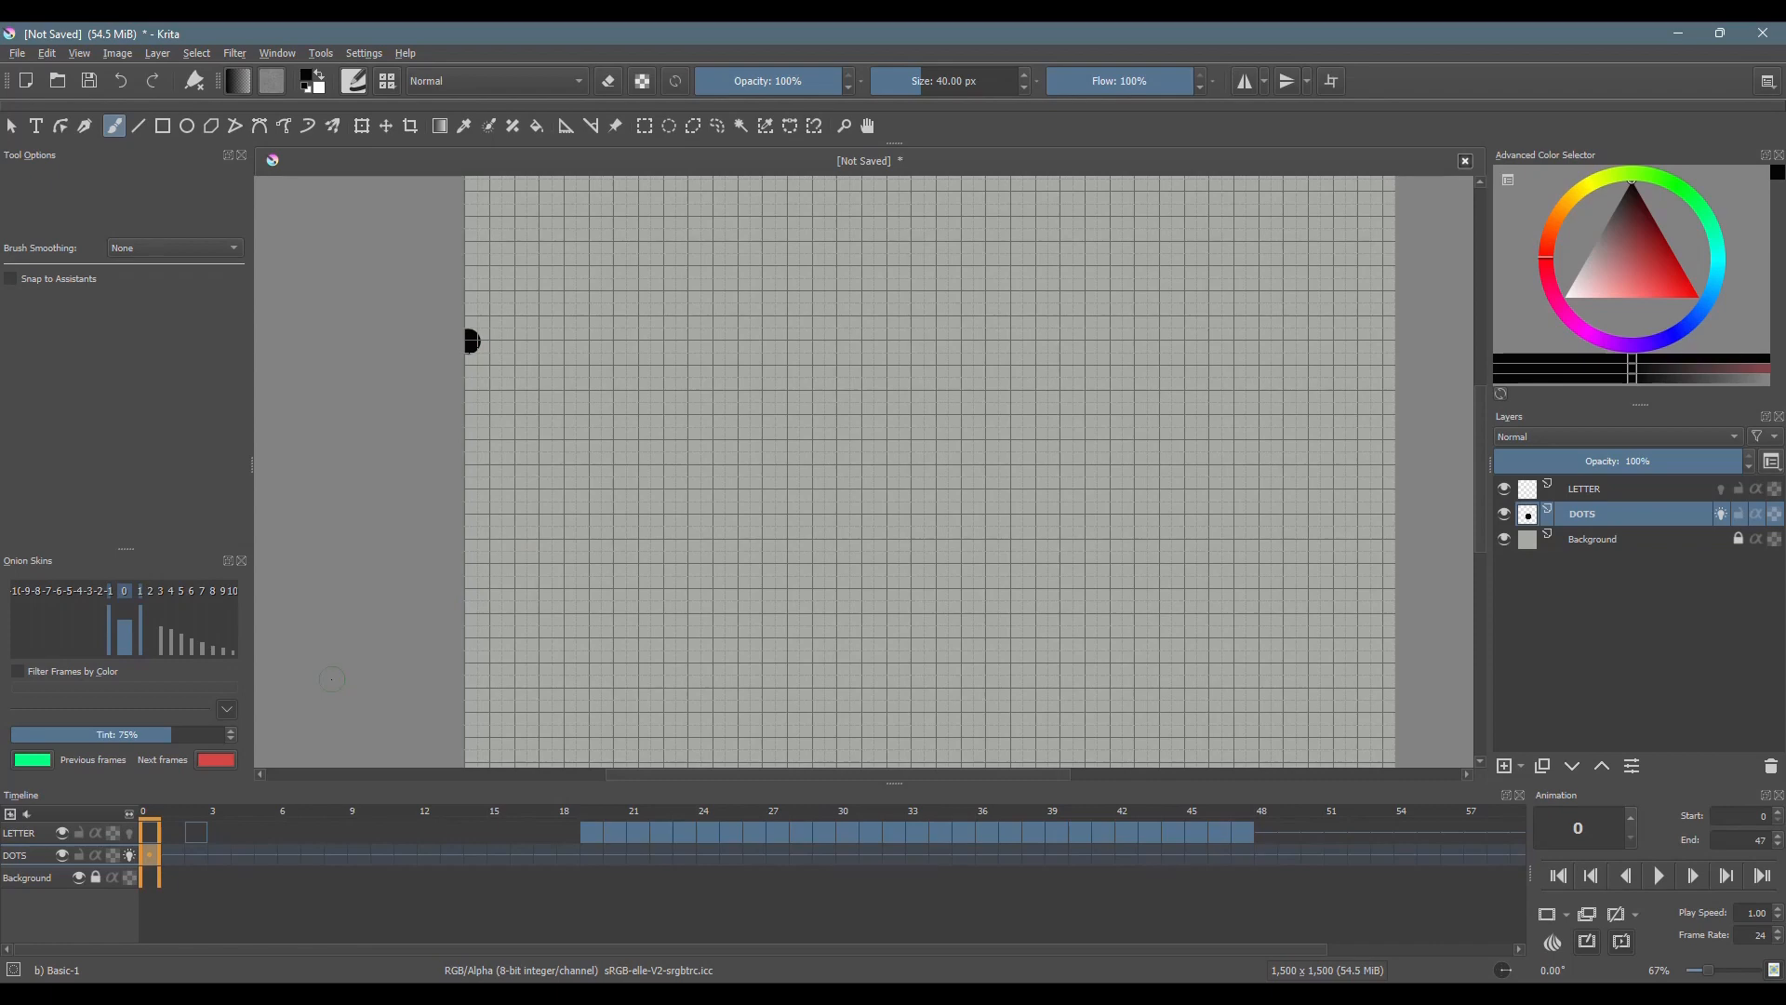
pyautogui.moveTo(169, 865)
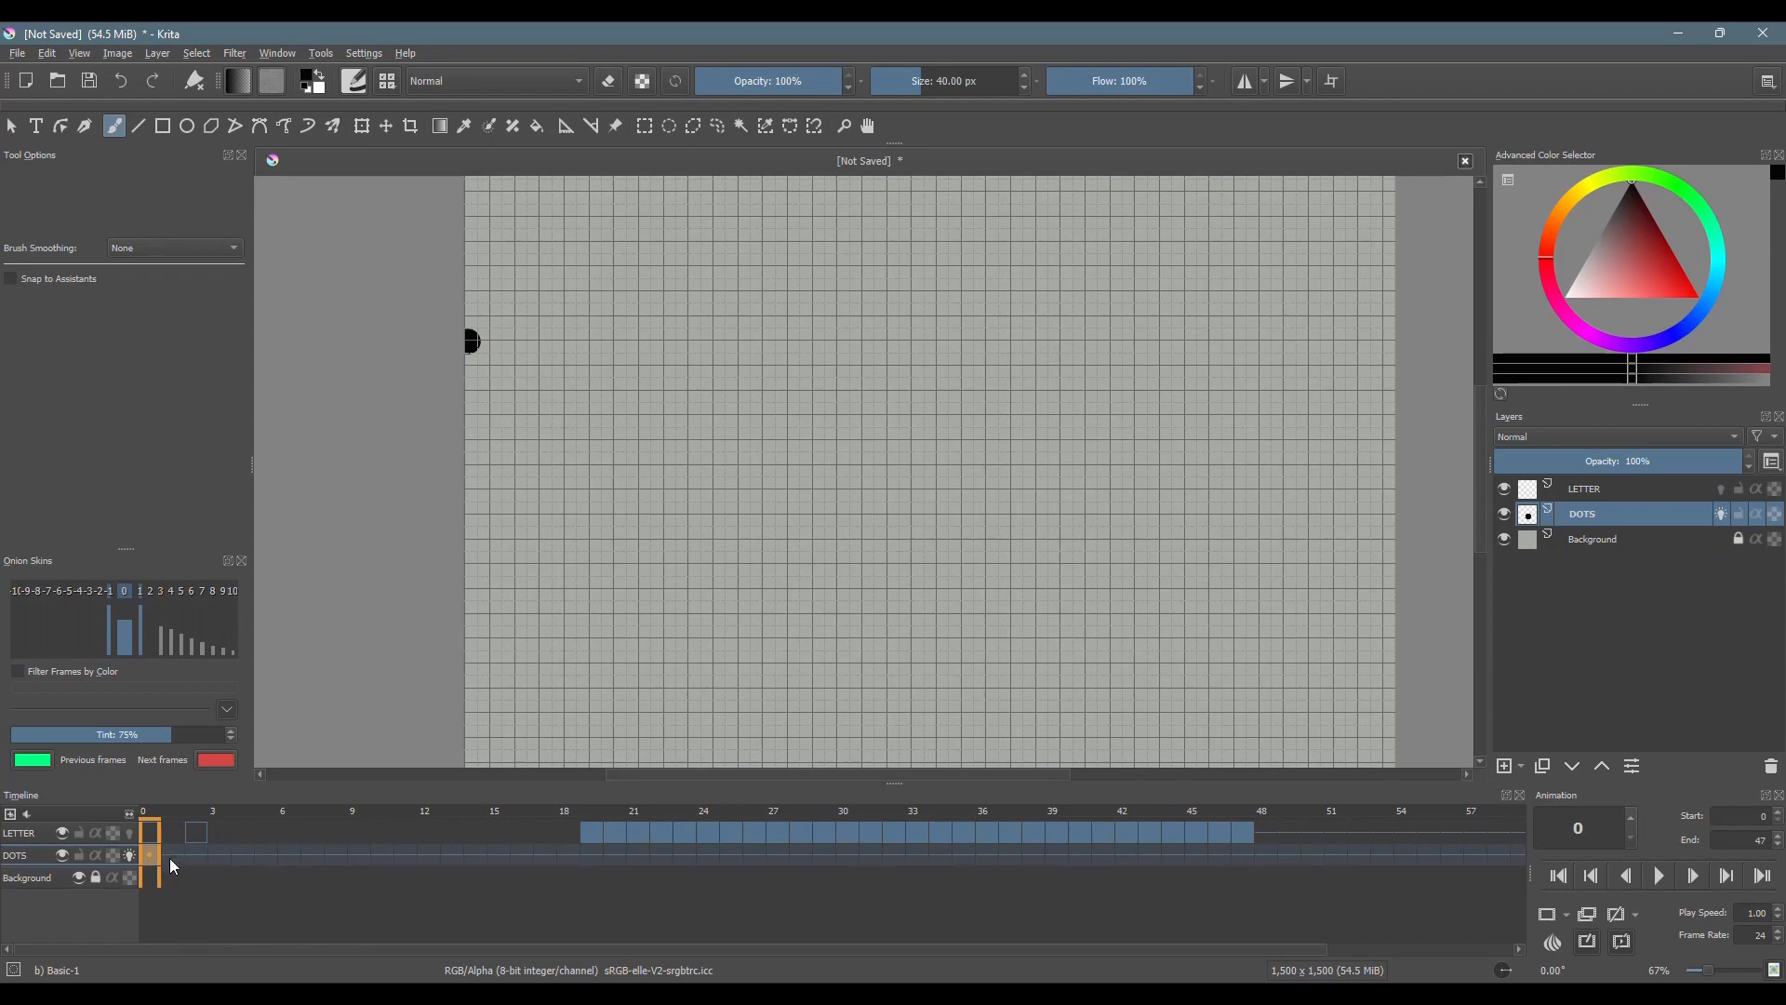
pyautogui.rightClick(170, 863)
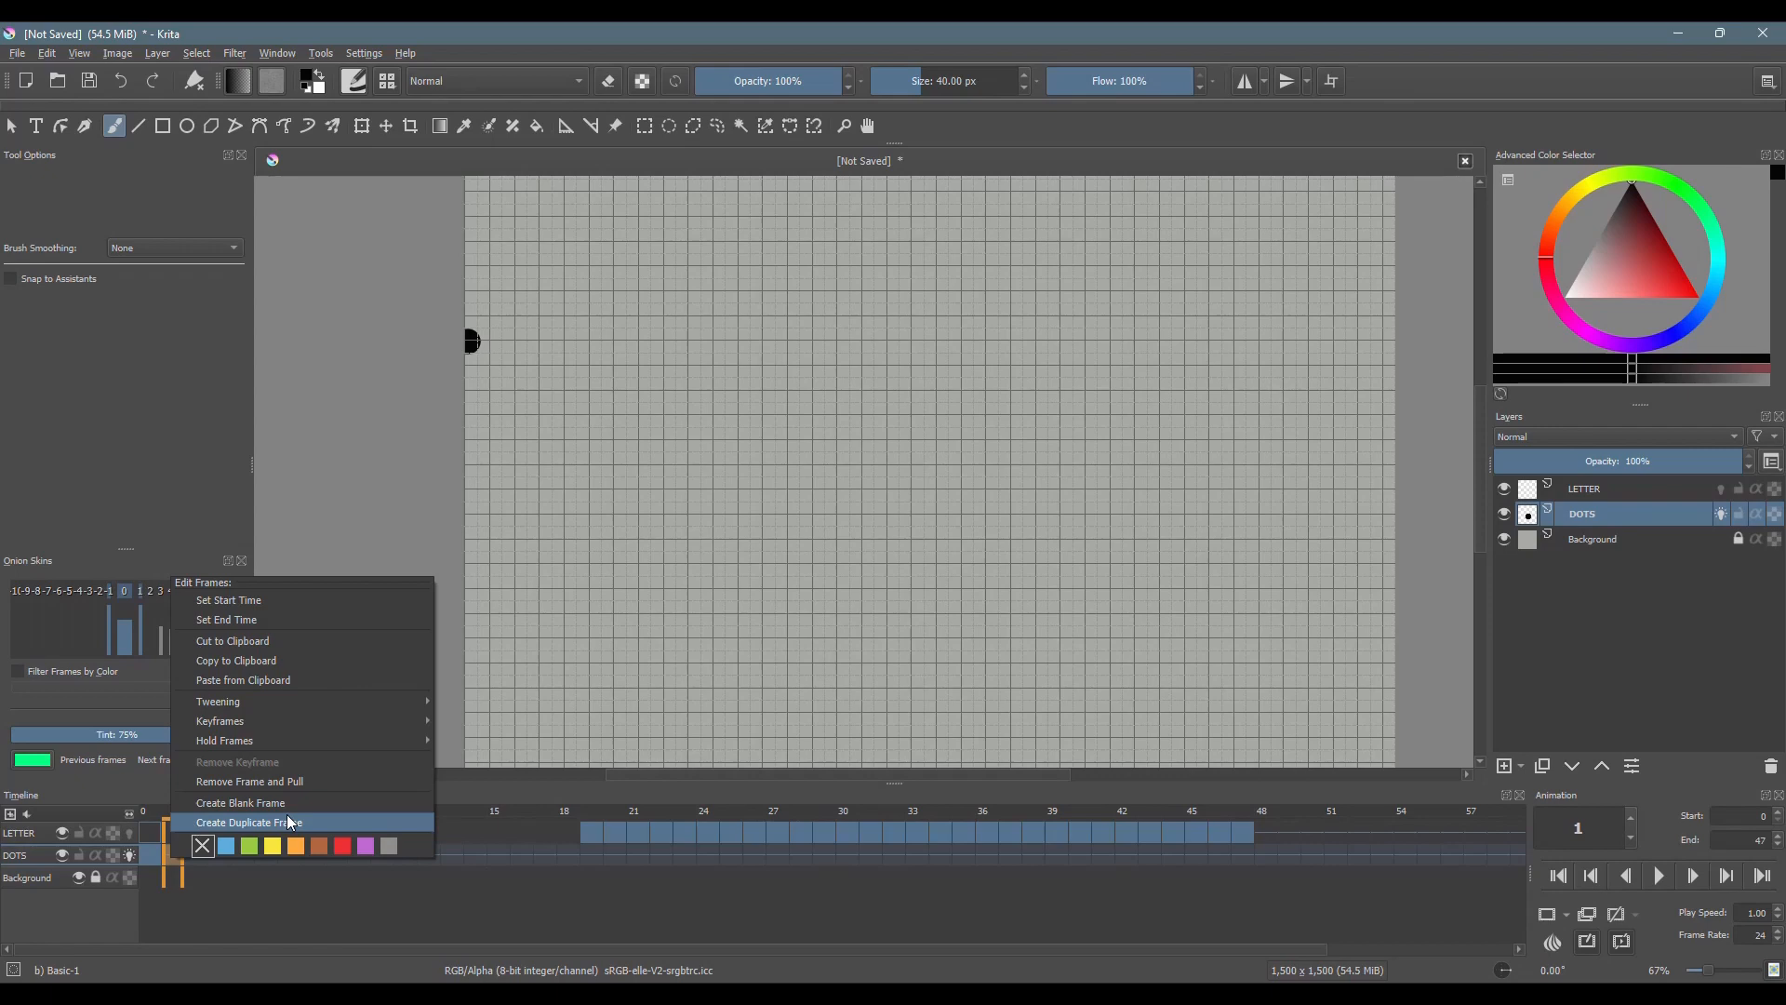
pyautogui.click(253, 820)
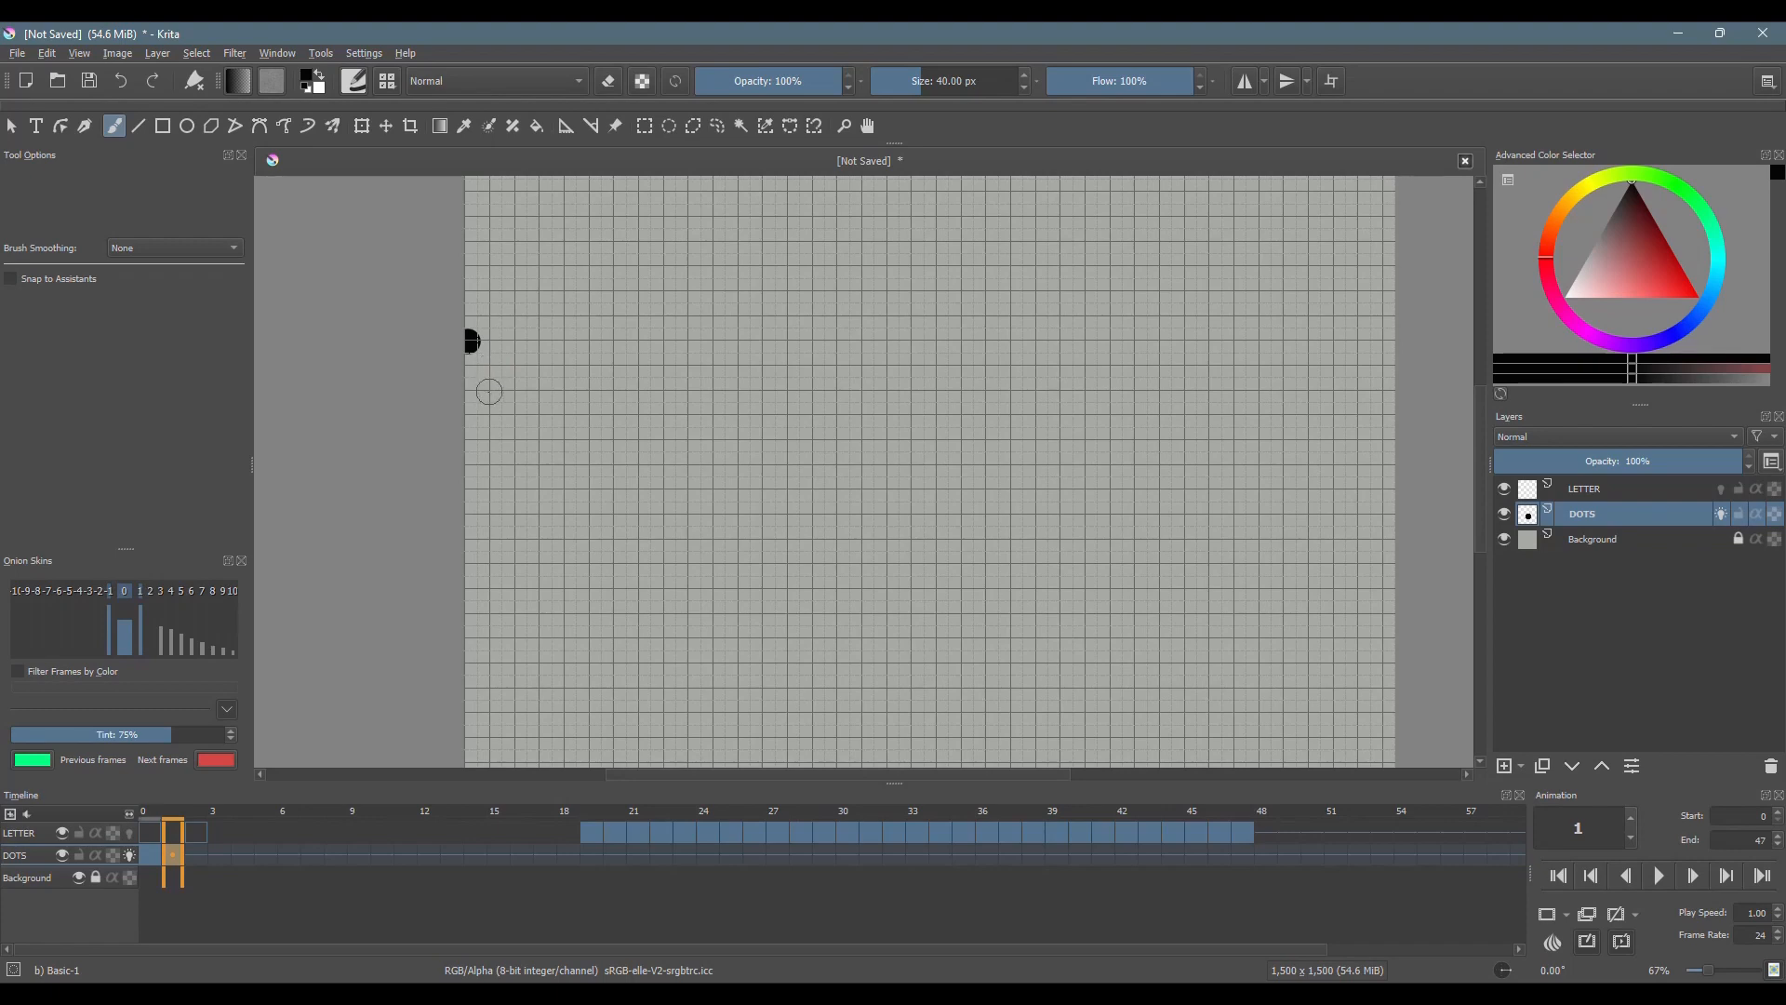
pyautogui.click(490, 392)
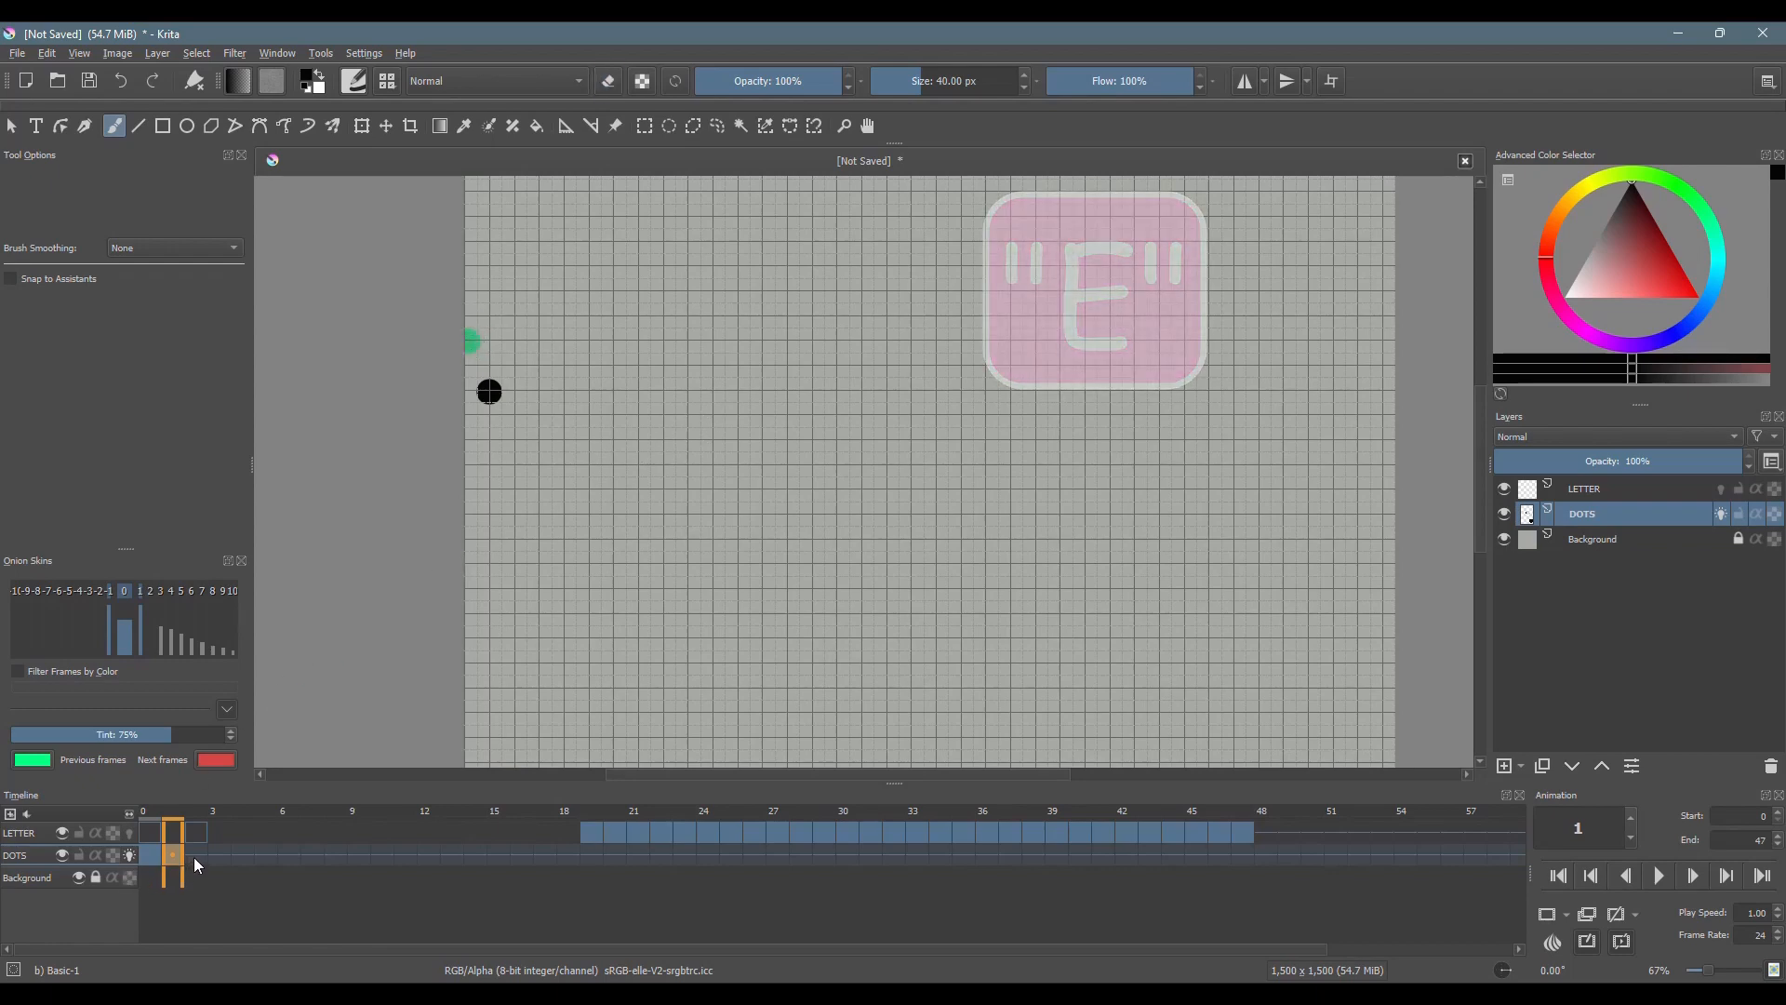
pyautogui.rightClick(173, 854)
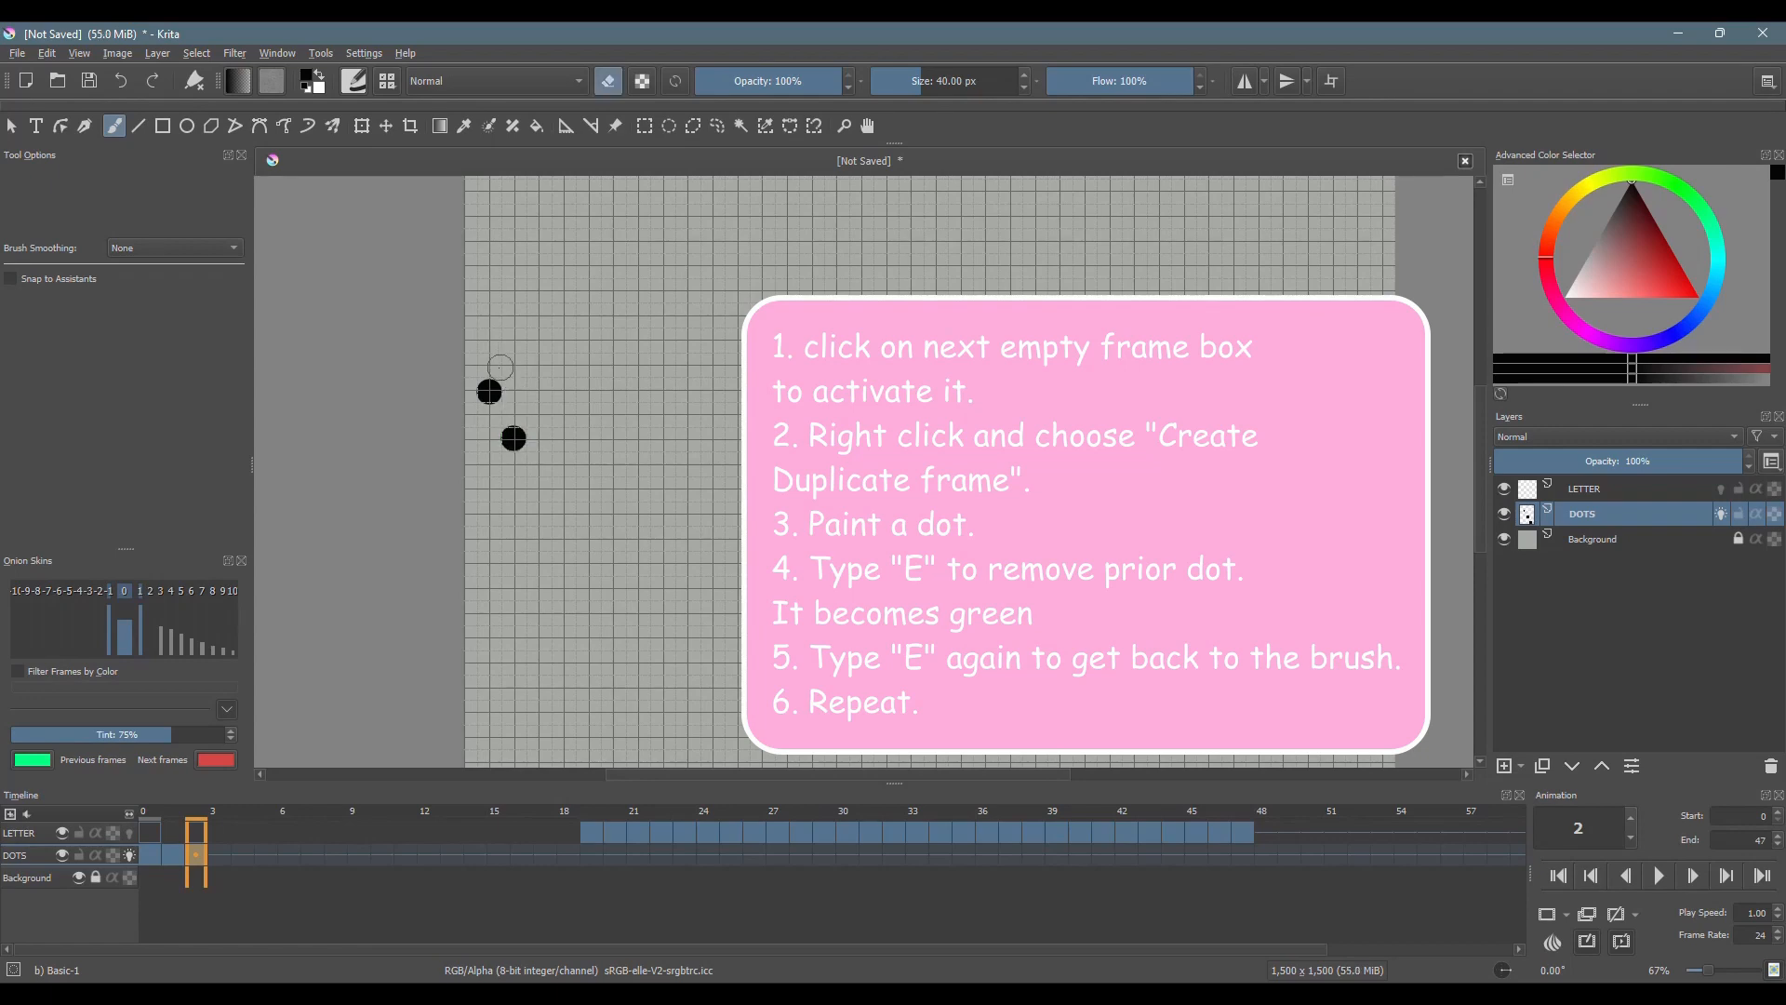
pyautogui.press('e')
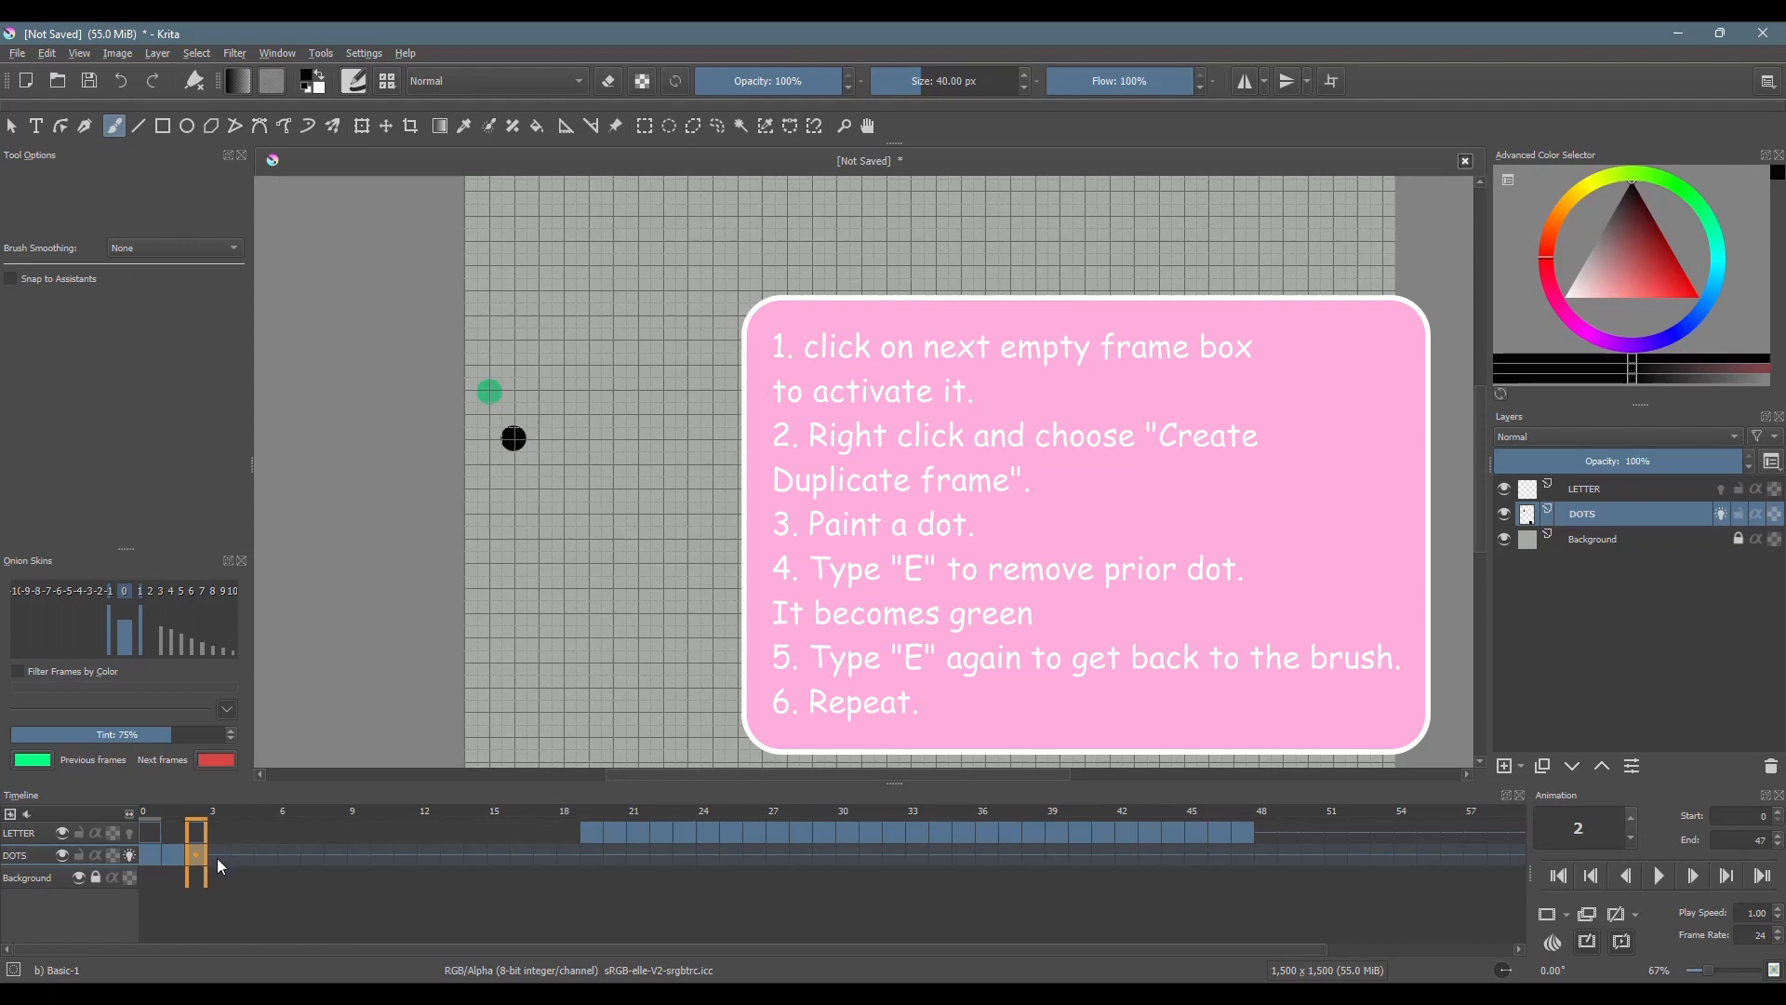
# Step: Duplicate into frame 3, paint the next dot further down, and erase the previous one
pyautogui.rightClick(193, 854)
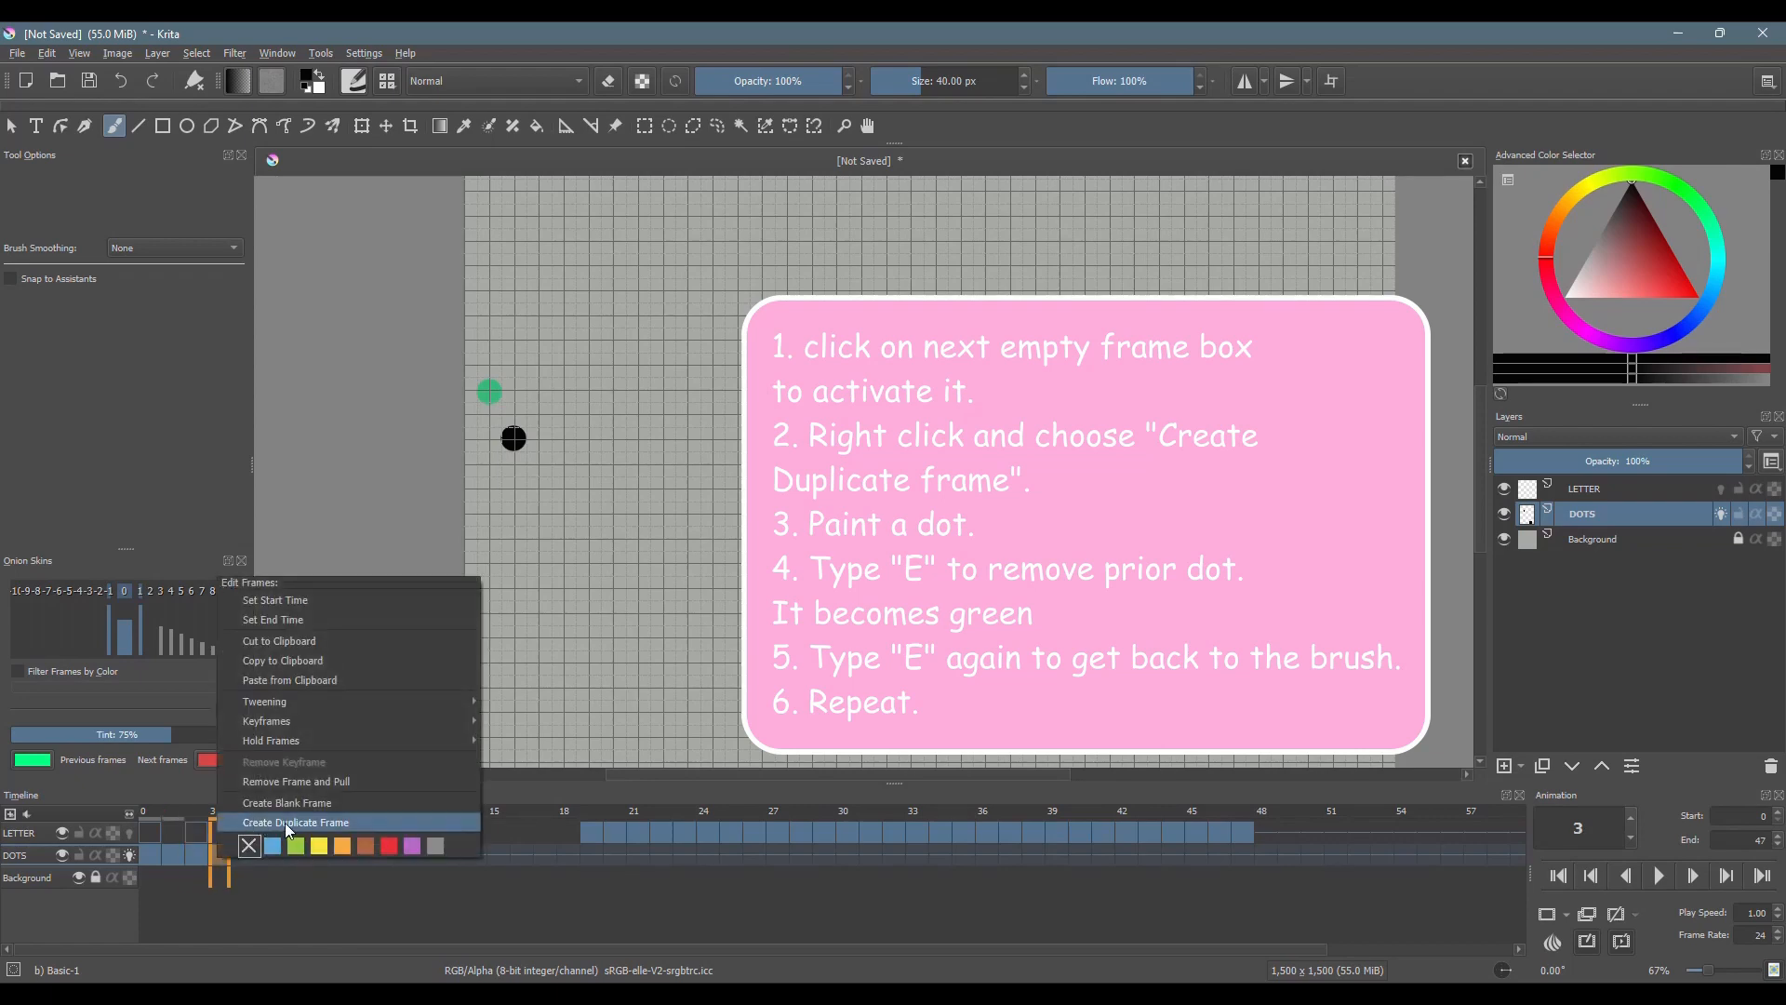
pyautogui.click(296, 820)
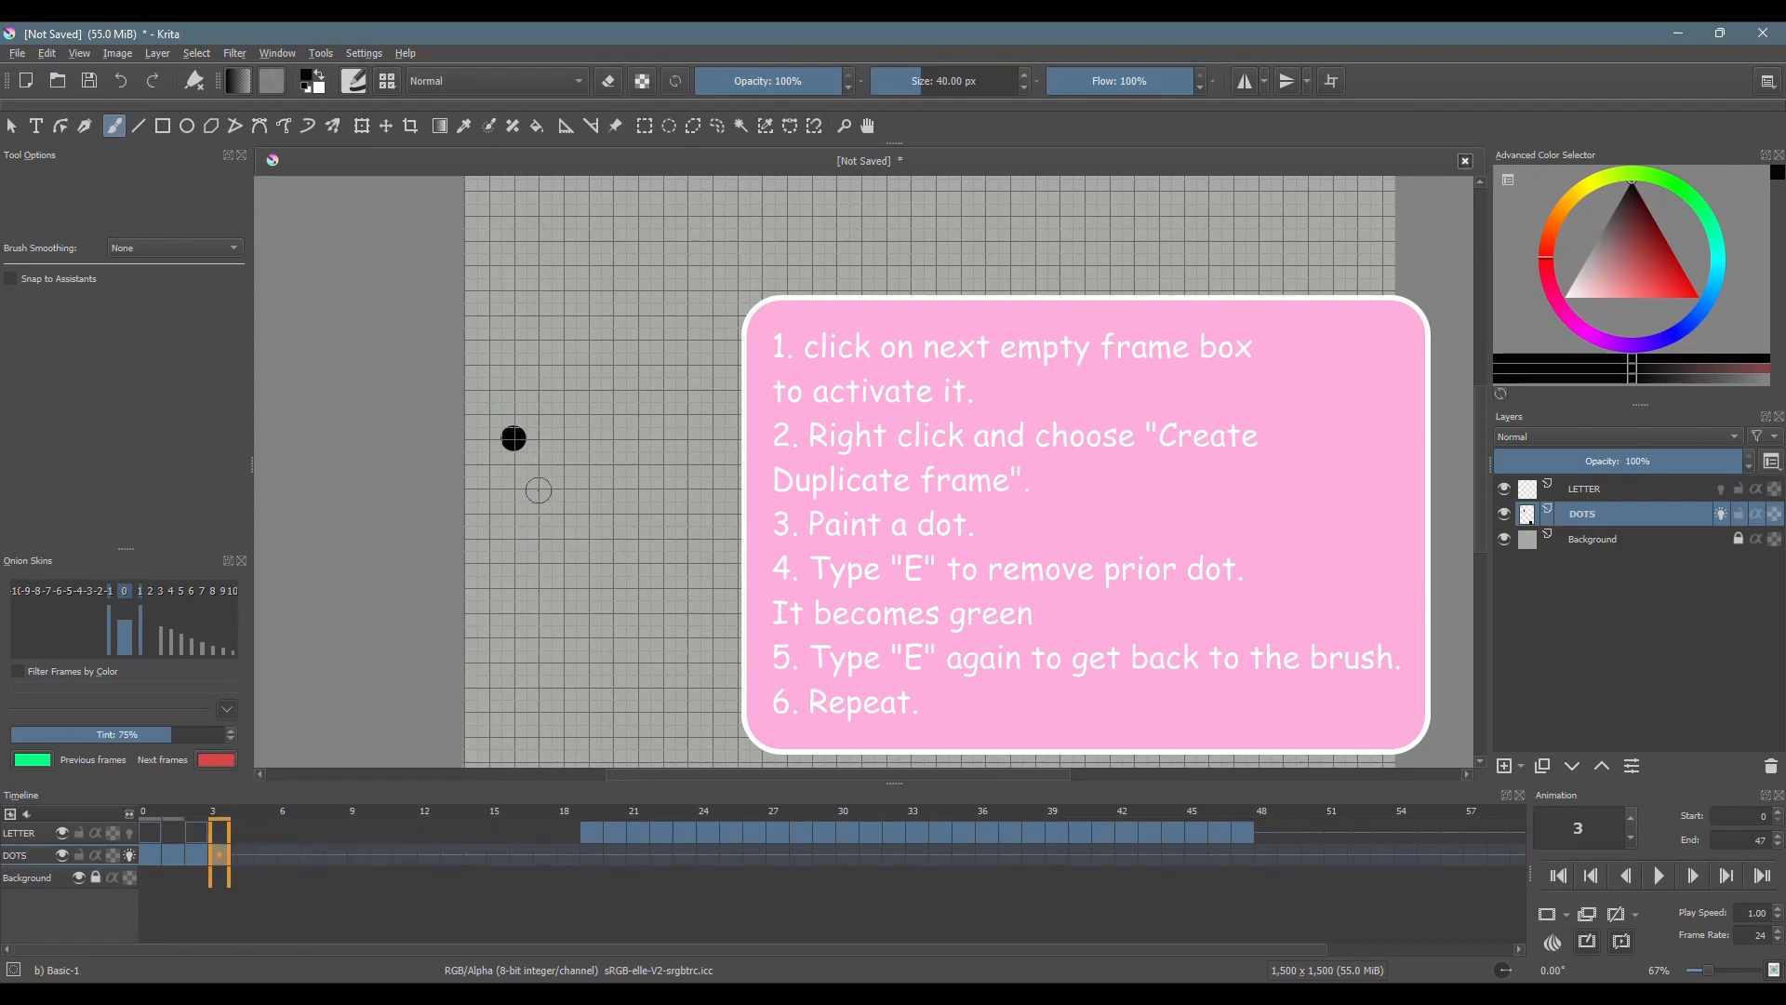
pyautogui.click(536, 490)
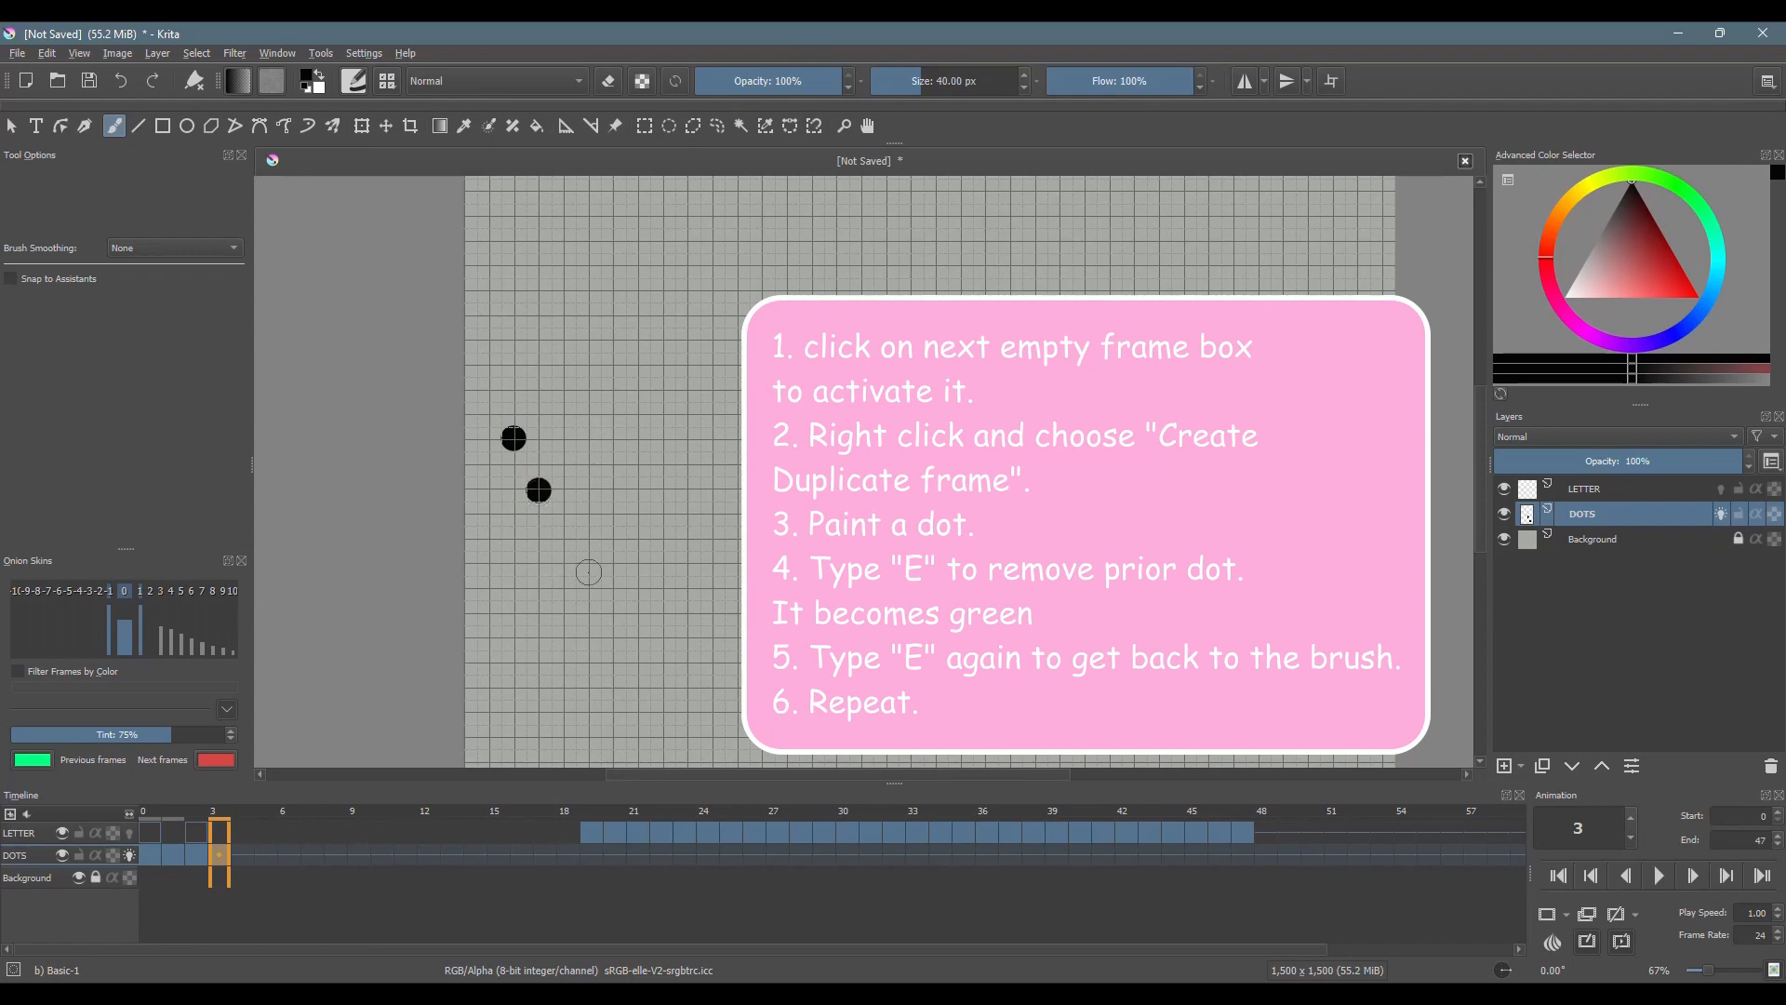
pyautogui.press('e')
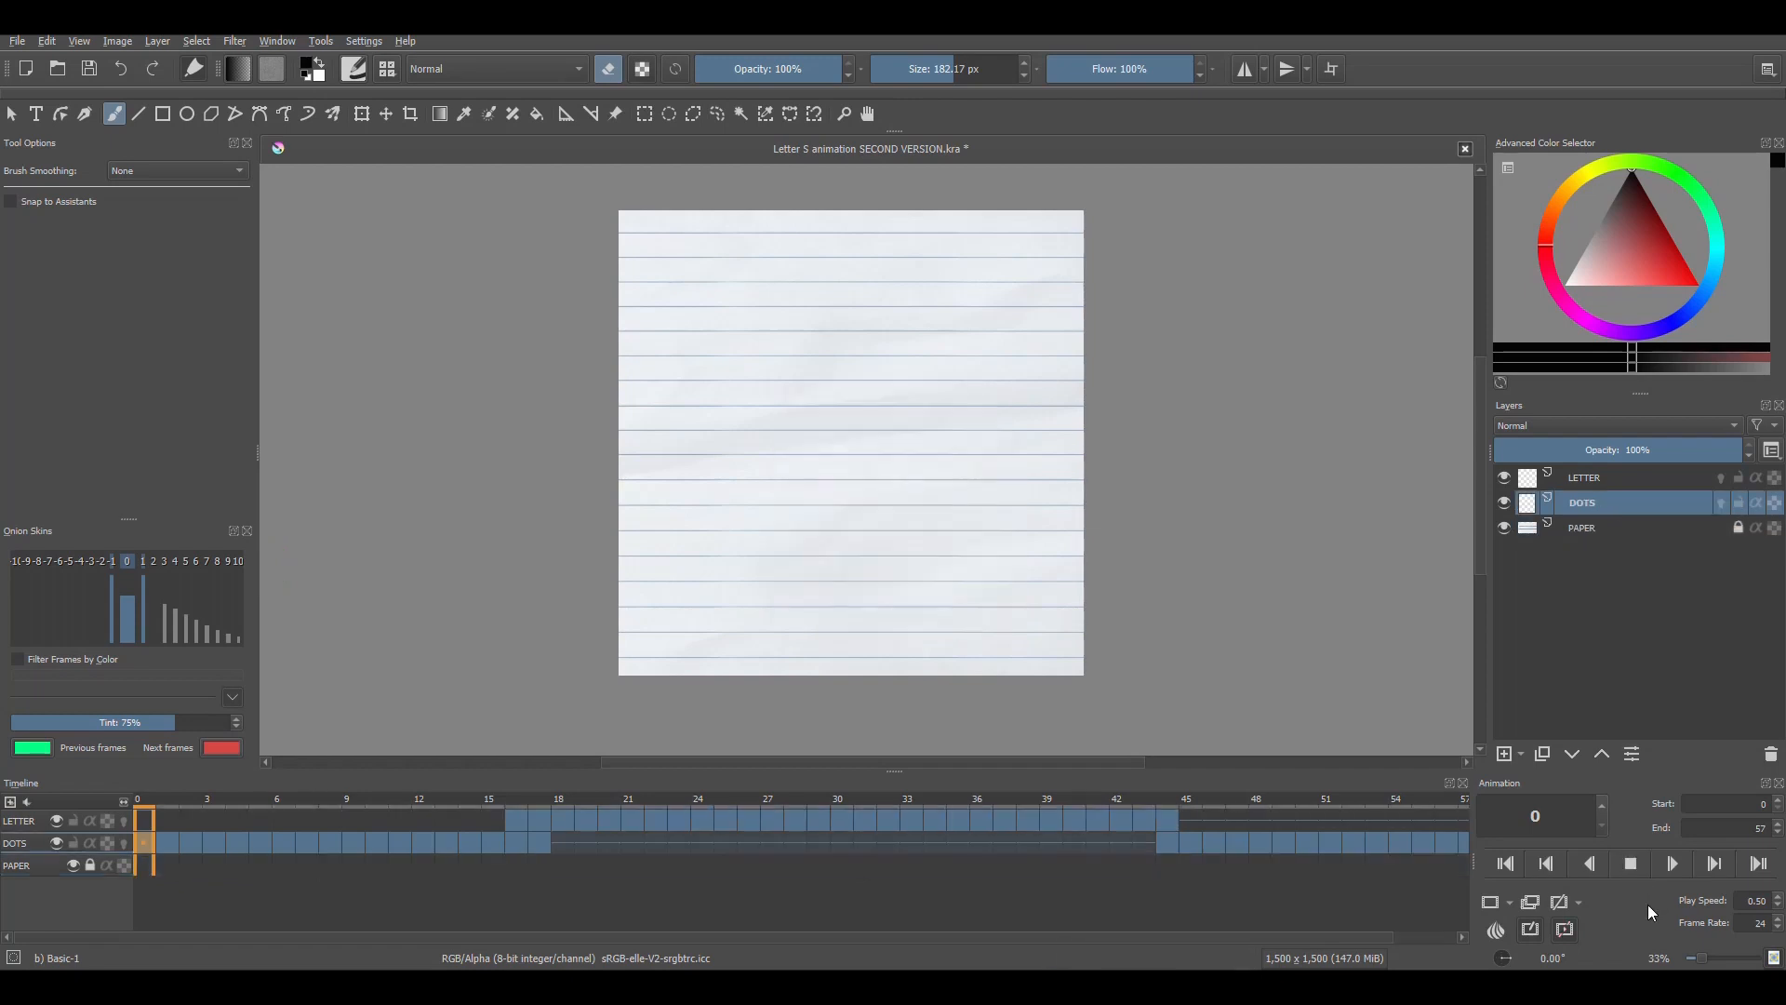
# Step: Play the finished Letter S animation through and stop playback
pyautogui.click(724, 820)
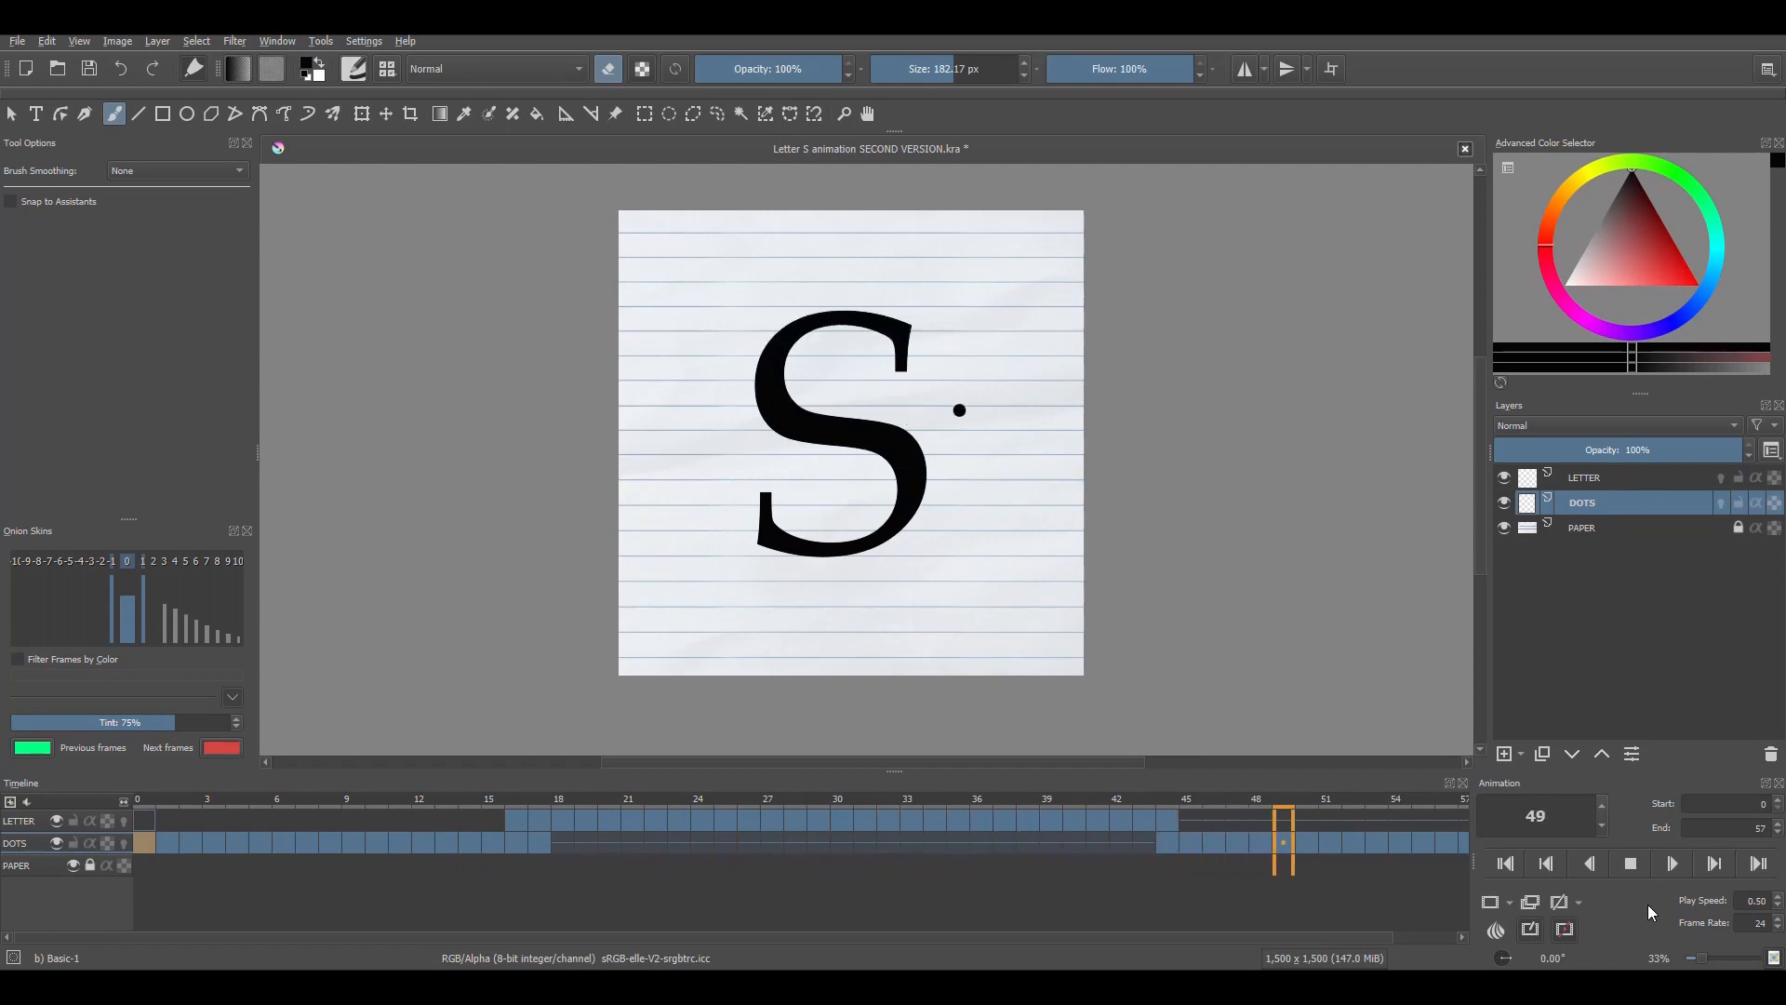
pyautogui.click(491, 821)
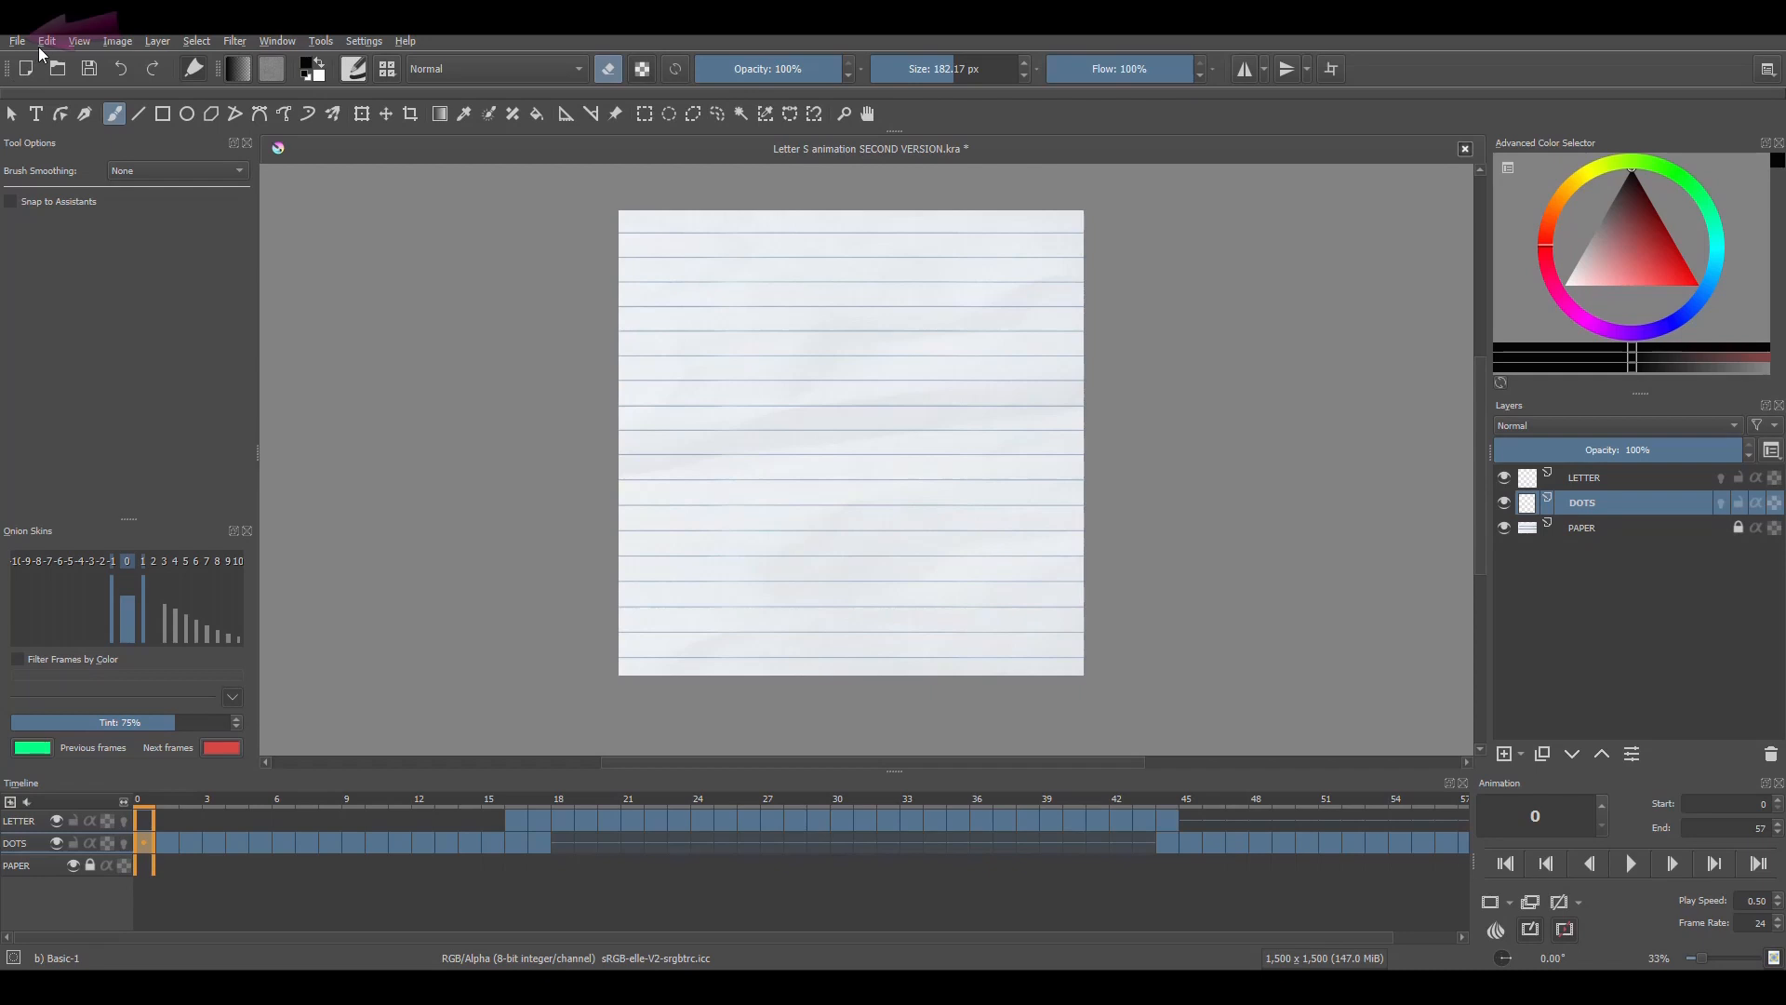
# Step: Render frames 0–57 at 24 fps as GIF 'Letter S animation SECOND VERSION.gif' via Render Animation
pyautogui.click(16, 39)
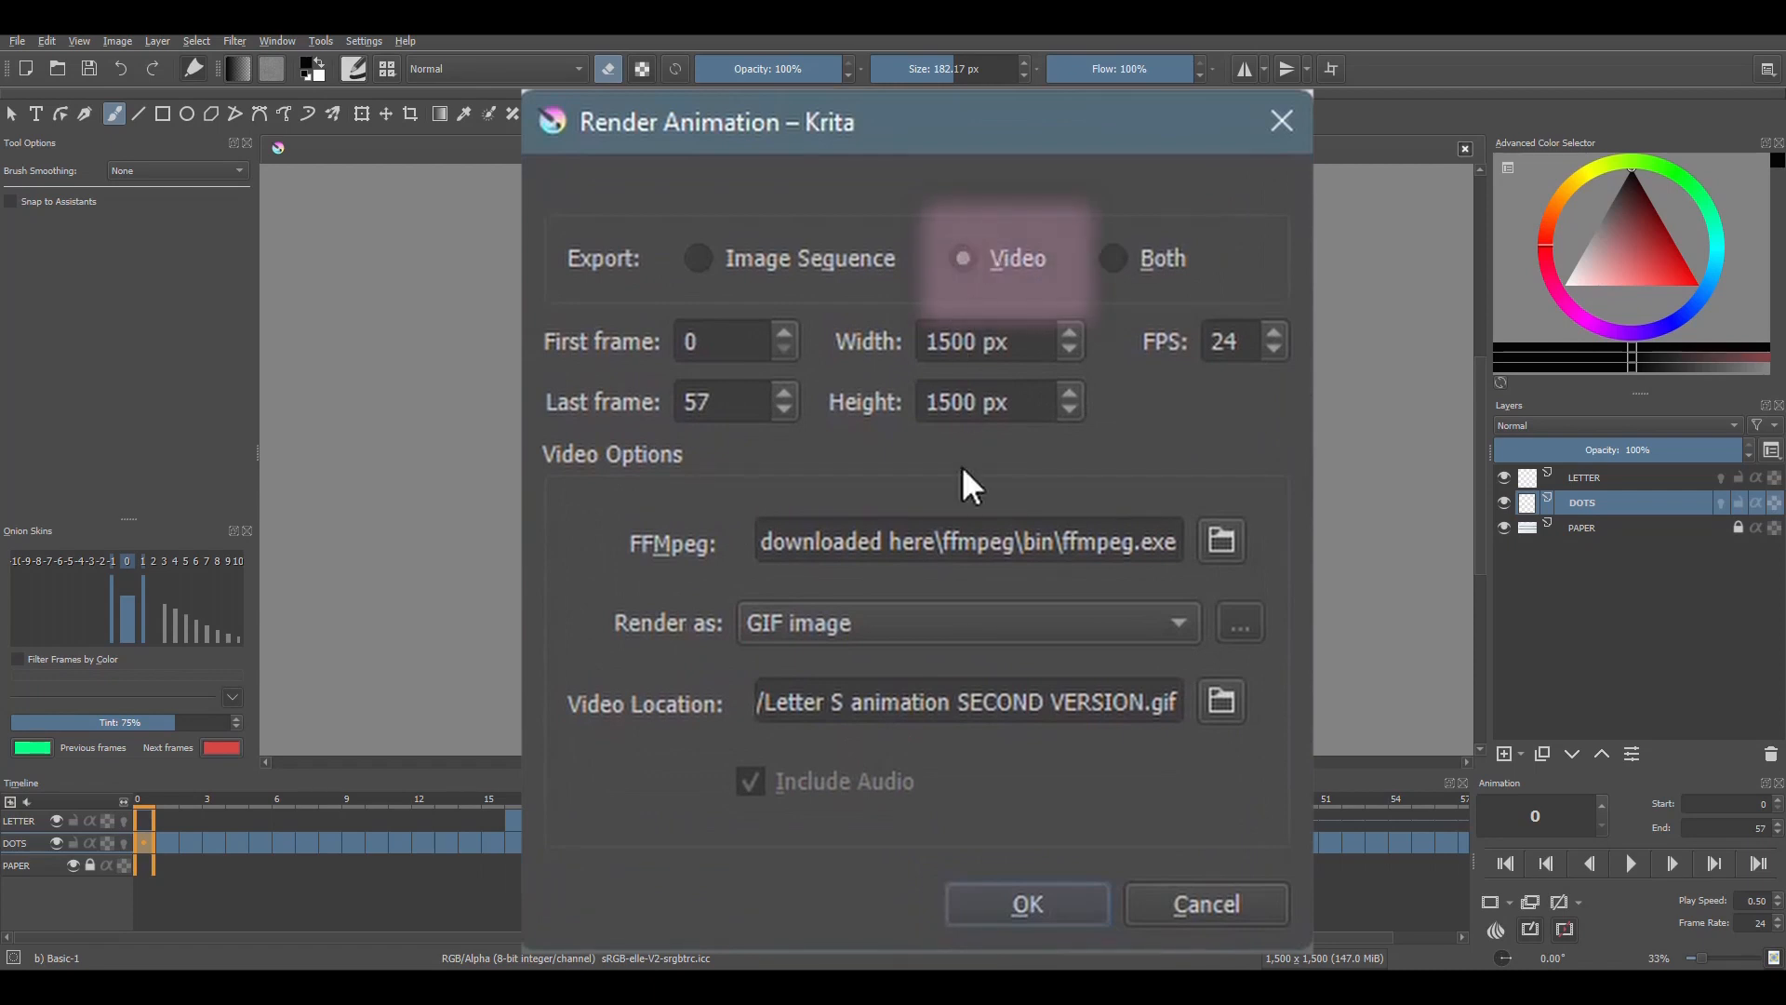
pyautogui.moveTo(606, 560)
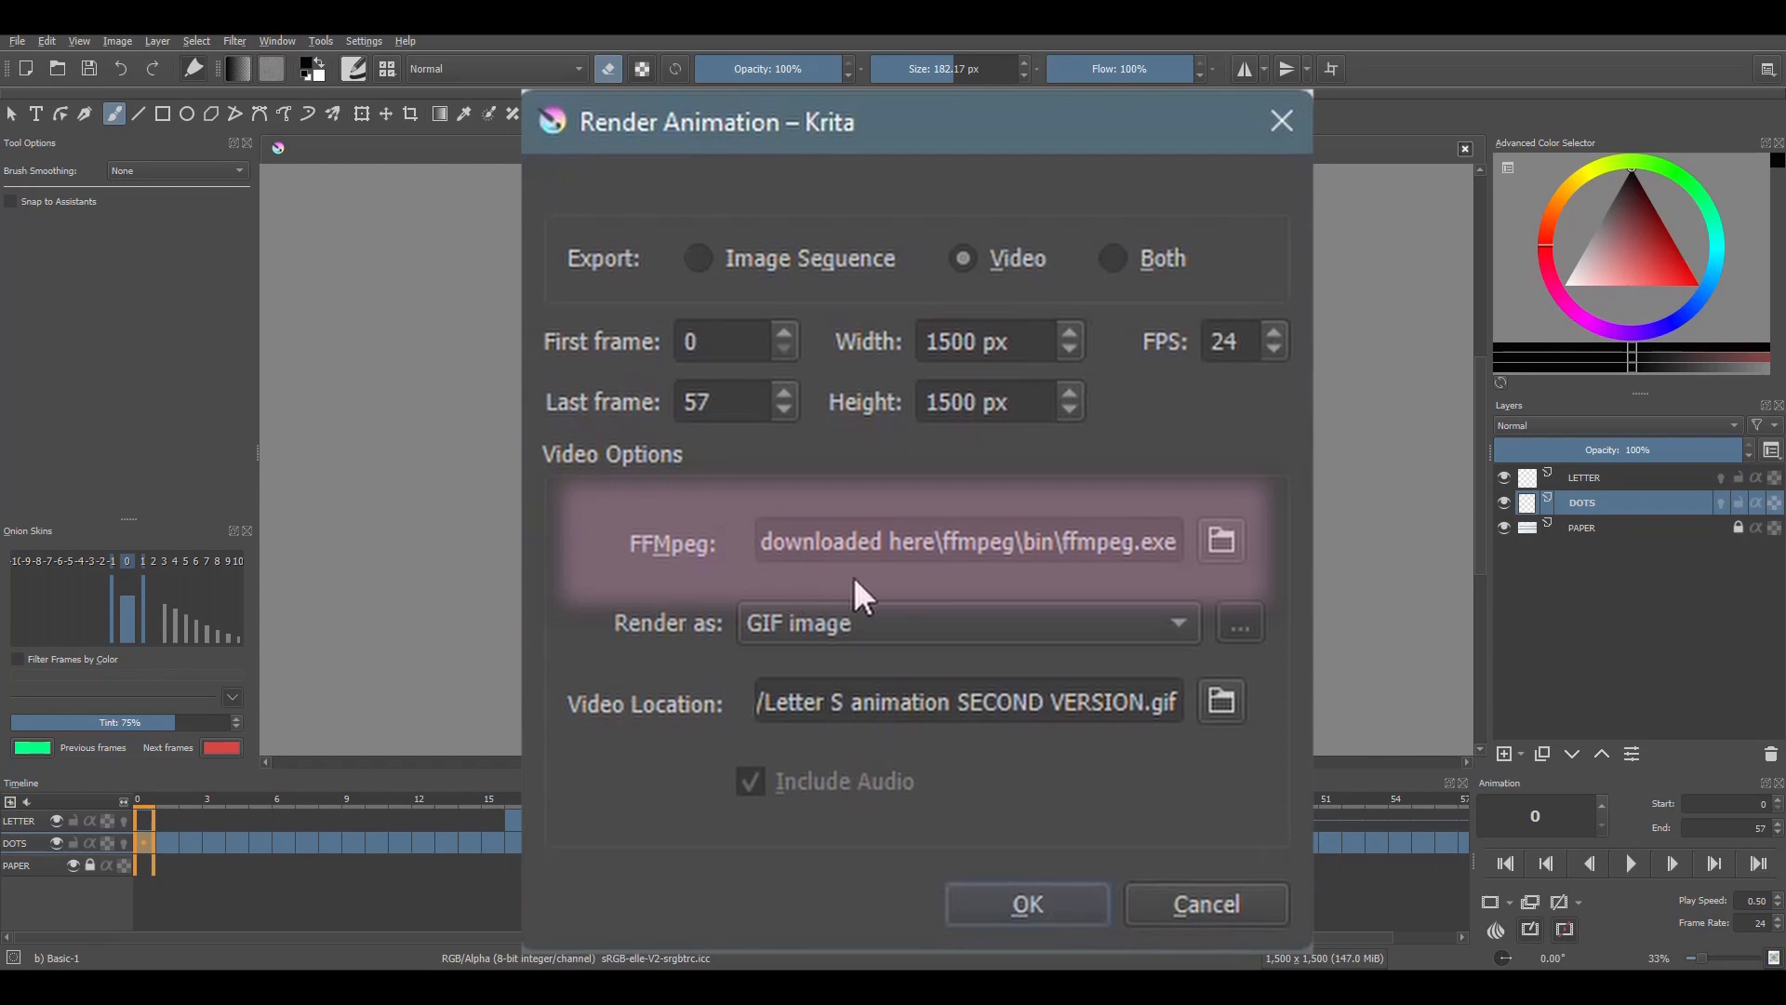
pyautogui.moveTo(1278, 569)
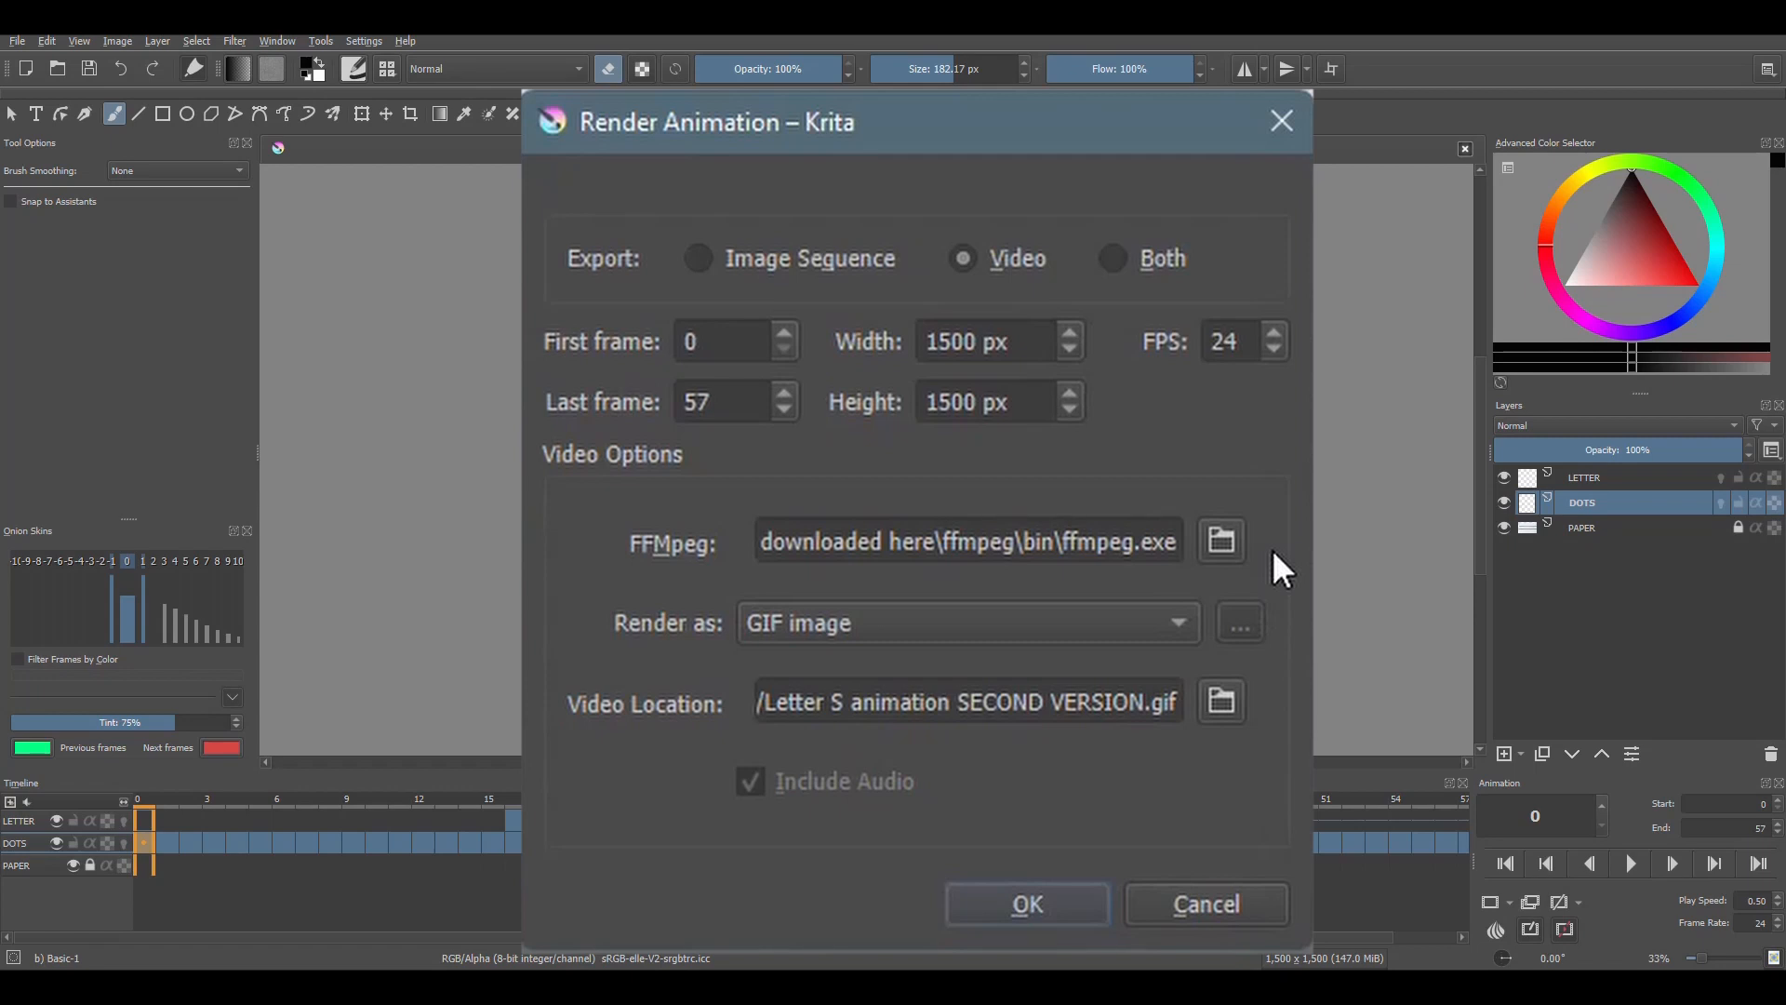
pyautogui.moveTo(1196, 654)
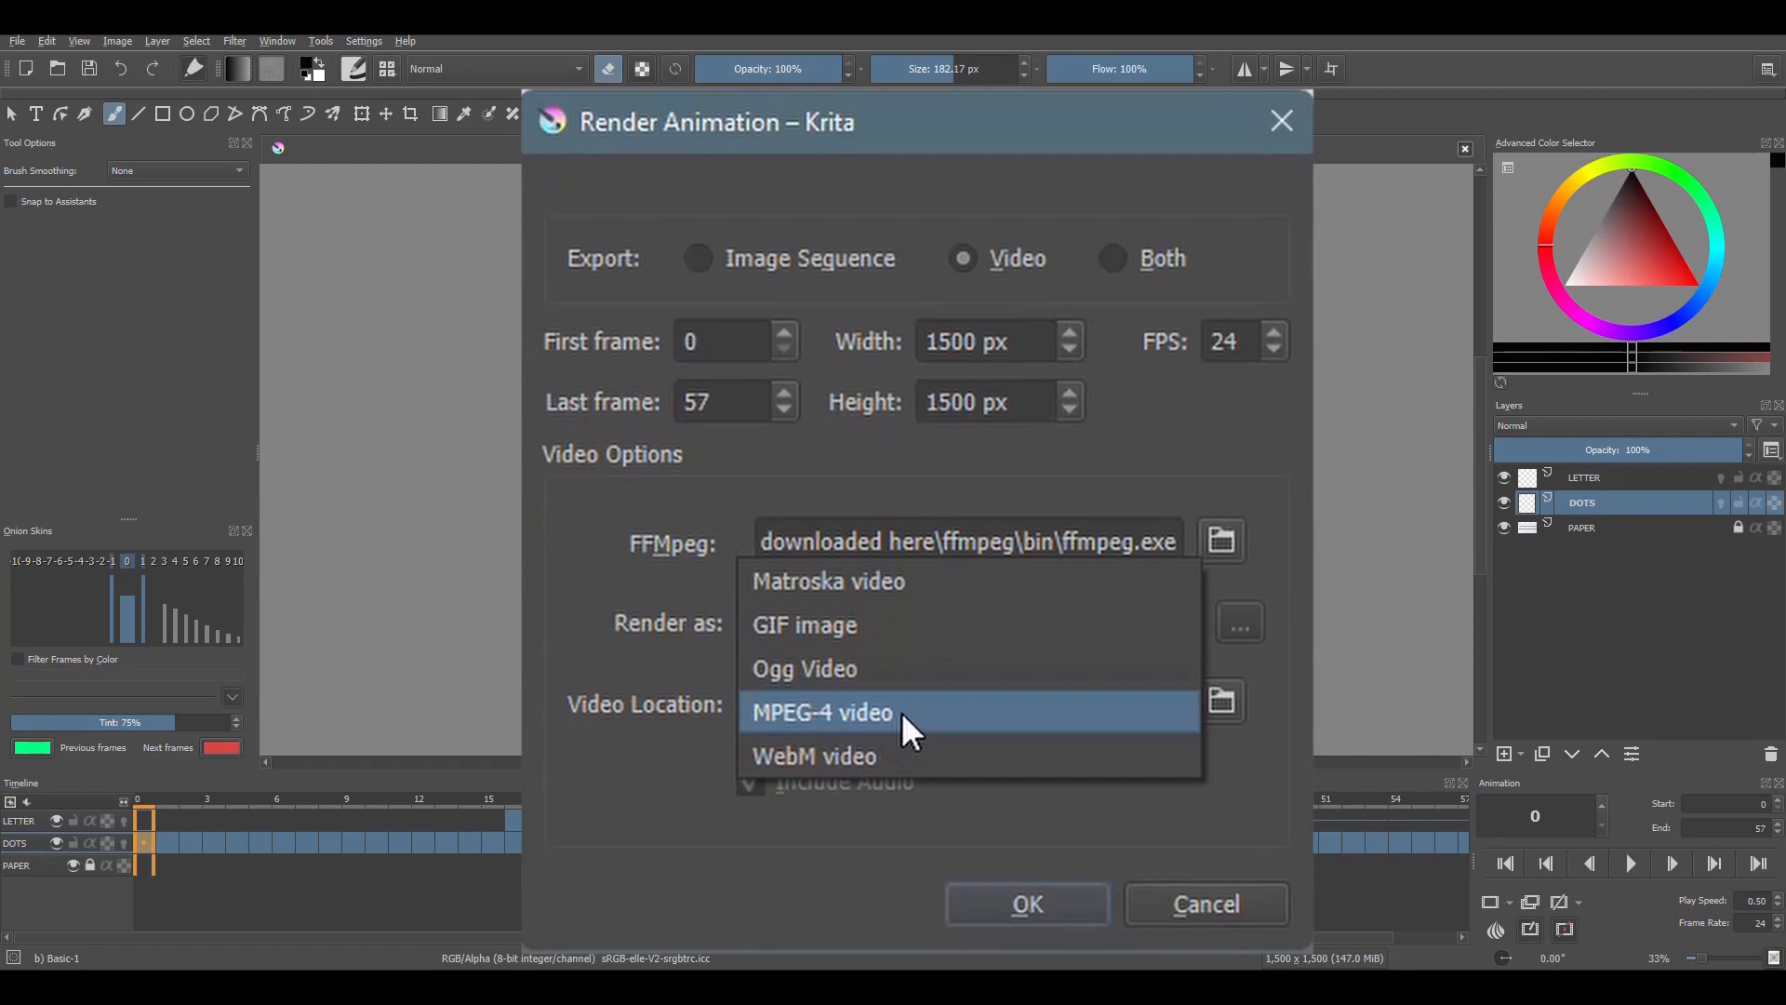
pyautogui.moveTo(803, 625)
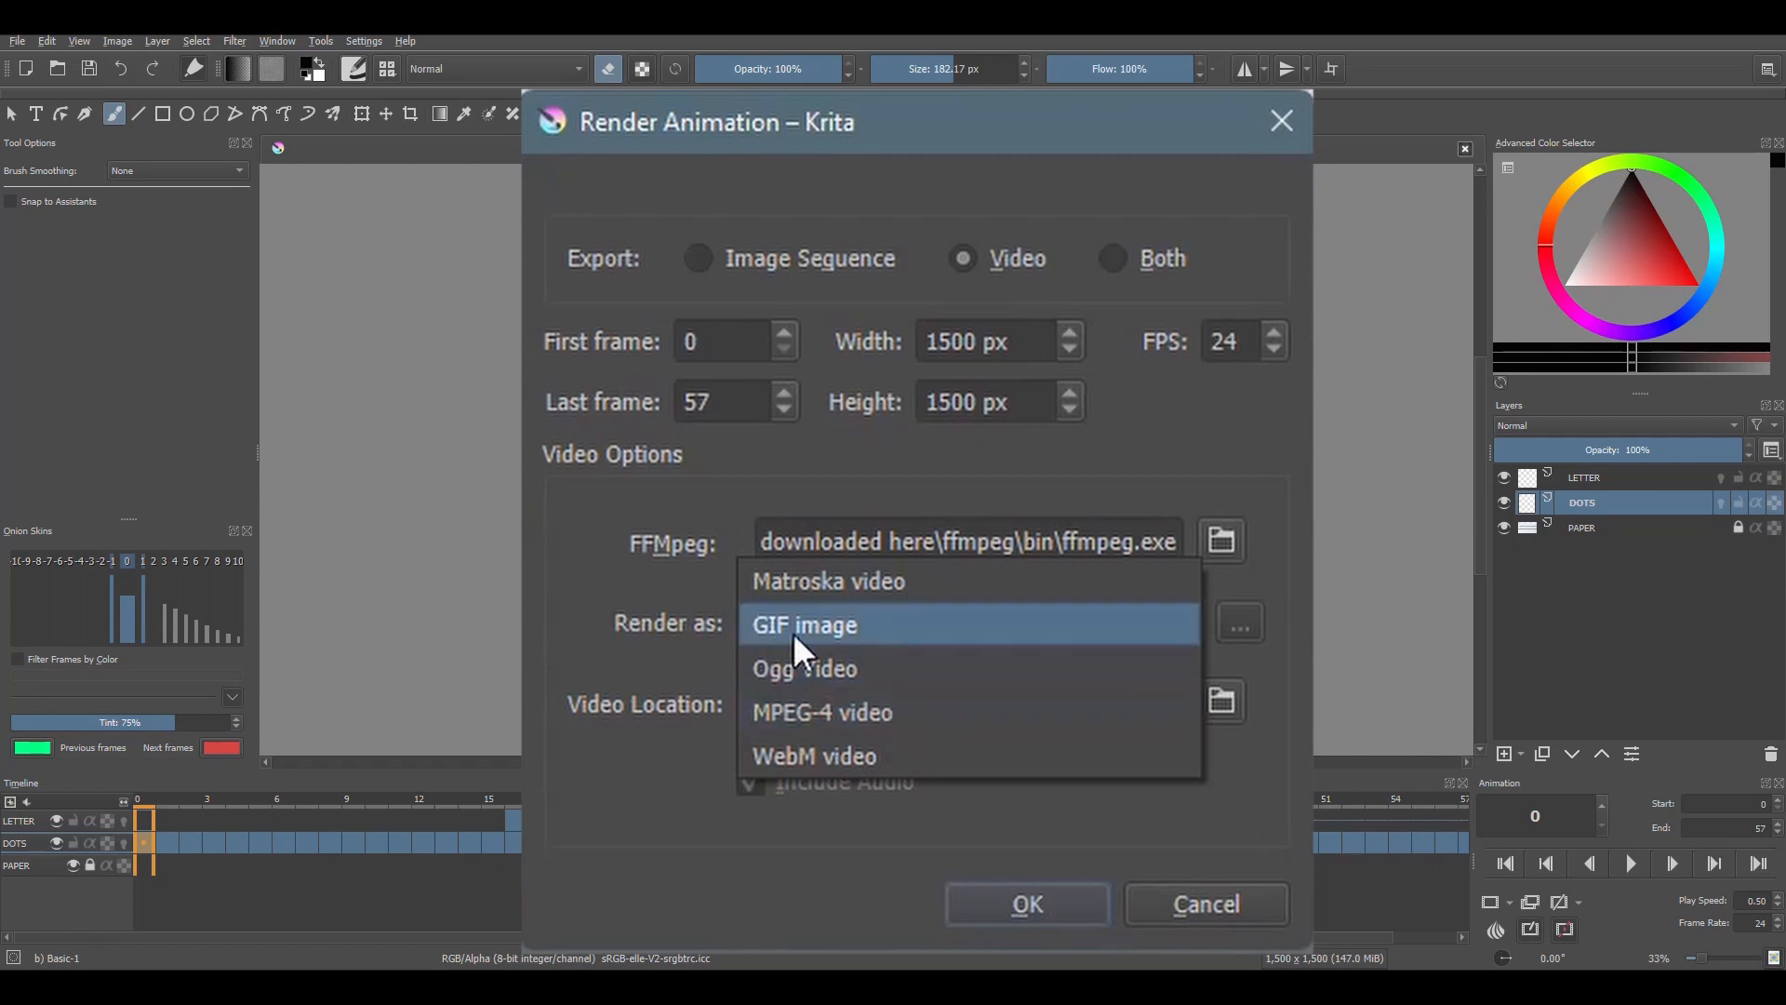
pyautogui.click(806, 625)
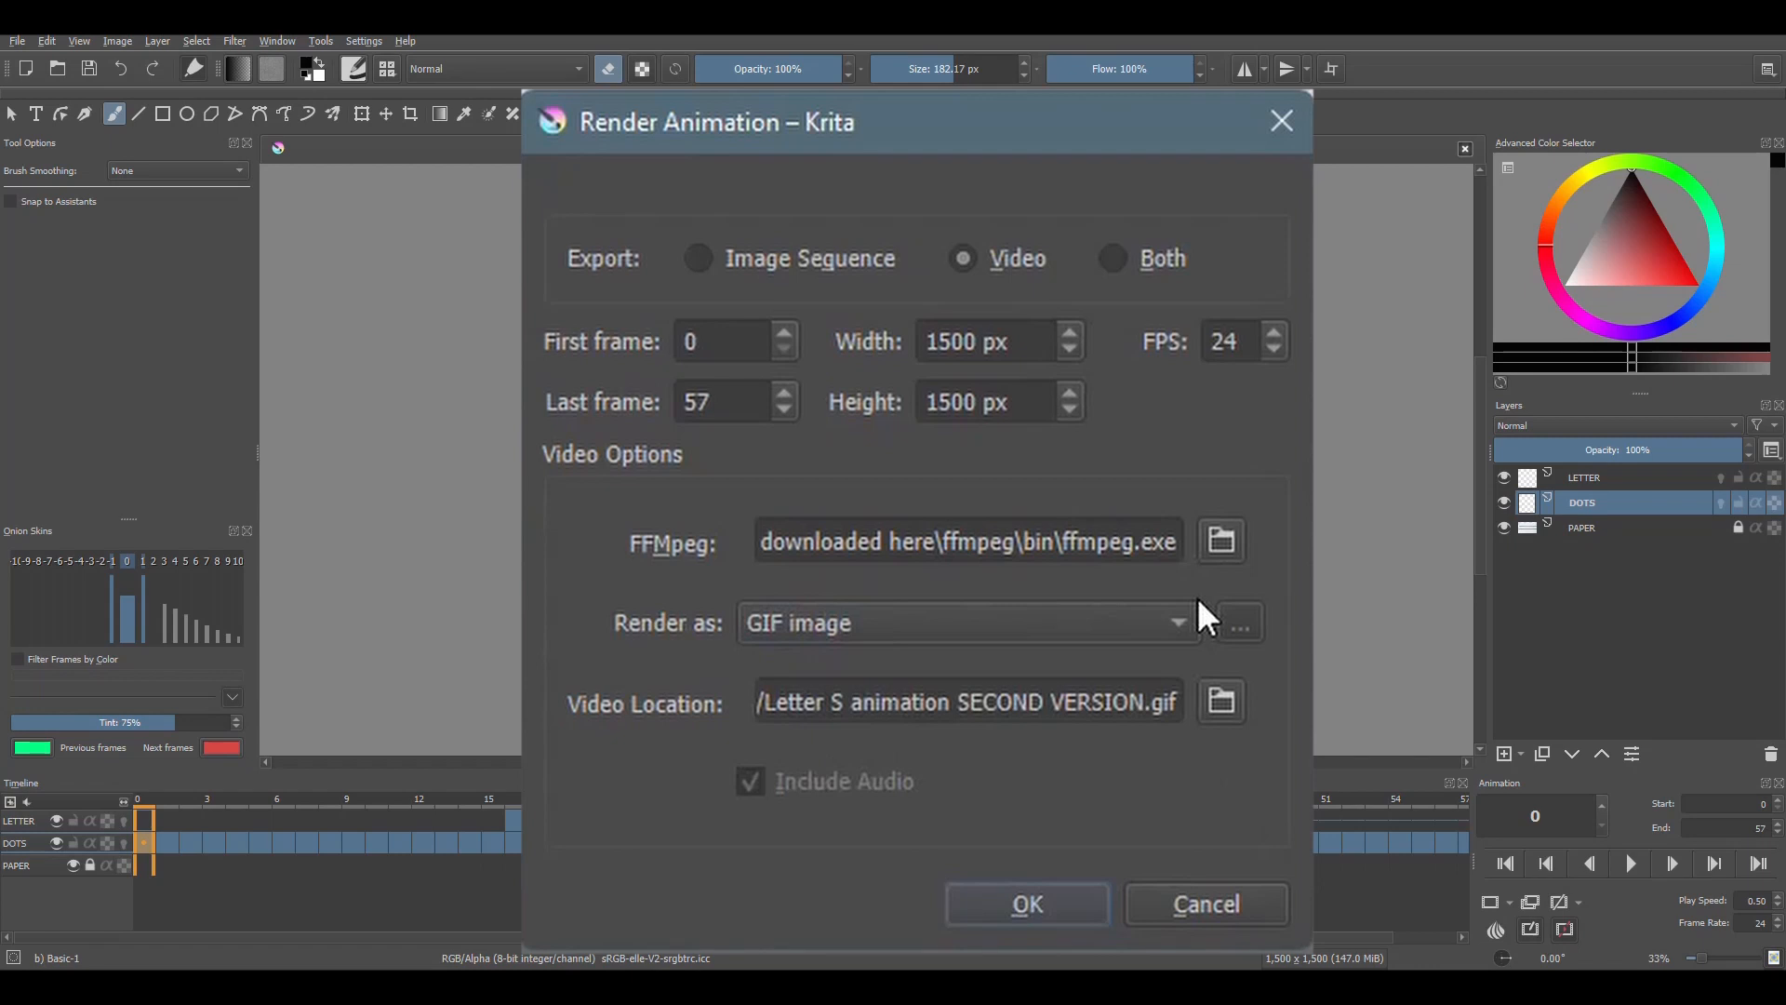
pyautogui.moveTo(1222, 694)
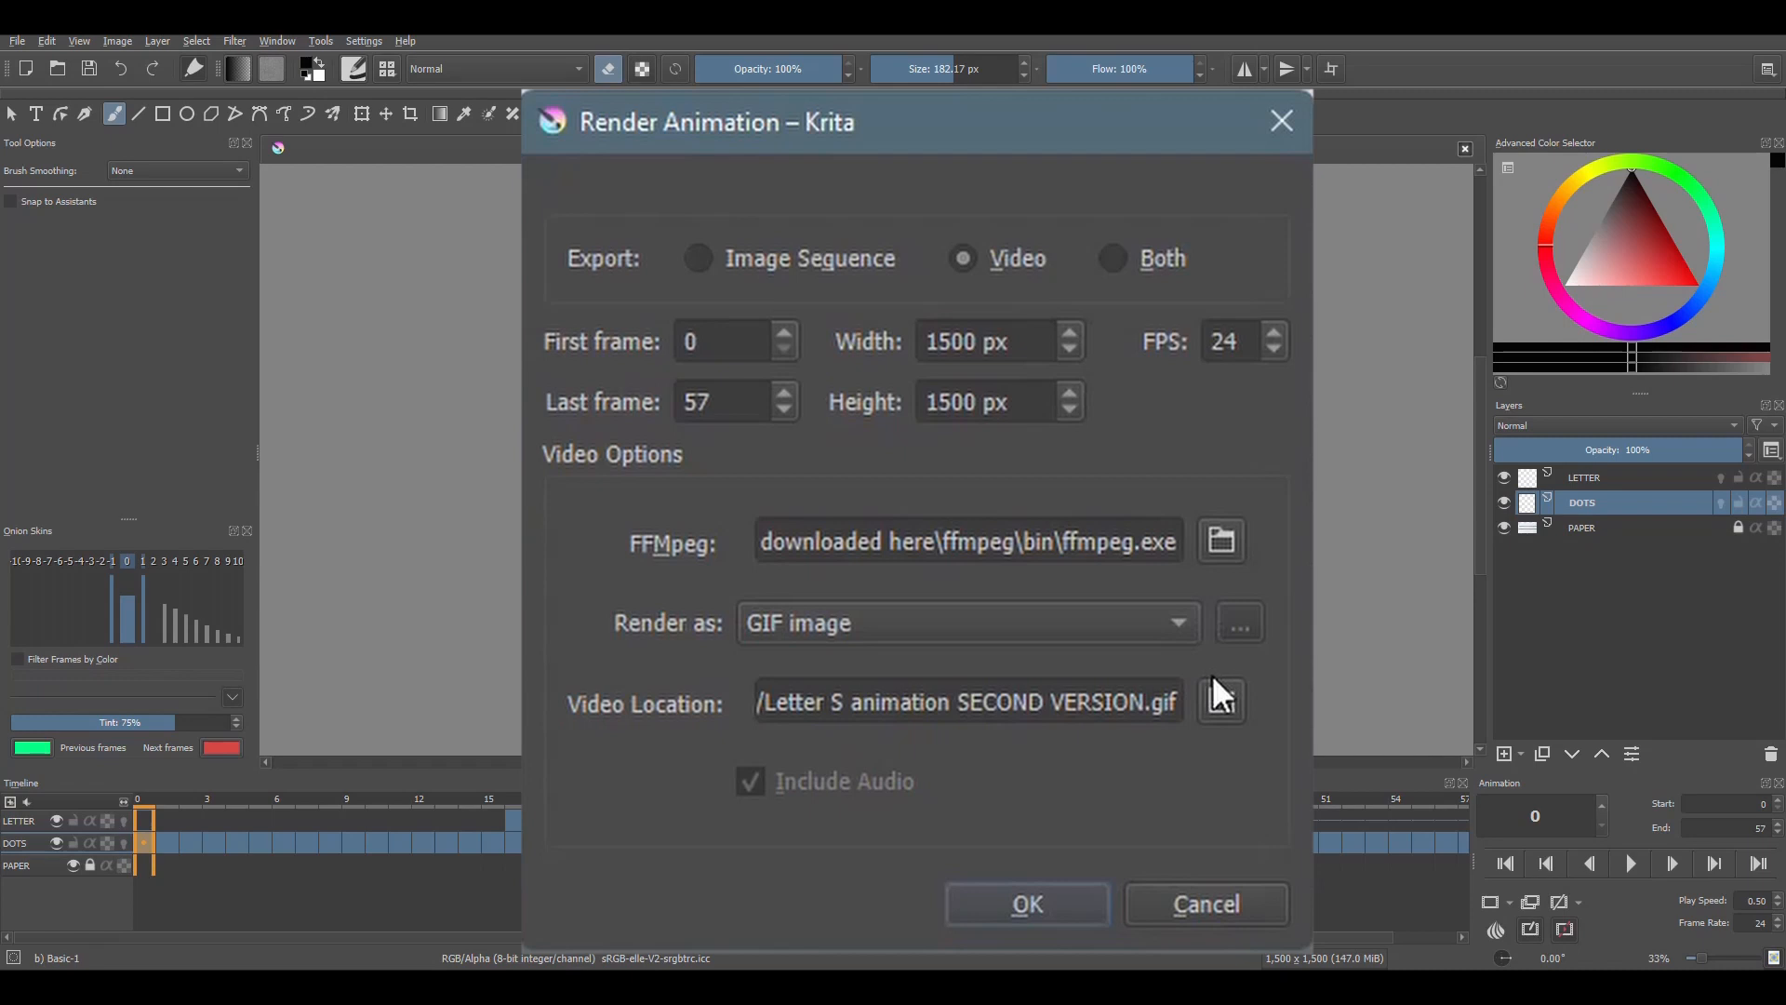
pyautogui.moveTo(640, 734)
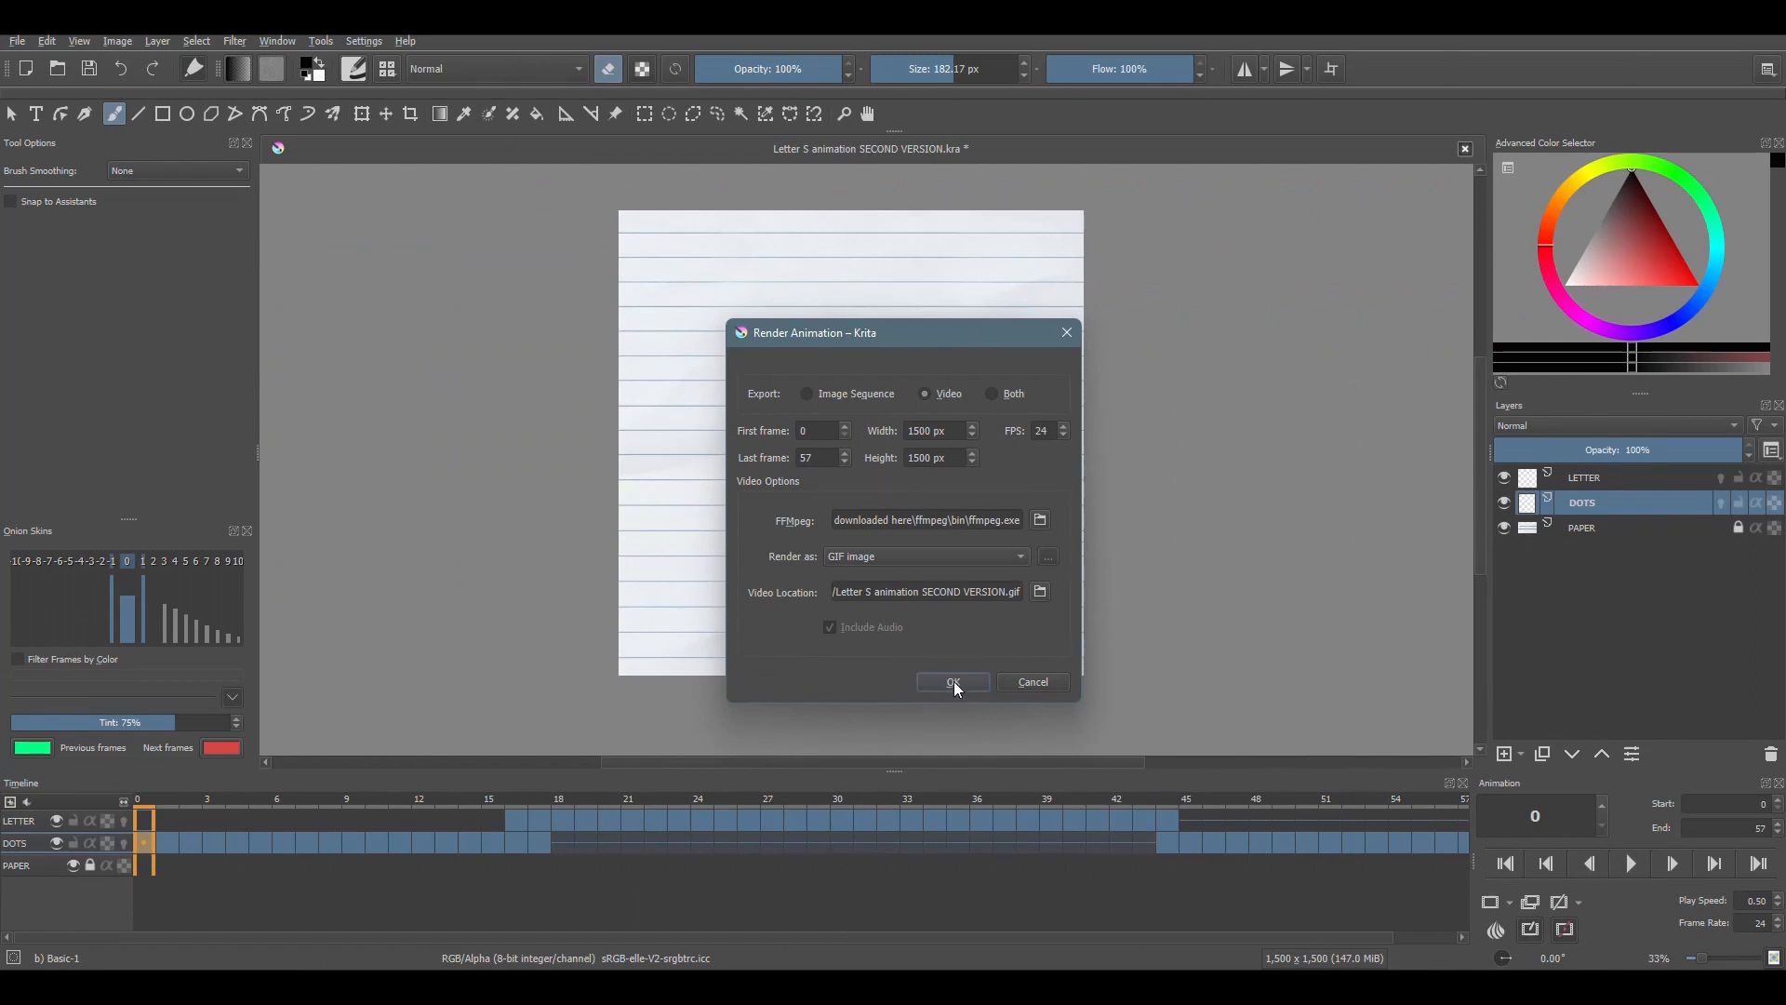
pyautogui.click(953, 681)
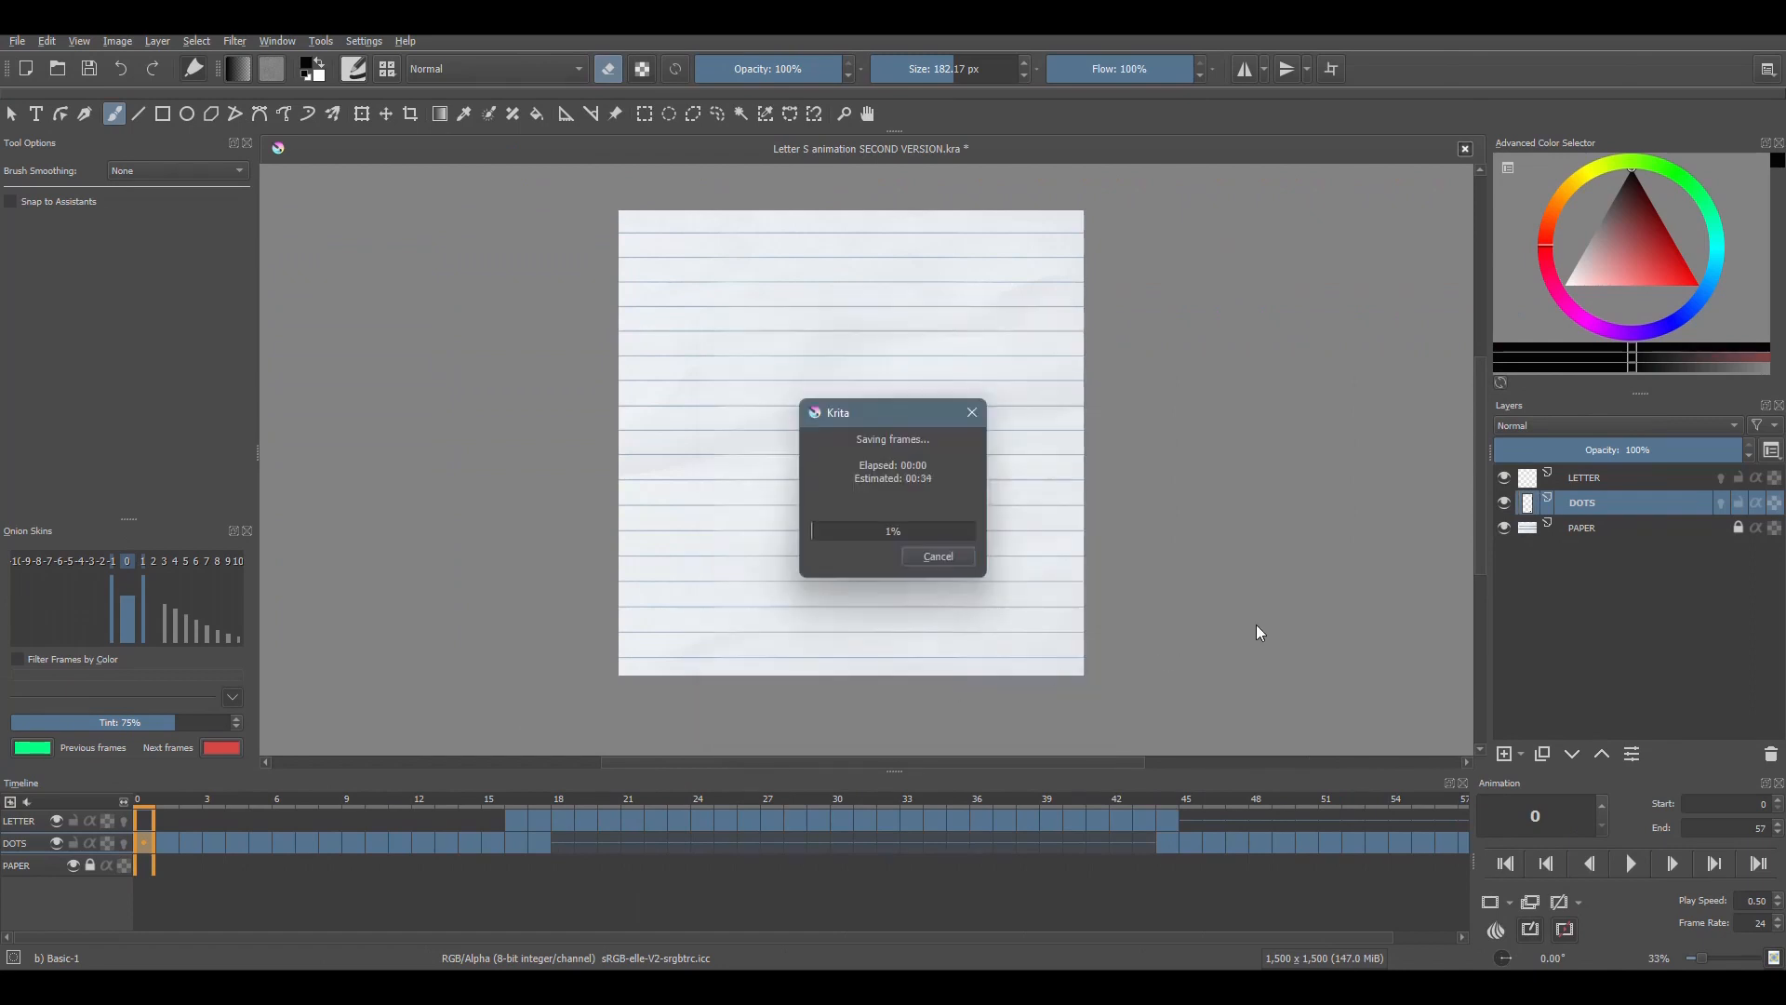